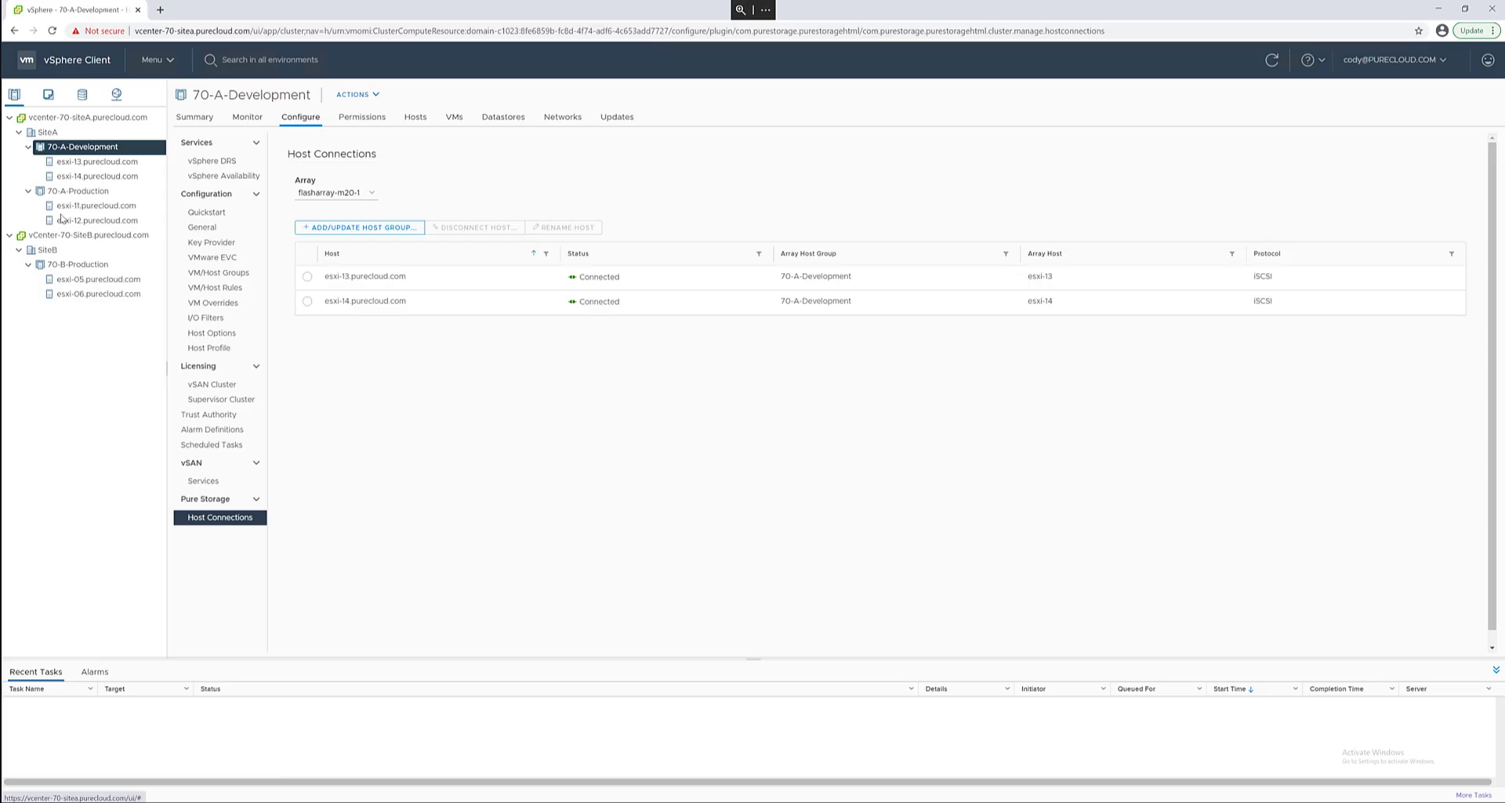
mouse_move(206, 213)
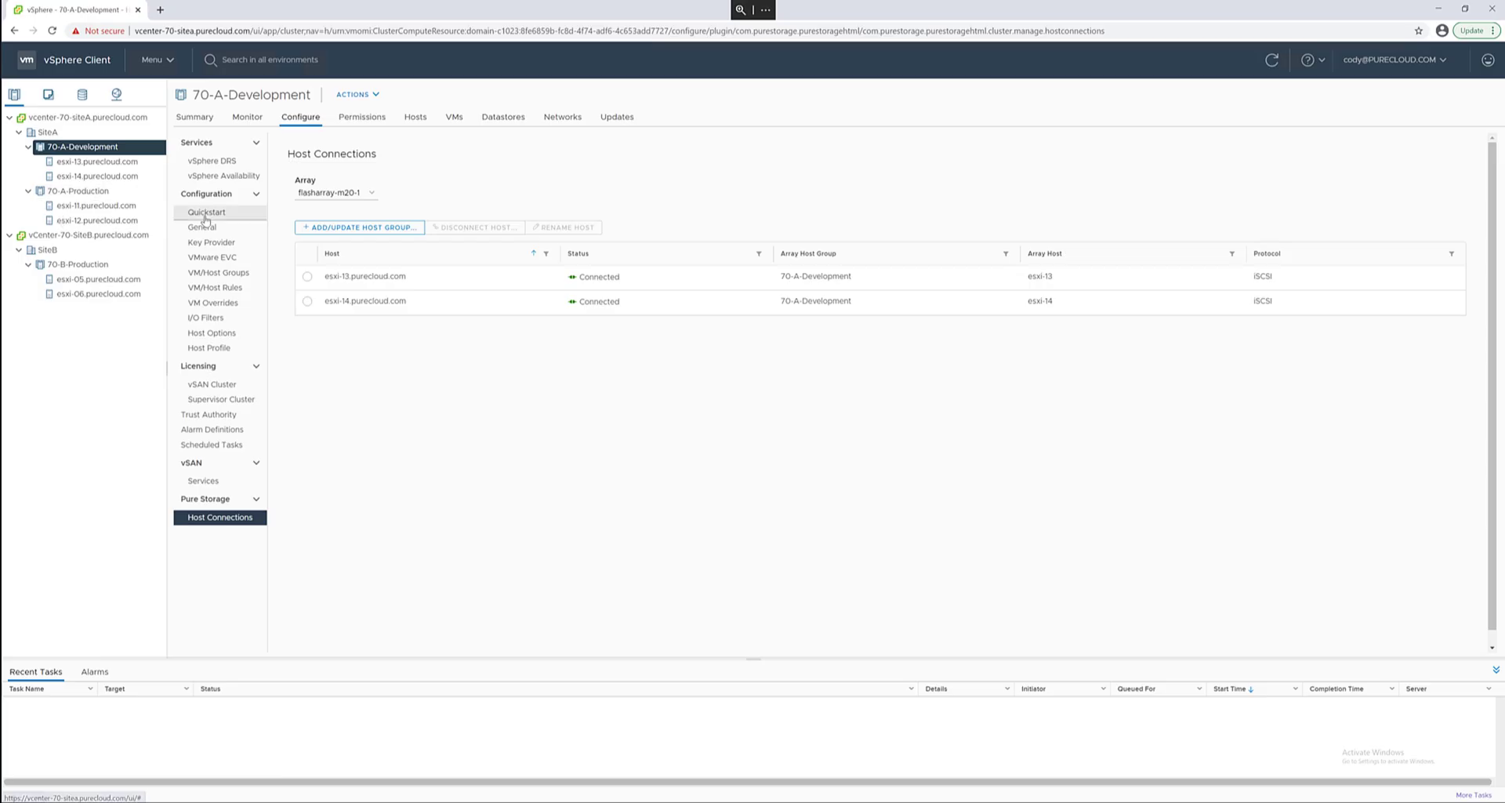
- Show the Pure Storage actions for the 70-A-Development cluster from its context menu
right_click(85, 146)
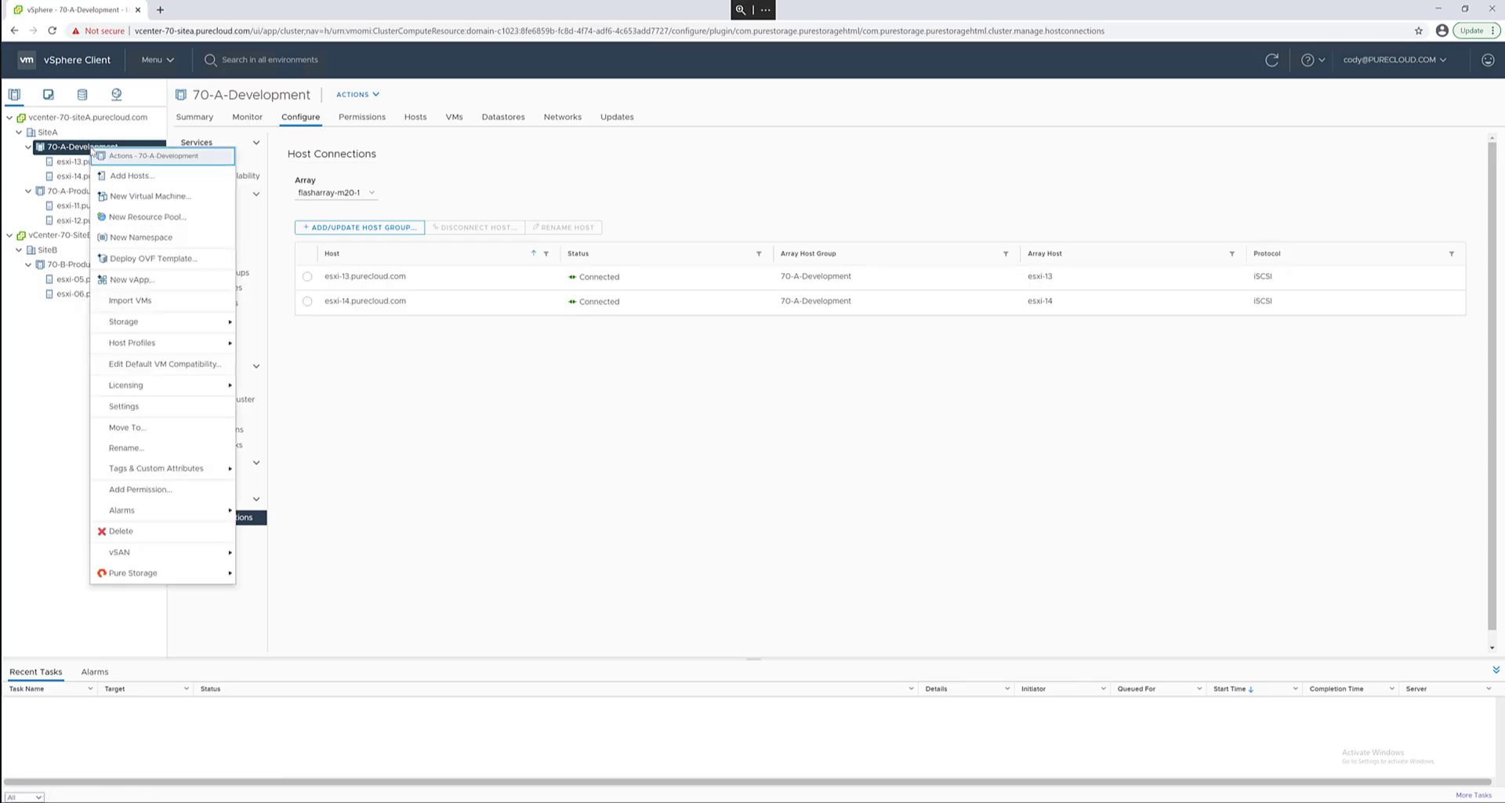
left_click(135, 573)
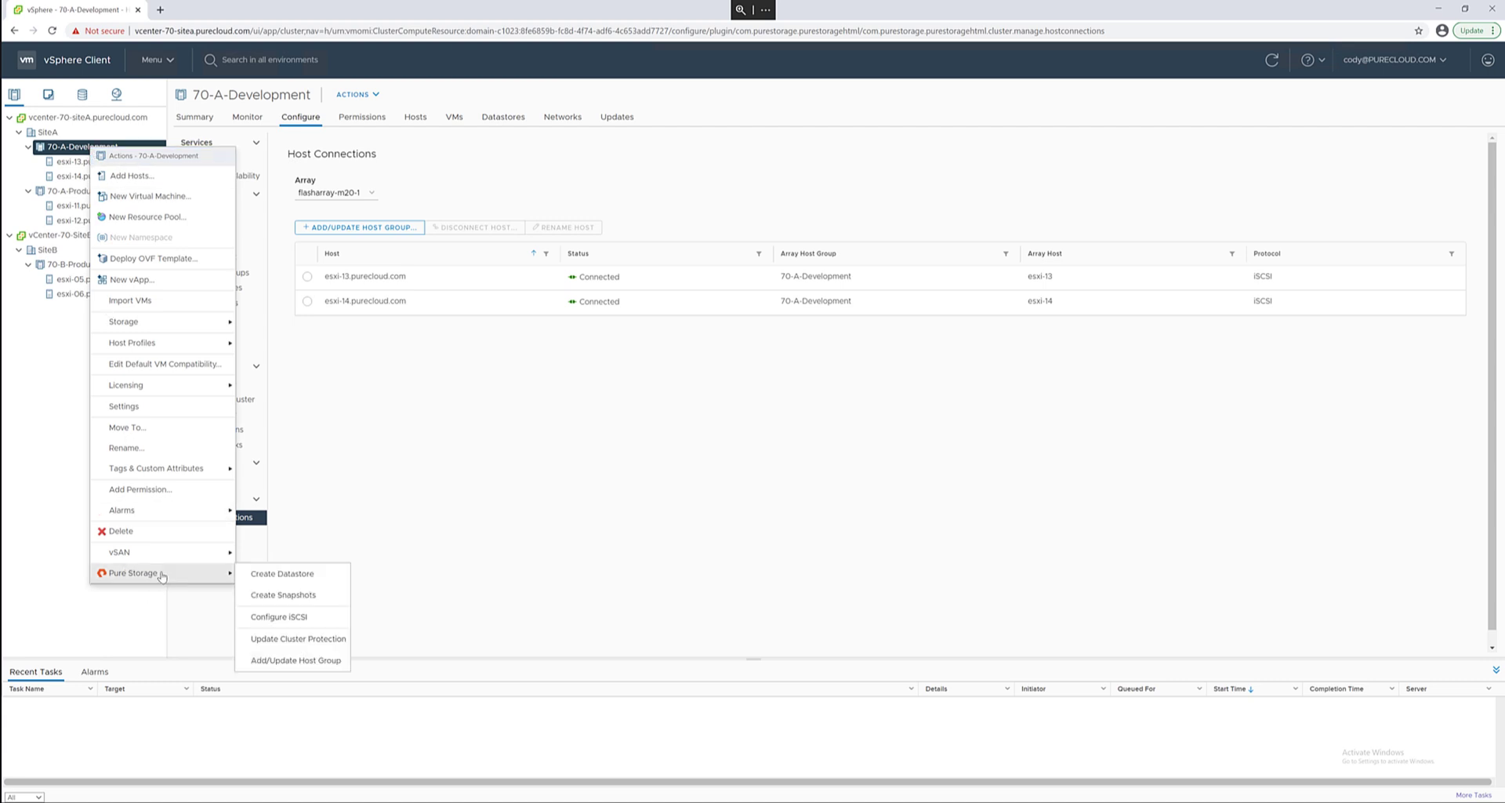
- Start Create Datastore with VMFS 6, name VMFS-plugin450 and size 24 TB, reaching compute resource selection
left_click(283, 574)
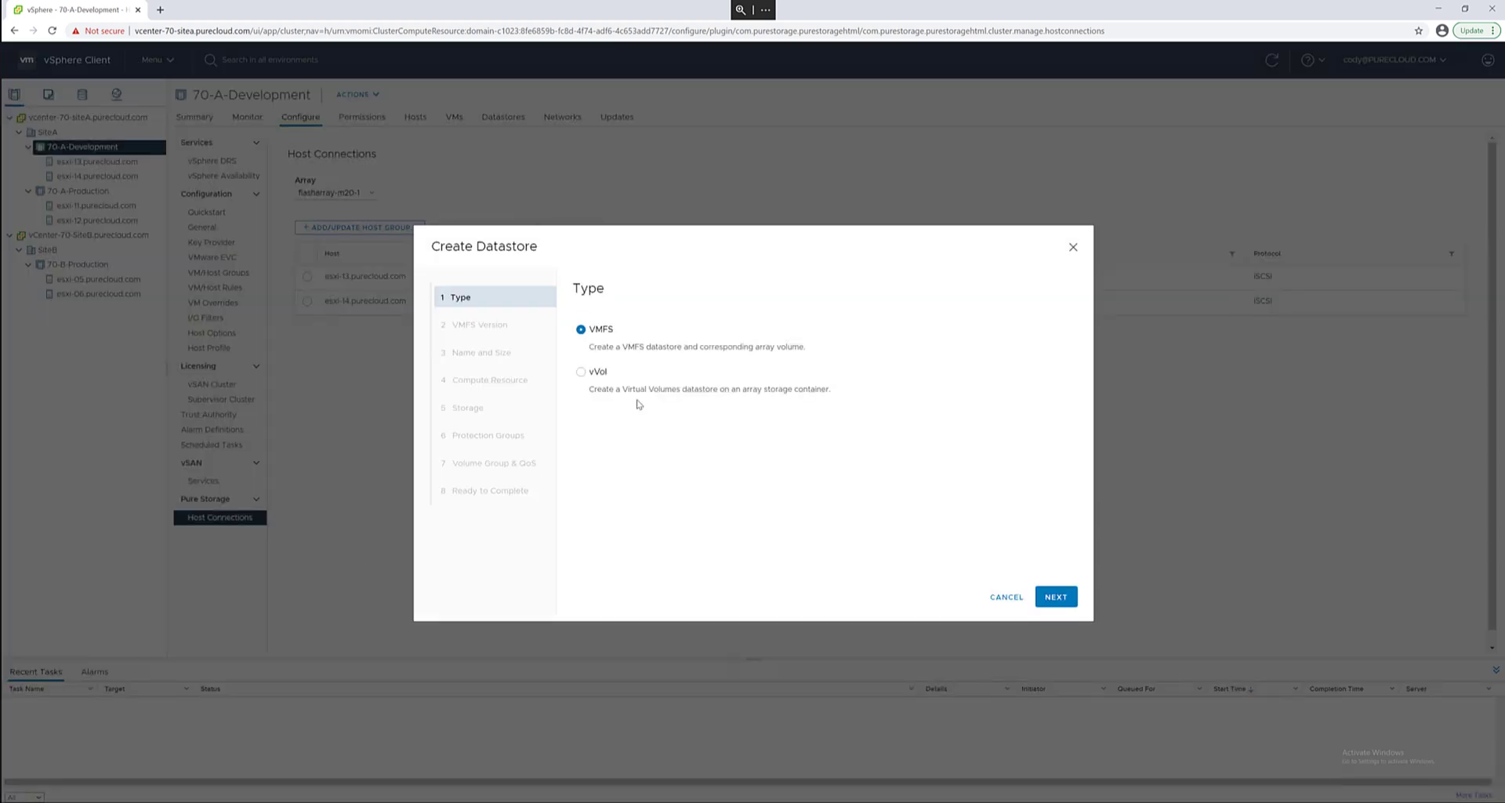
left_click(1056, 596)
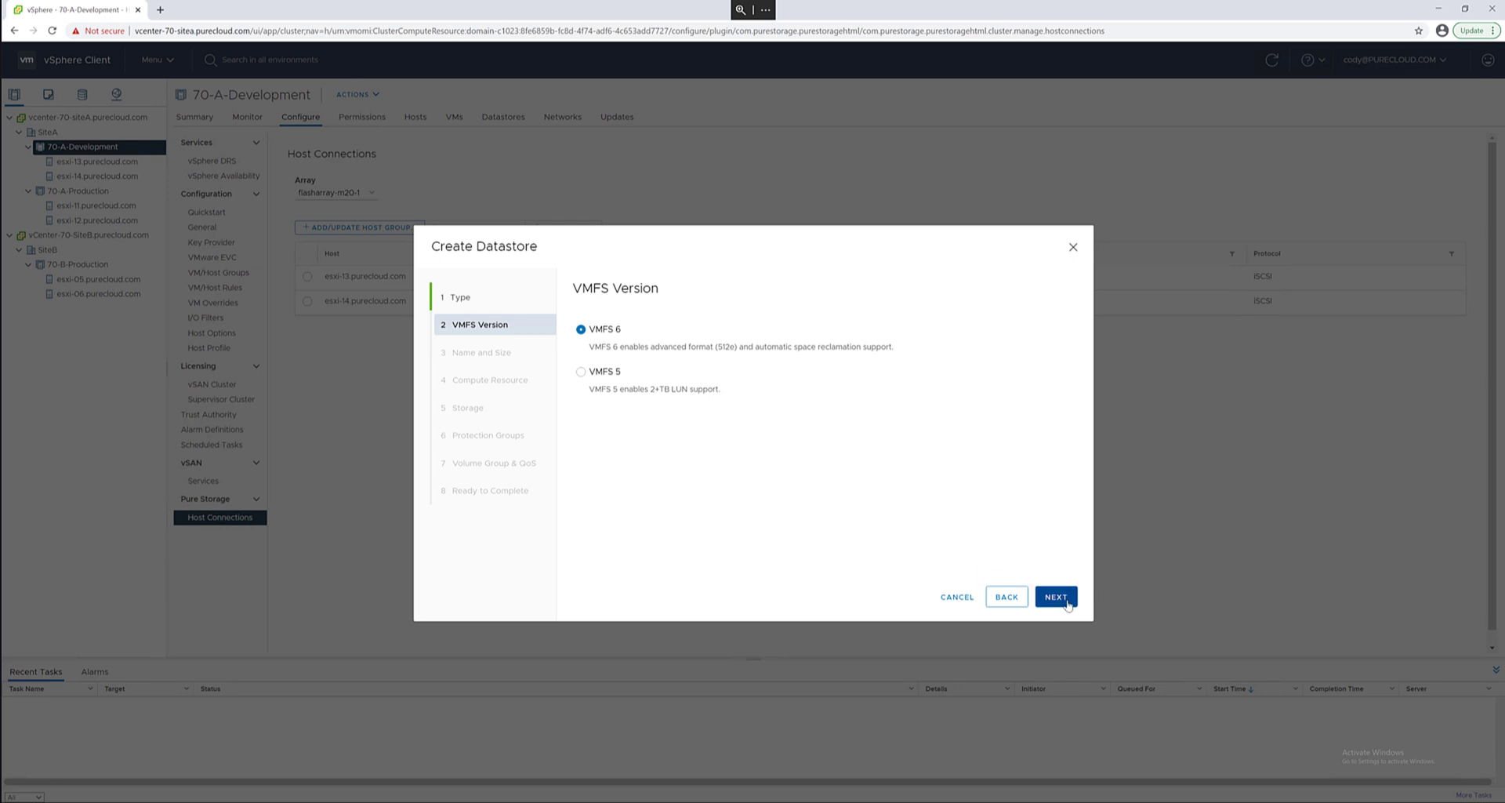
left_click(1055, 596)
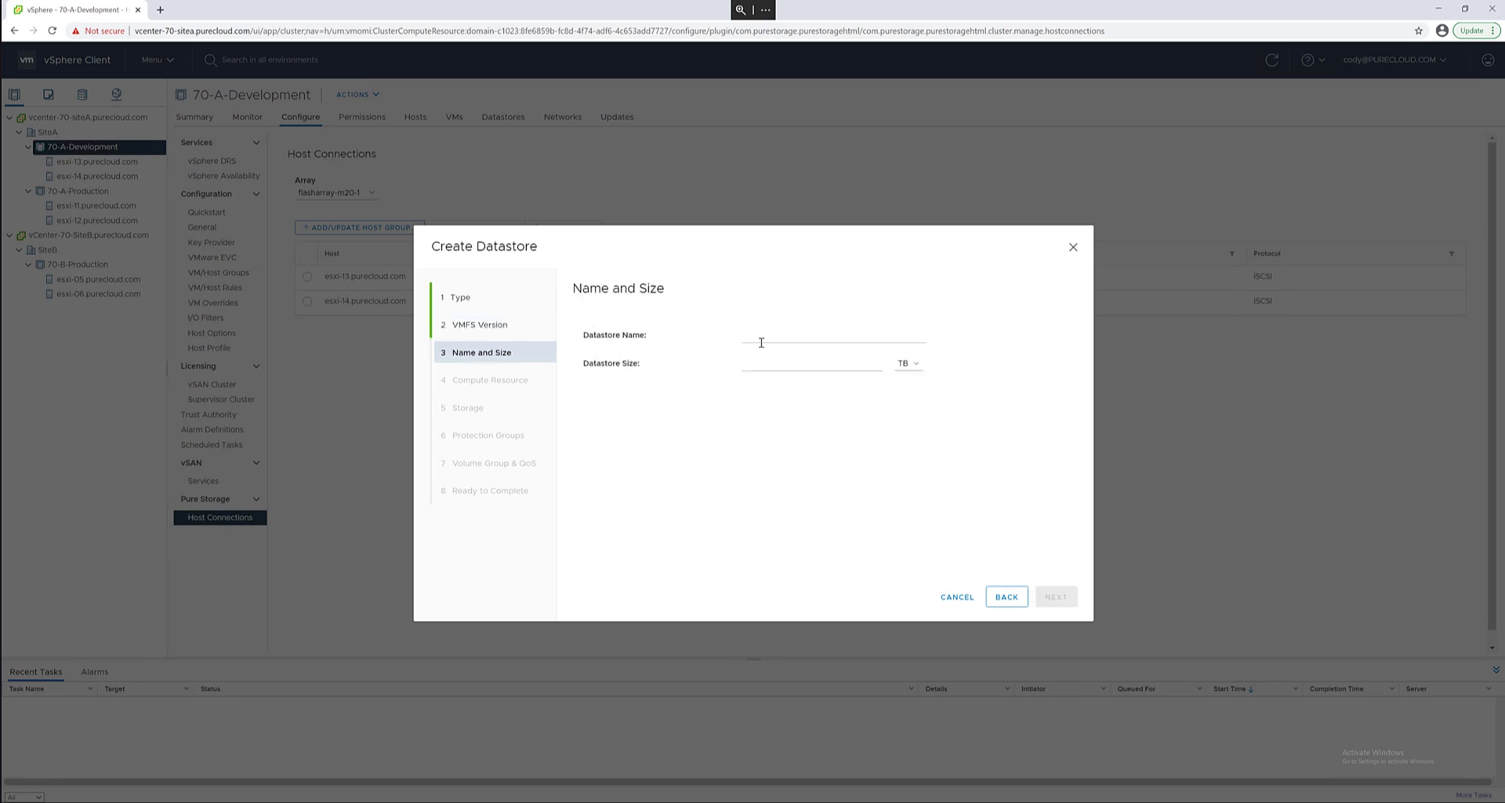
type("VMFS-p")
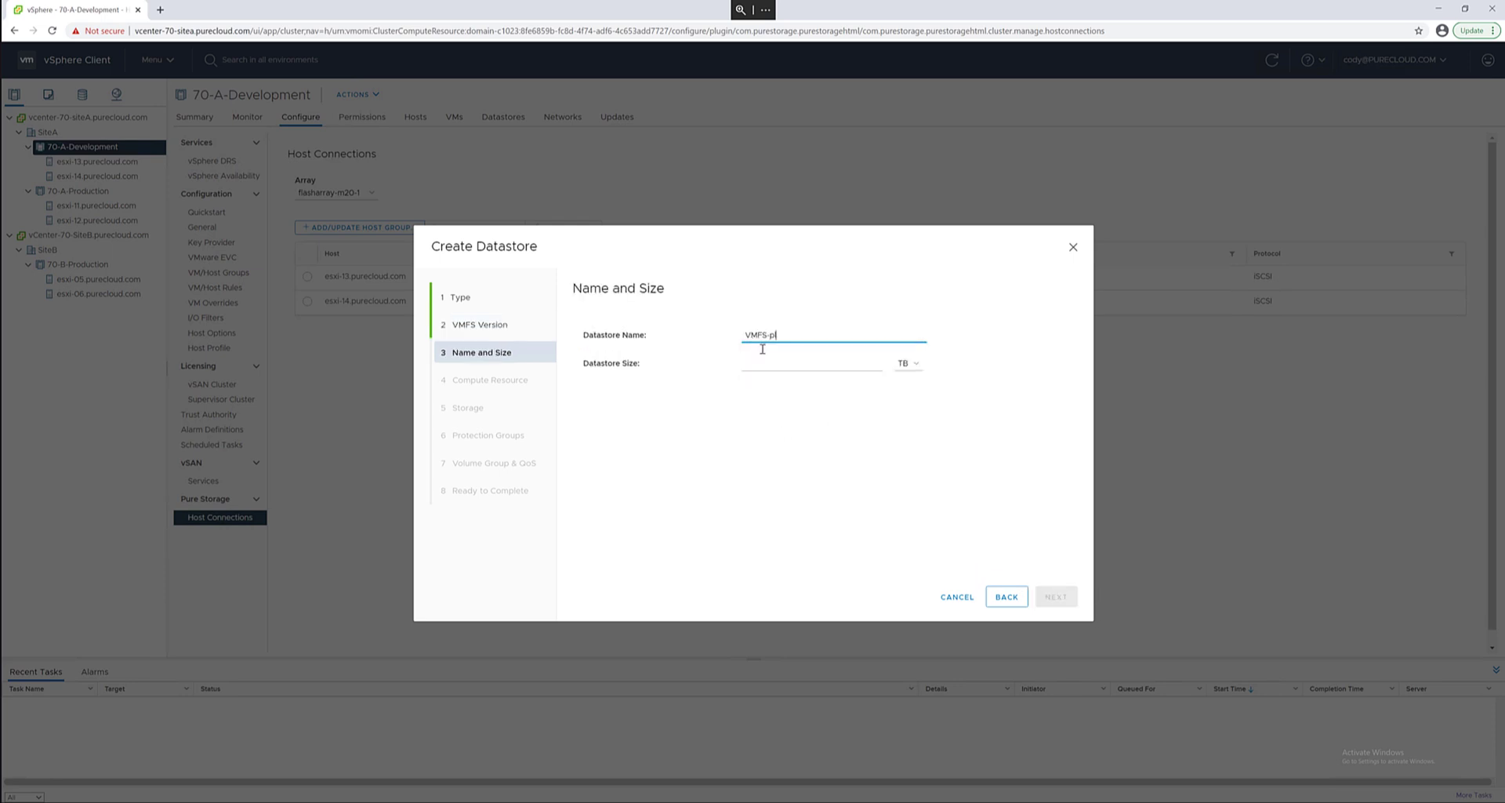
type("ugin54")
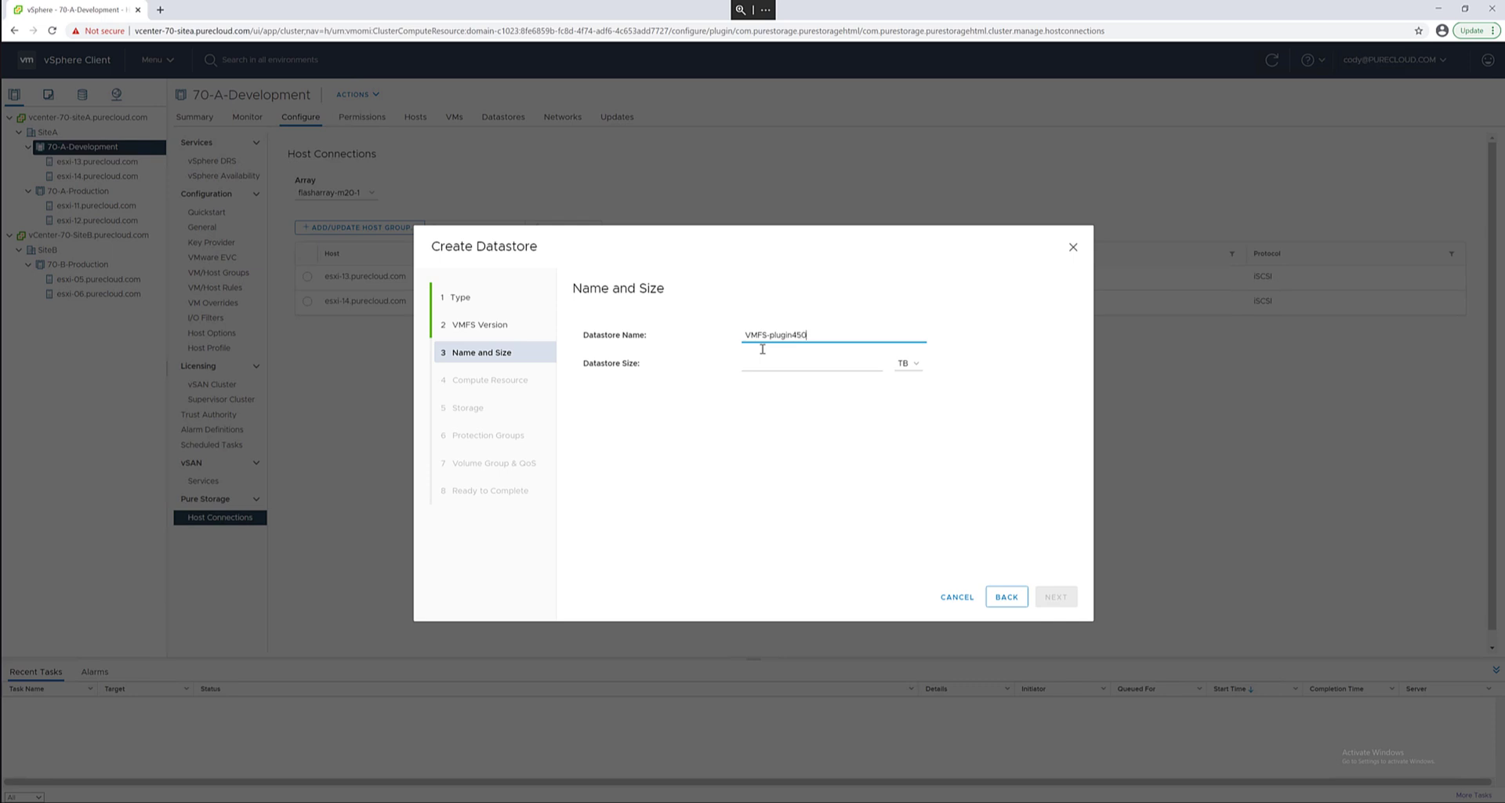
type("24")
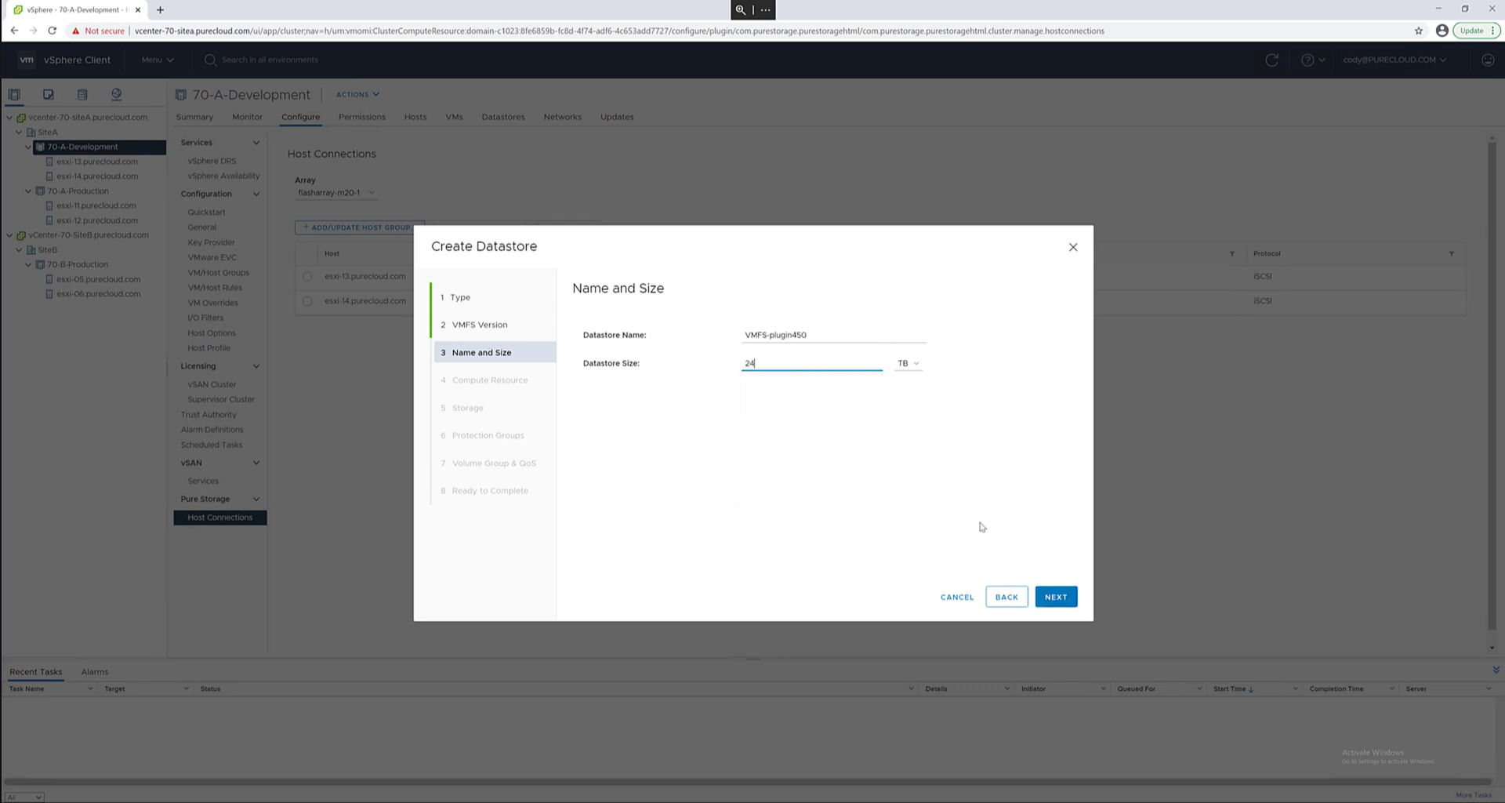
left_click(1055, 596)
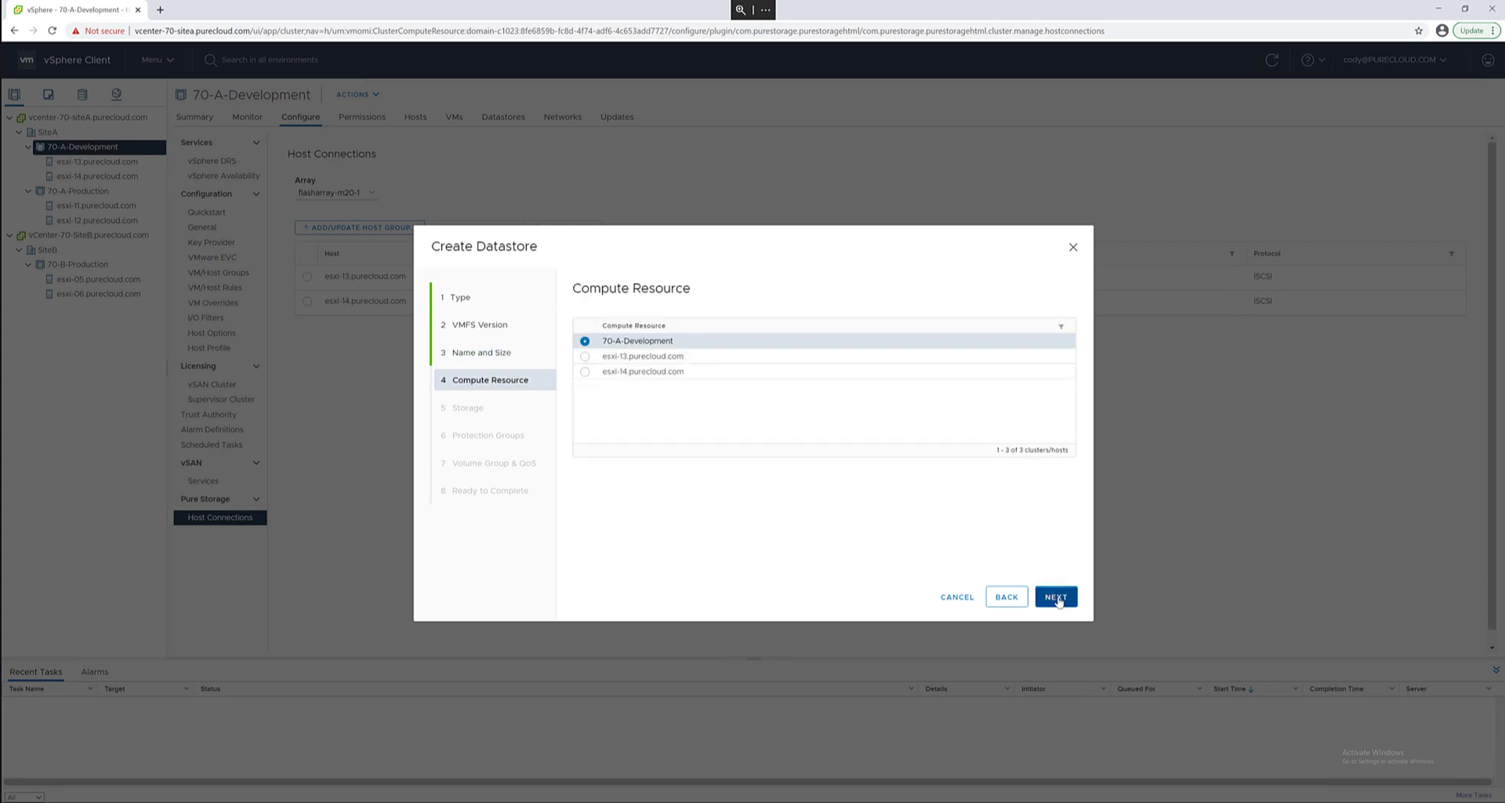
- Keep 70-A-Development, place the volume on flasharray-m20-1 and add it to FTprotectiongroup
left_click(1056, 595)
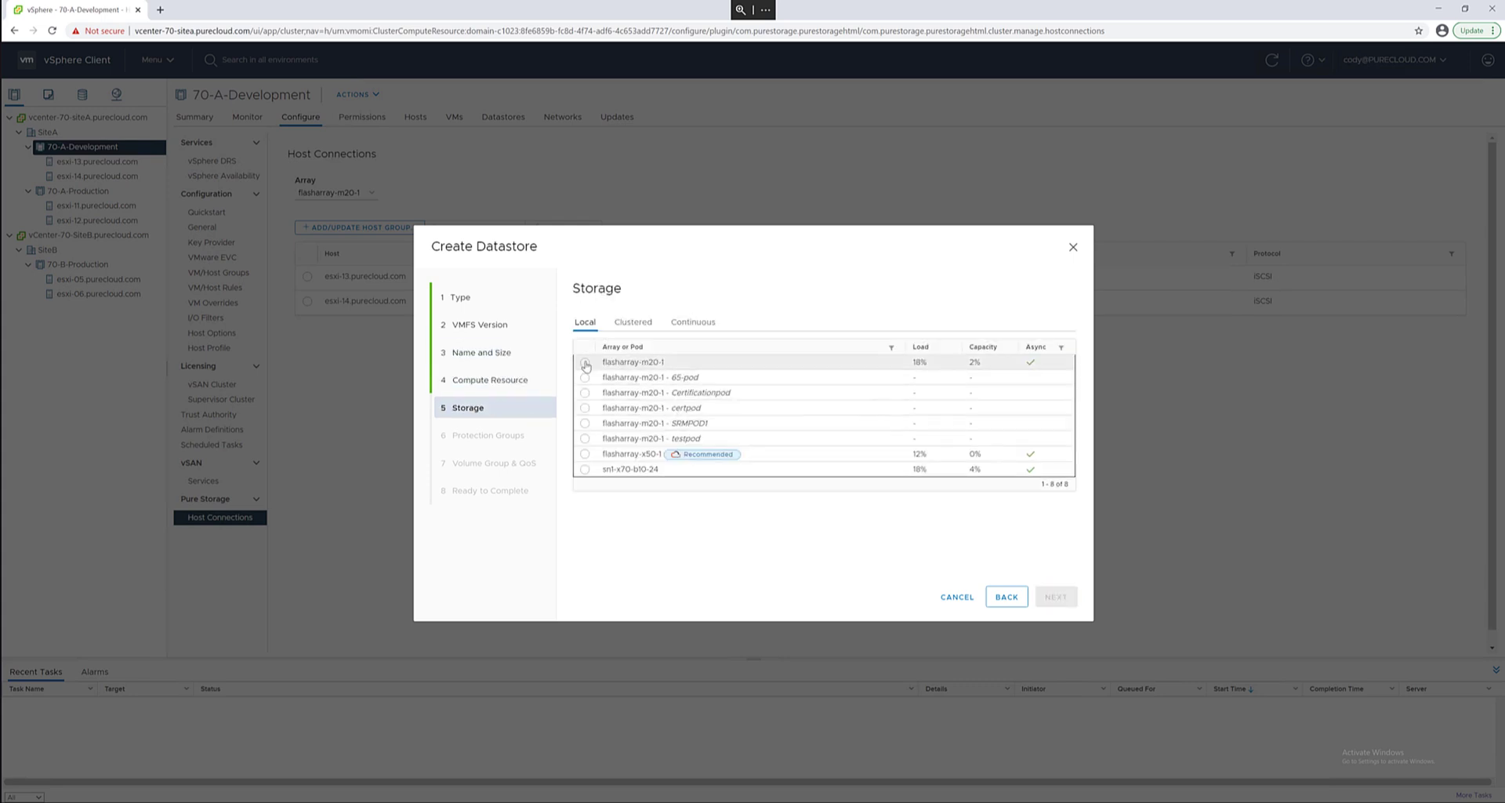
left_click(585, 362)
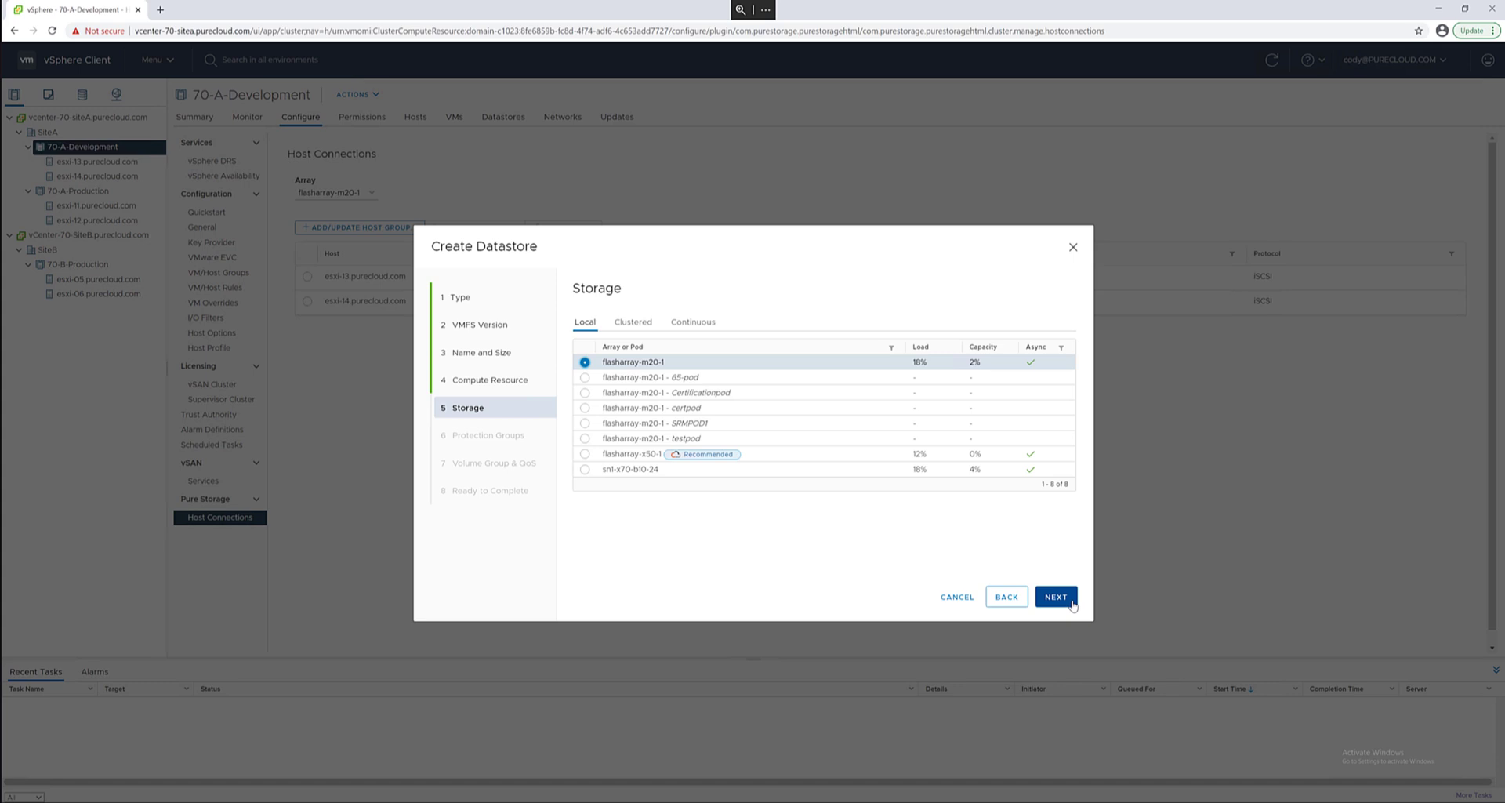
left_click(1055, 596)
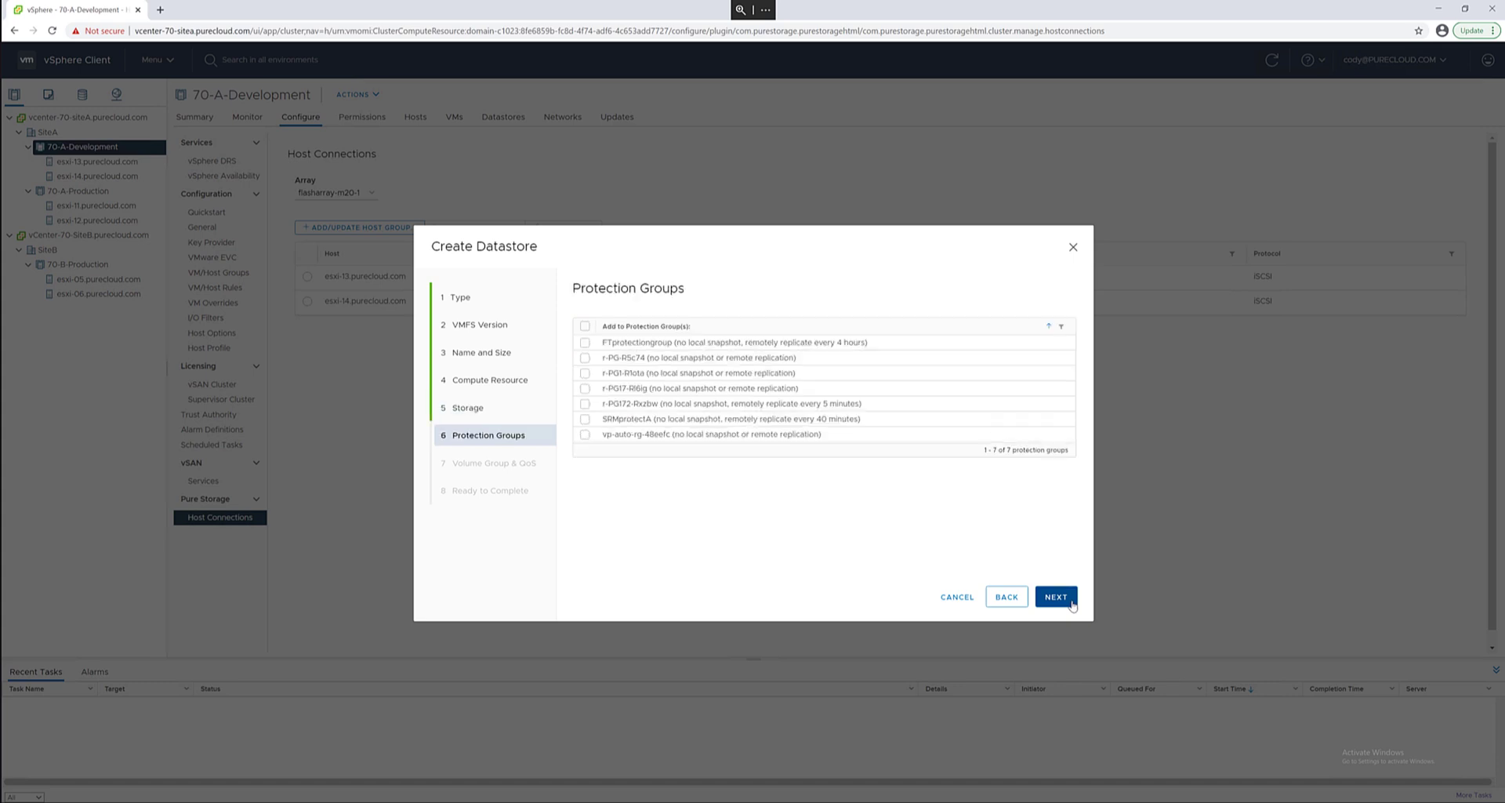
mouse_move(752, 428)
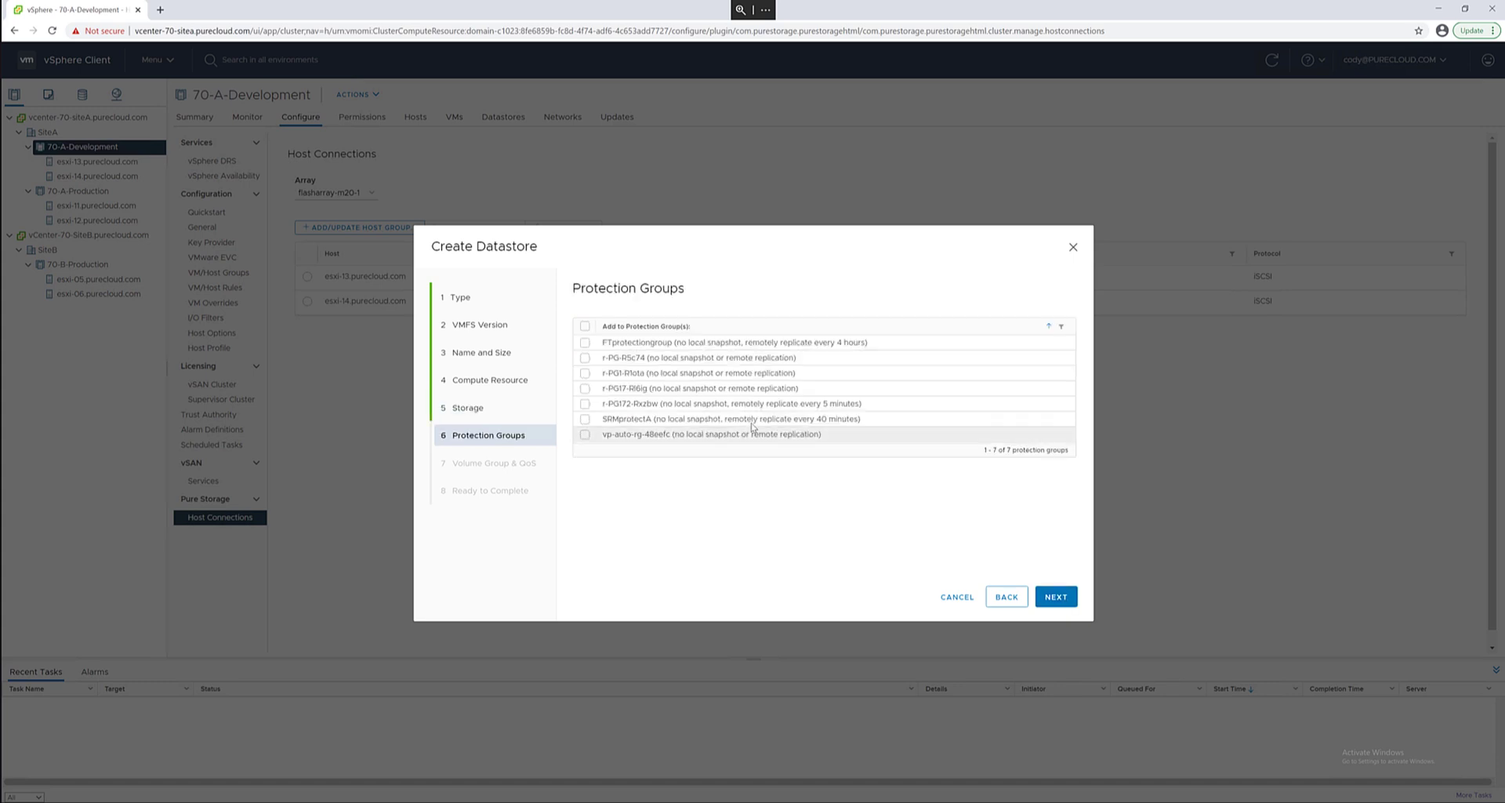
left_click(585, 342)
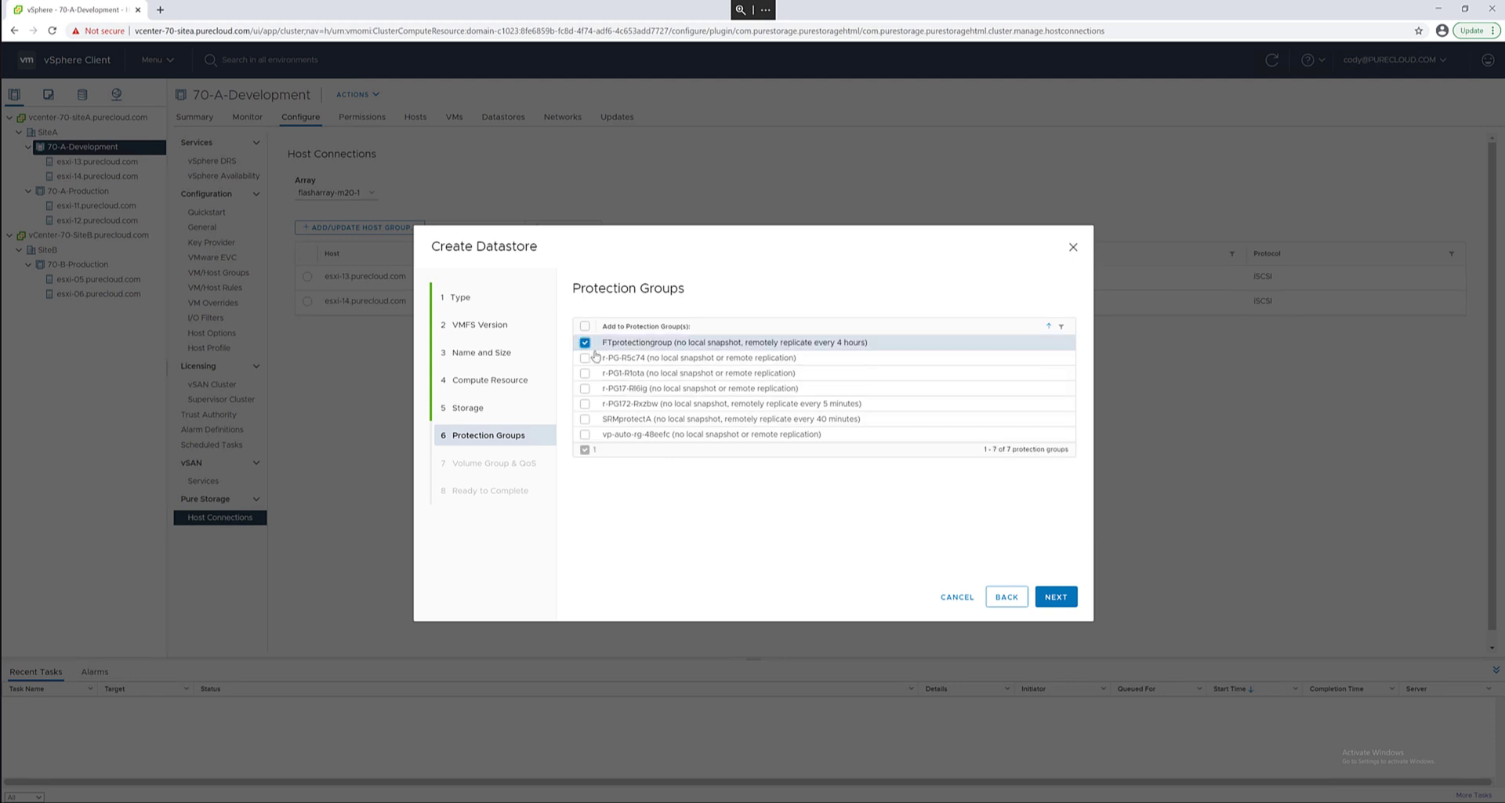
left_click(1055, 596)
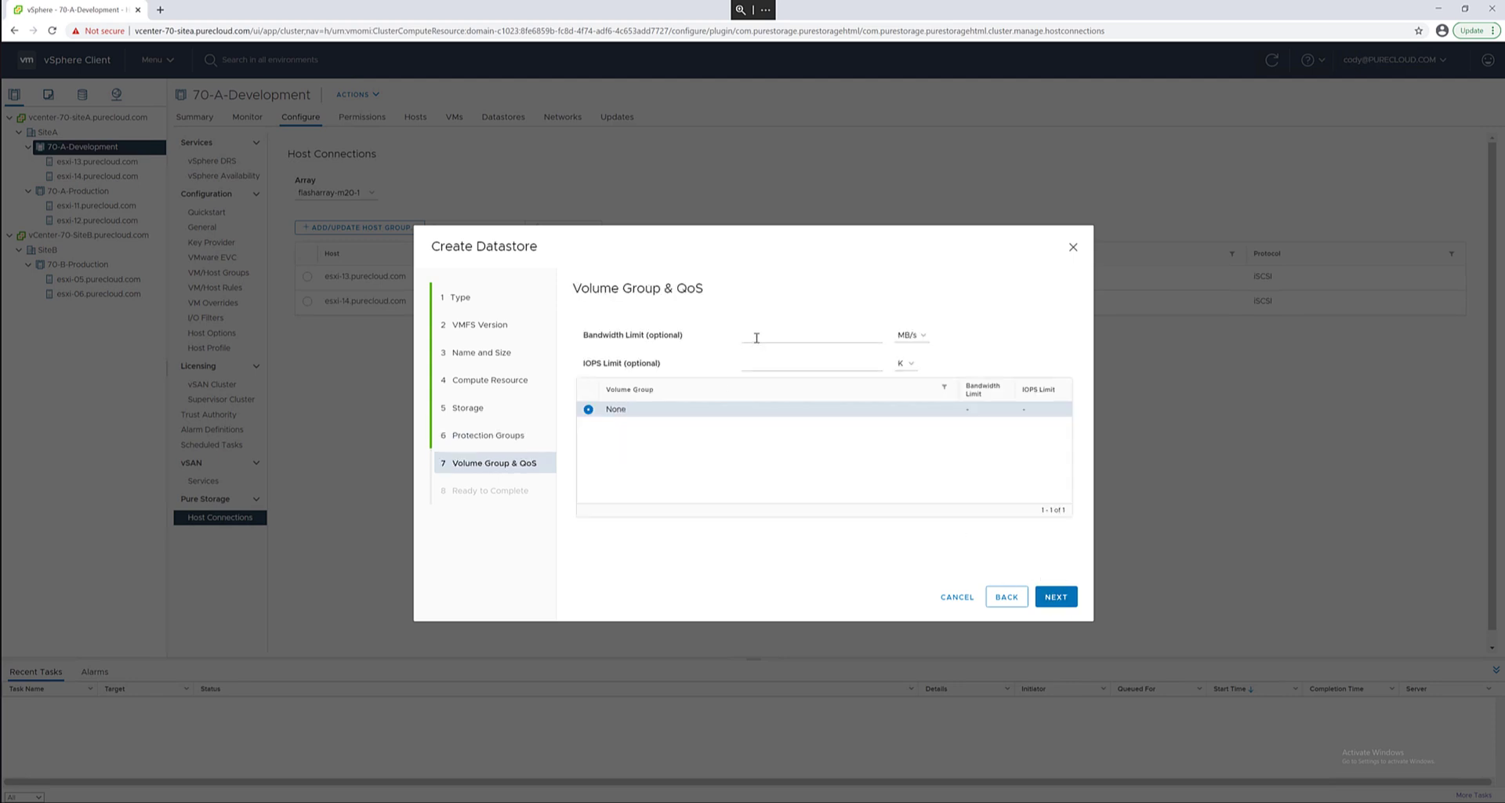
- Set QoS limits of 500 MB/s bandwidth and 10 K IOPS and reach the Ready to Complete summary
type("500")
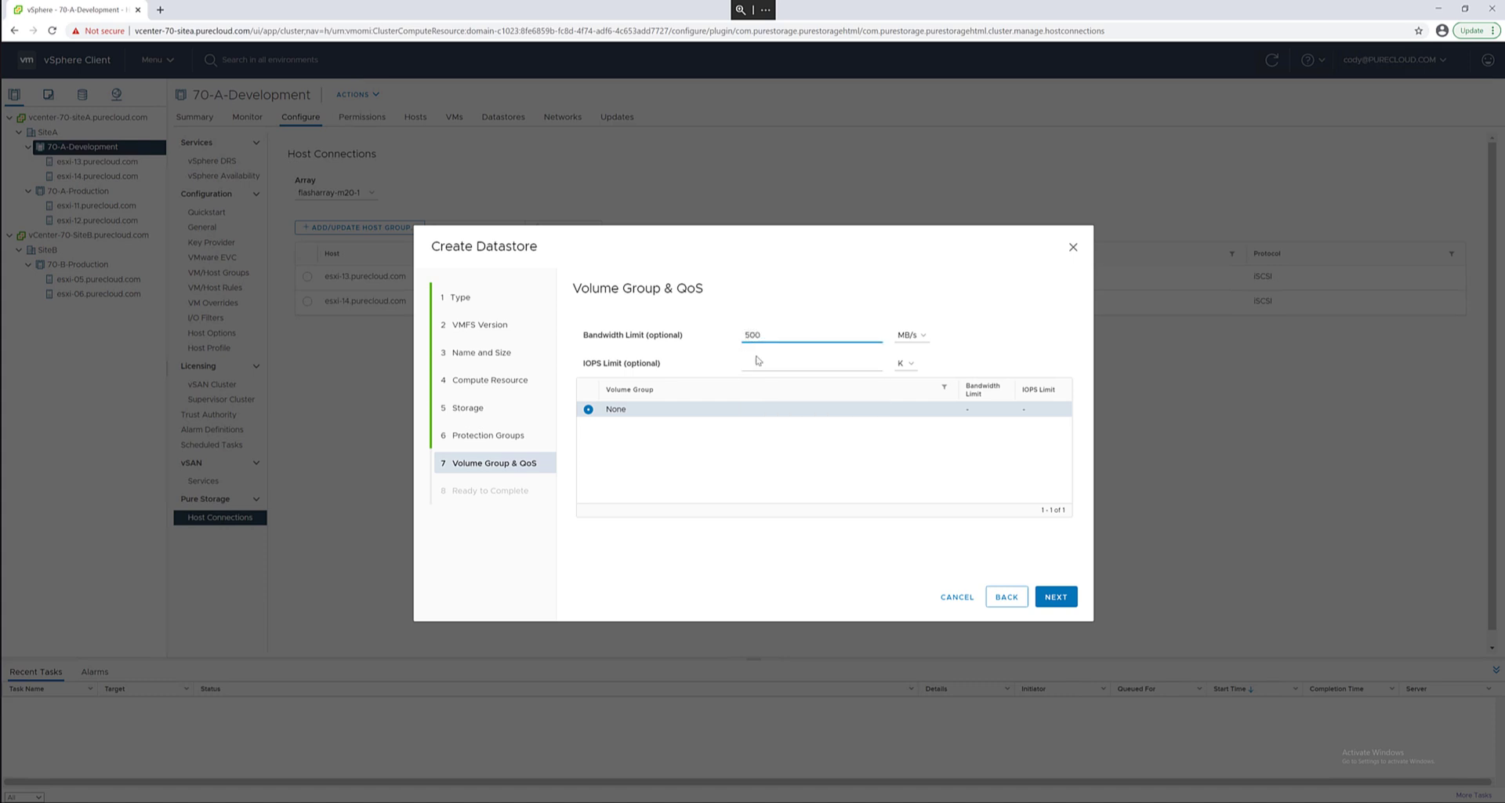
type("10")
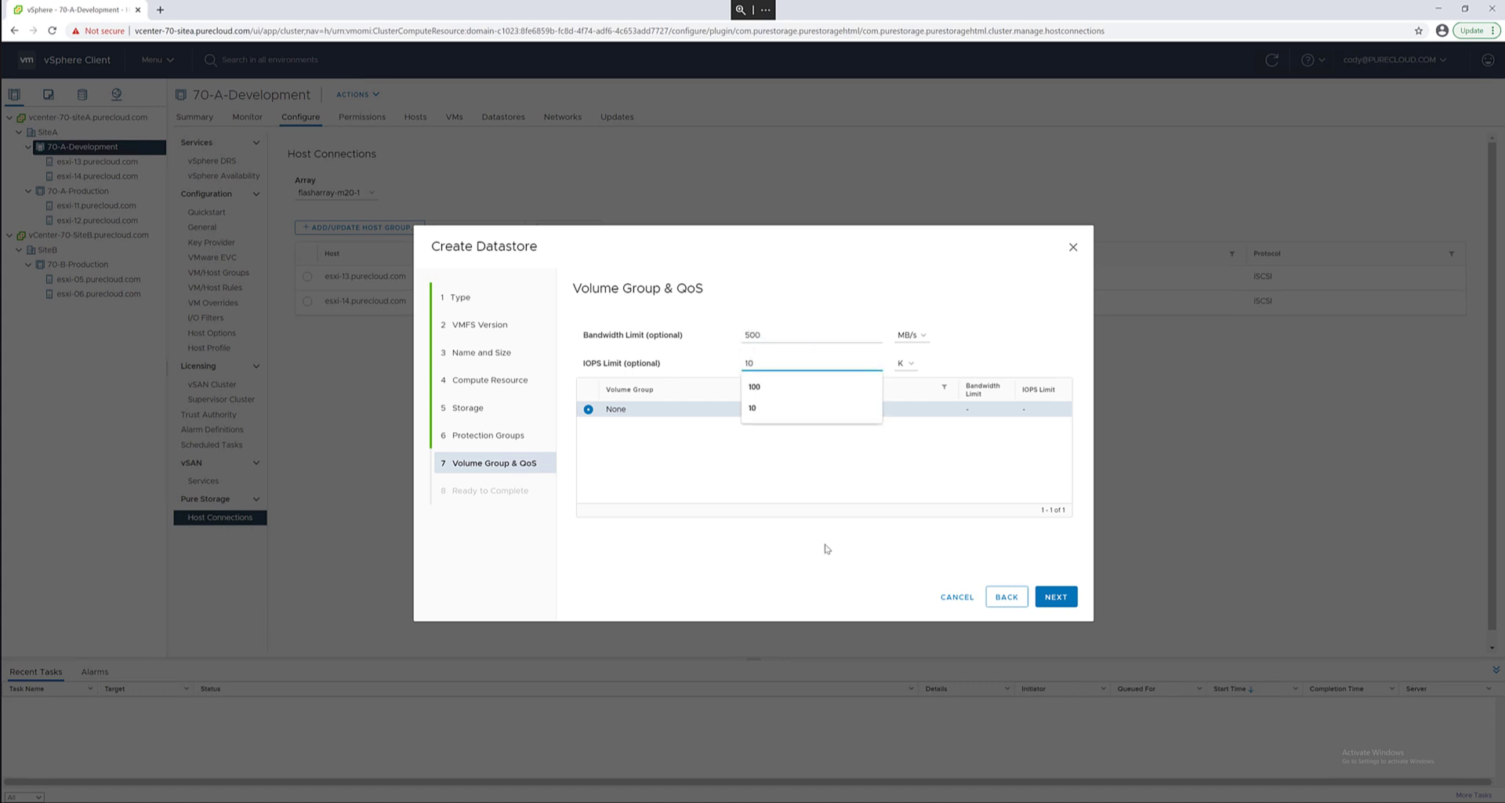
left_click(752, 408)
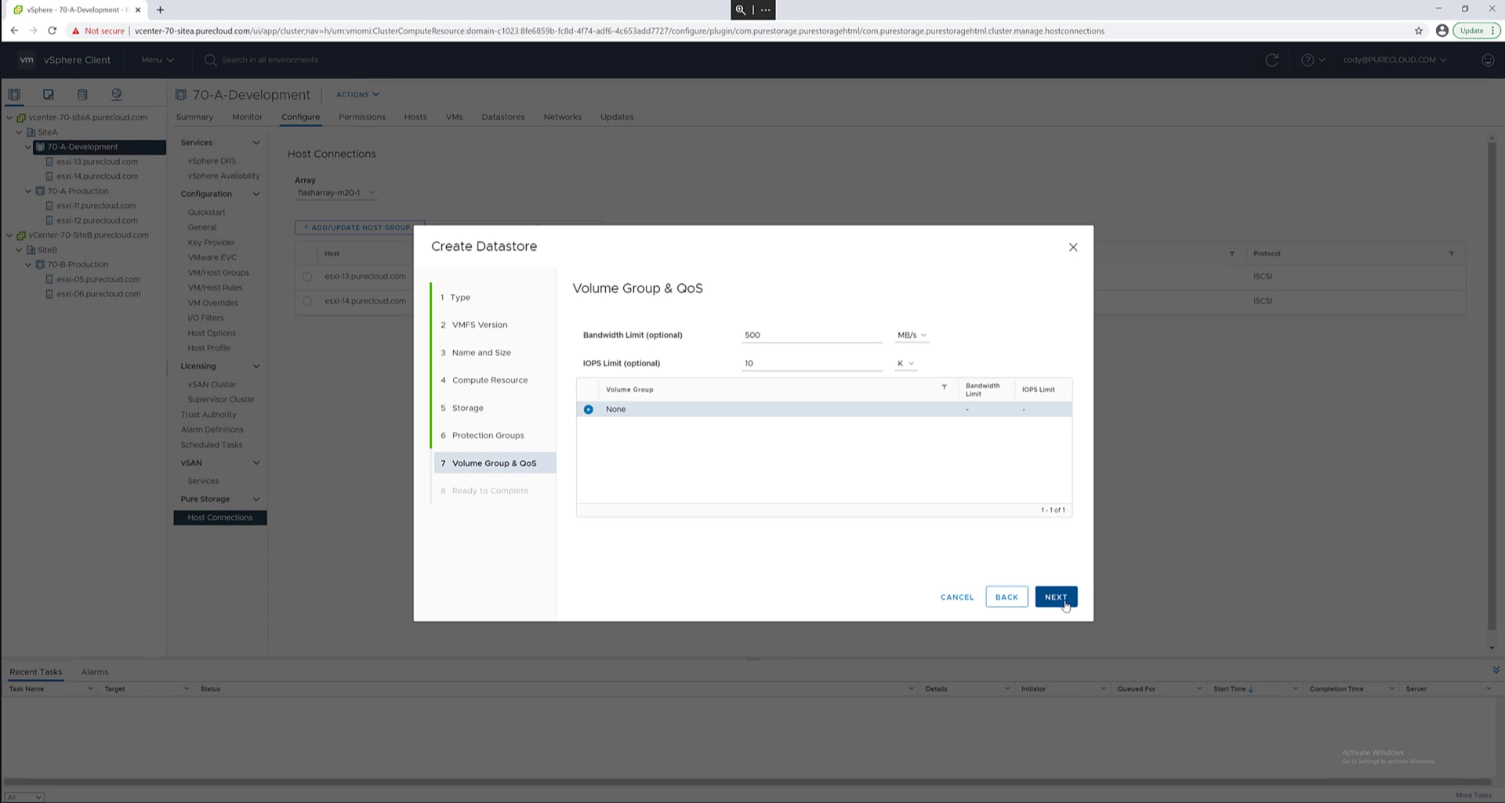
left_click(1056, 596)
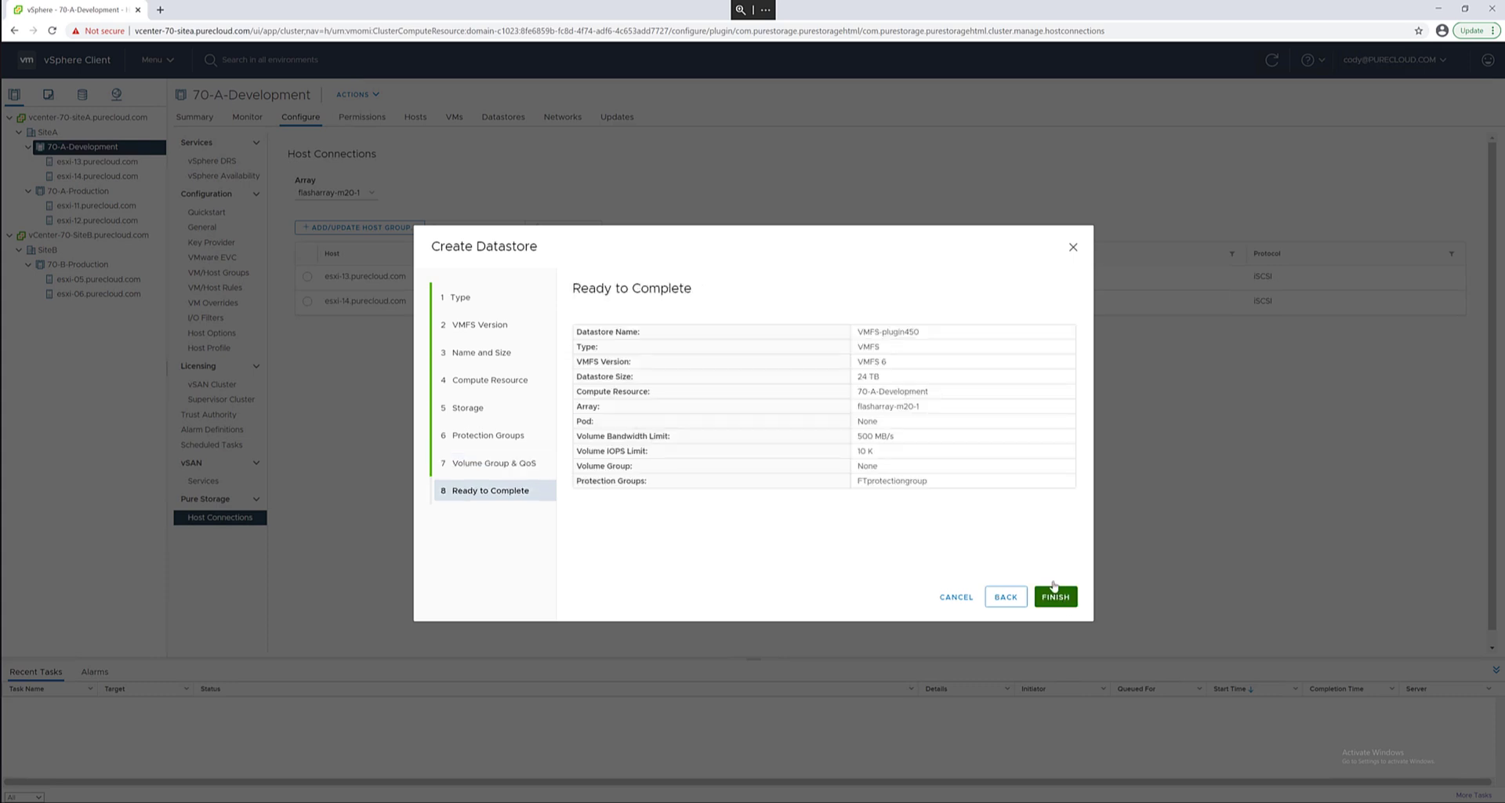
mouse_move(968, 357)
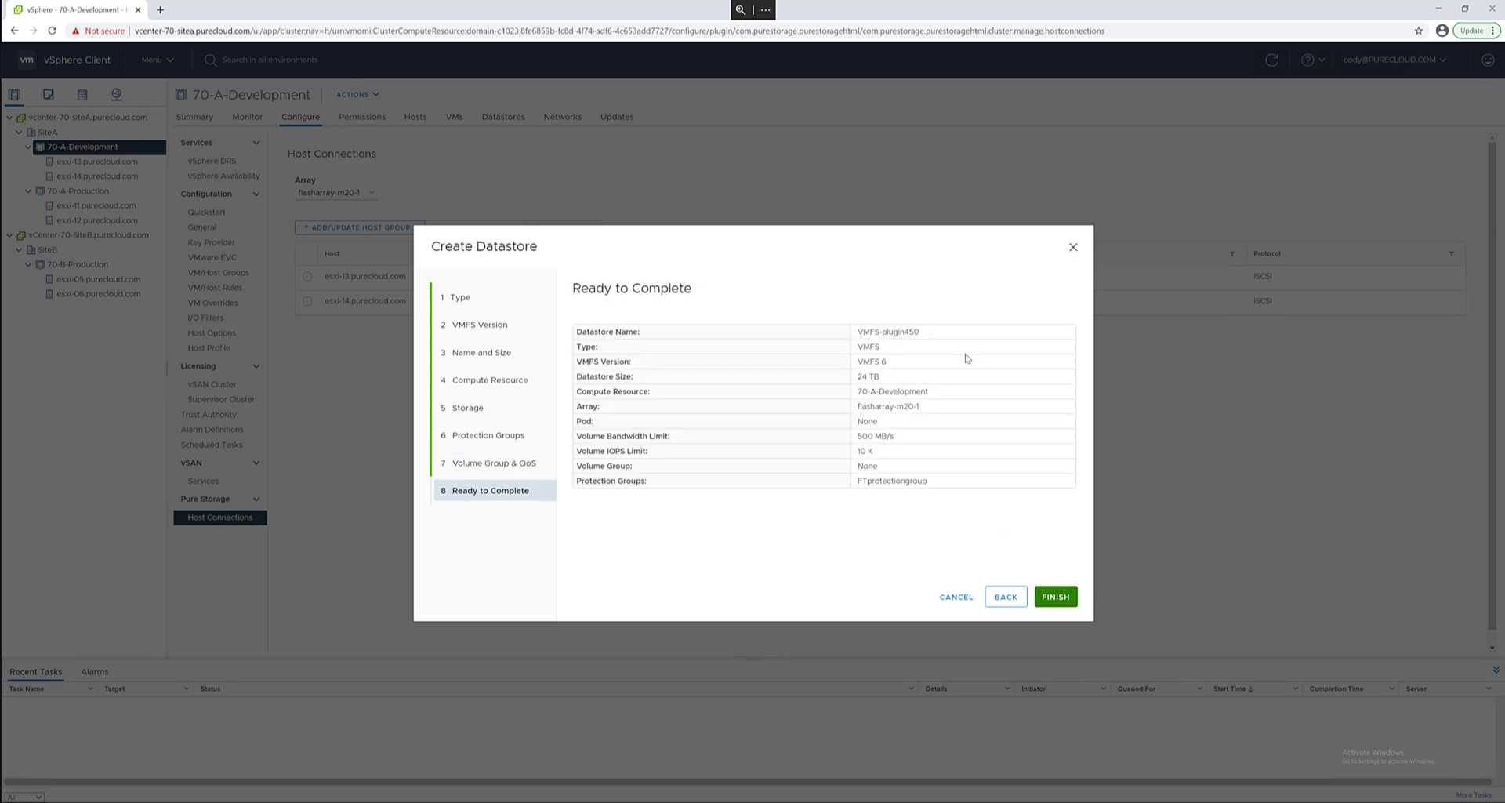
- Finish creating VMFS-plugin450 and view its summary with FlashArray volume details
left_click(1053, 596)
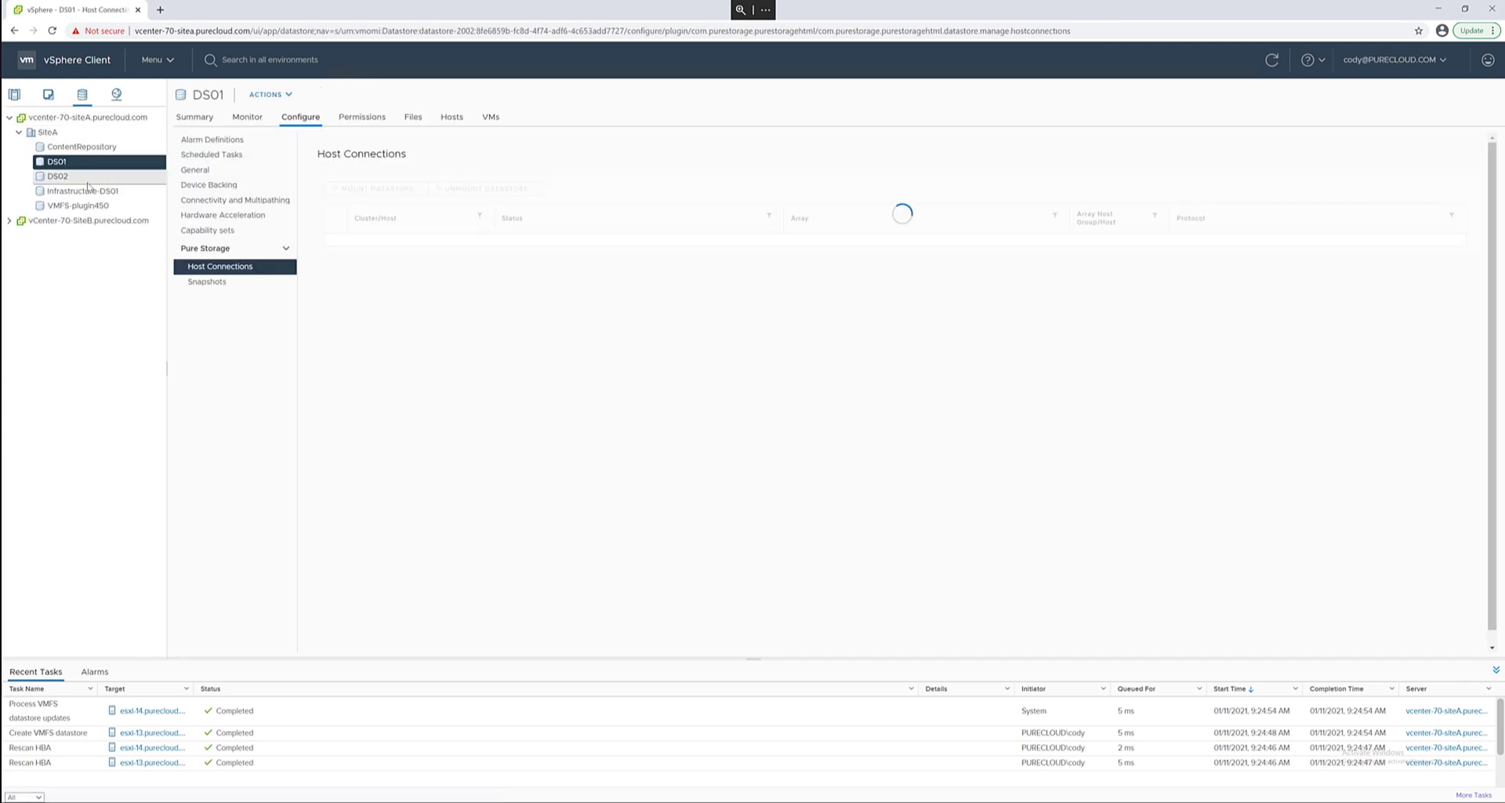
left_click(77, 206)
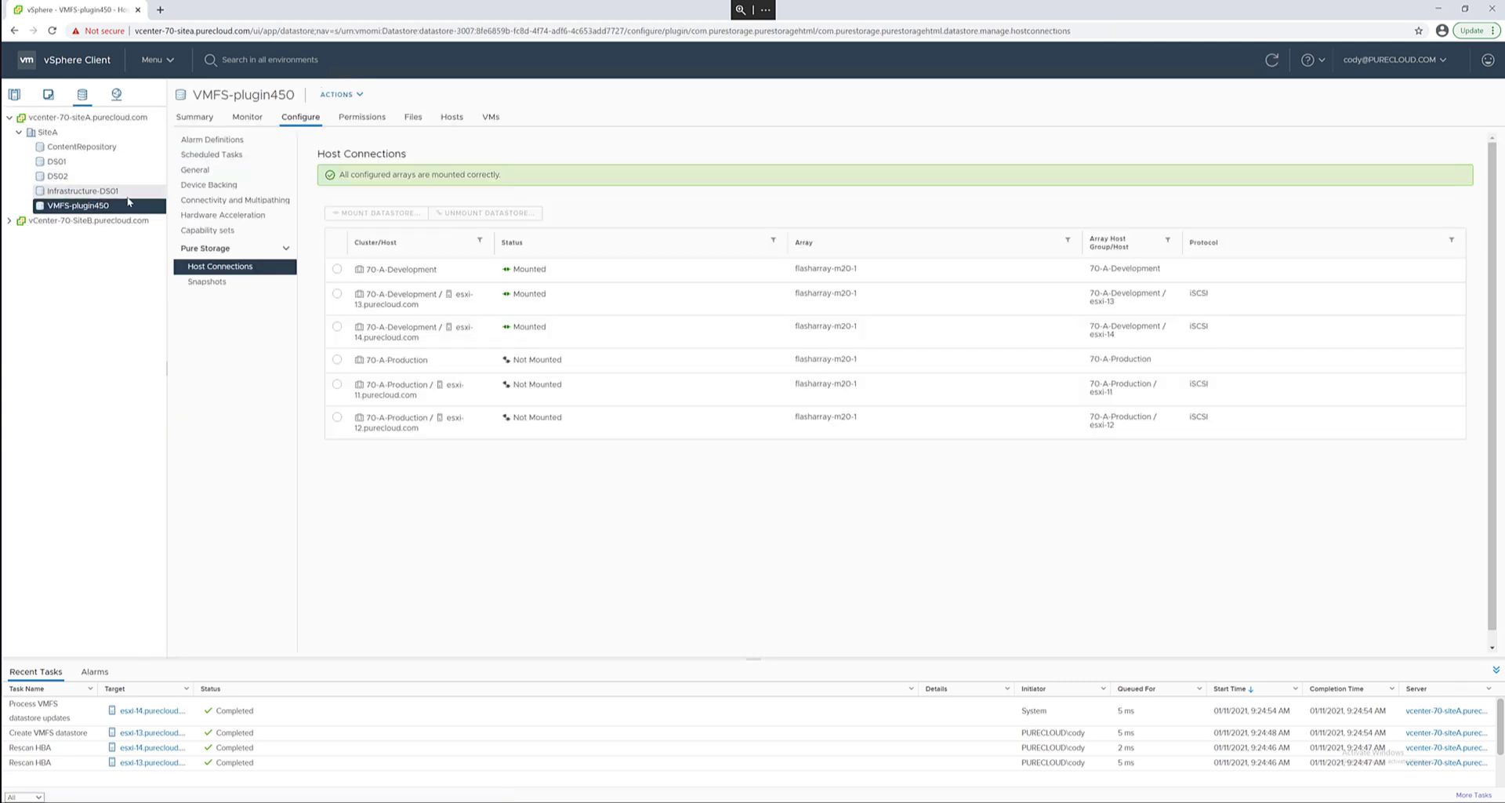
mouse_move(256, 279)
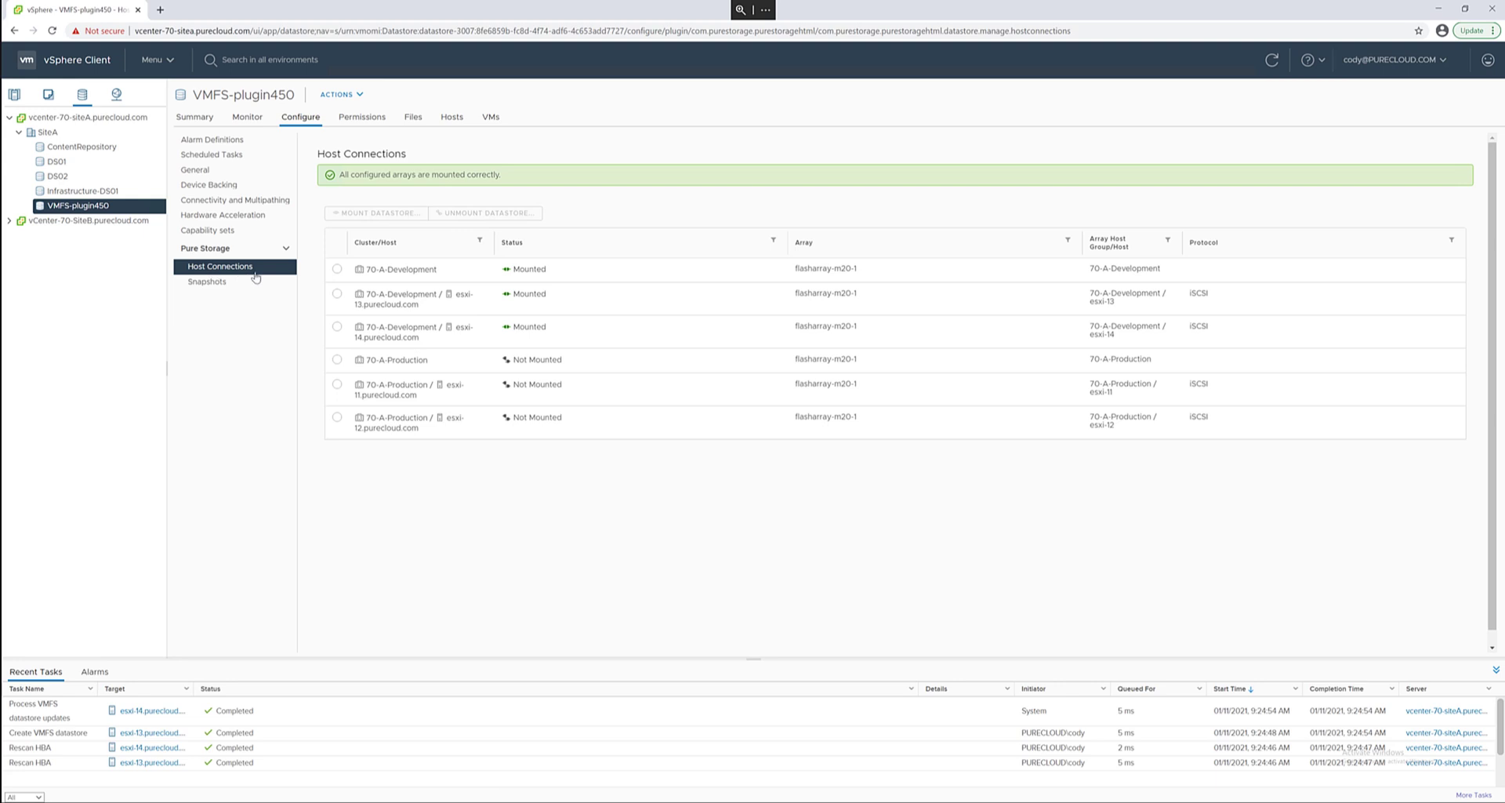
left_click(194, 116)
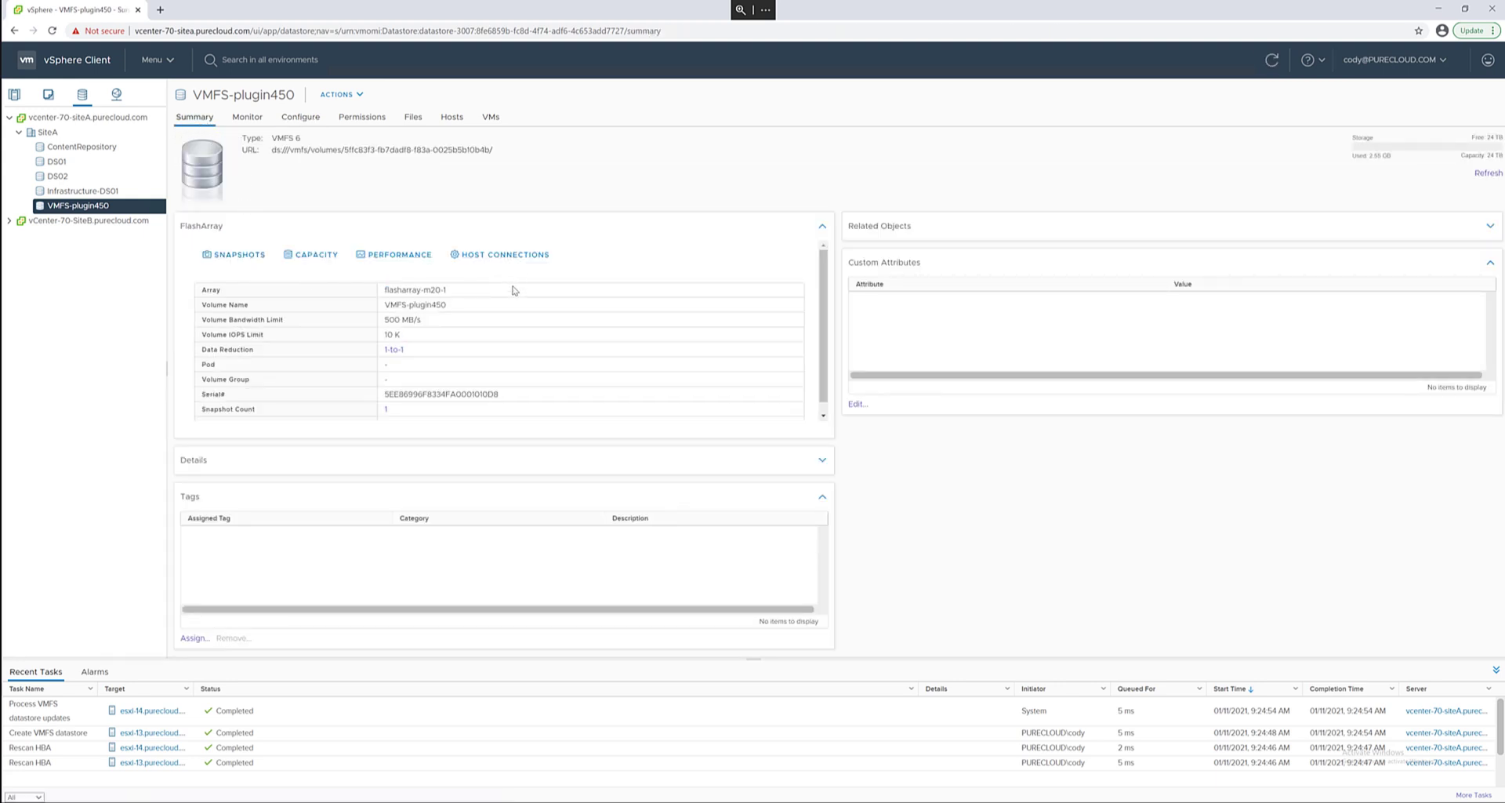
mouse_move(421, 375)
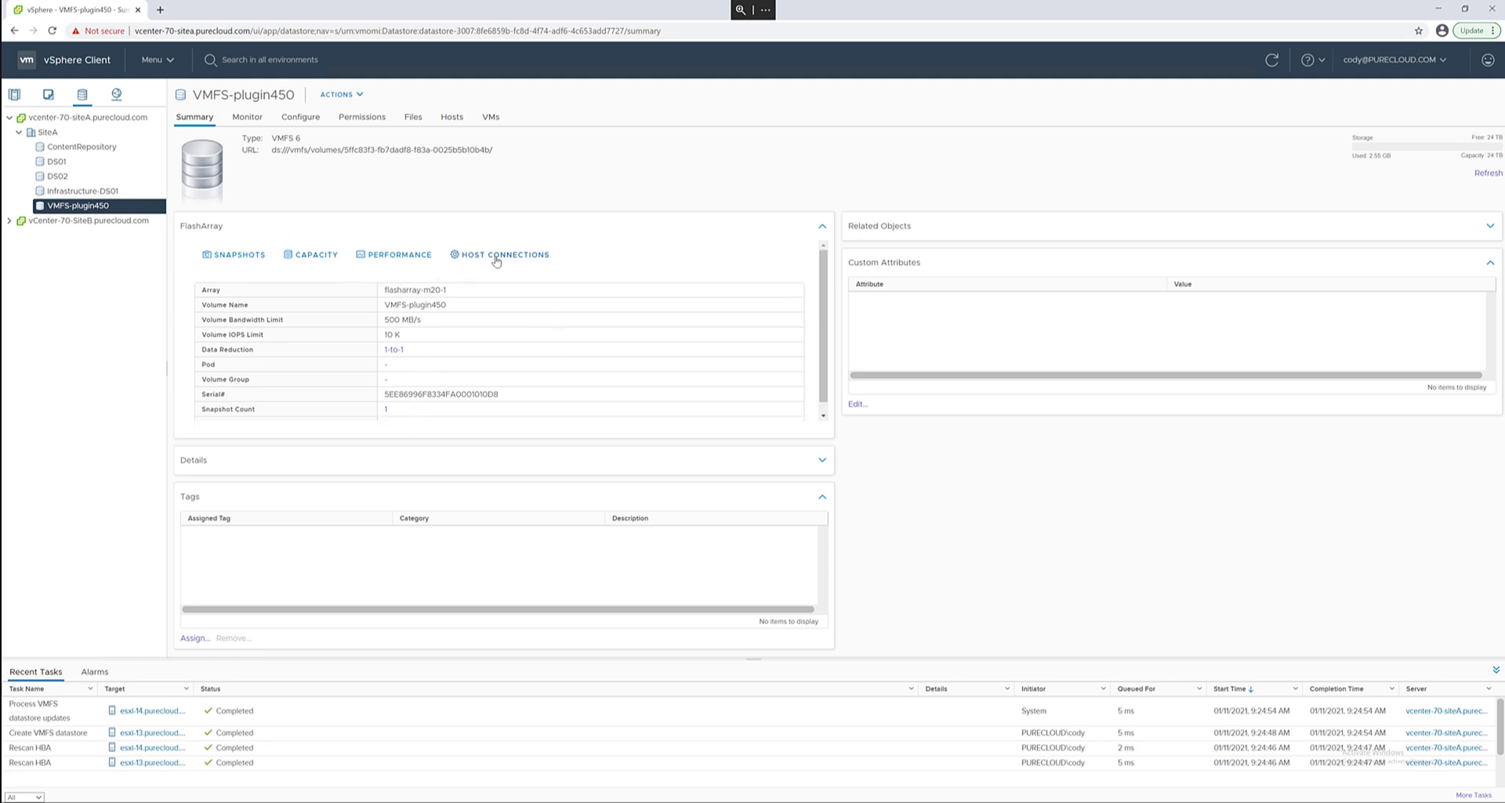
- Mount VMFS-plugin450 on the 70-A-Production cluster from its host connections page
left_click(503, 254)
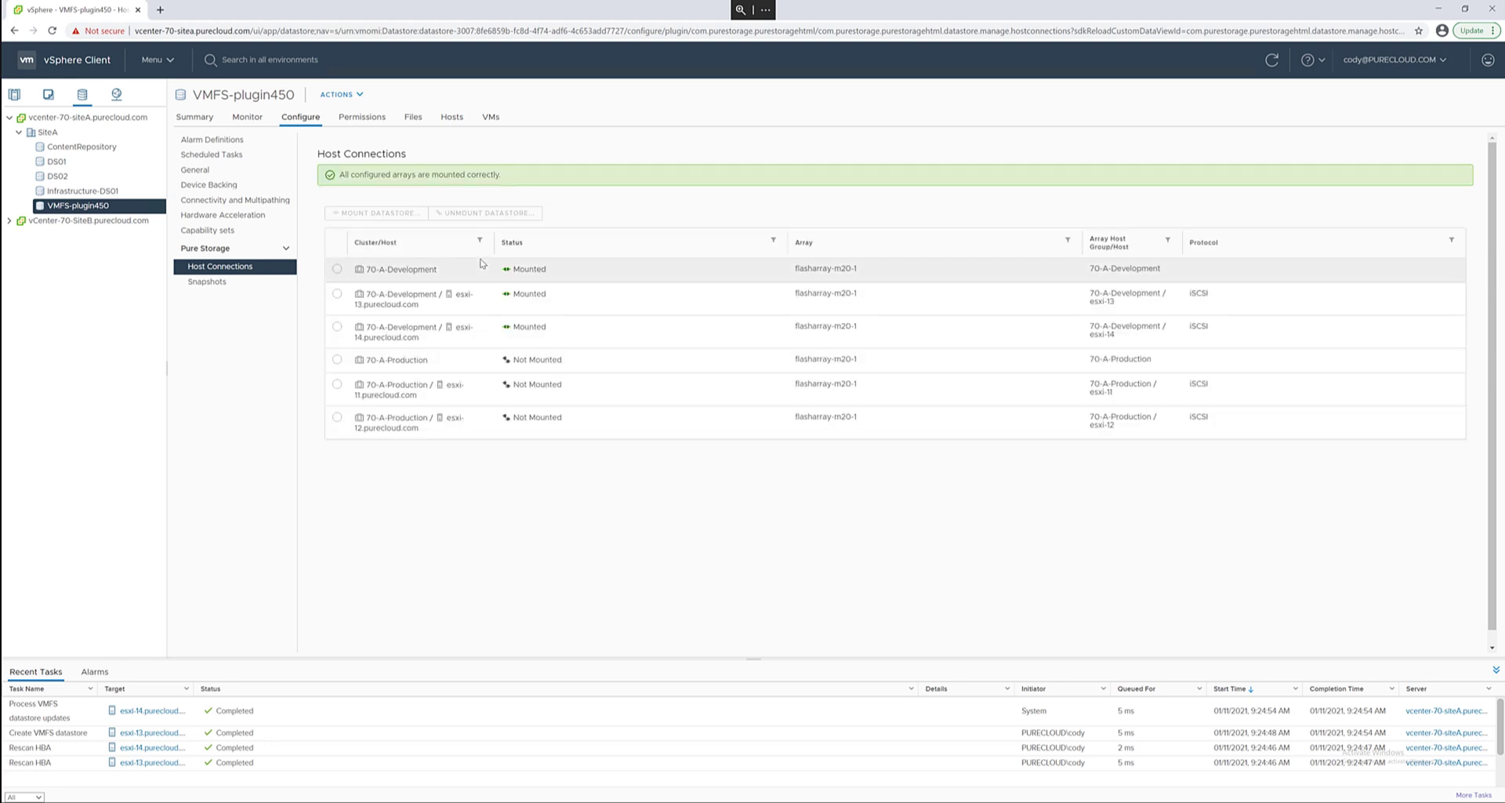
mouse_move(444, 259)
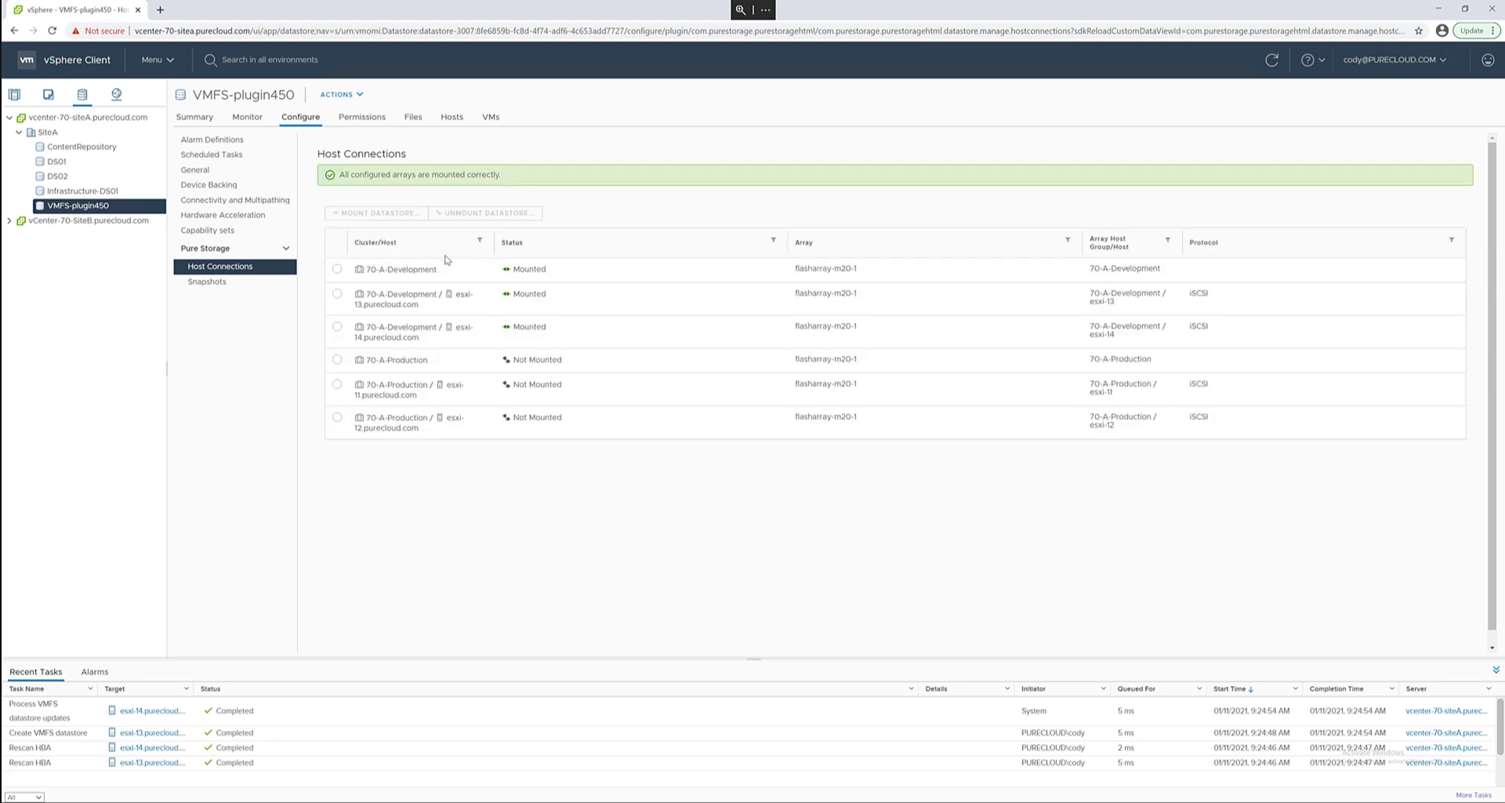
left_click(337, 268)
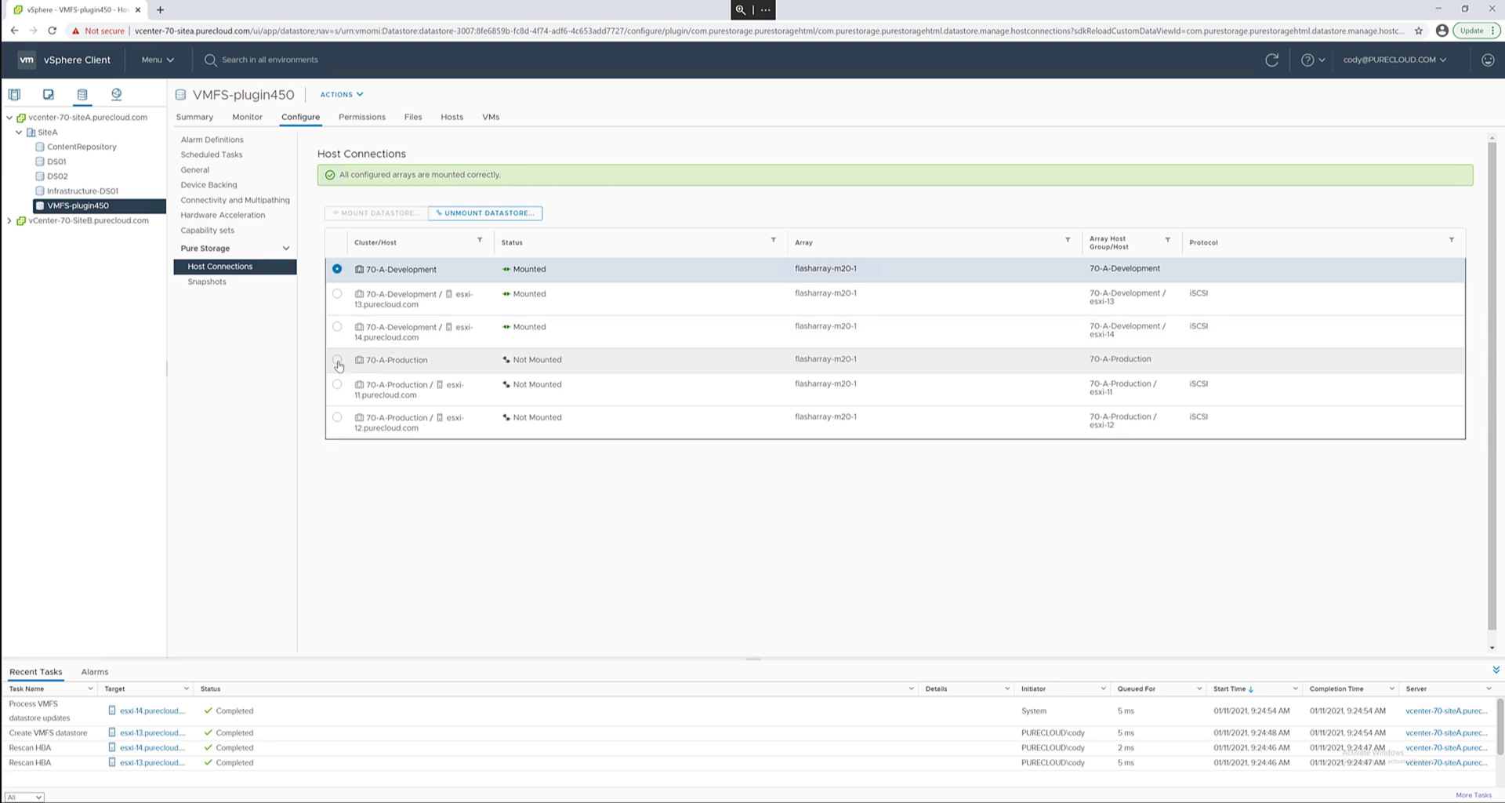
left_click(337, 359)
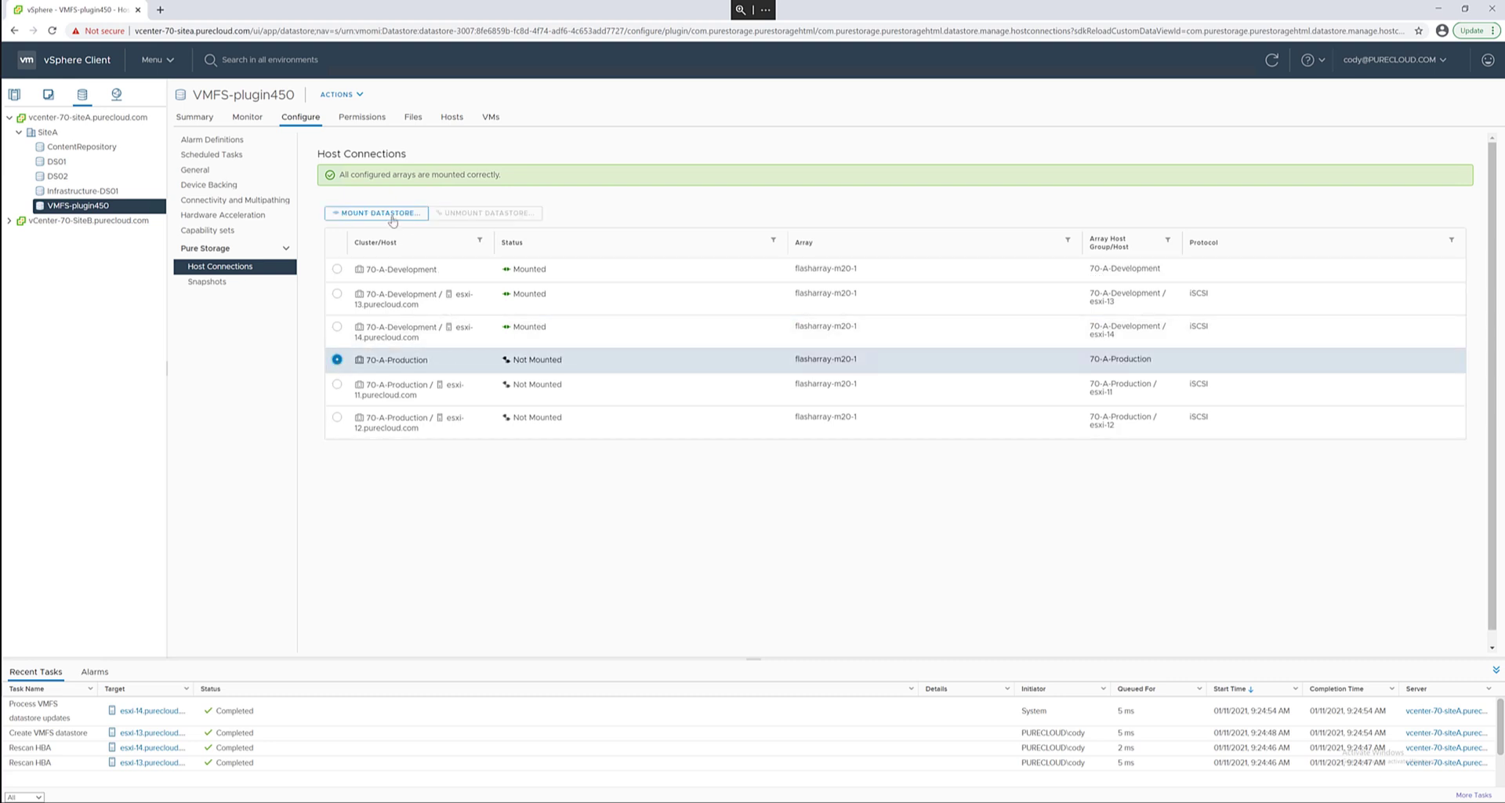
left_click(374, 212)
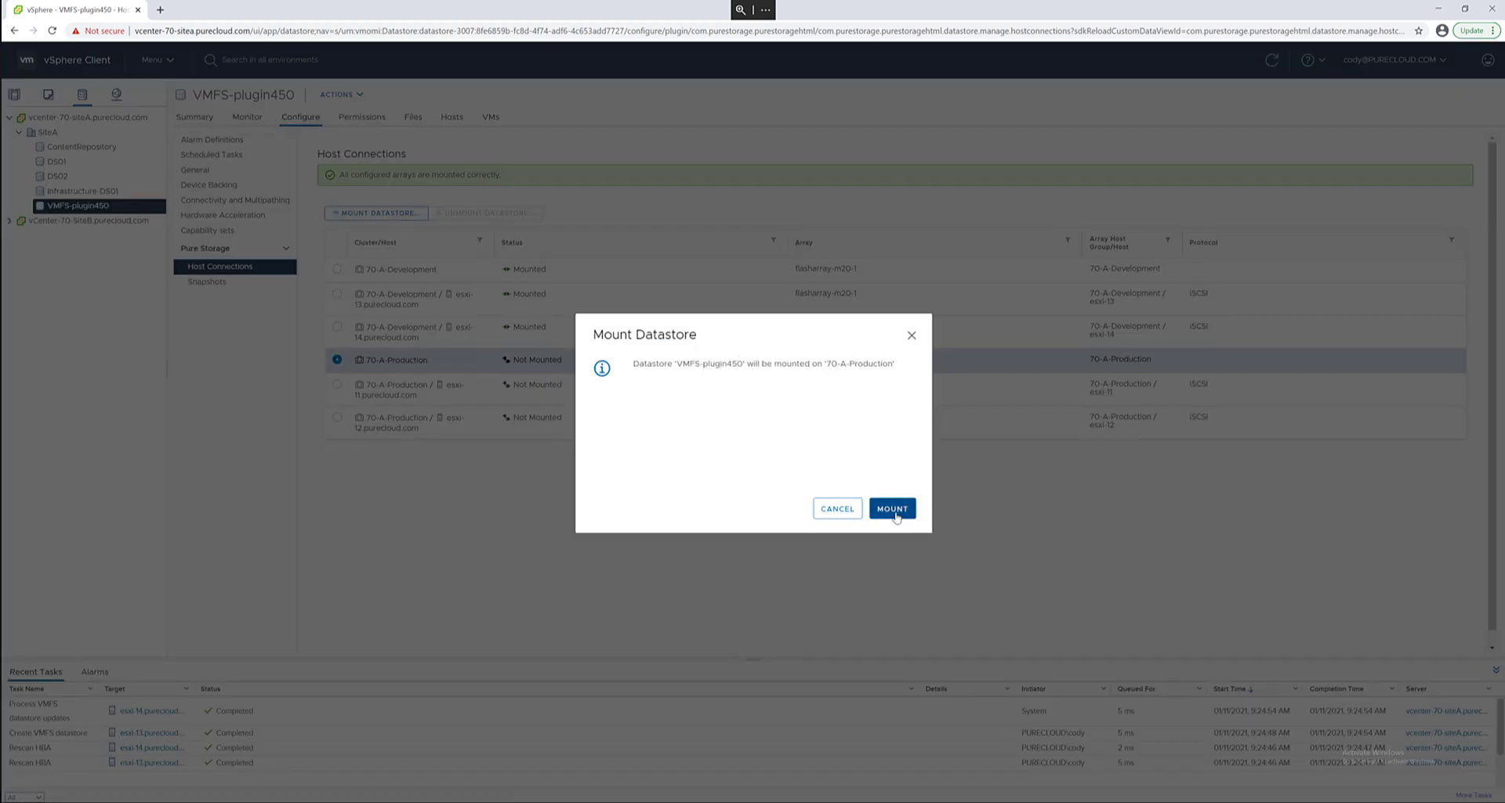
left_click(891, 509)
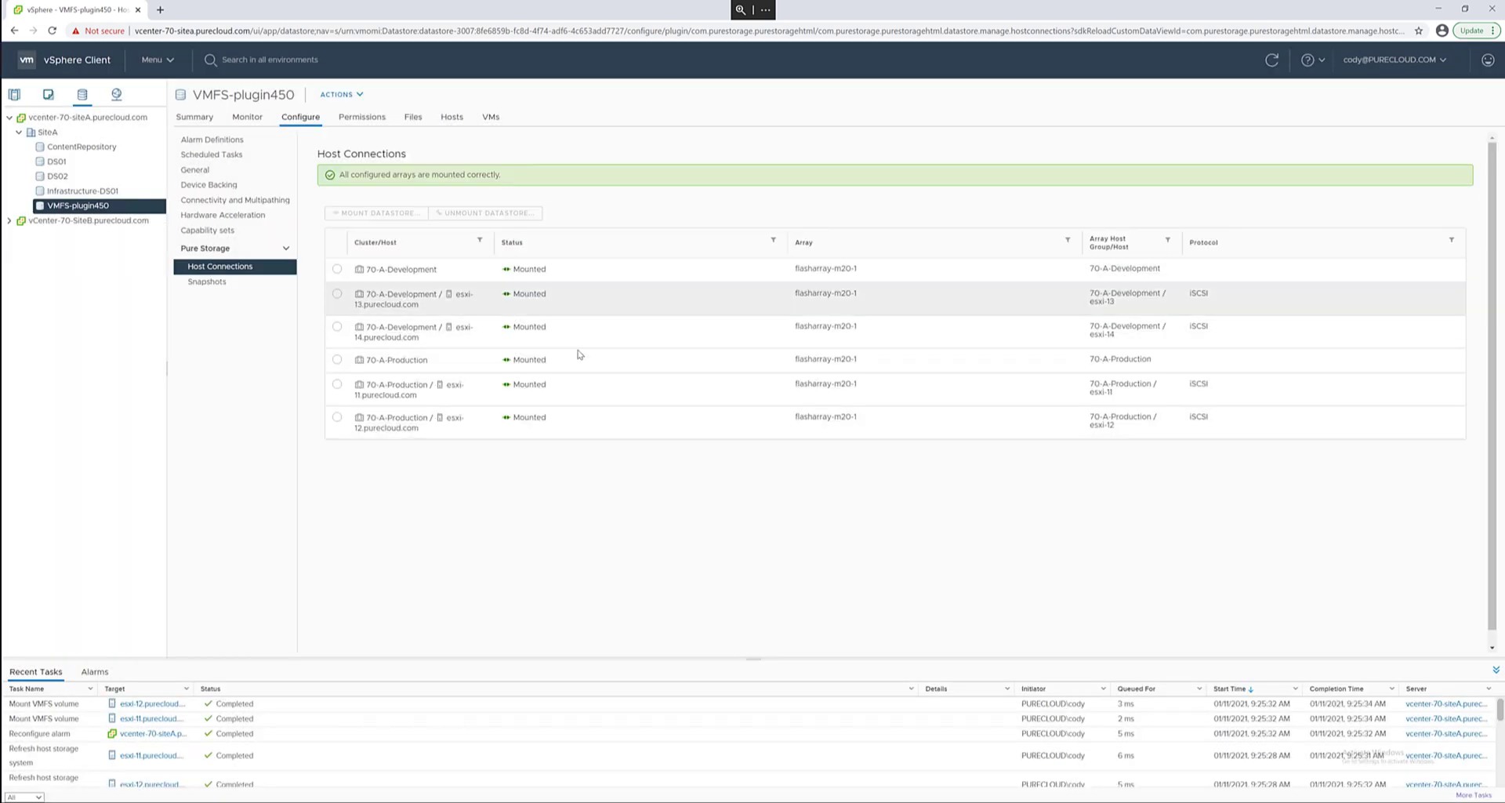
- List the hosts connected to VMFS-plugin450, showing all four connected and normal
left_click(451, 116)
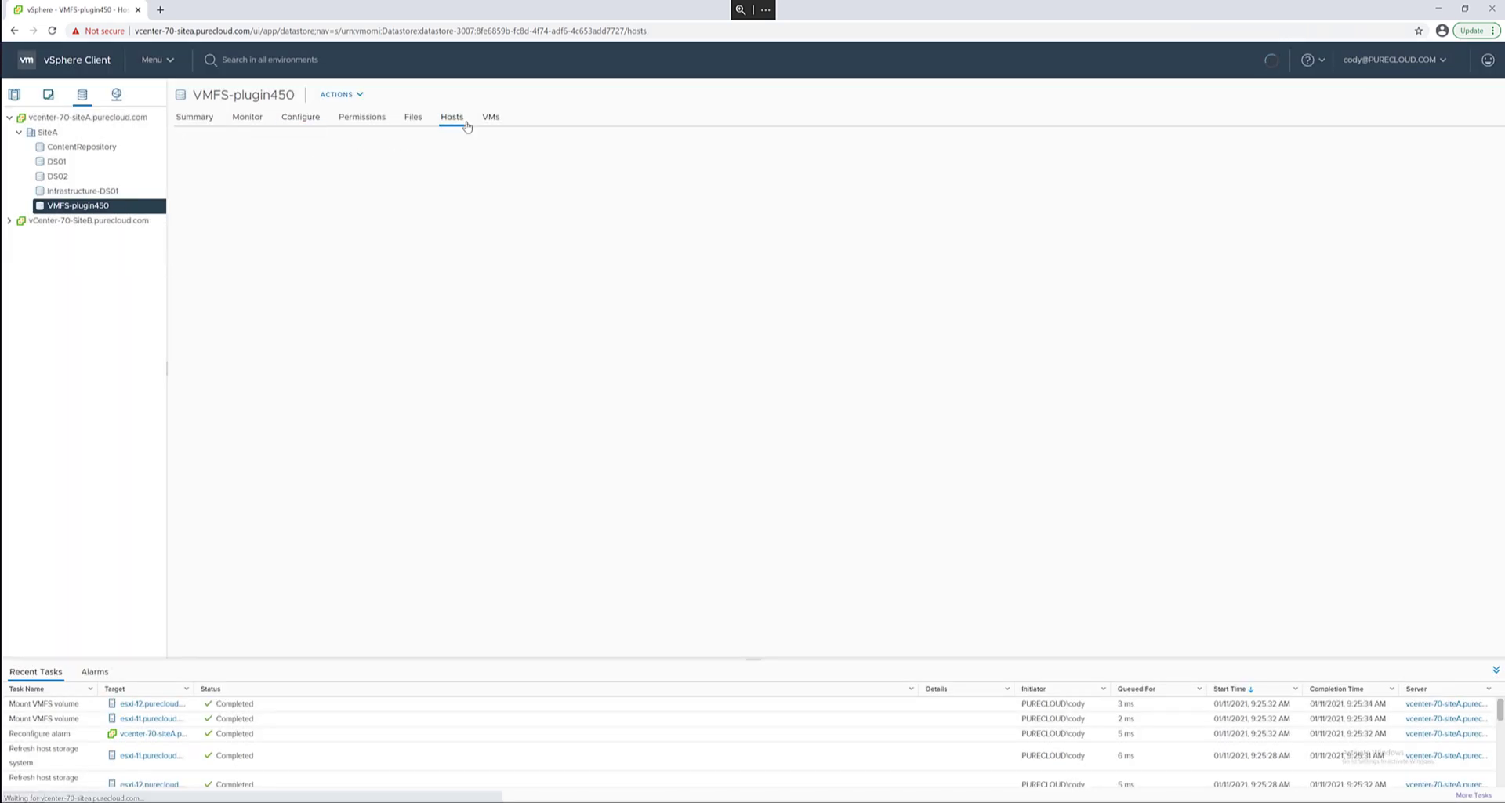
left_click(451, 116)
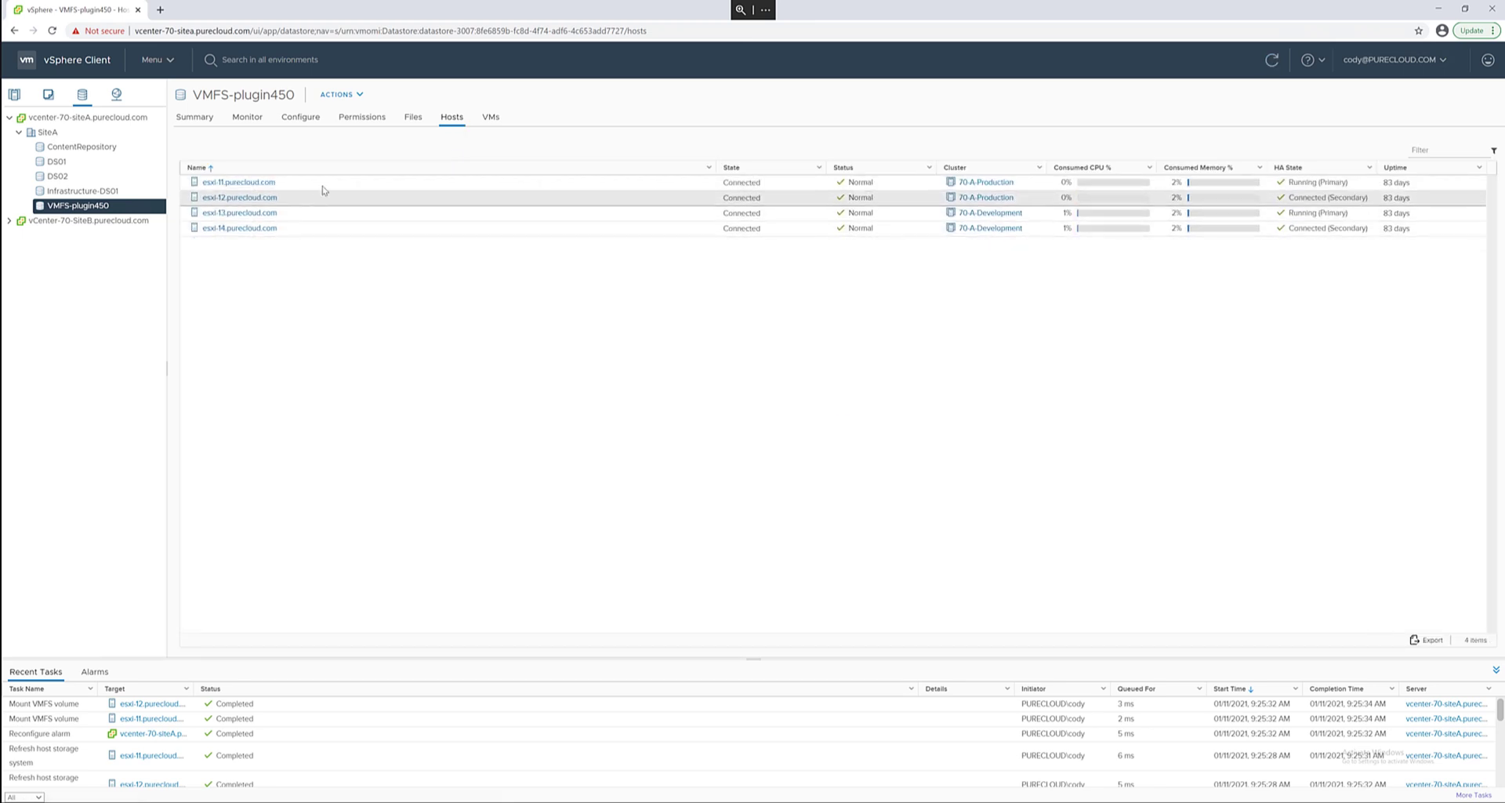
- Submit an Edit Datastore change growing VMFS-plugin450 to 30 TB with 500 MB/s and 10 K IOPS limits
right_click(76, 206)
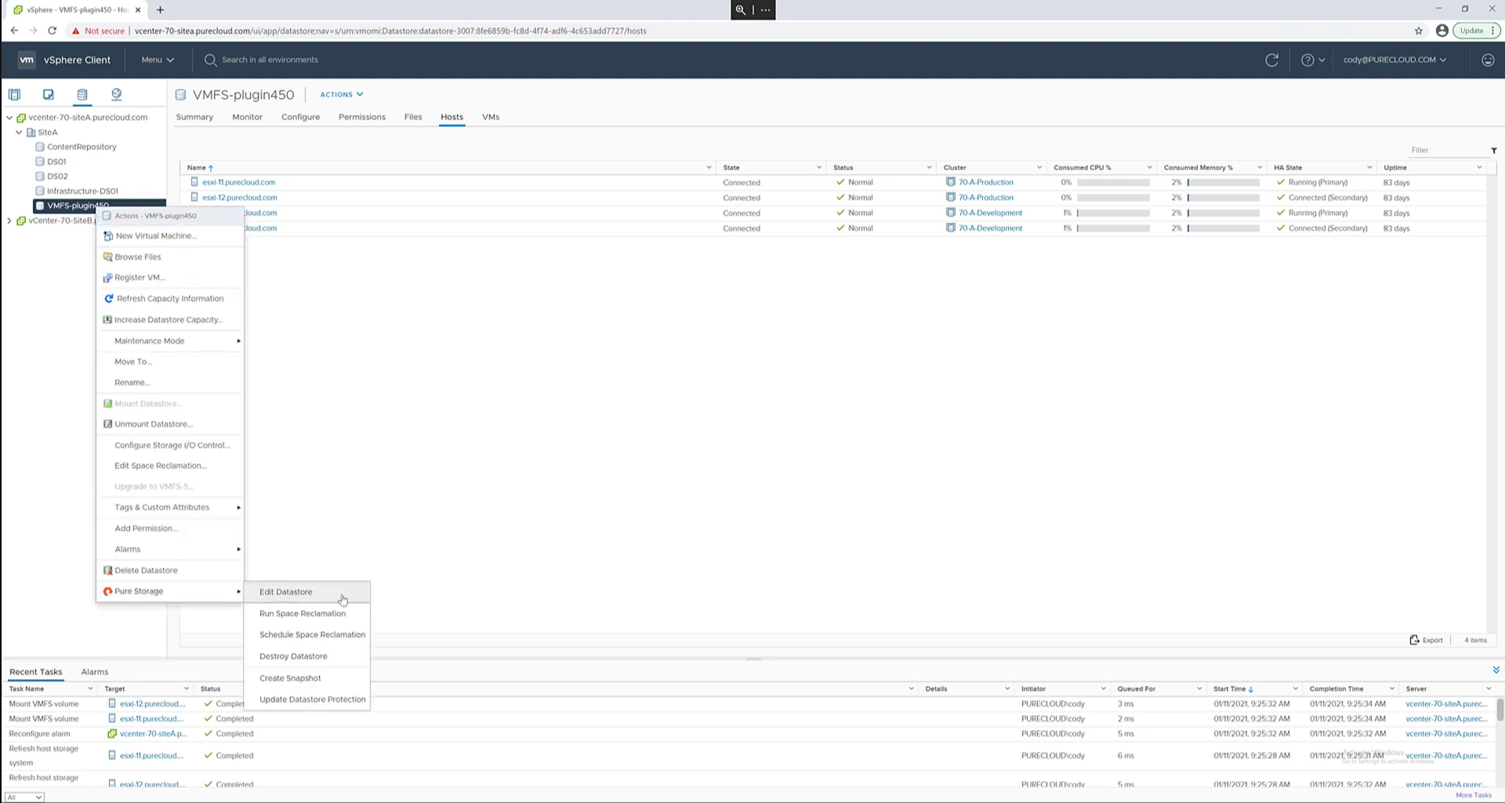
left_click(285, 592)
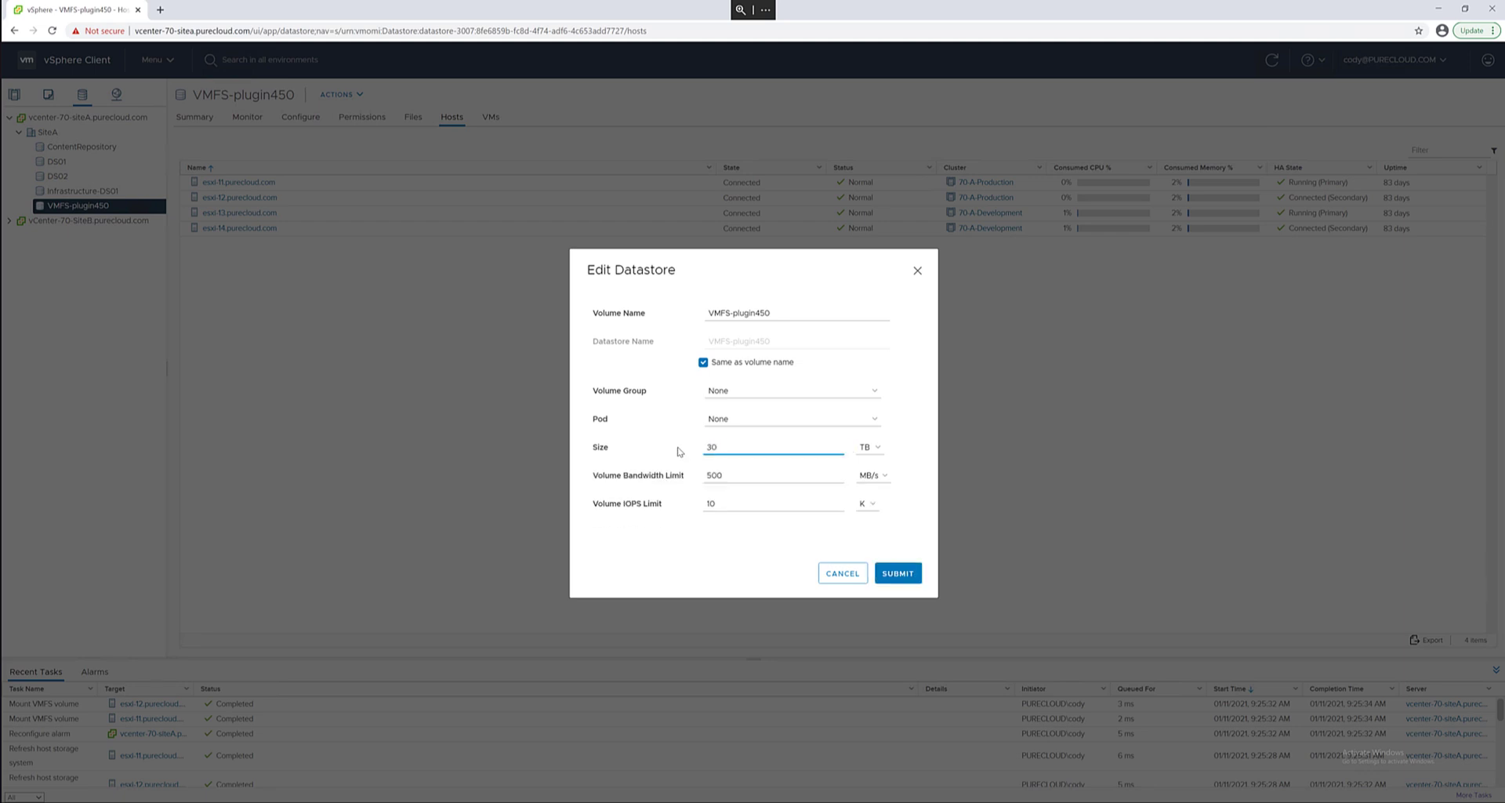
mouse_move(897, 574)
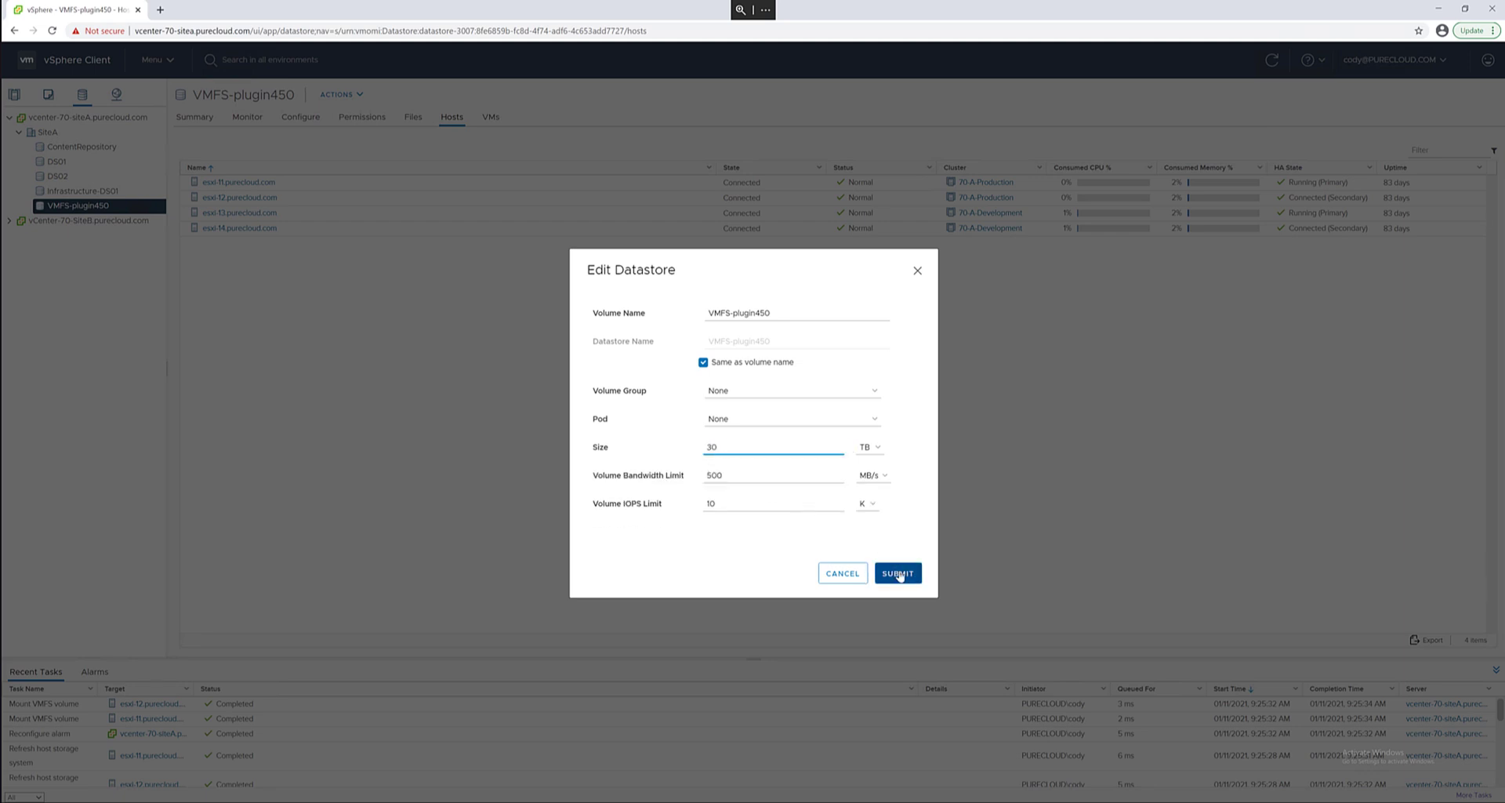
left_click(897, 572)
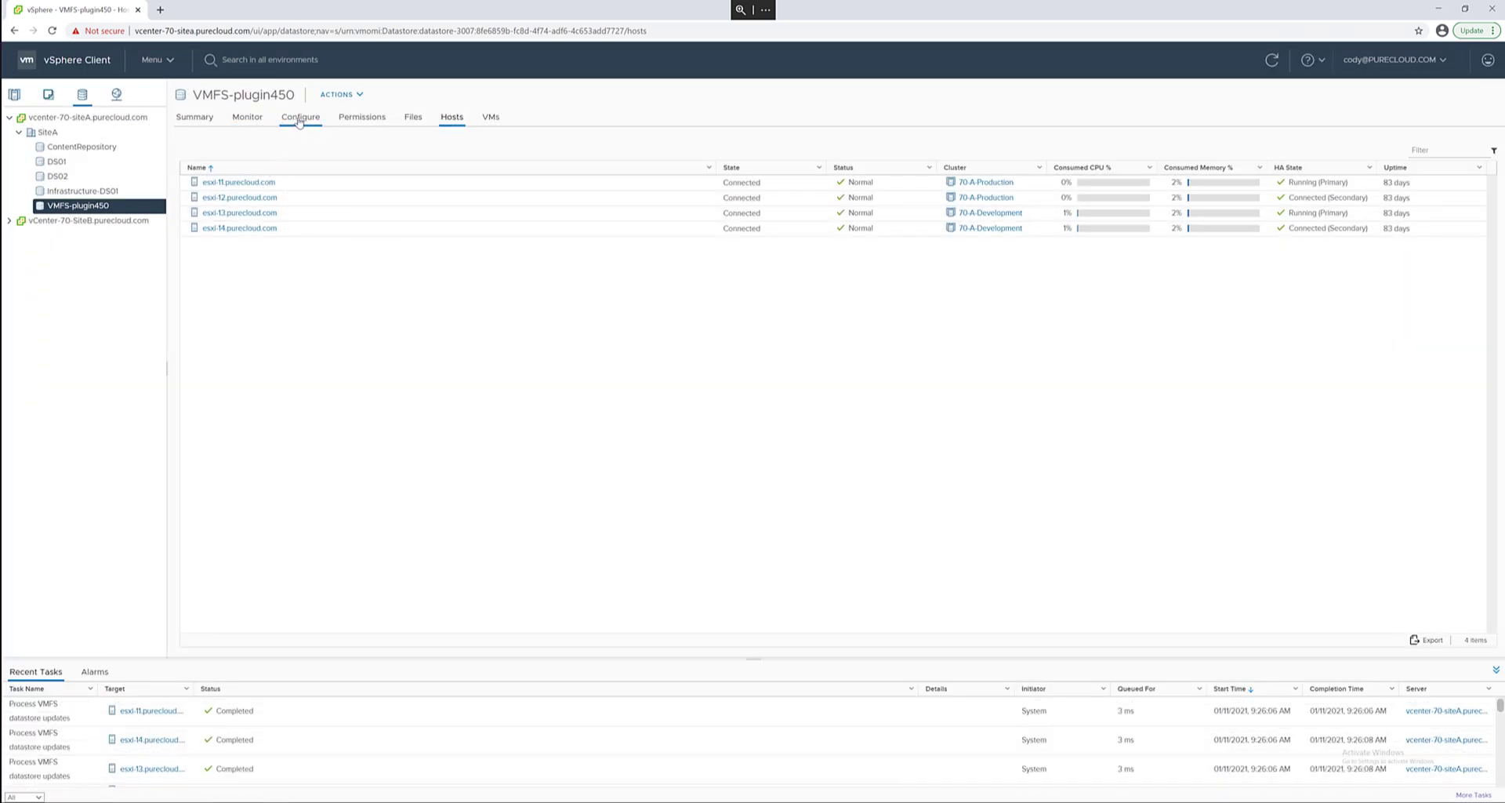
- View VMFS-plugin450's summary showing FlashArray volume details with 500 MB/s and 10 K limits
left_click(194, 116)
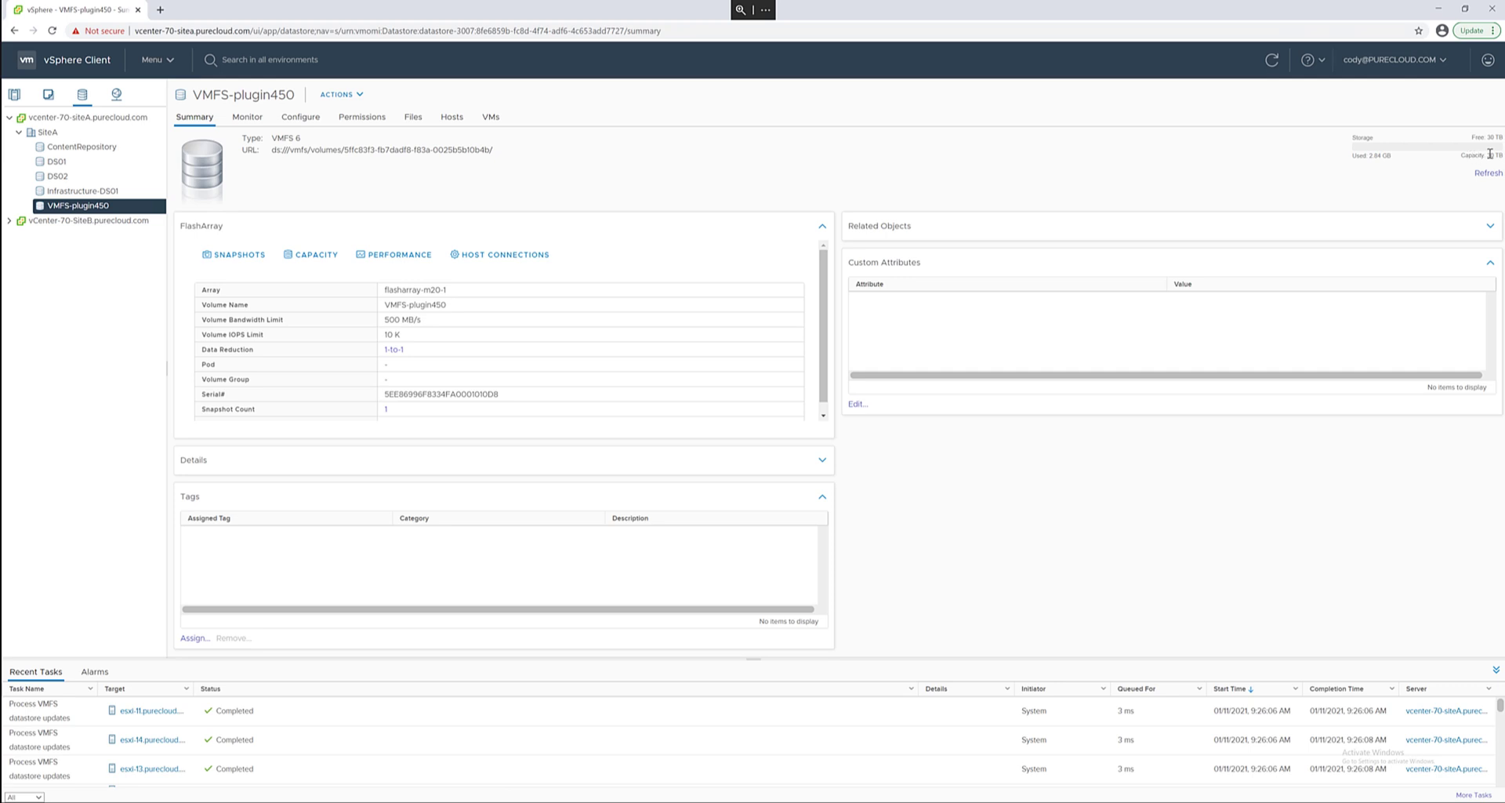
mouse_move(1427, 169)
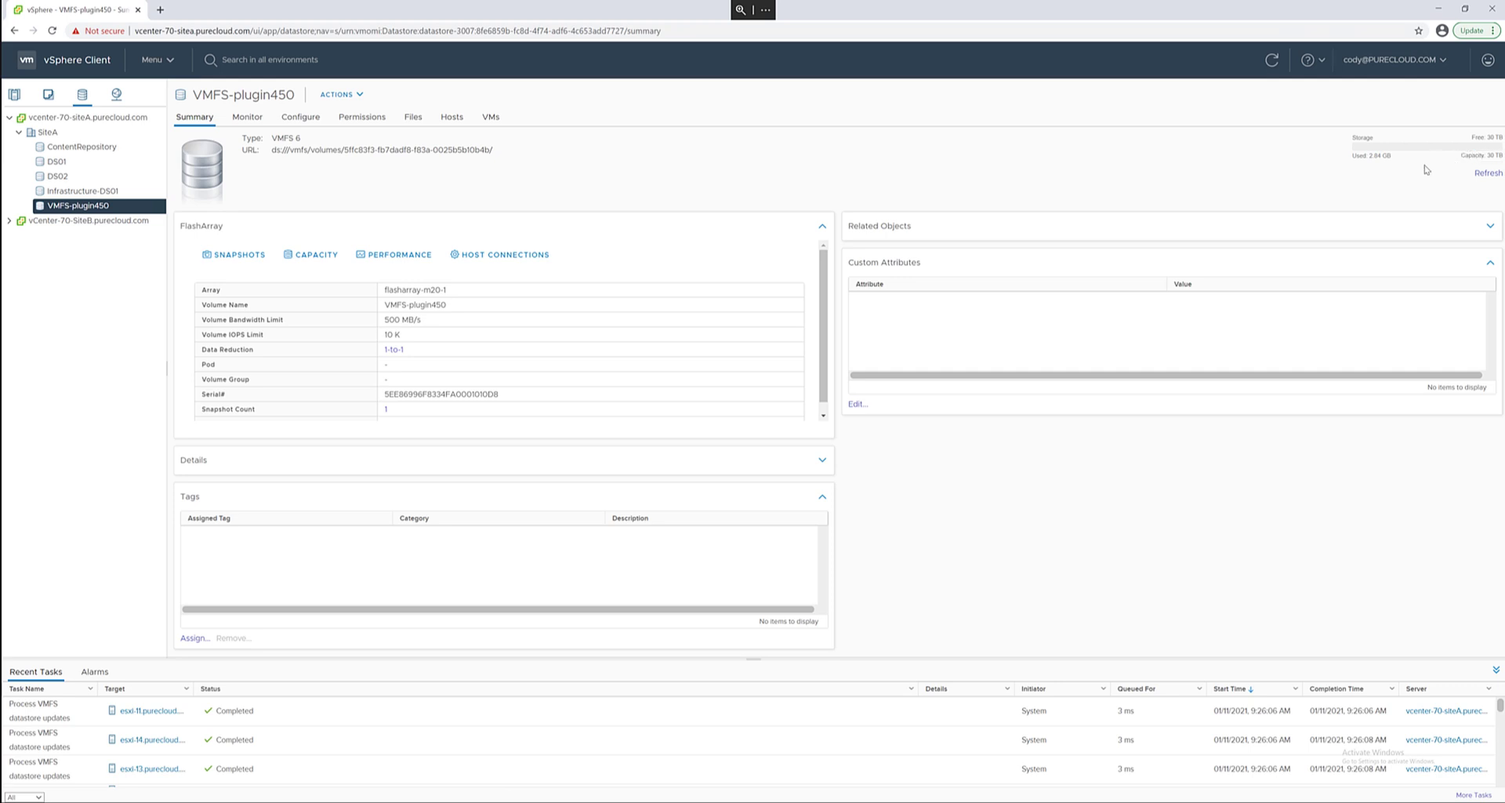
mouse_move(410, 266)
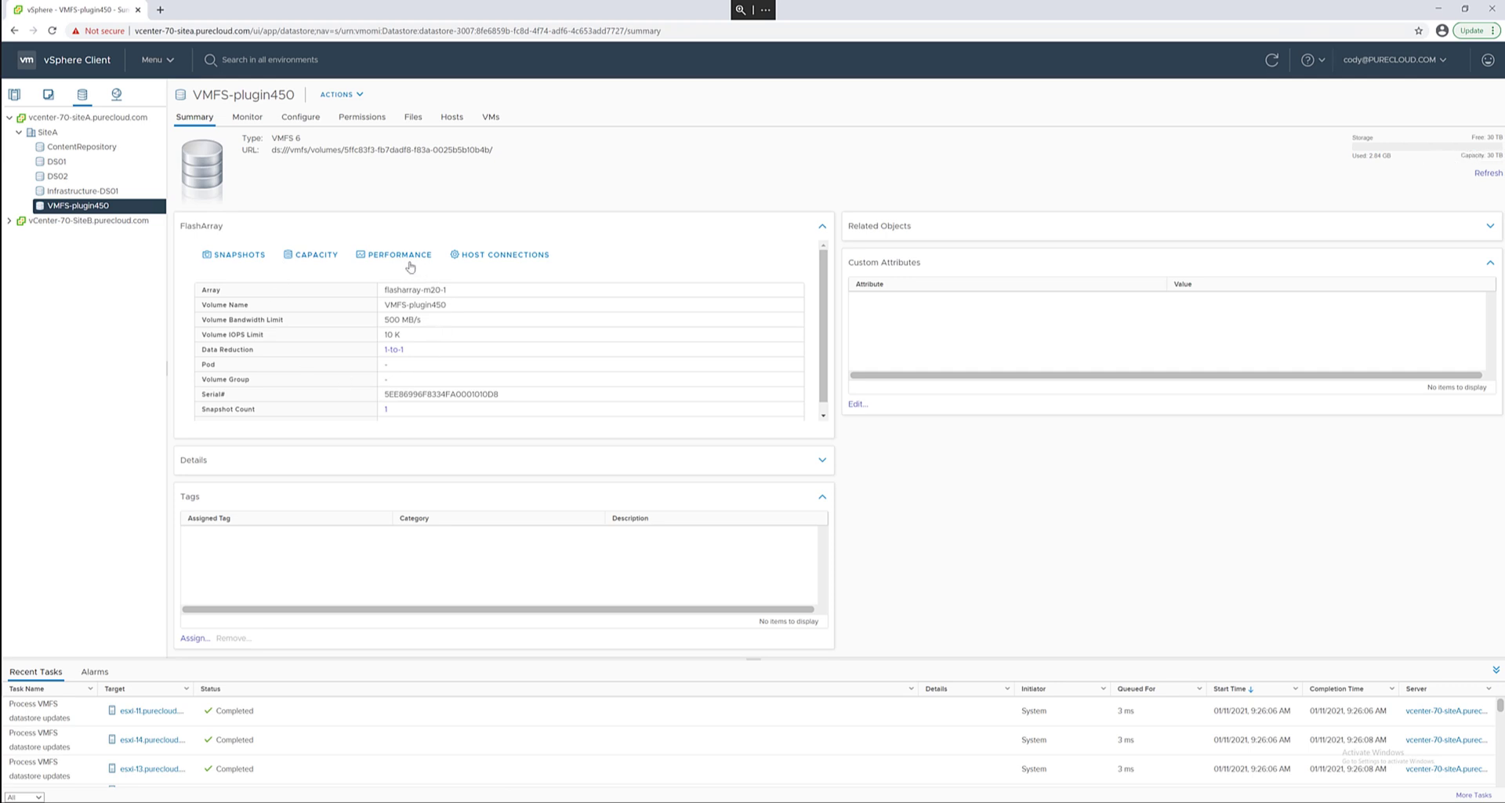
- View VMFS-plugin450's performance charts, toggling write data off and on, then showing writes only
left_click(400, 254)
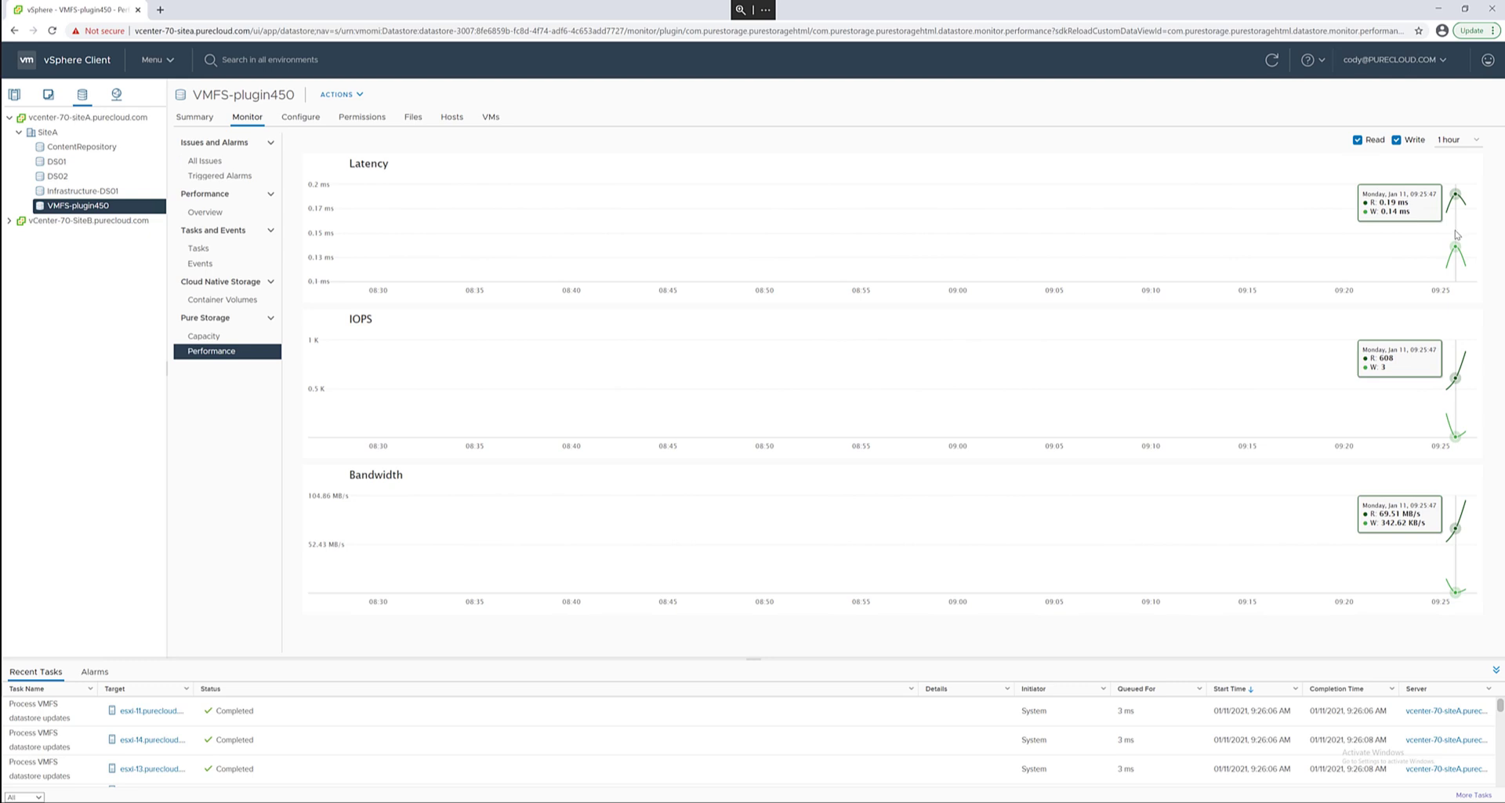
mouse_move(1375, 145)
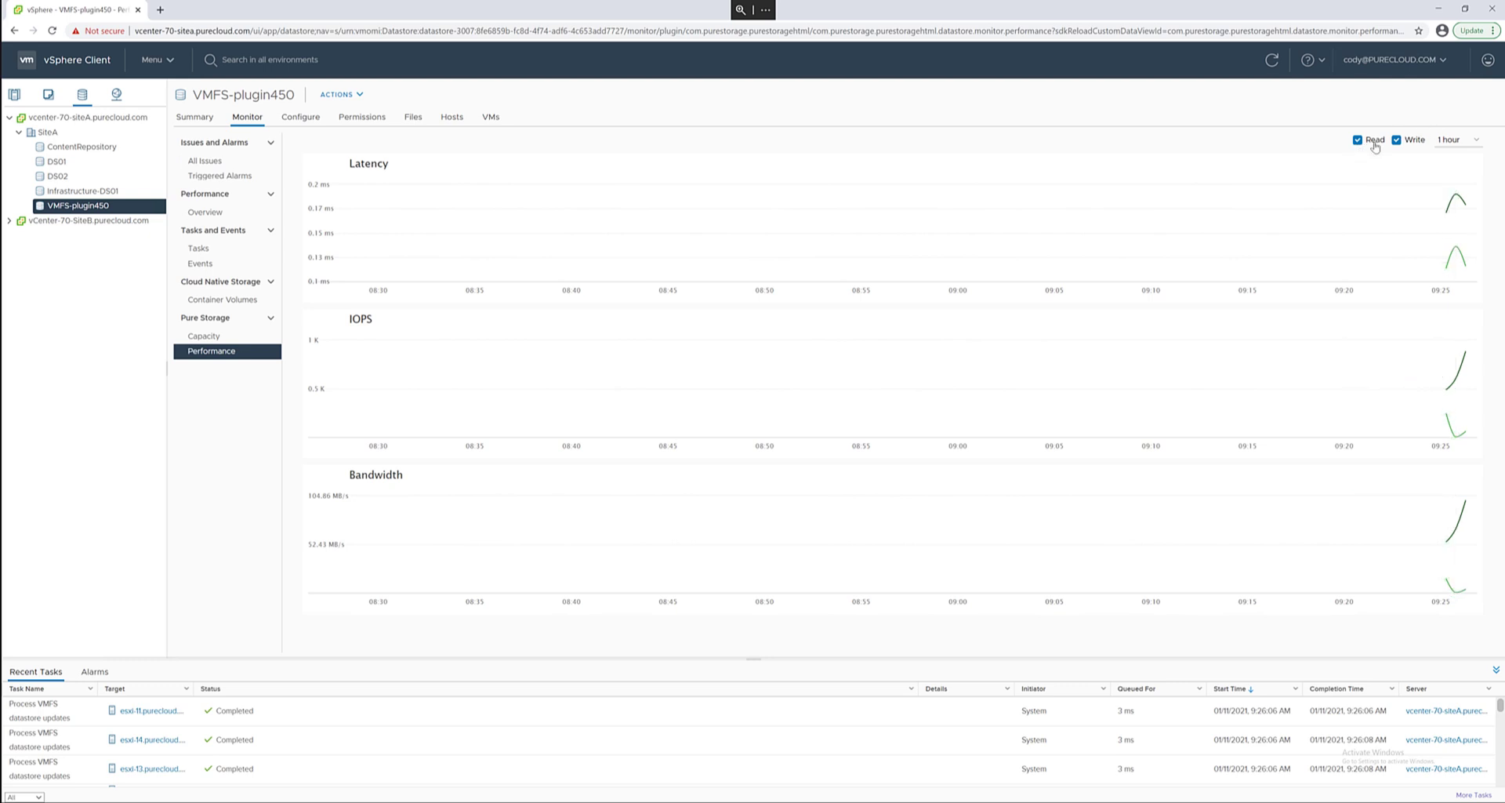
left_click(1400, 139)
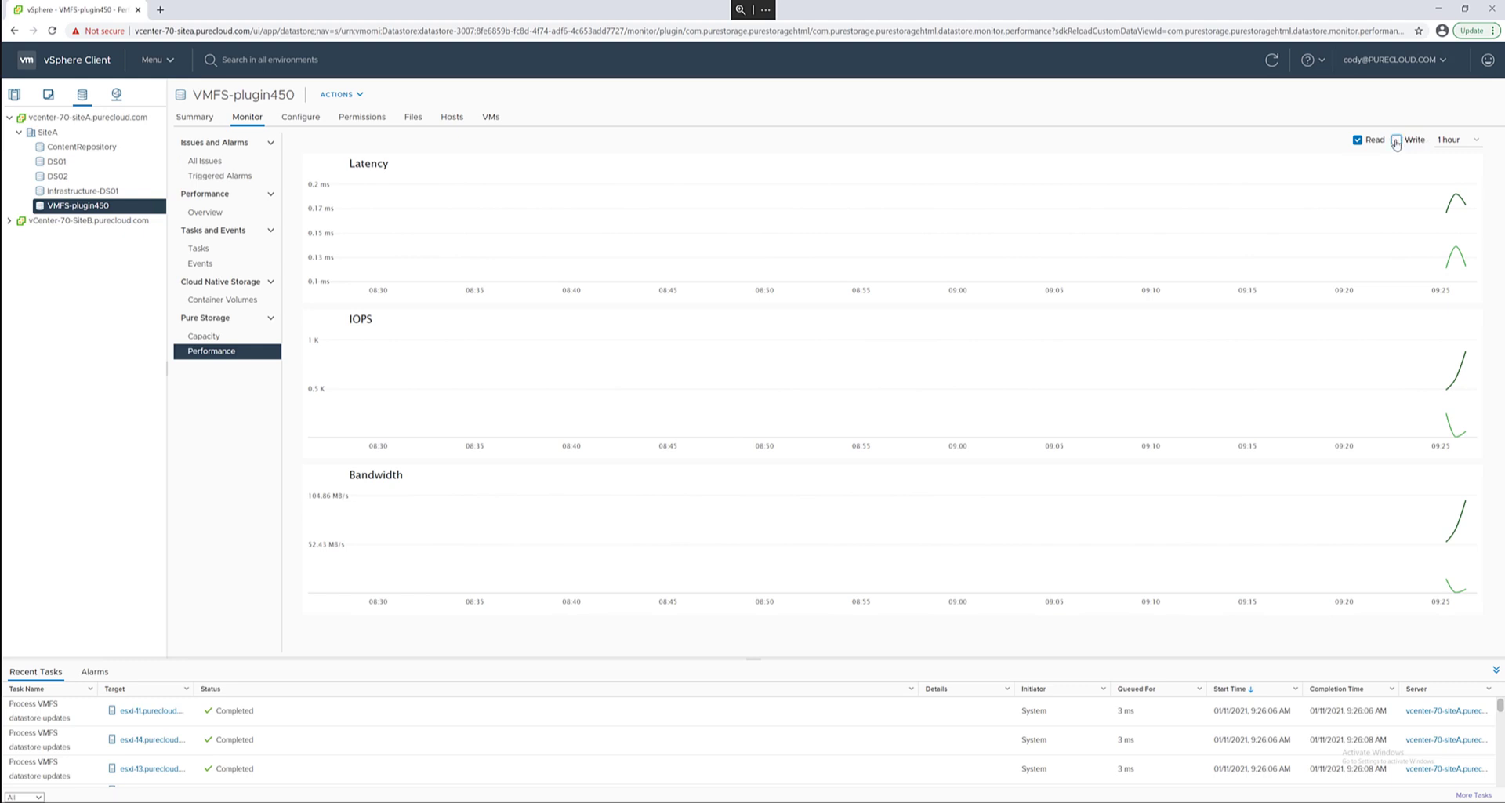
left_click(1399, 140)
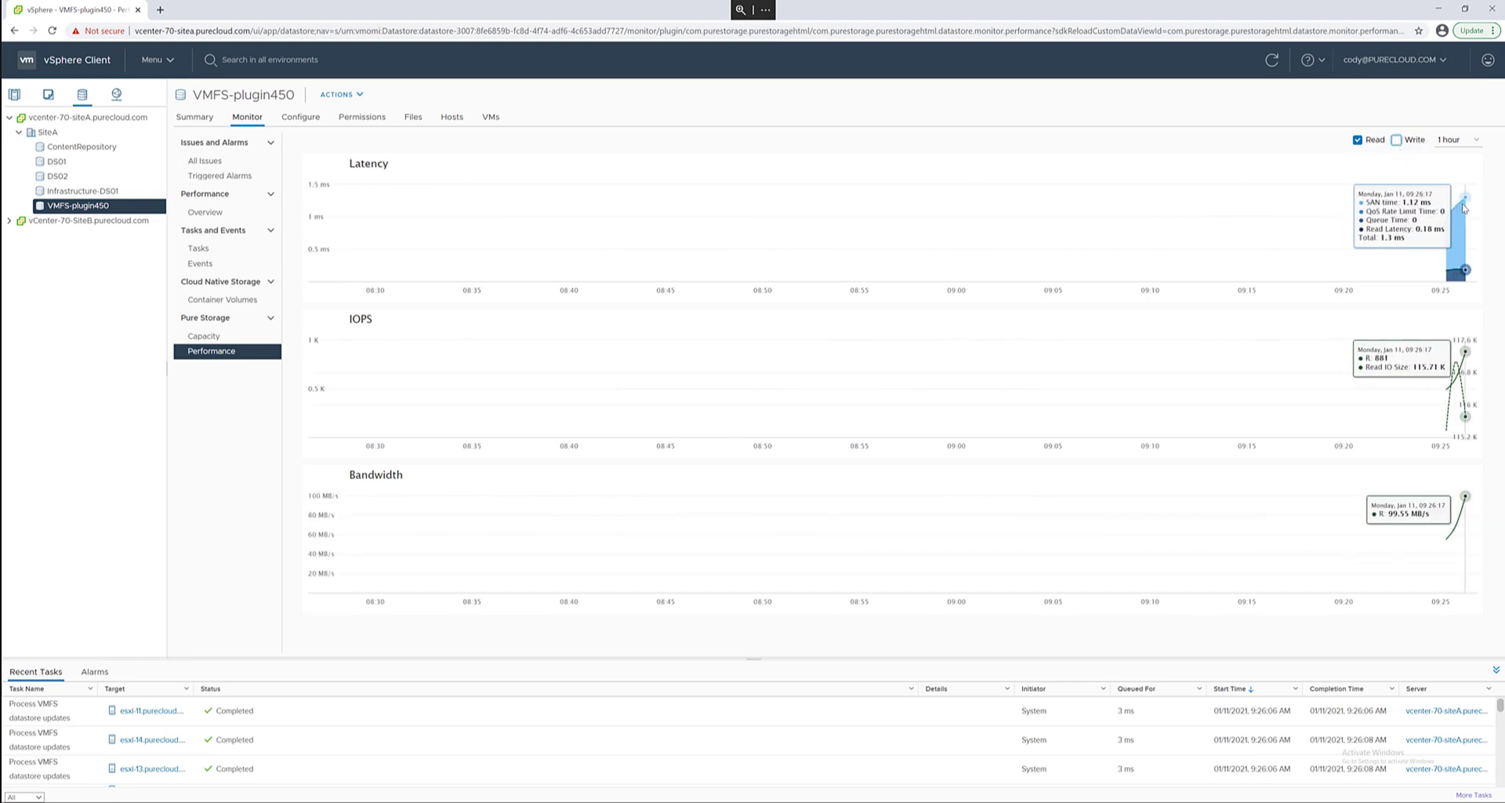
mouse_move(1394, 127)
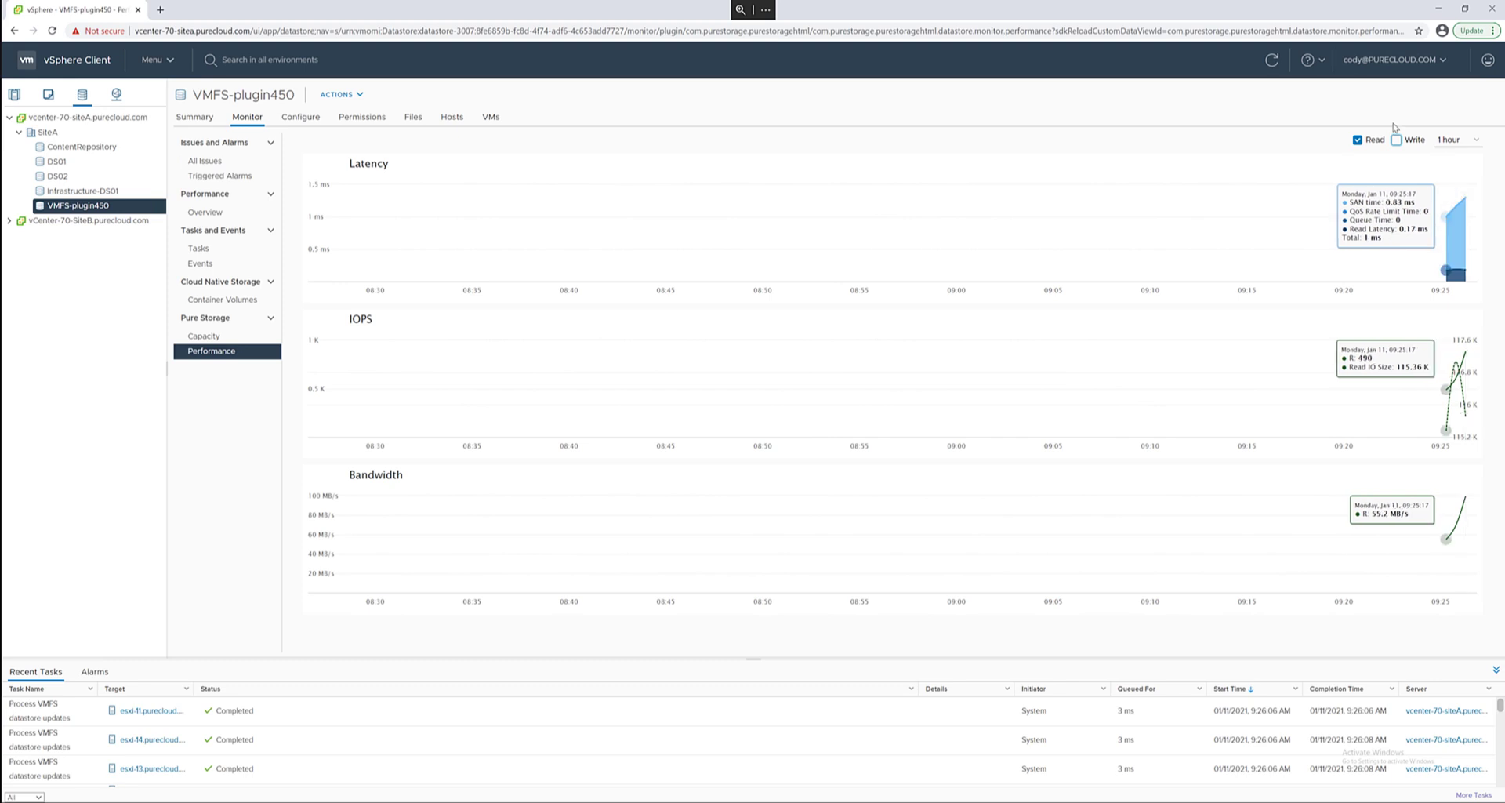
left_click(1397, 139)
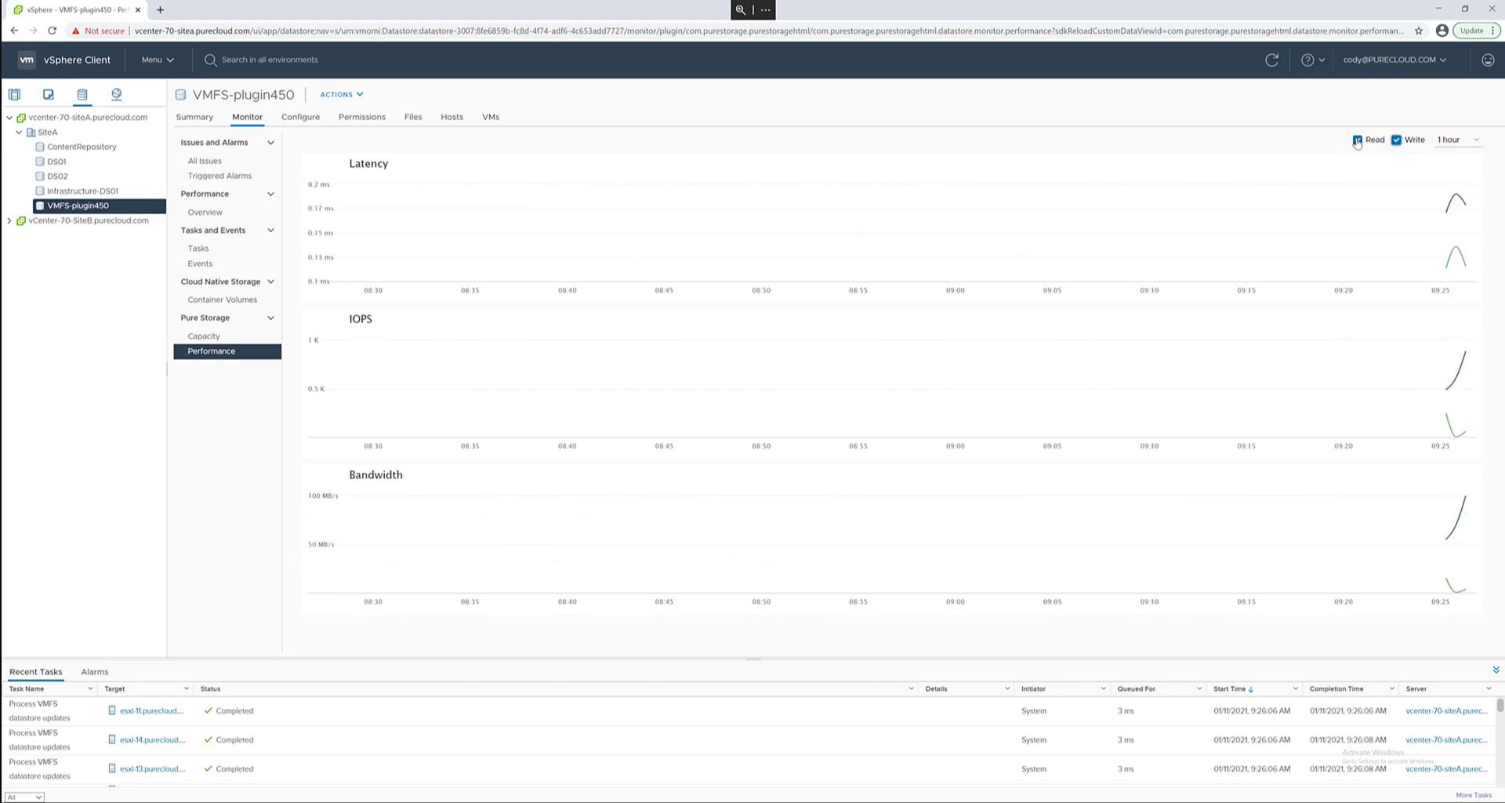
left_click(1357, 140)
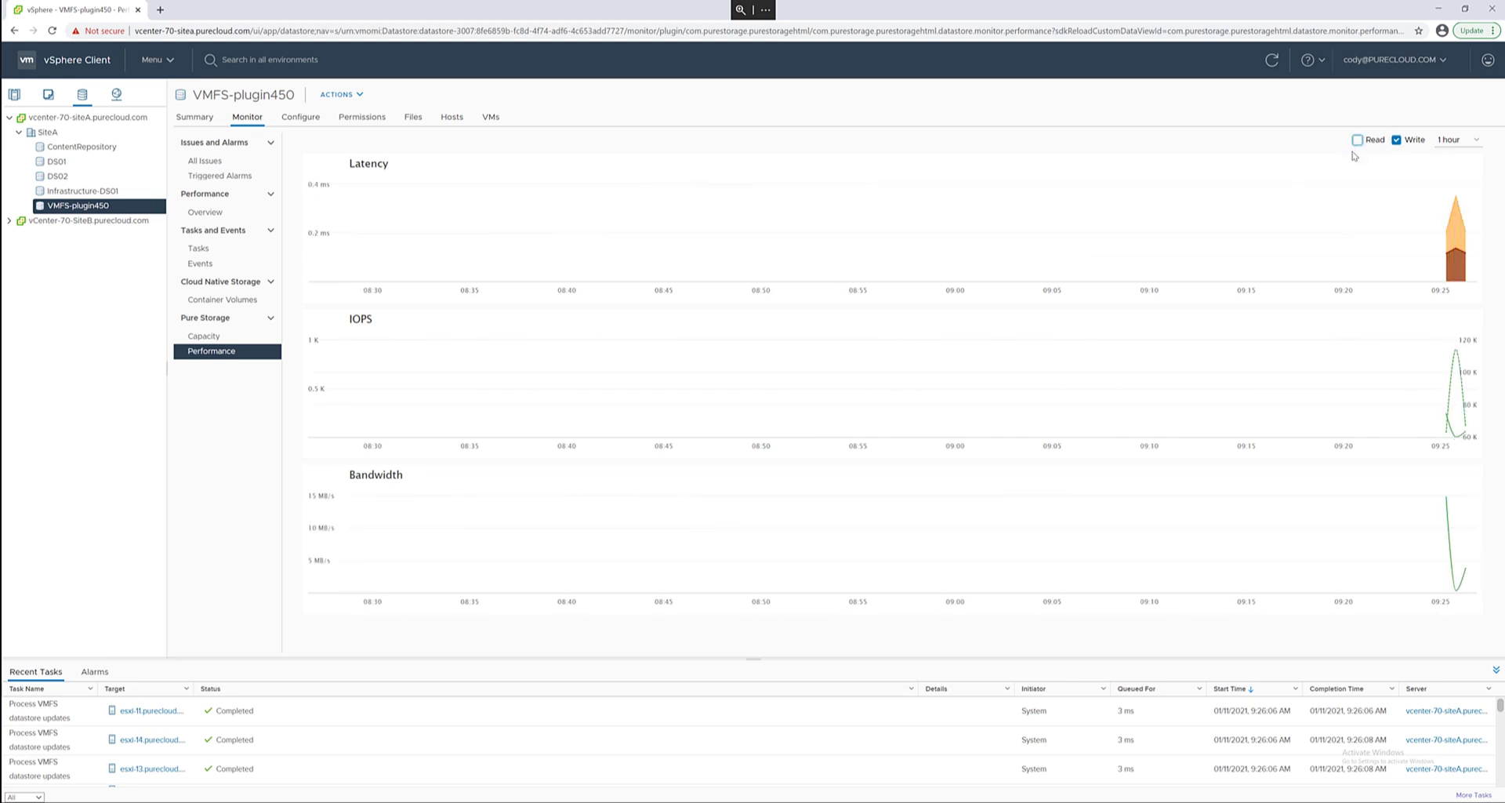
mouse_move(1458, 219)
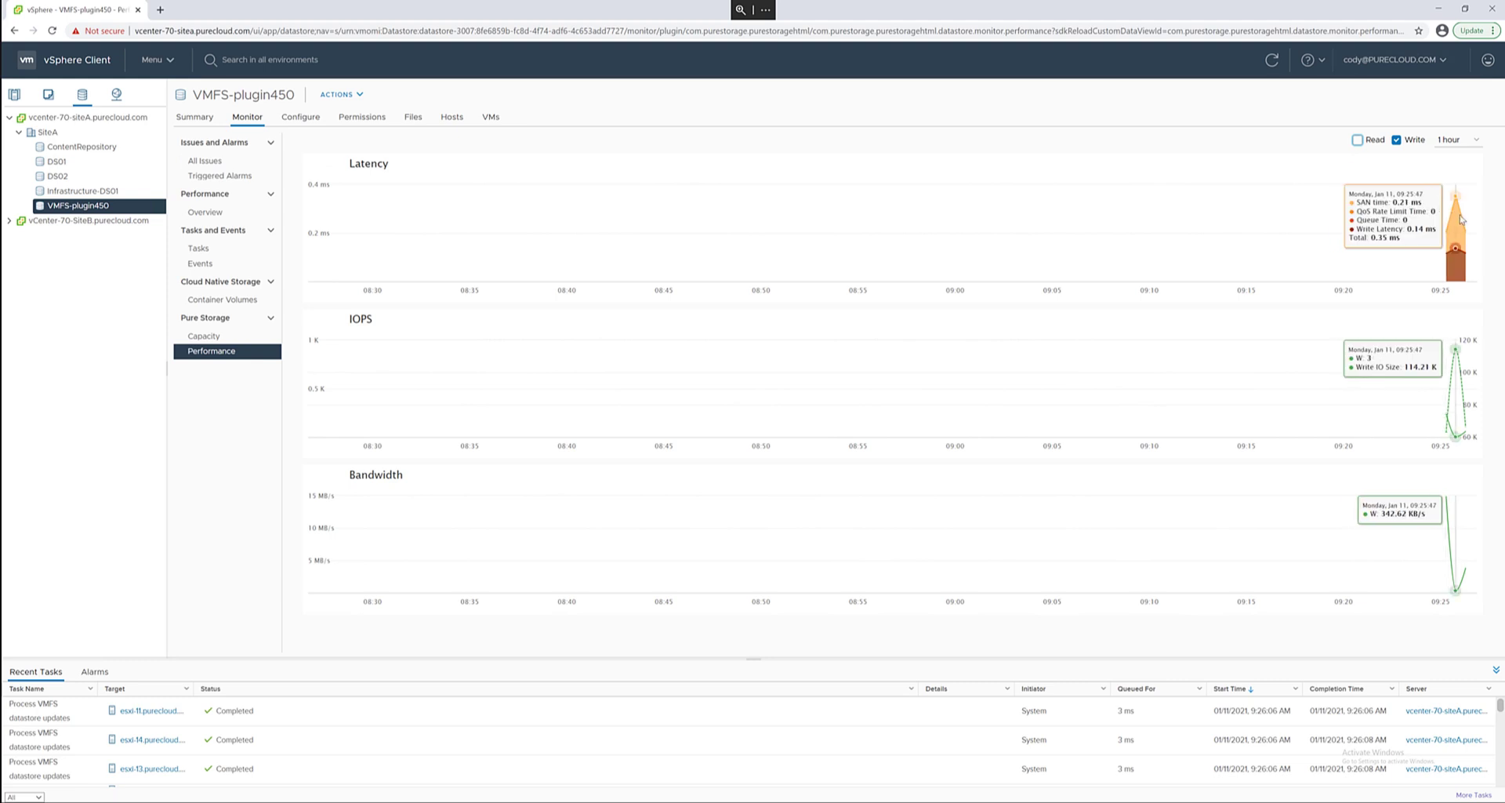
- Keep the chart time range at one hour and return to the datastore's overview
left_click(1455, 140)
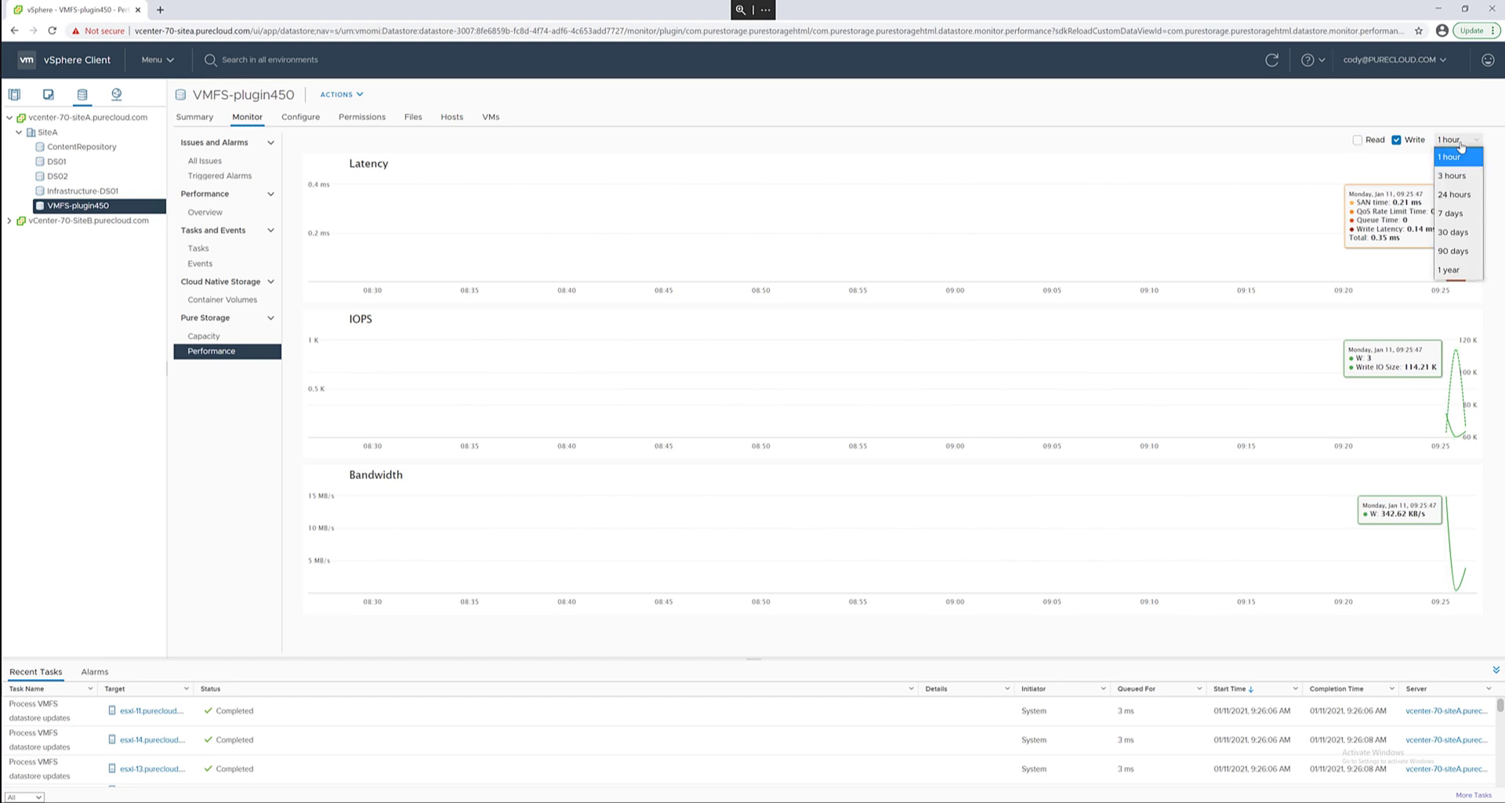
mouse_move(1453, 251)
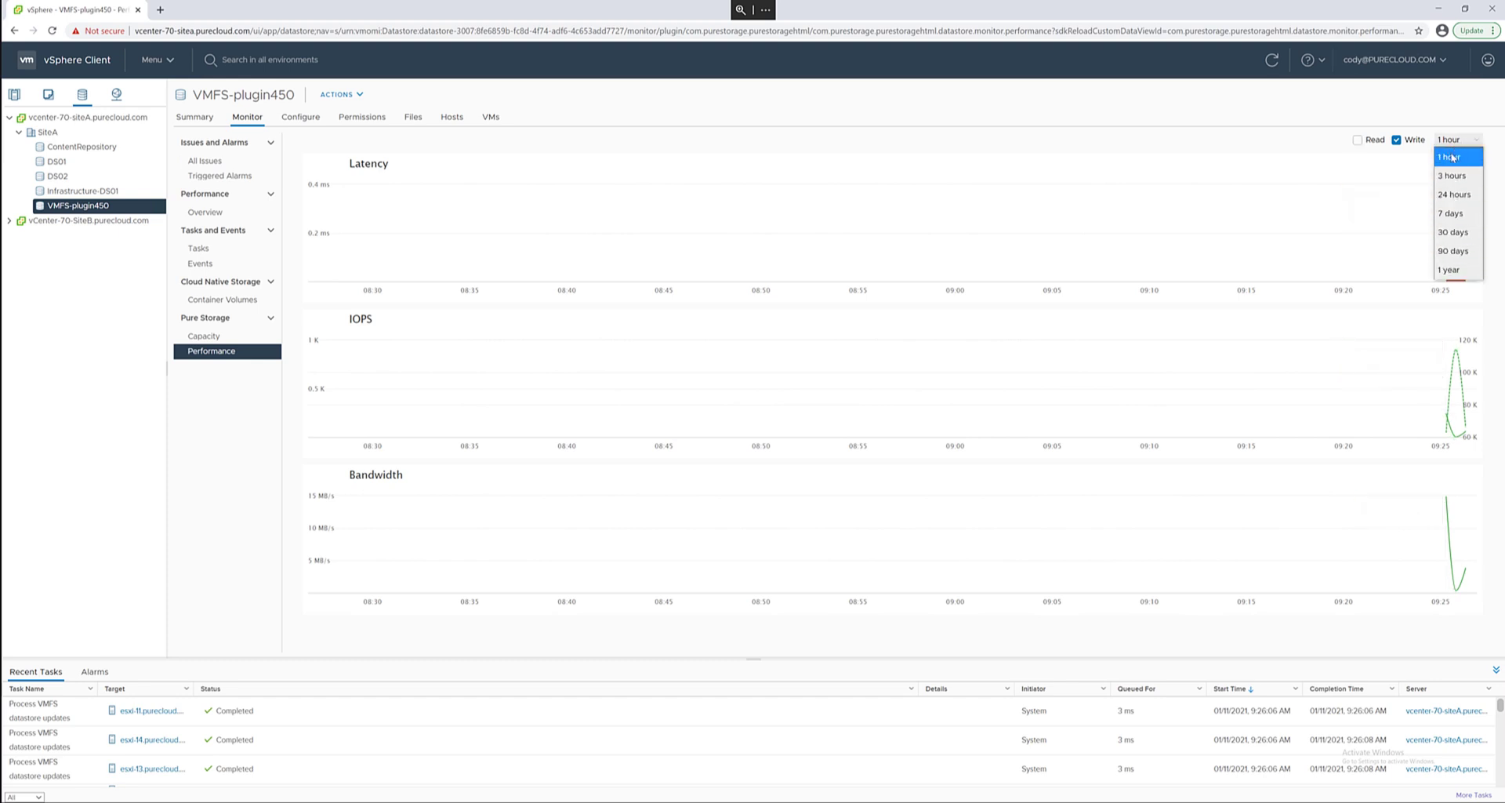
left_click(1451, 157)
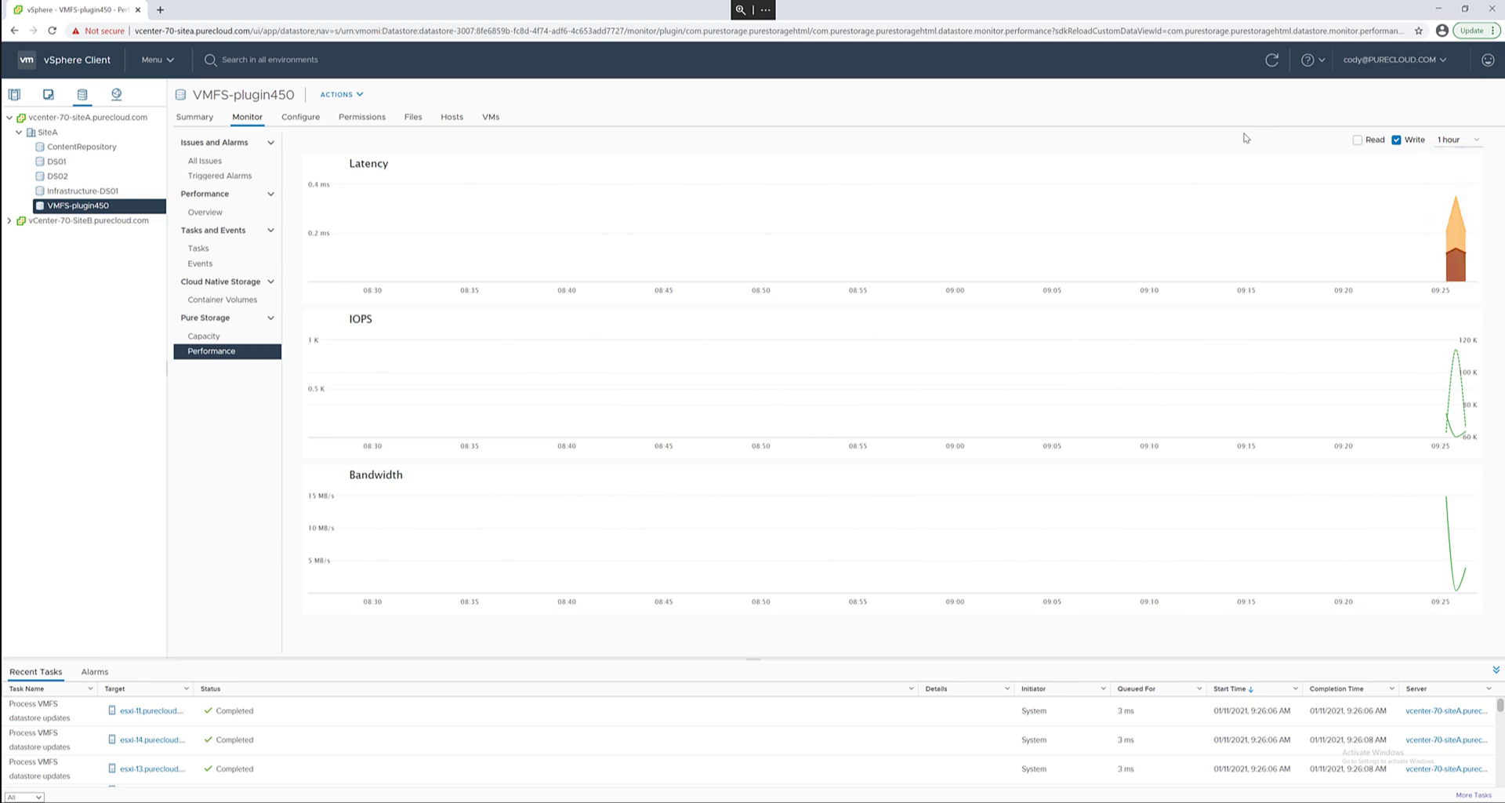
mouse_move(203, 127)
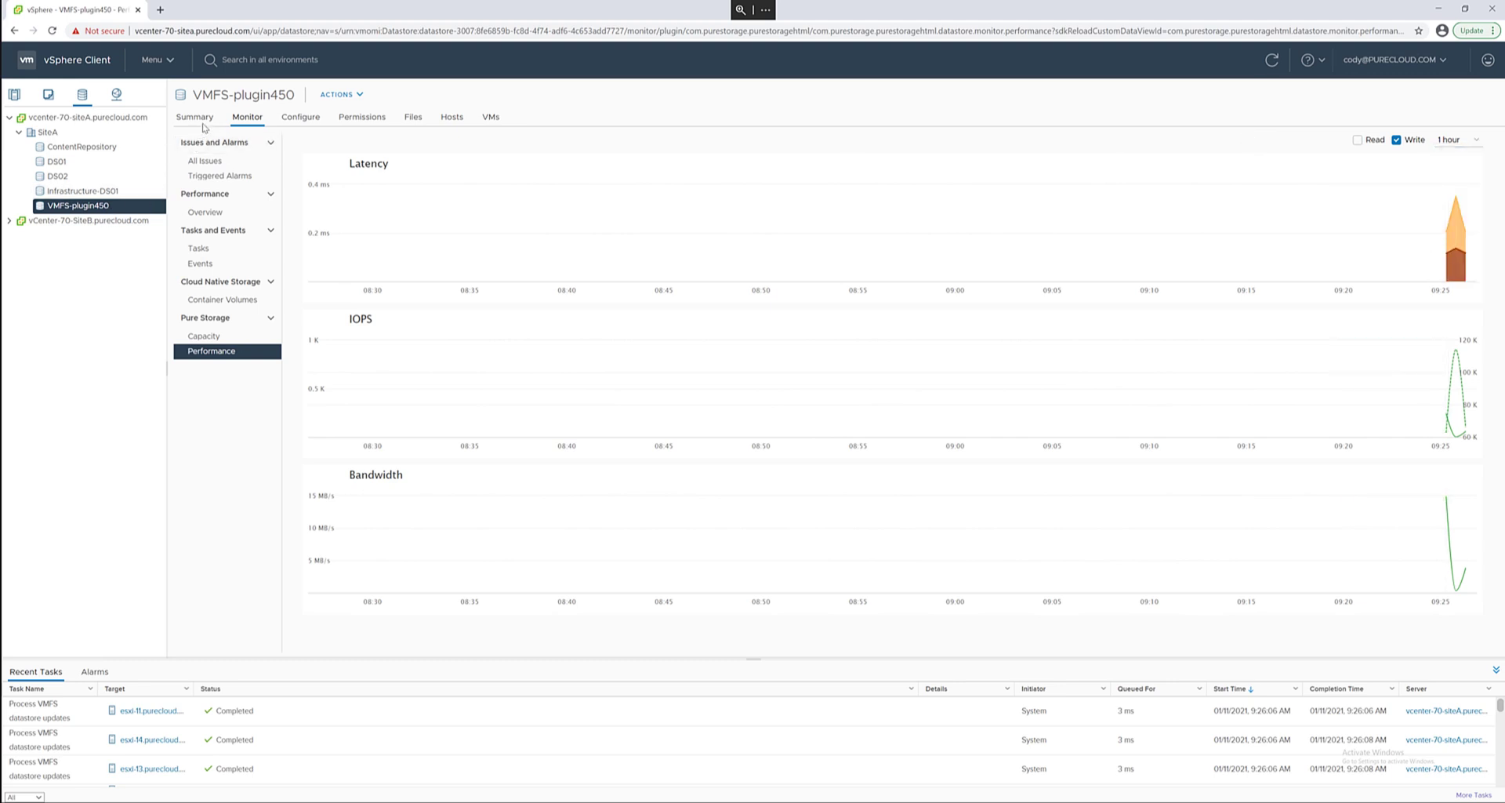
left_click(194, 116)
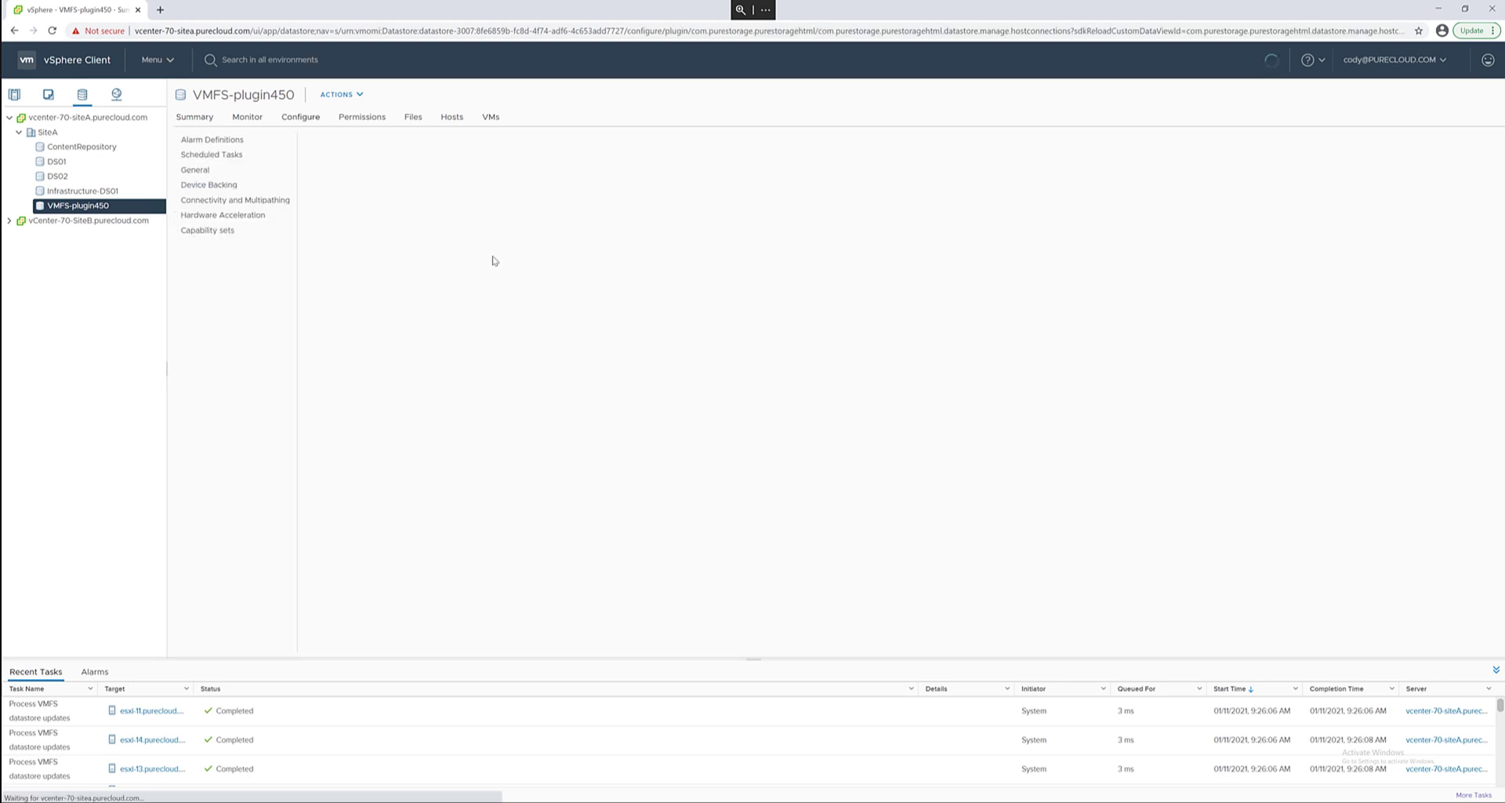
- Unmount VMFS-plugin450 from the 70-A-Production cluster via its host connections list
left_click(220, 267)
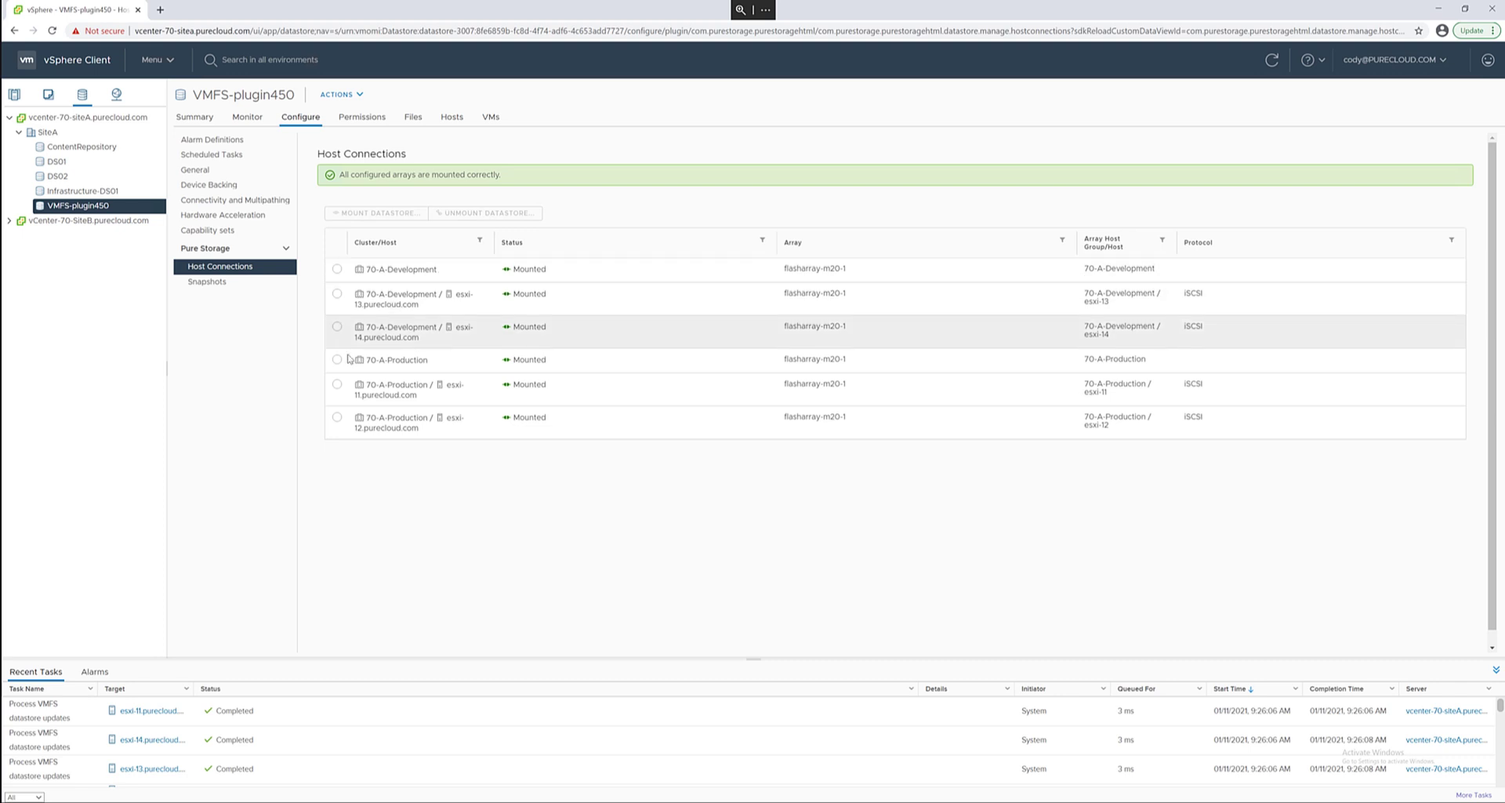
left_click(337, 359)
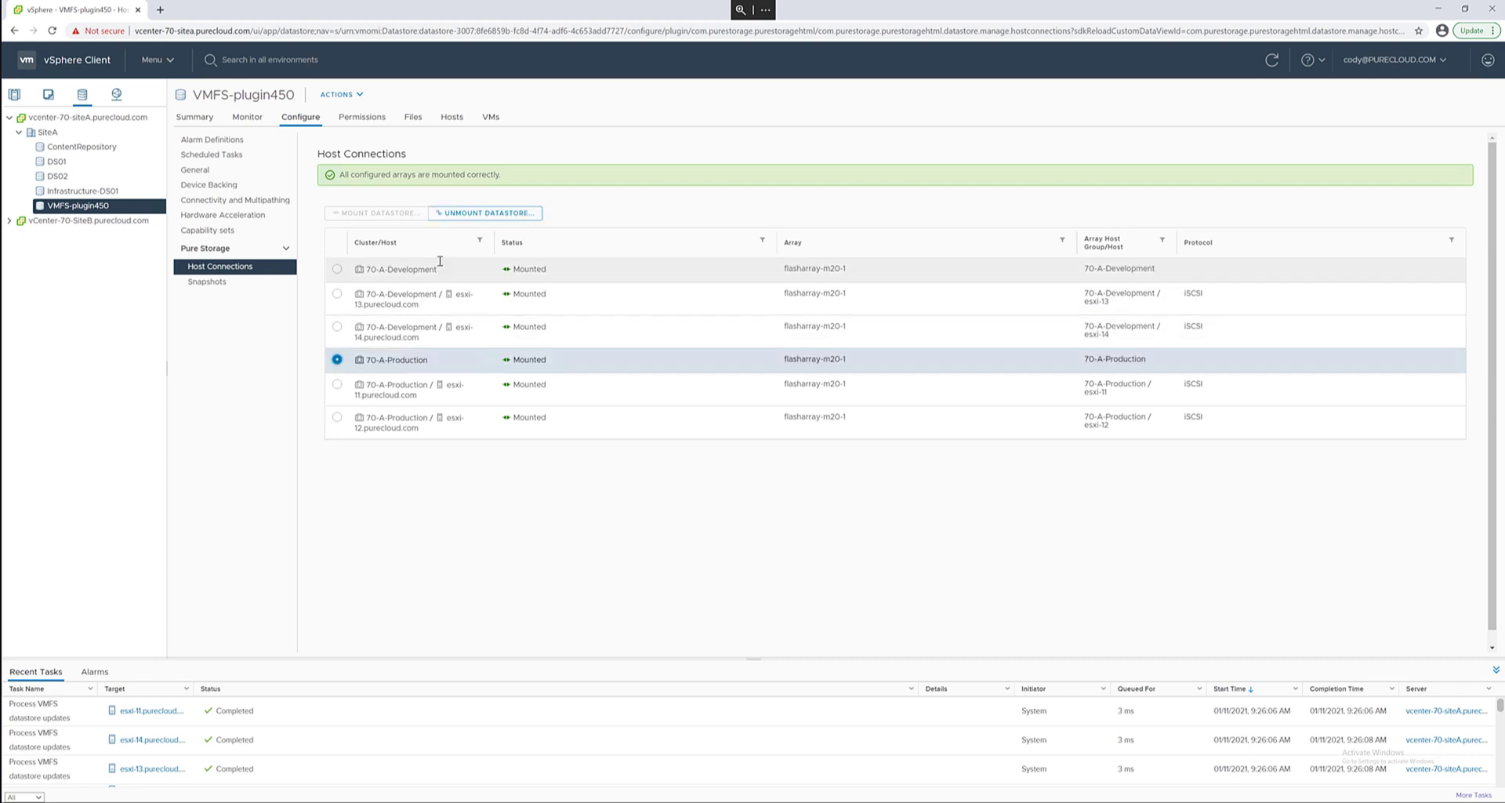
left_click(485, 211)
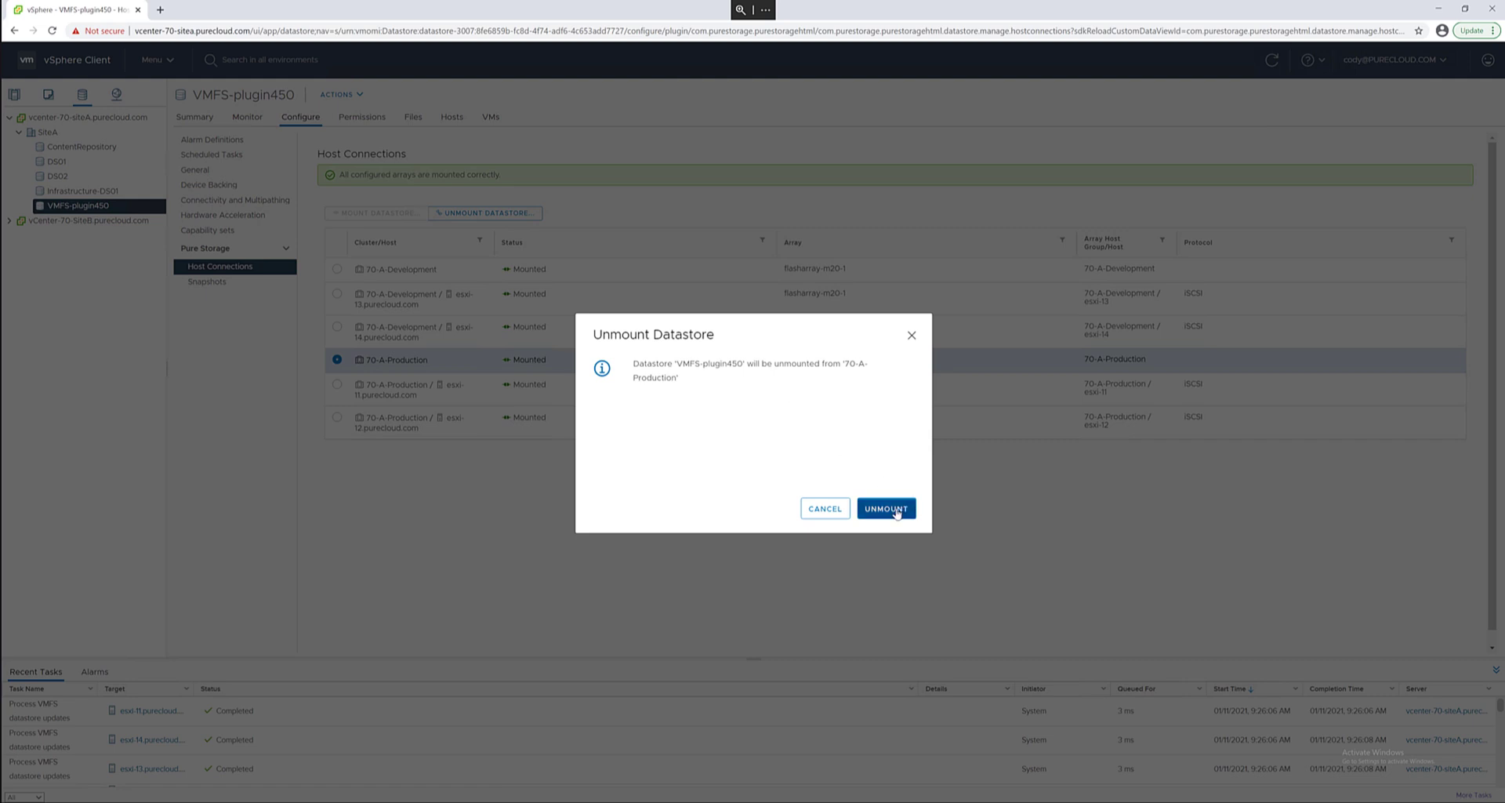
left_click(884, 508)
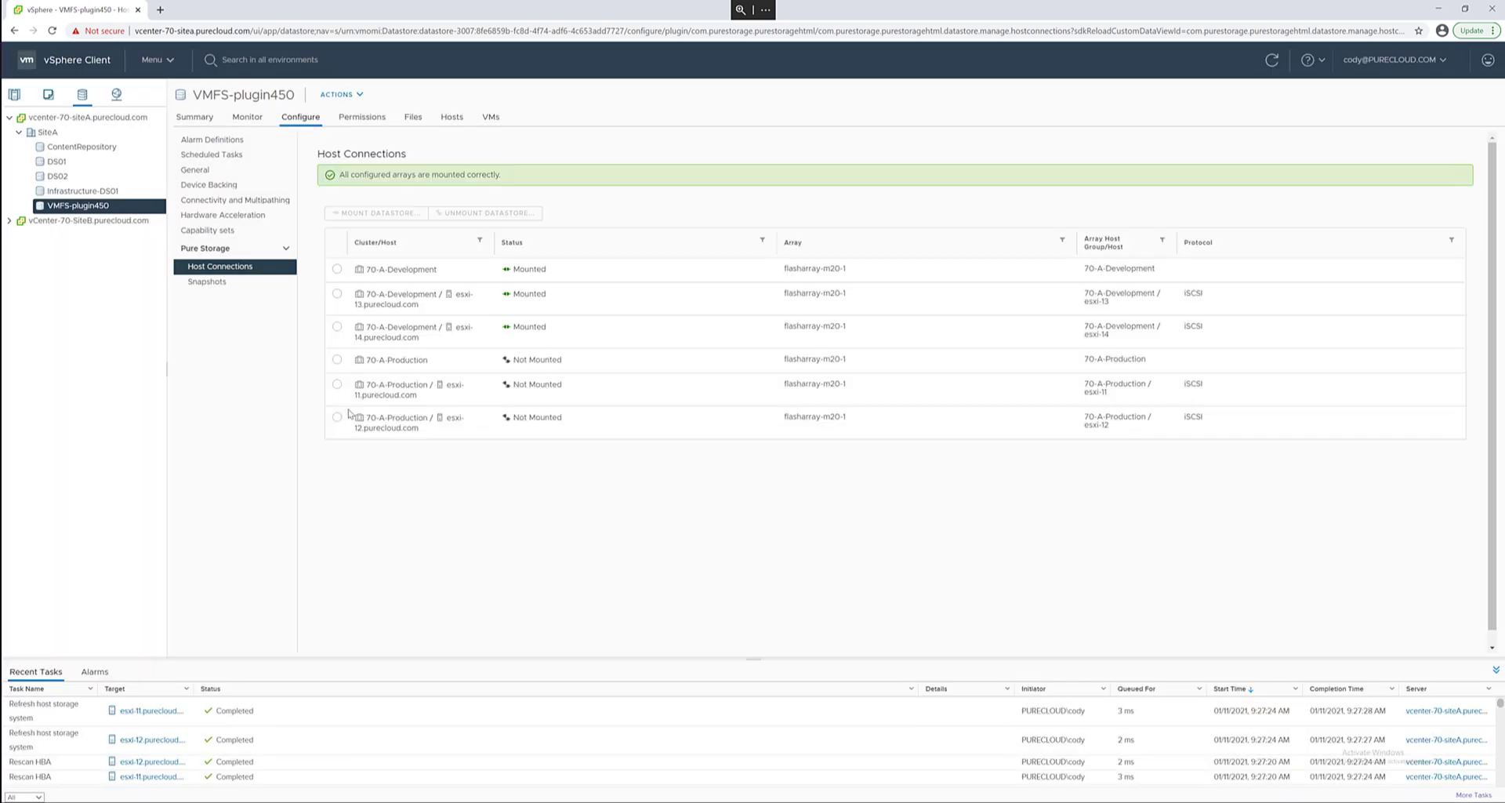
- Mount VMFS-plugin450 directly on host esxi-11 alone, not its host group
left_click(337, 384)
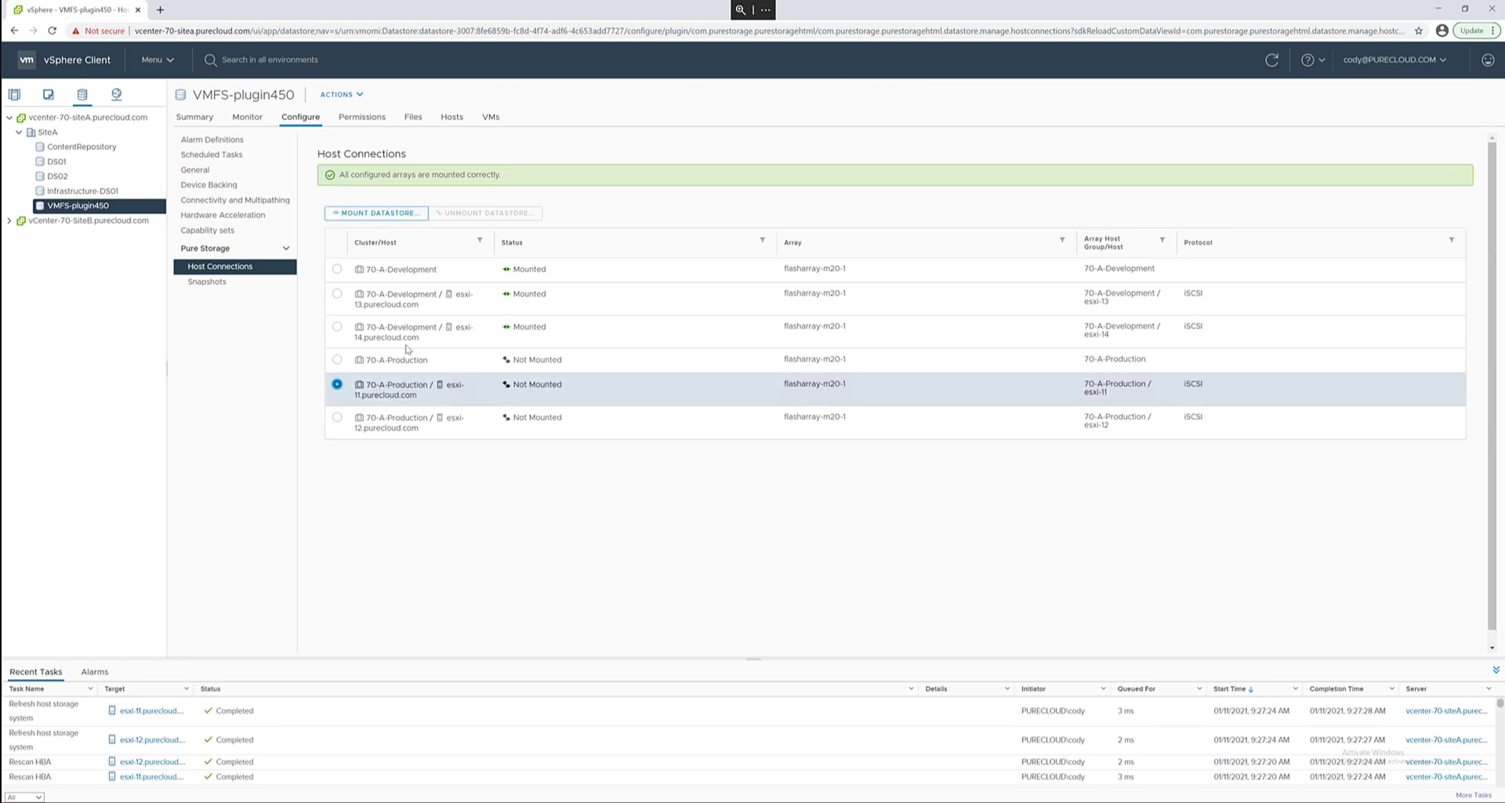
left_click(375, 211)
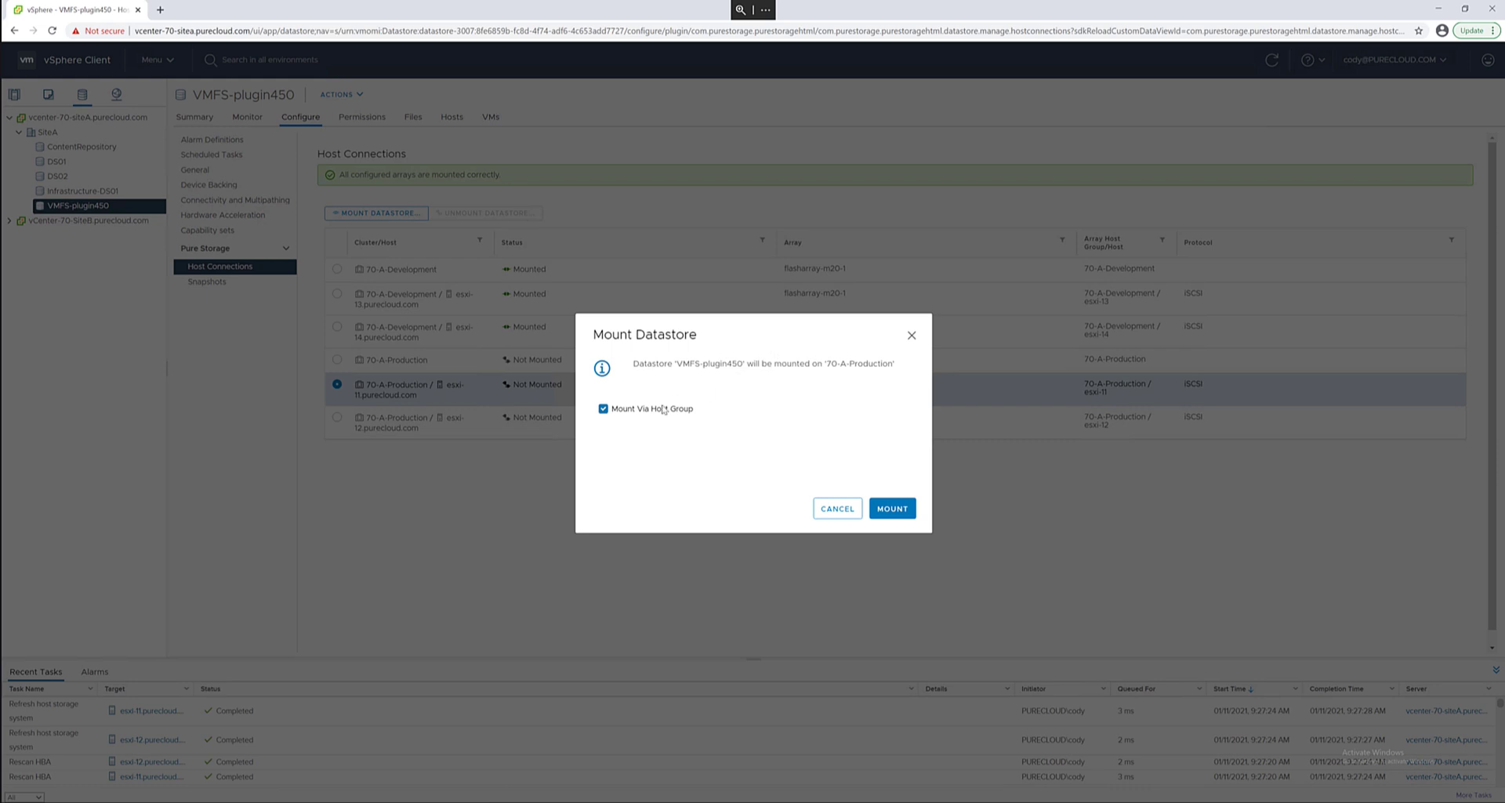
left_click(602, 408)
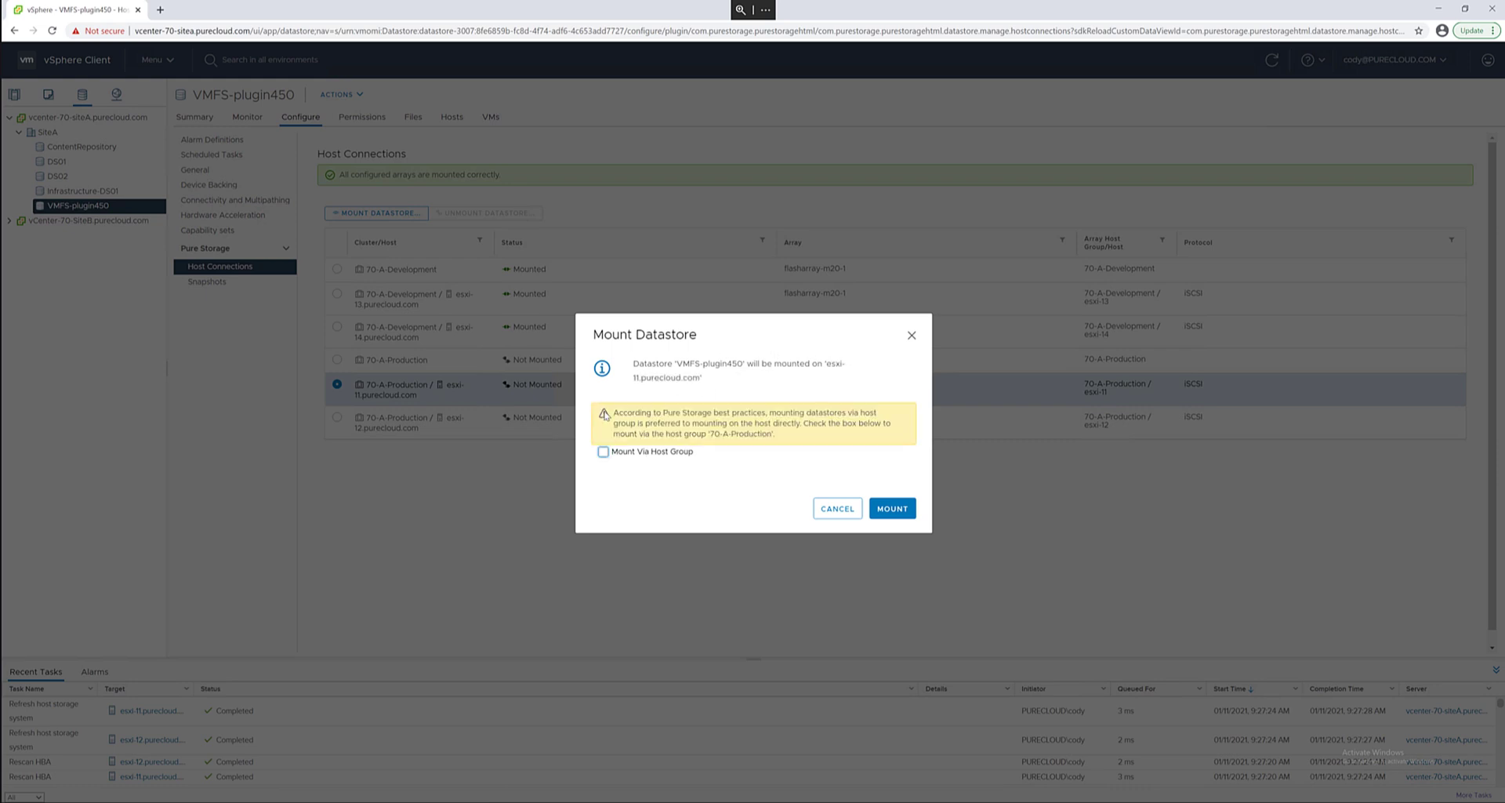
mouse_move(872, 482)
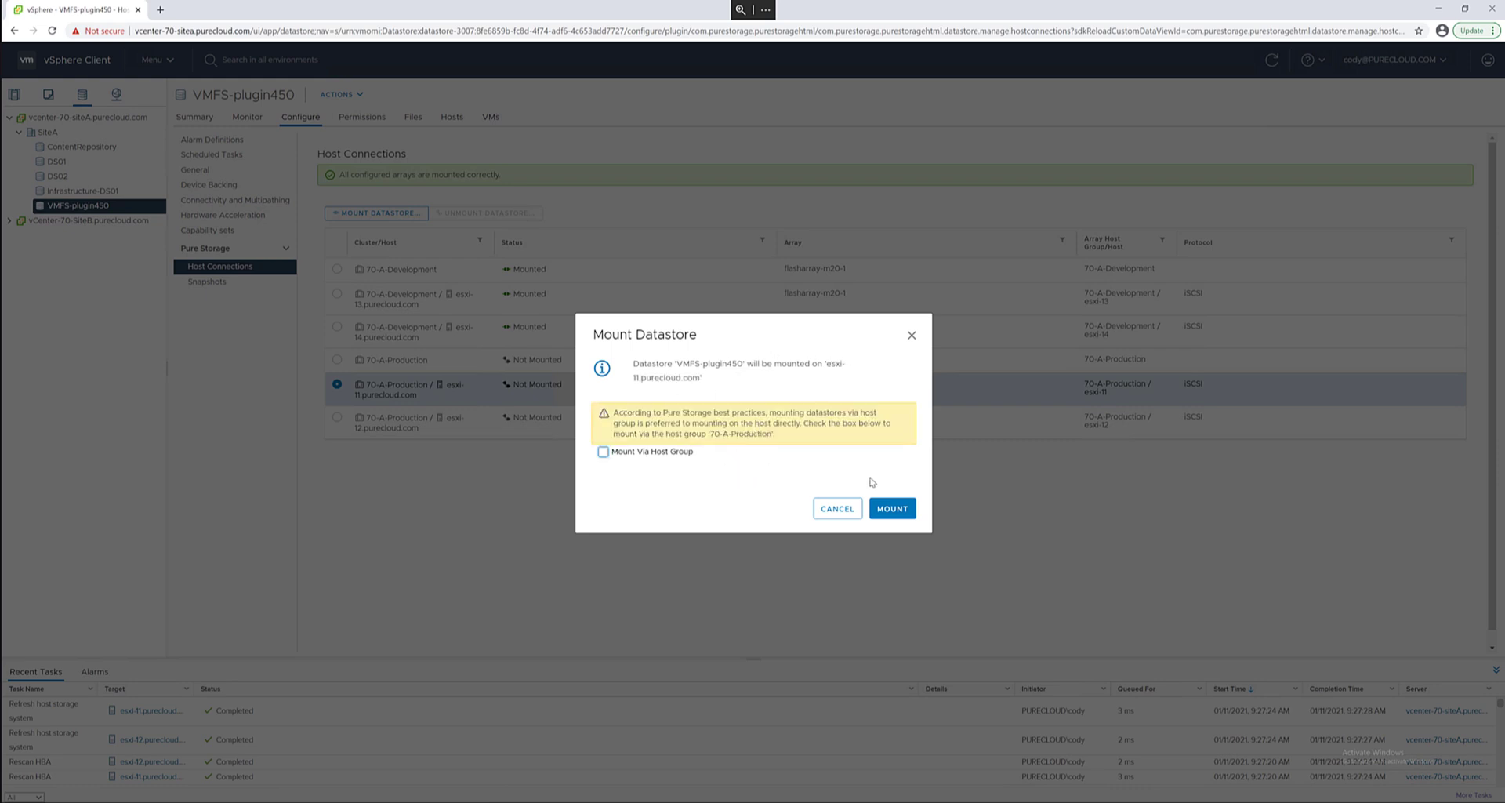
left_click(891, 508)
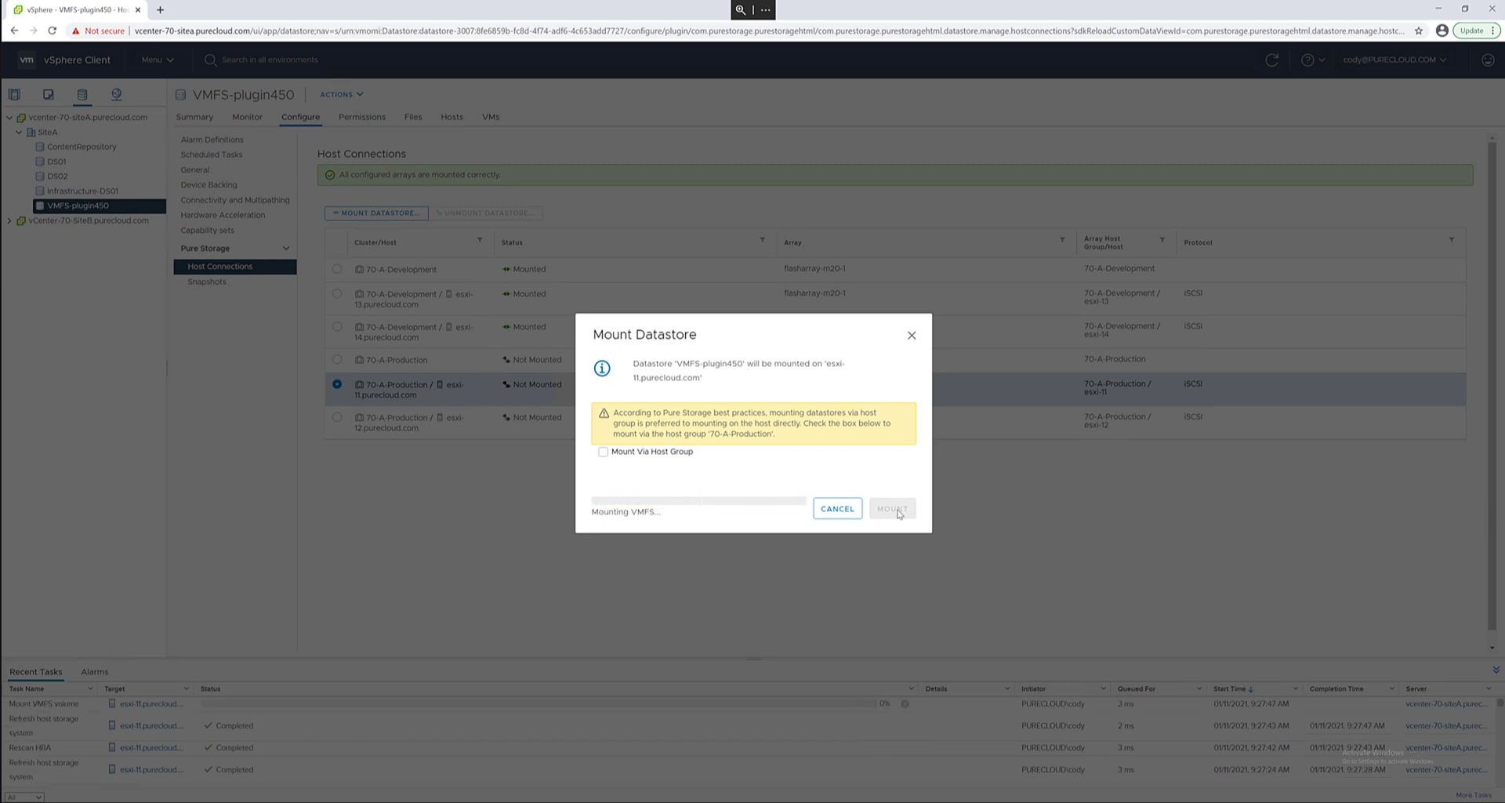
left_click(890, 508)
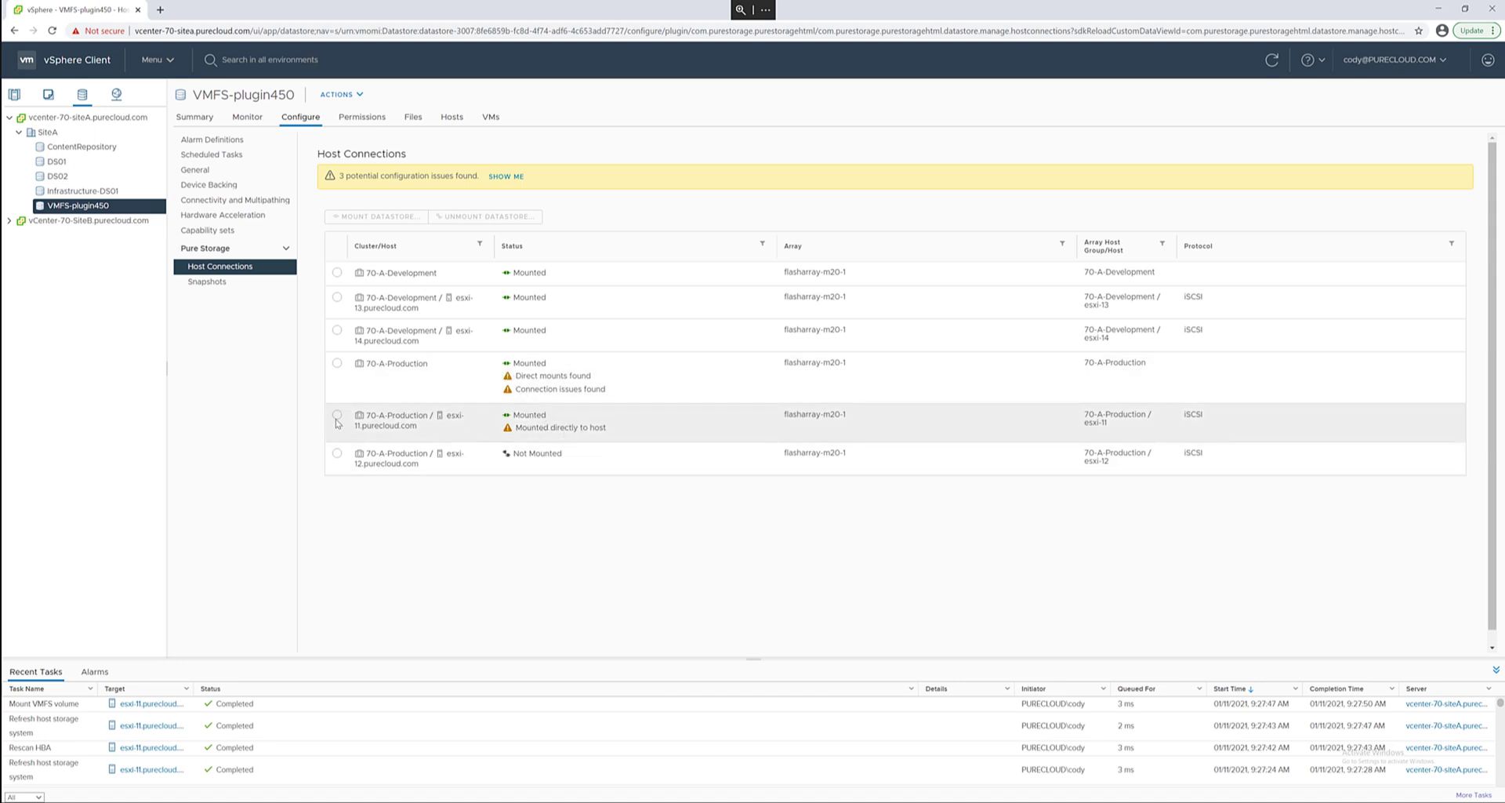
- Unmount VMFS-plugin450 from the esxi-11 host and close the finished unmount dialog
left_click(337, 420)
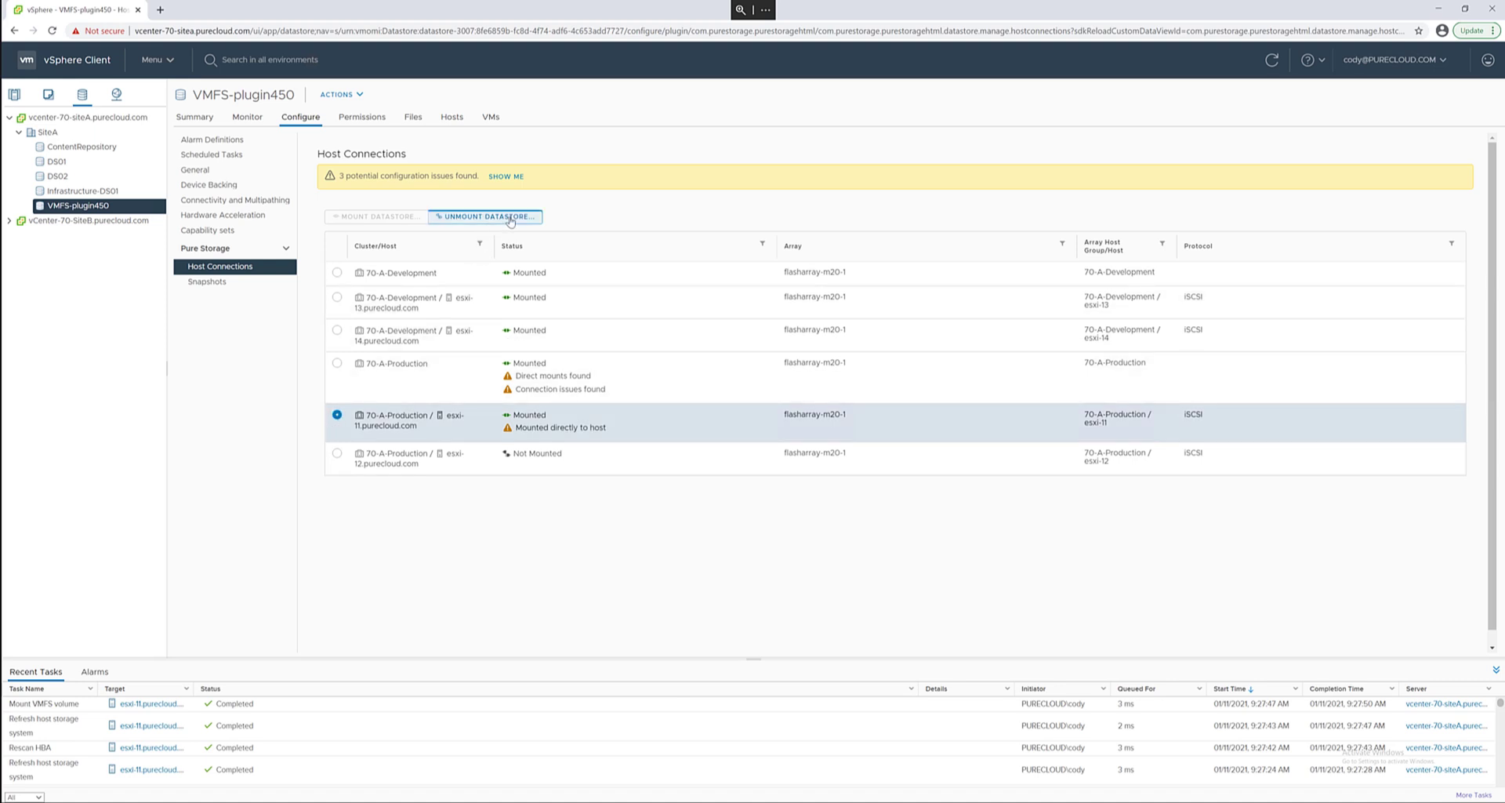
left_click(486, 216)
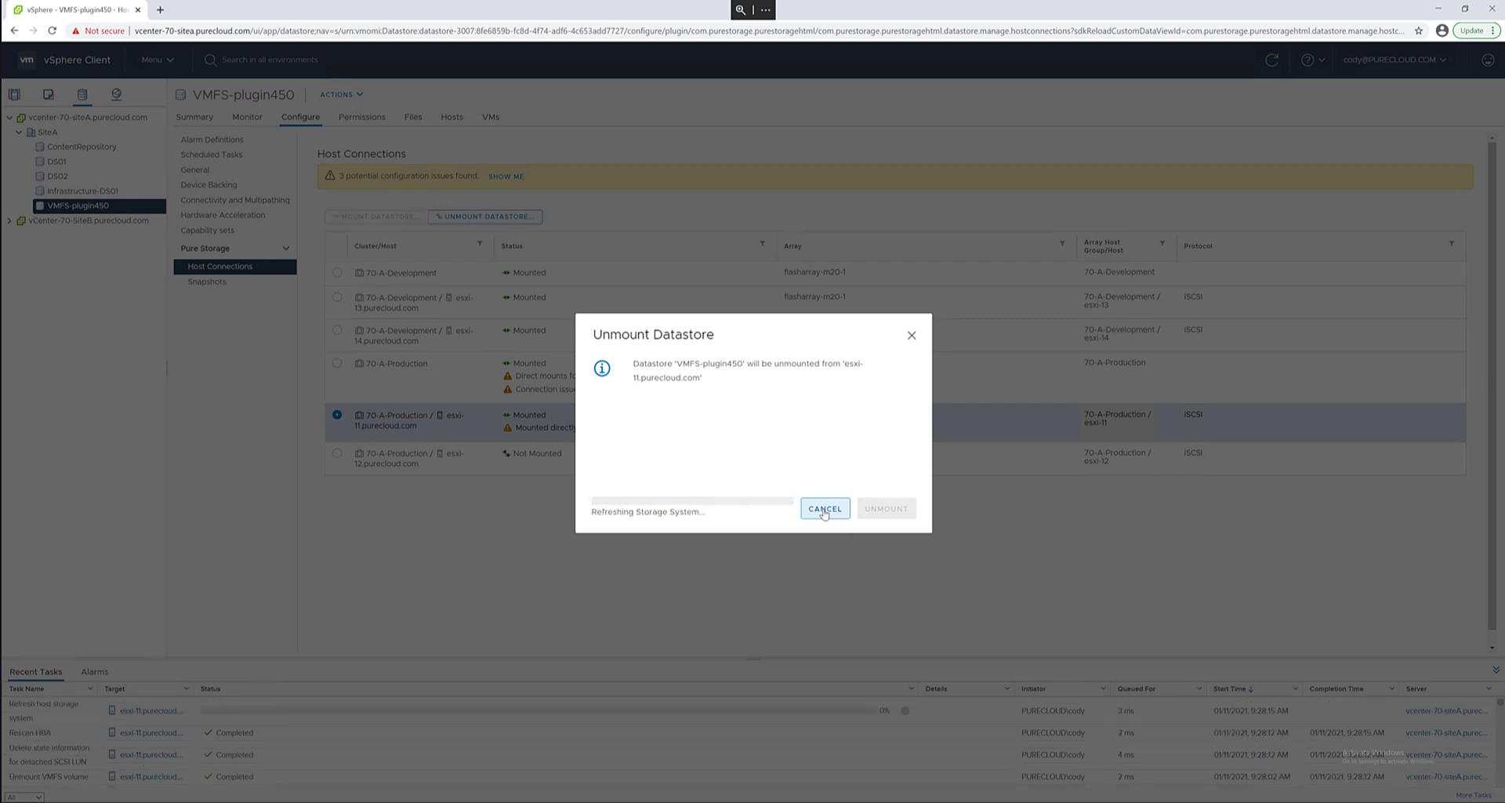
left_click(823, 508)
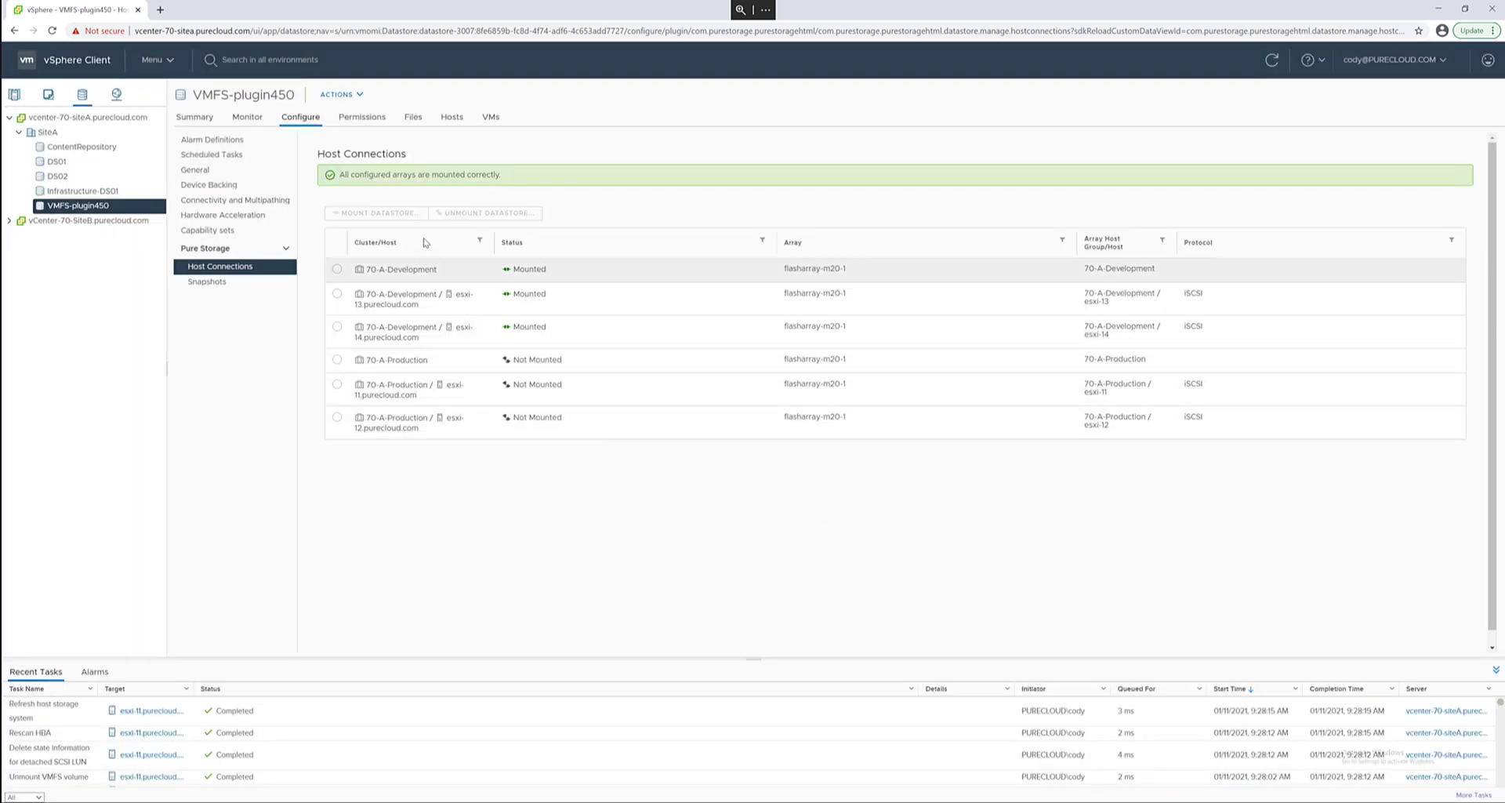
- Return to the VMFS-plugin450 Summary page and bring up the main Menu
left_click(194, 116)
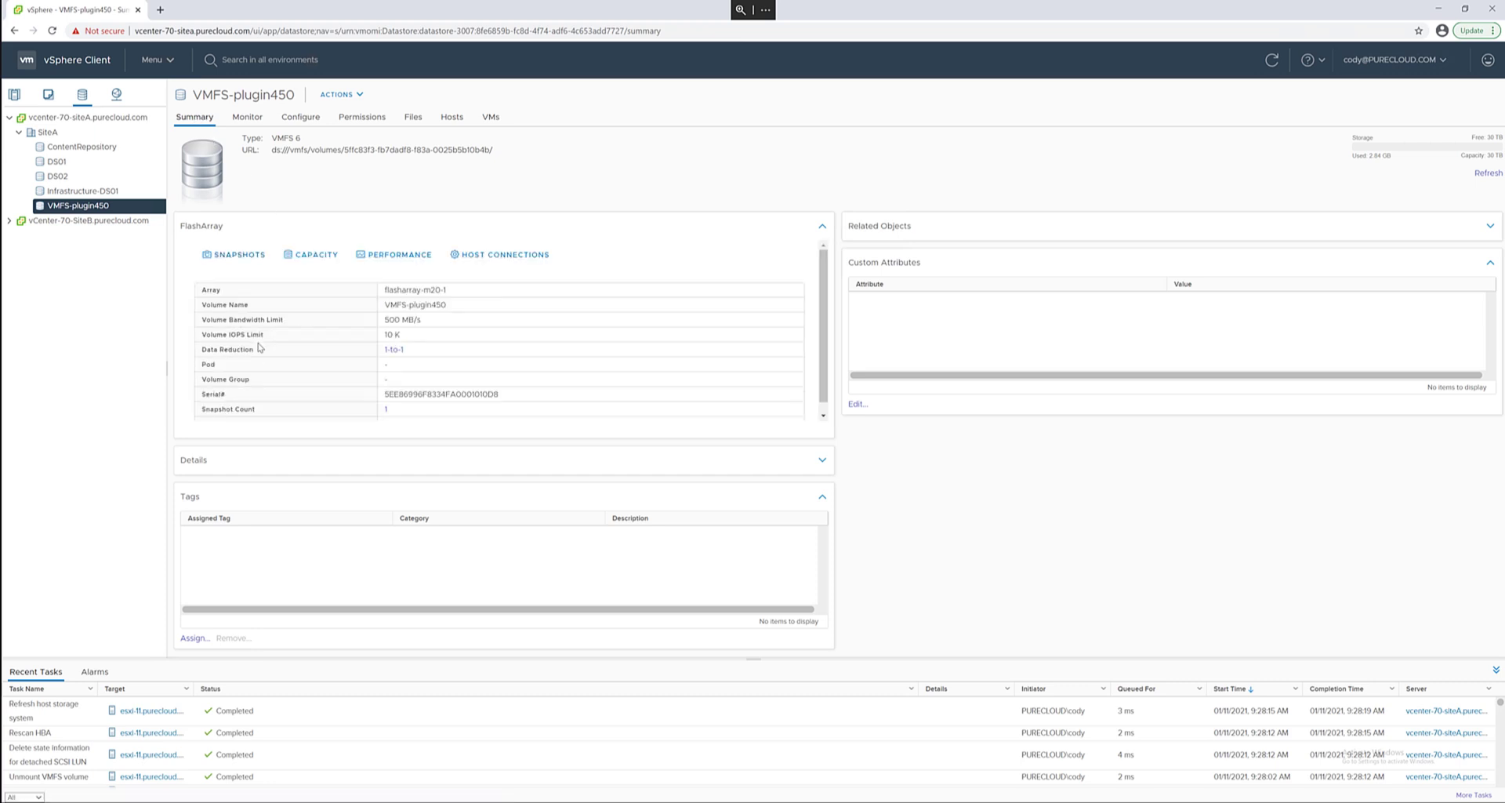
mouse_move(396, 315)
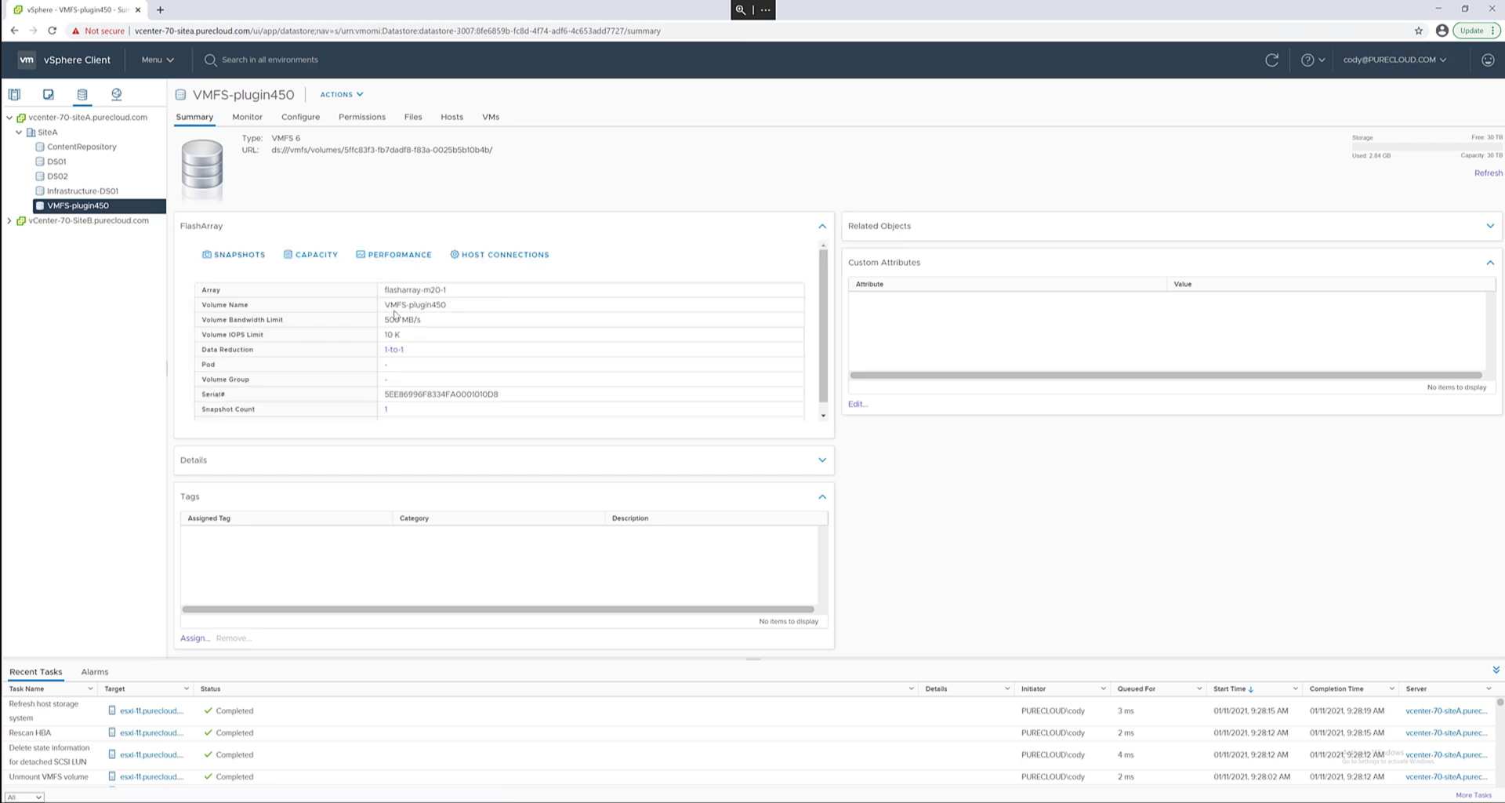
mouse_move(392, 385)
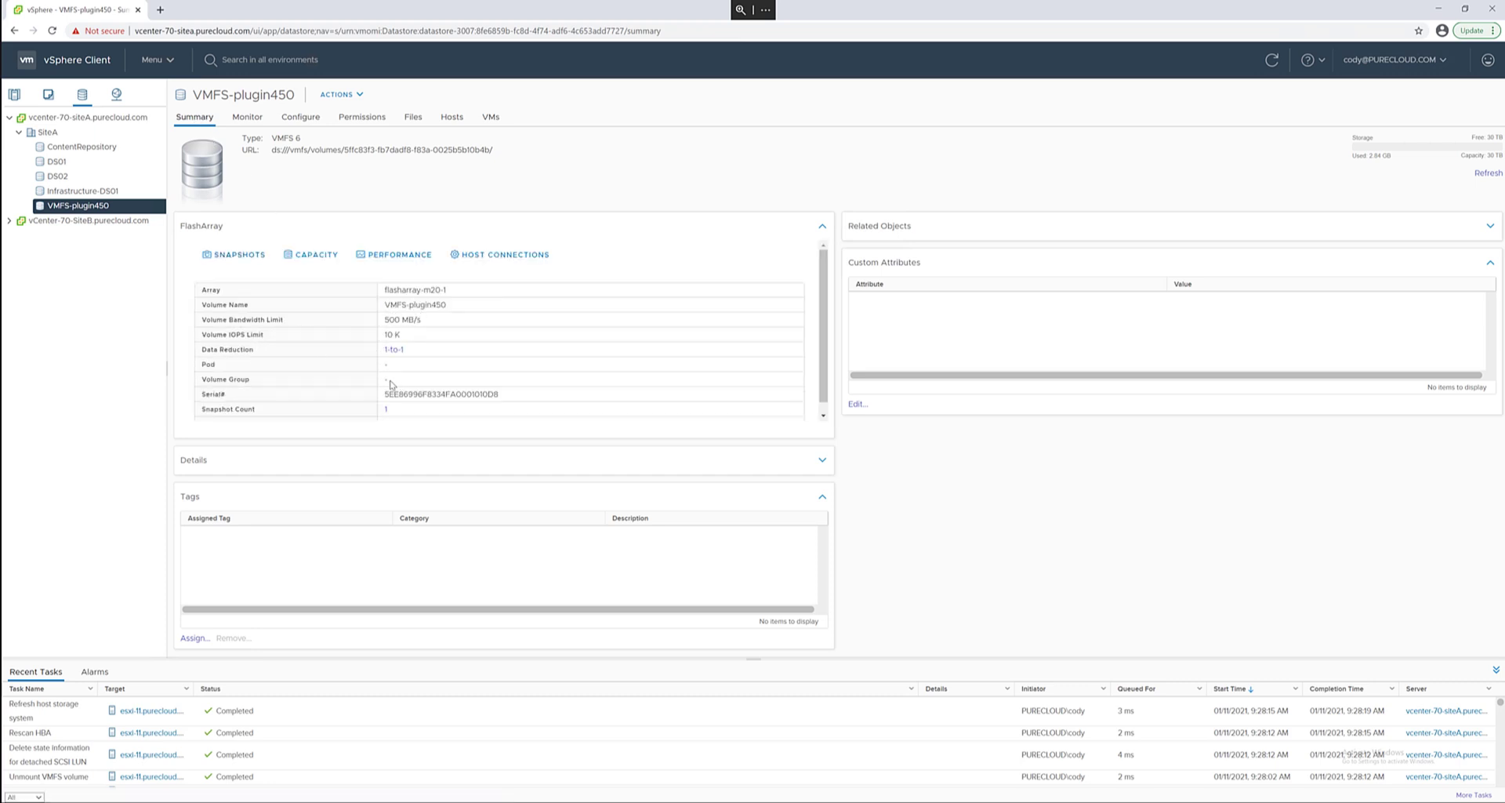
left_click(155, 59)
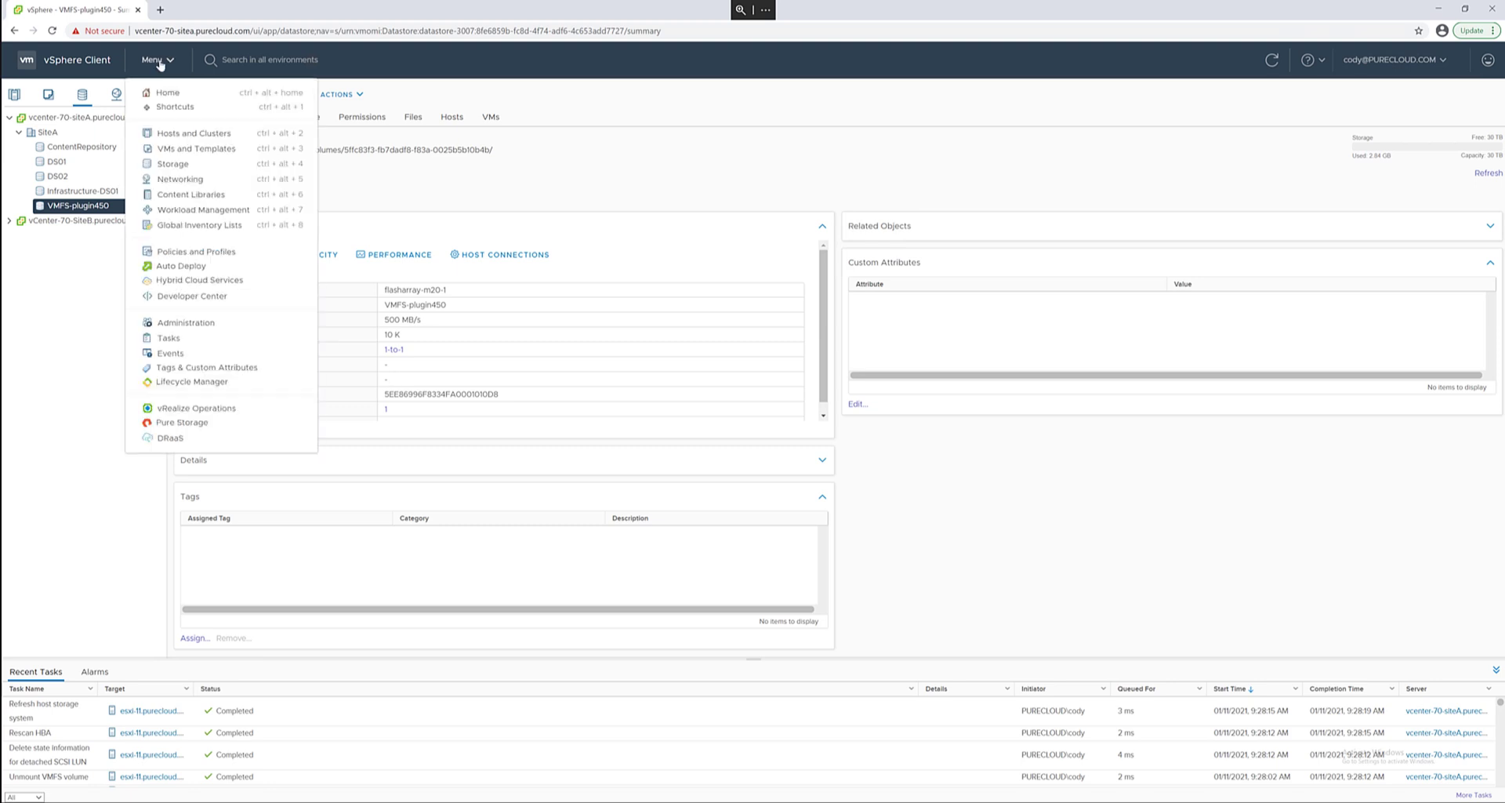
mouse_move(182, 422)
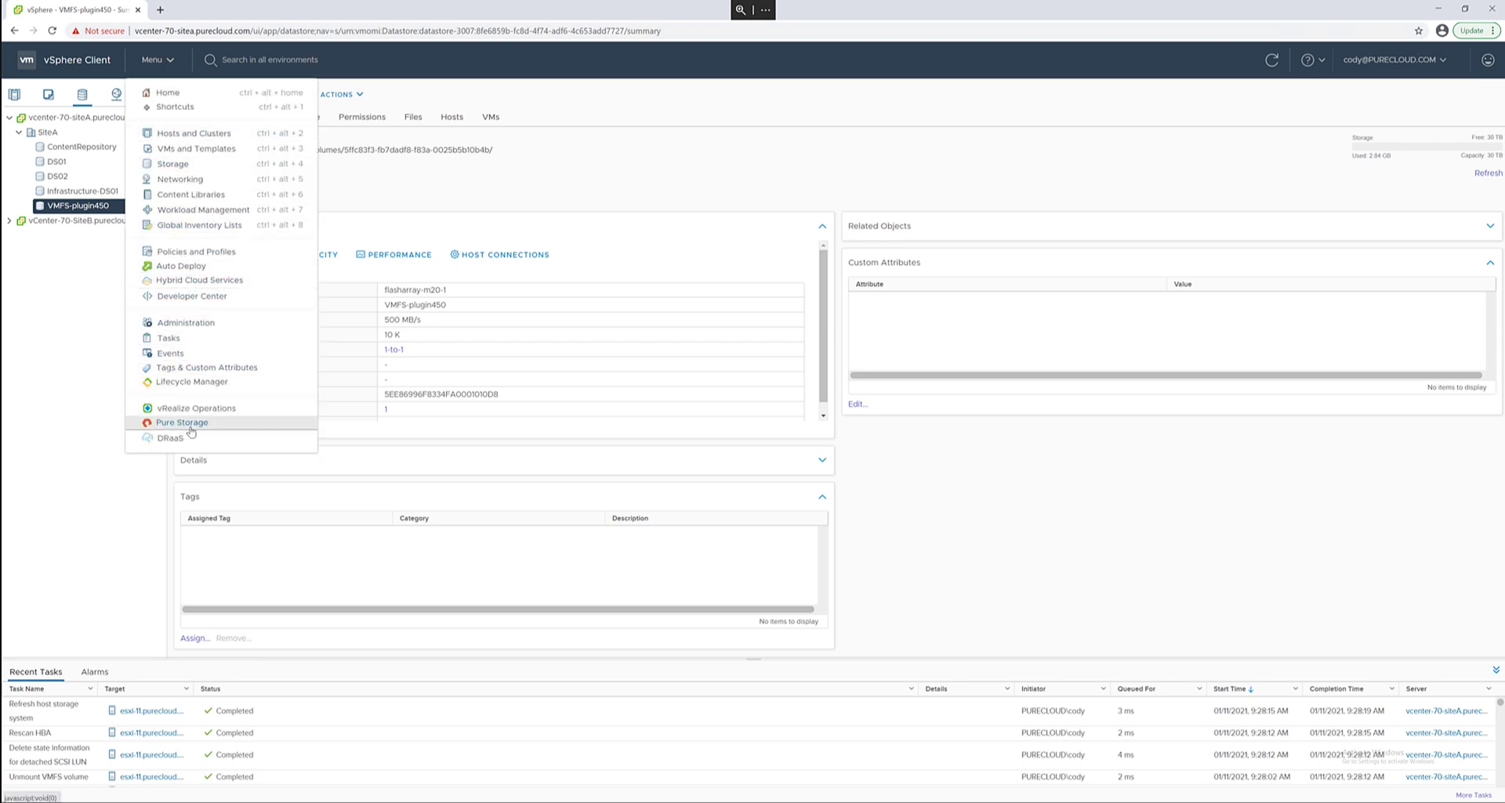
- Show the Pure Storage plugin's Volume Groups list for the flasharray-m20-1 array
left_click(182, 422)
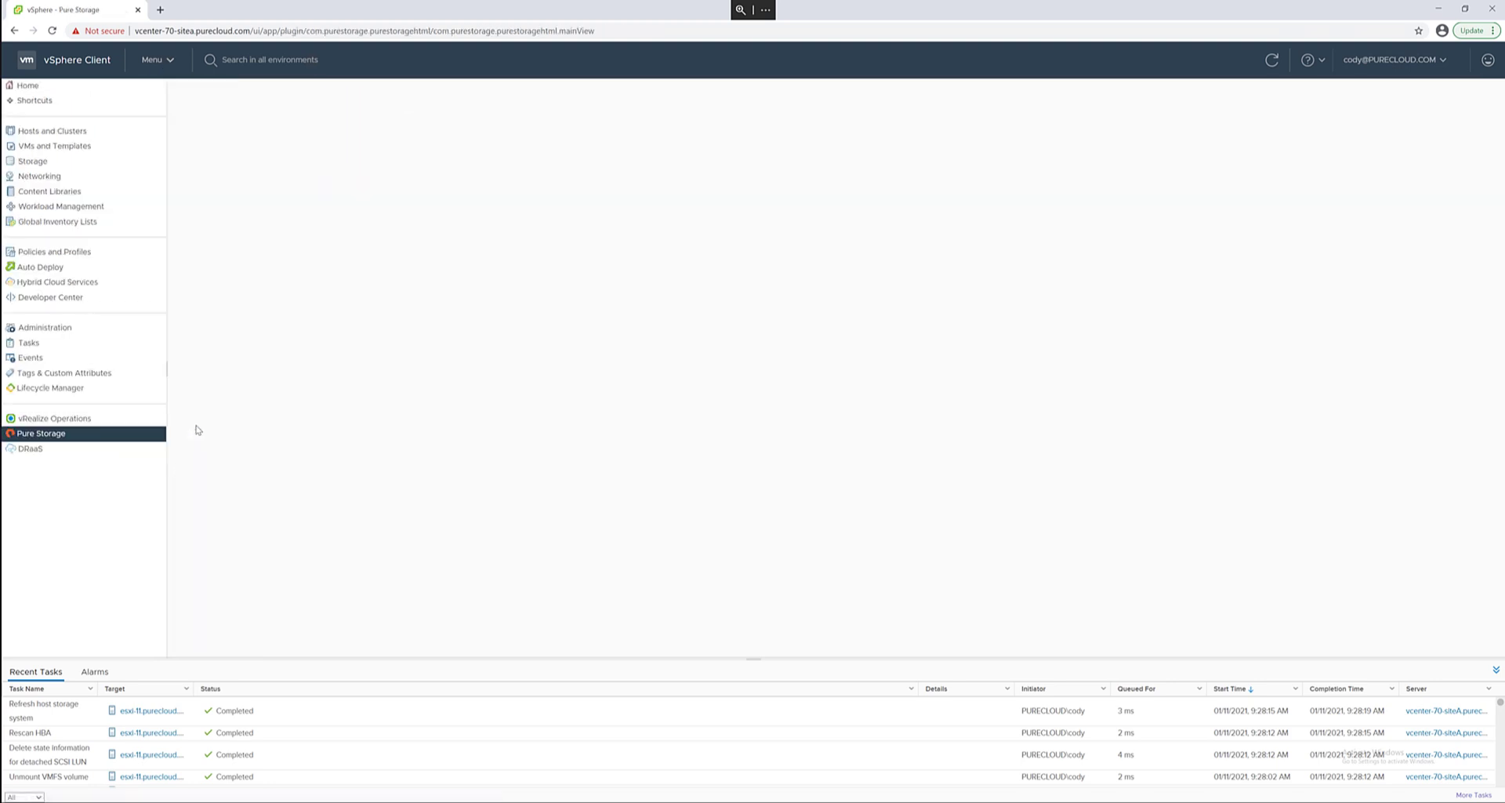
left_click(41, 433)
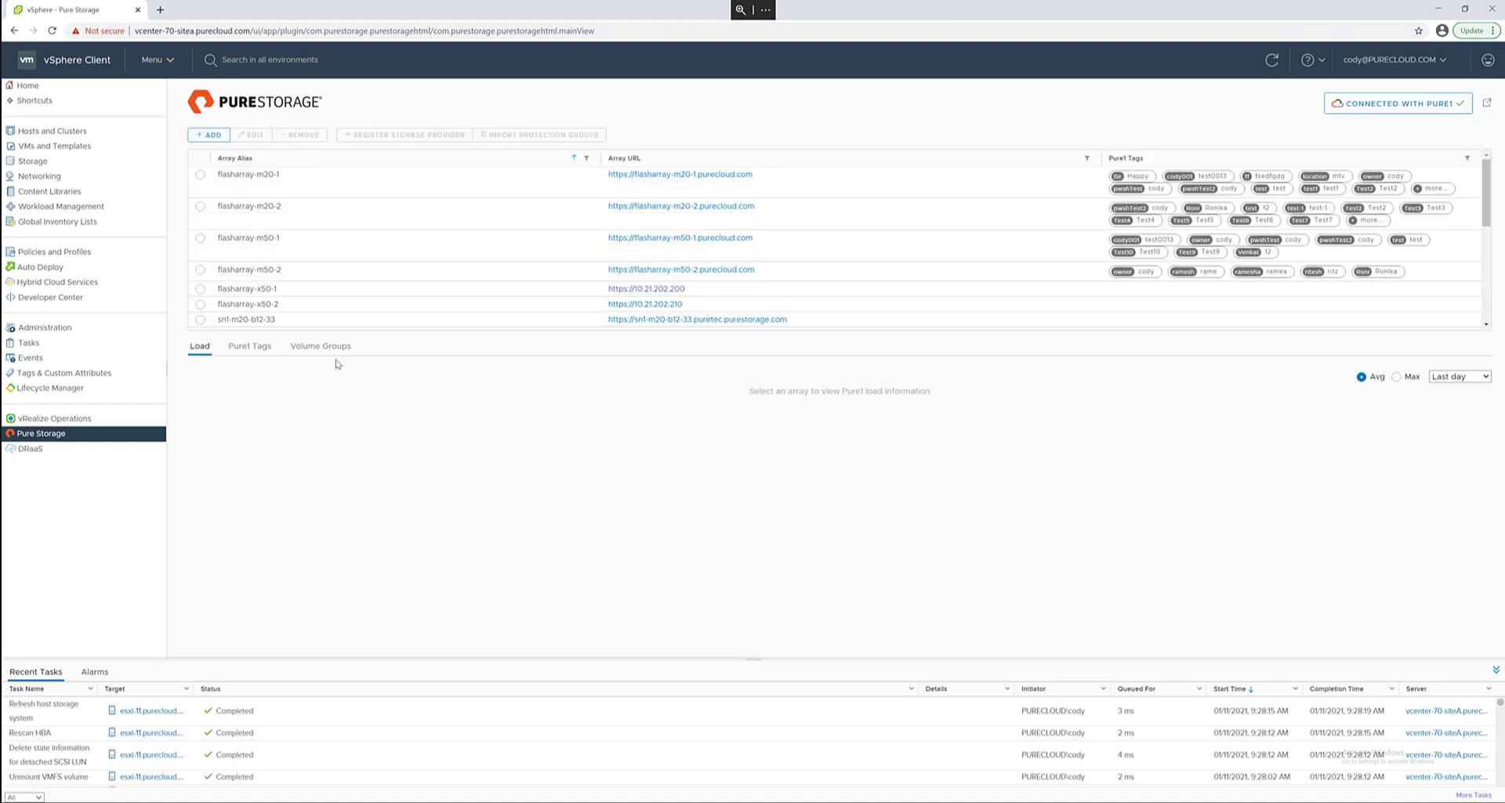
left_click(320, 345)
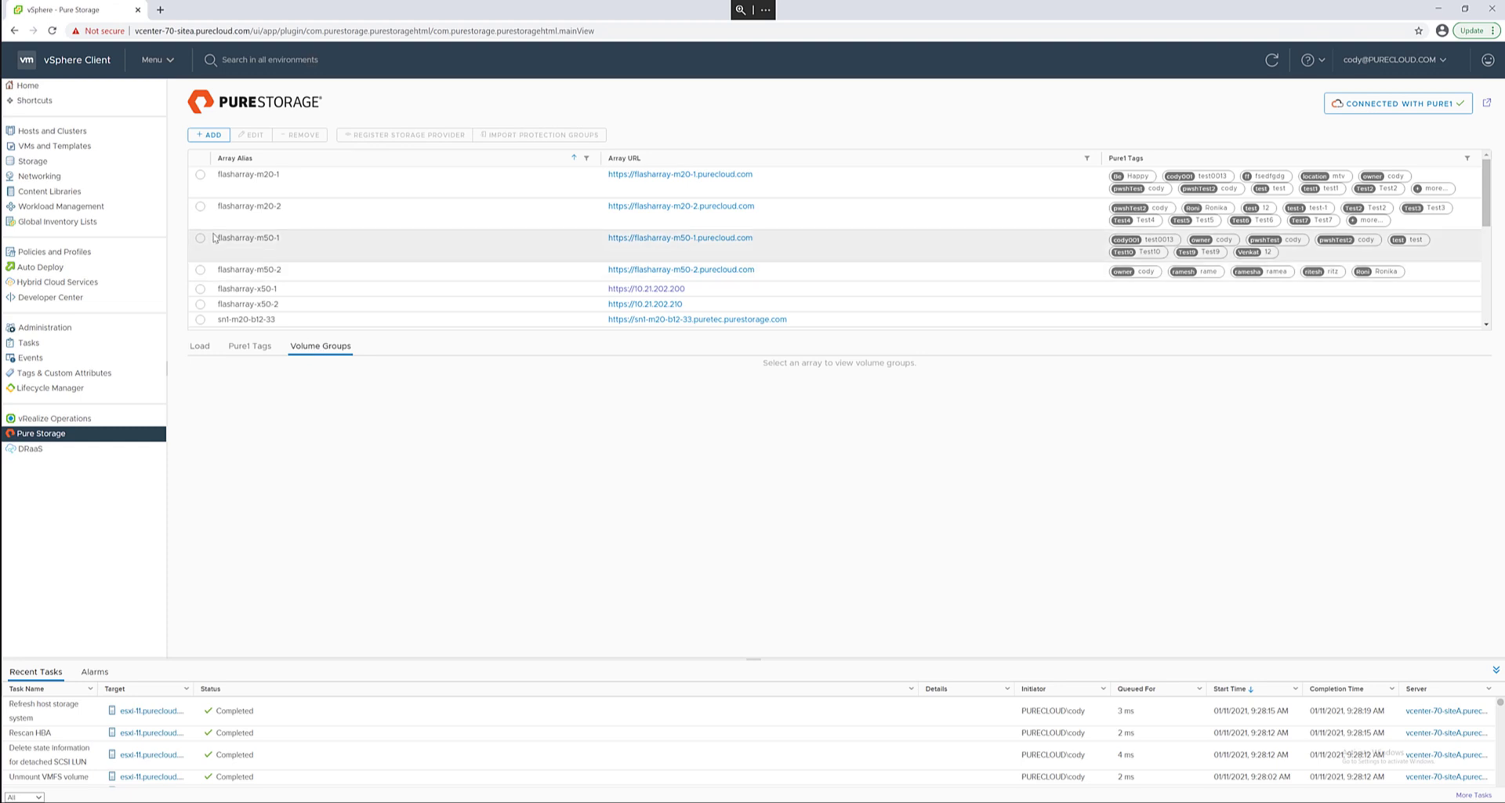
left_click(200, 179)
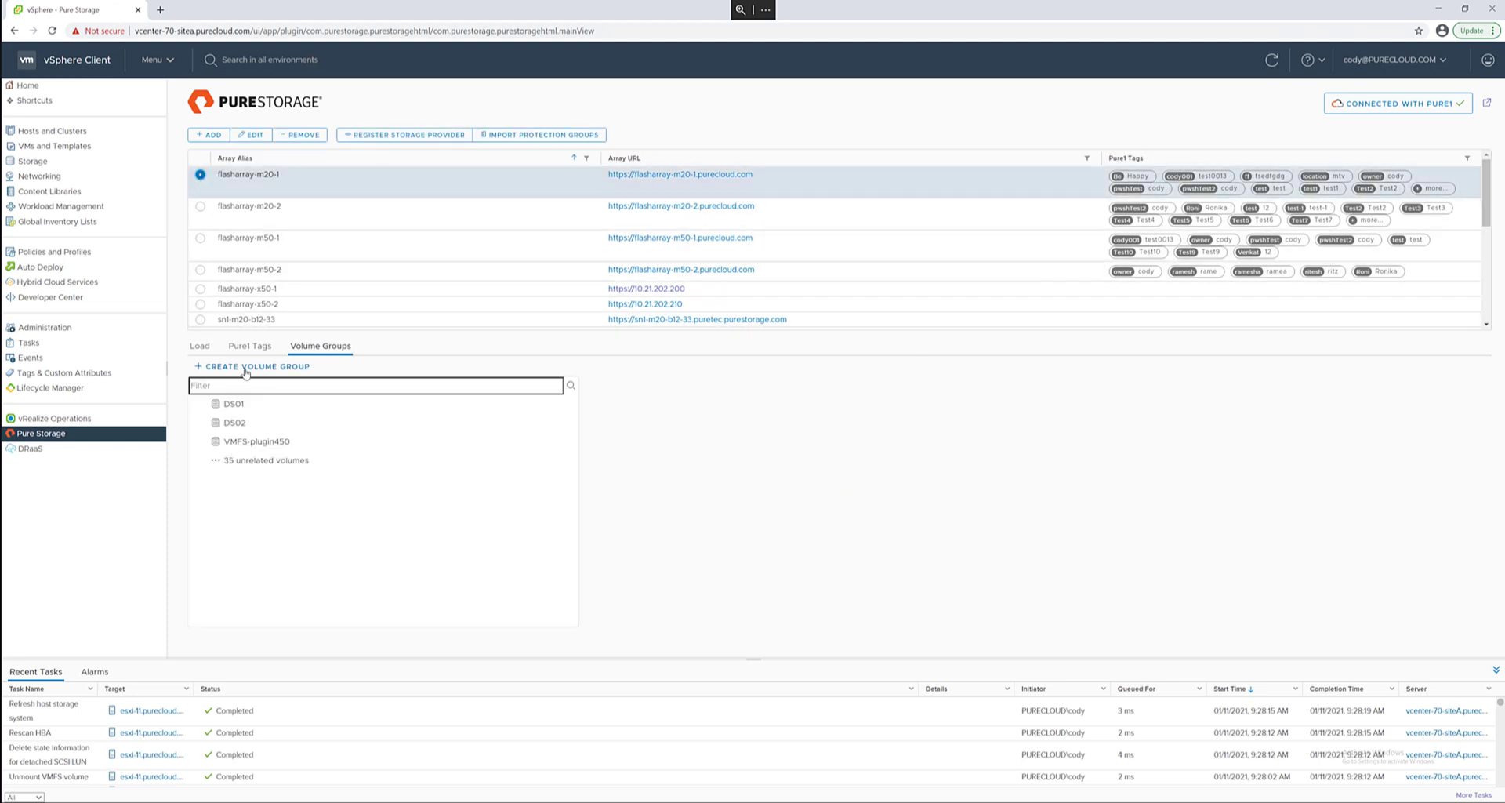
- Create volume group newgroup450, then view and cancel its Edit Volume Group settings
left_click(256, 366)
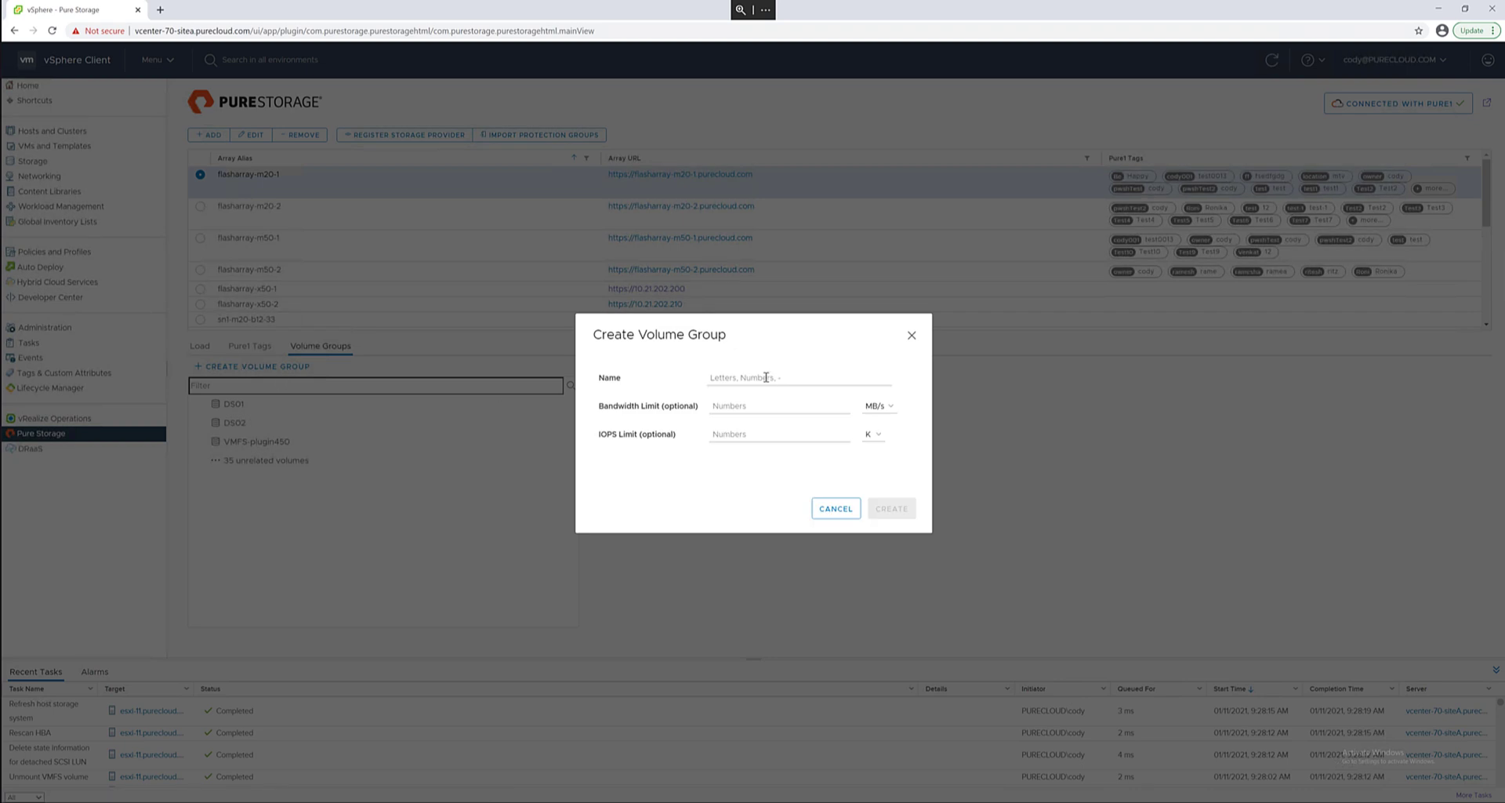
type("newgroup450")
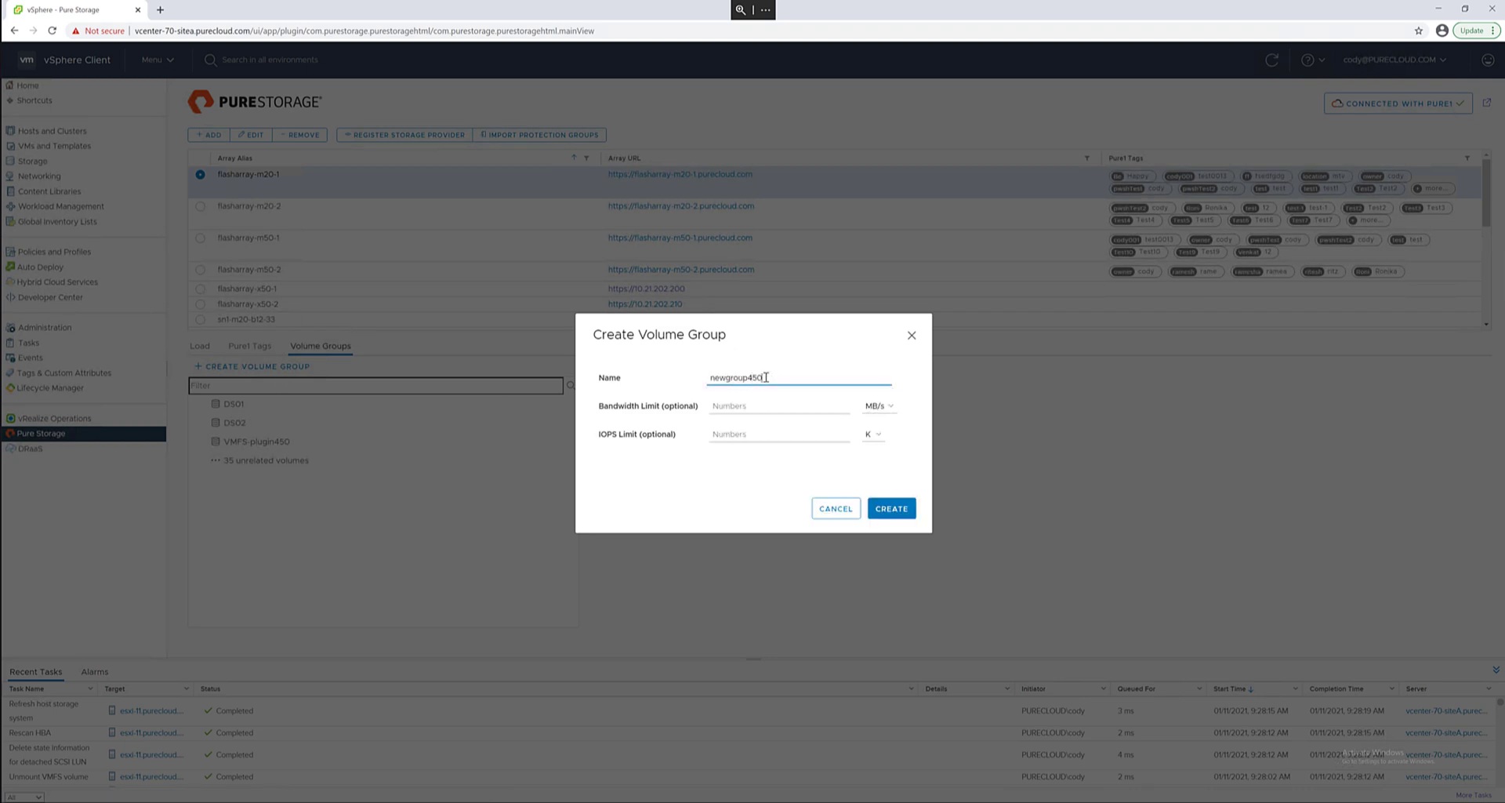
left_click(891, 508)
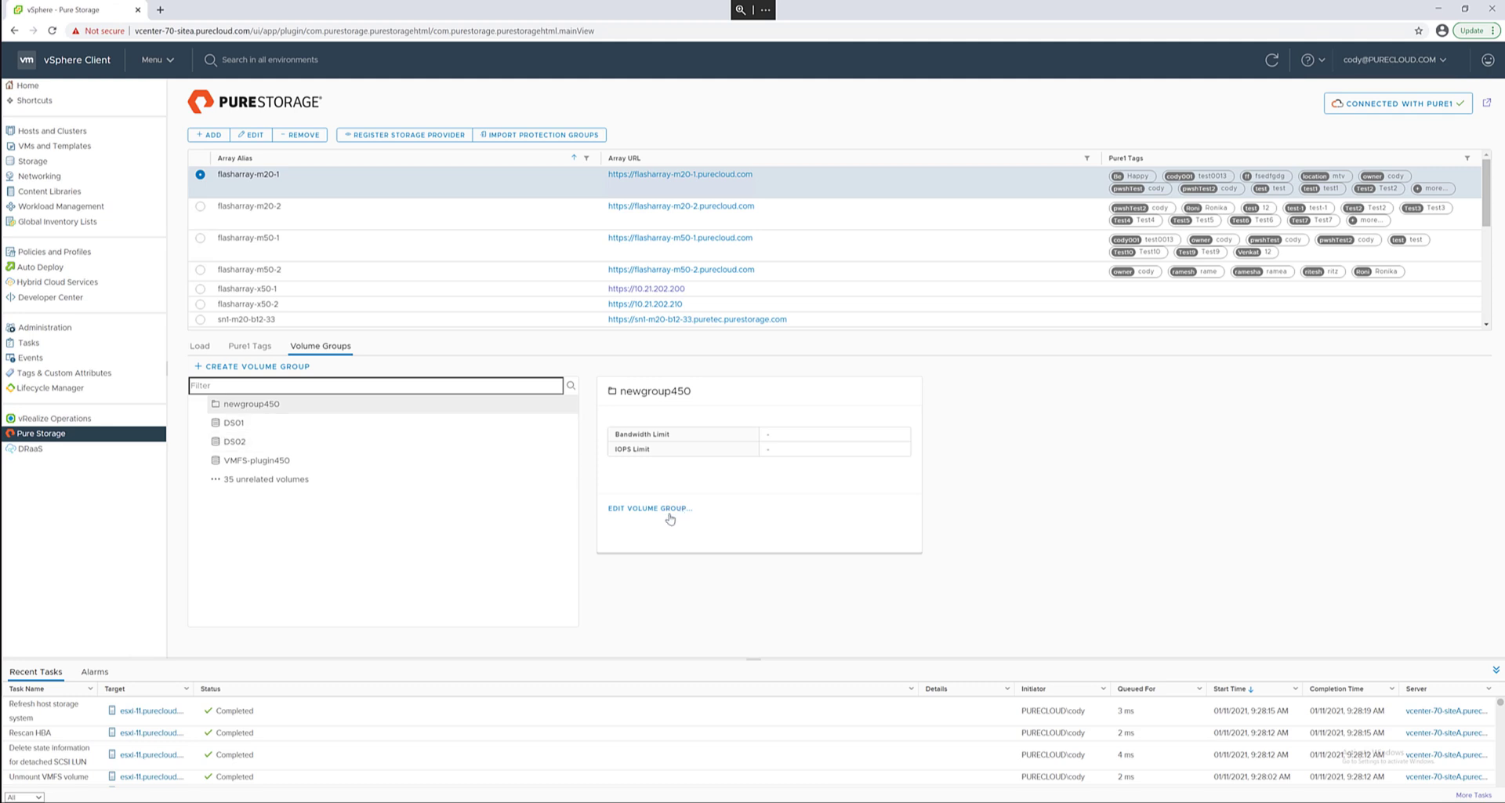
left_click(647, 508)
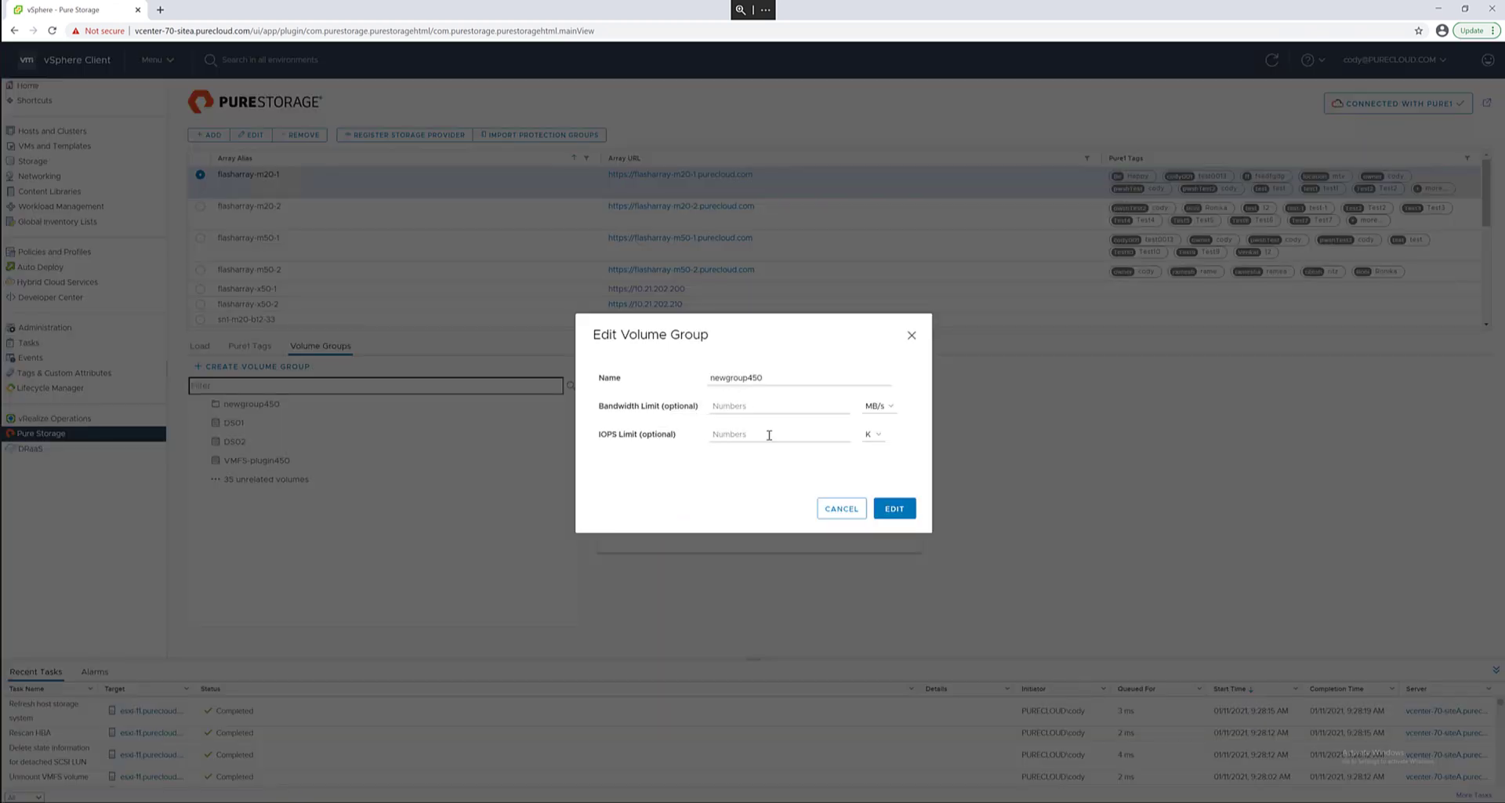
left_click(840, 508)
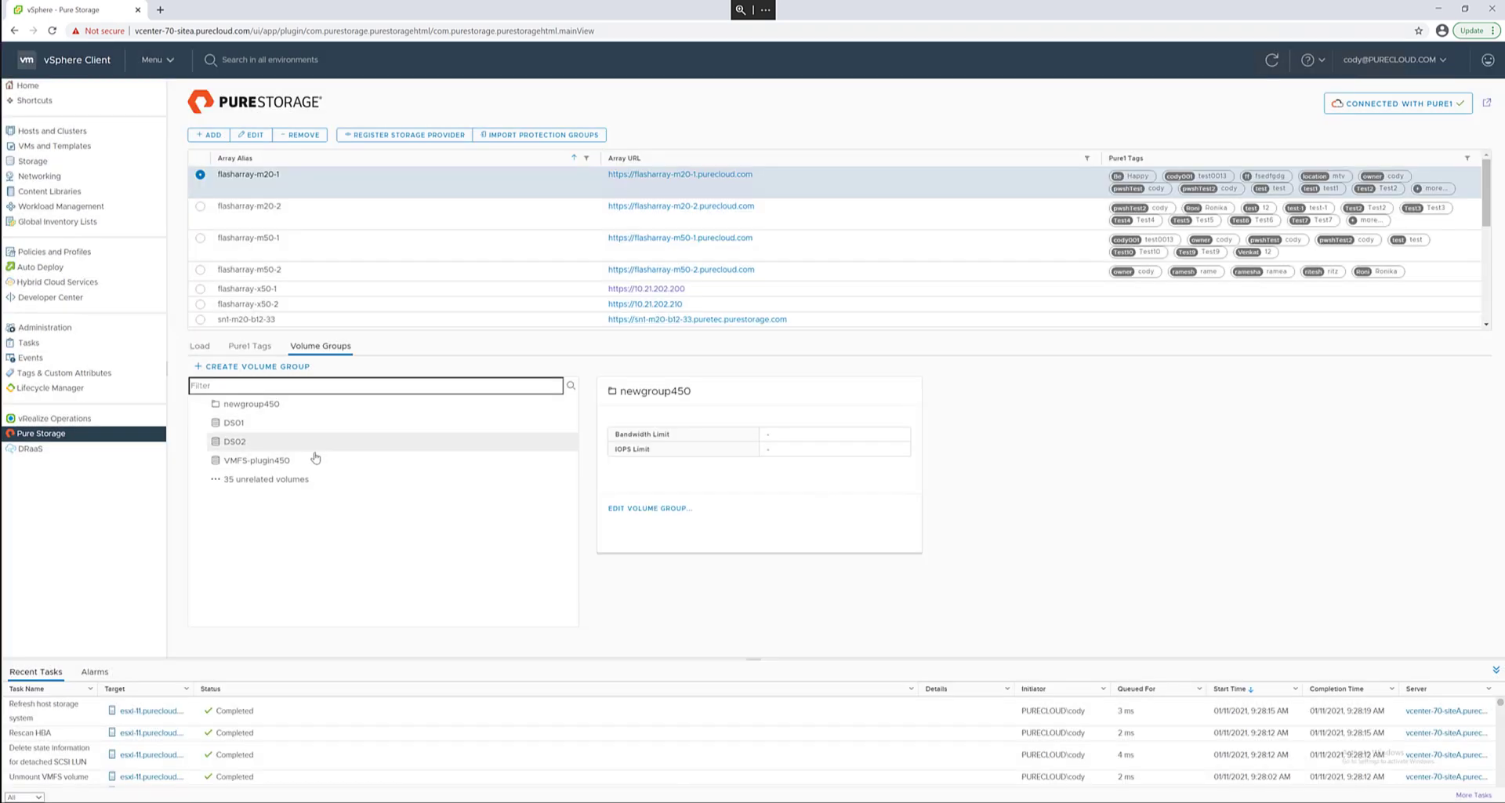
- Edit the VMFS-plugin450 datastore to assign it to volume group newgroup450 and submit
left_click(257, 460)
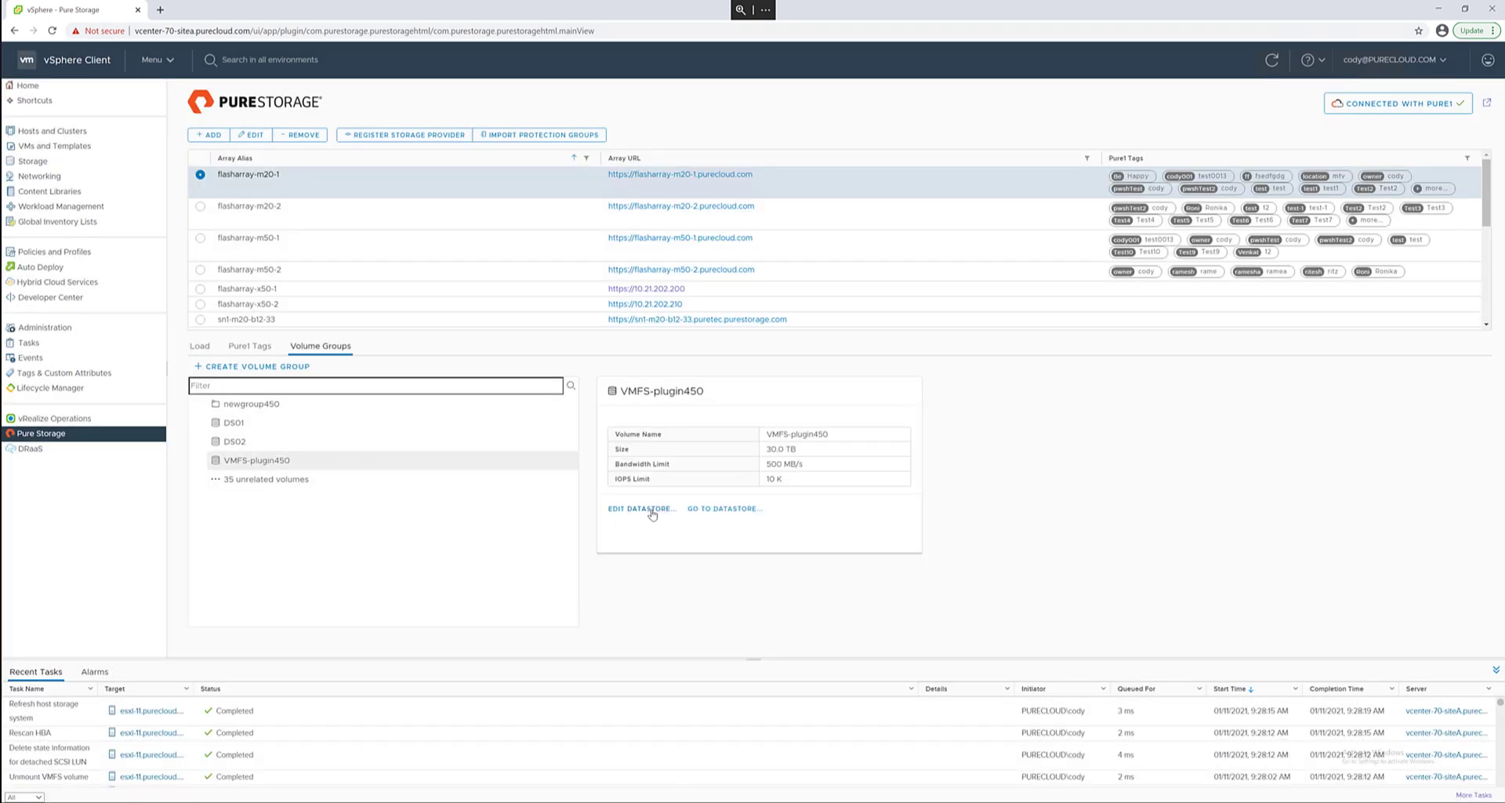
left_click(639, 508)
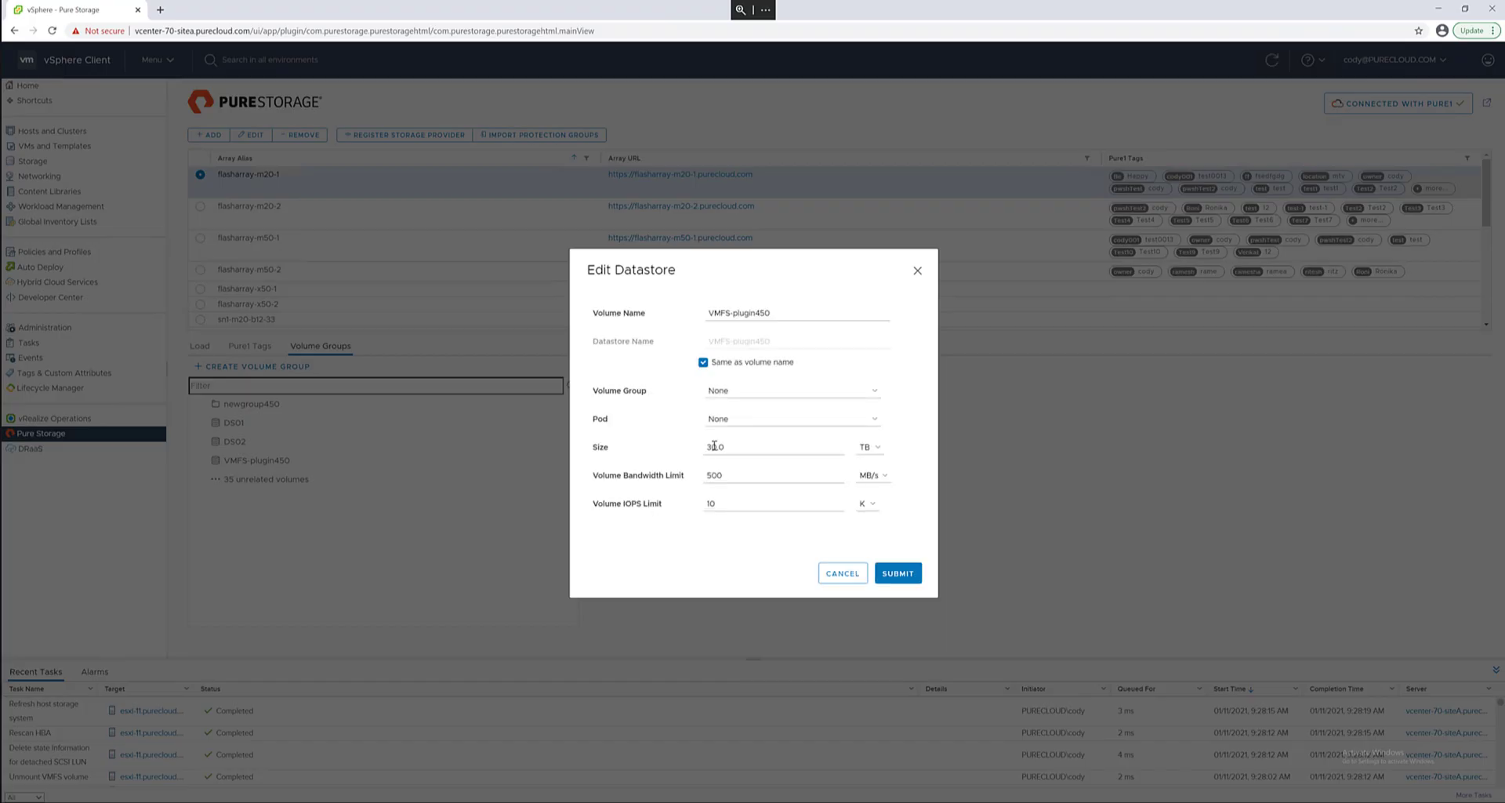
left_click(790, 390)
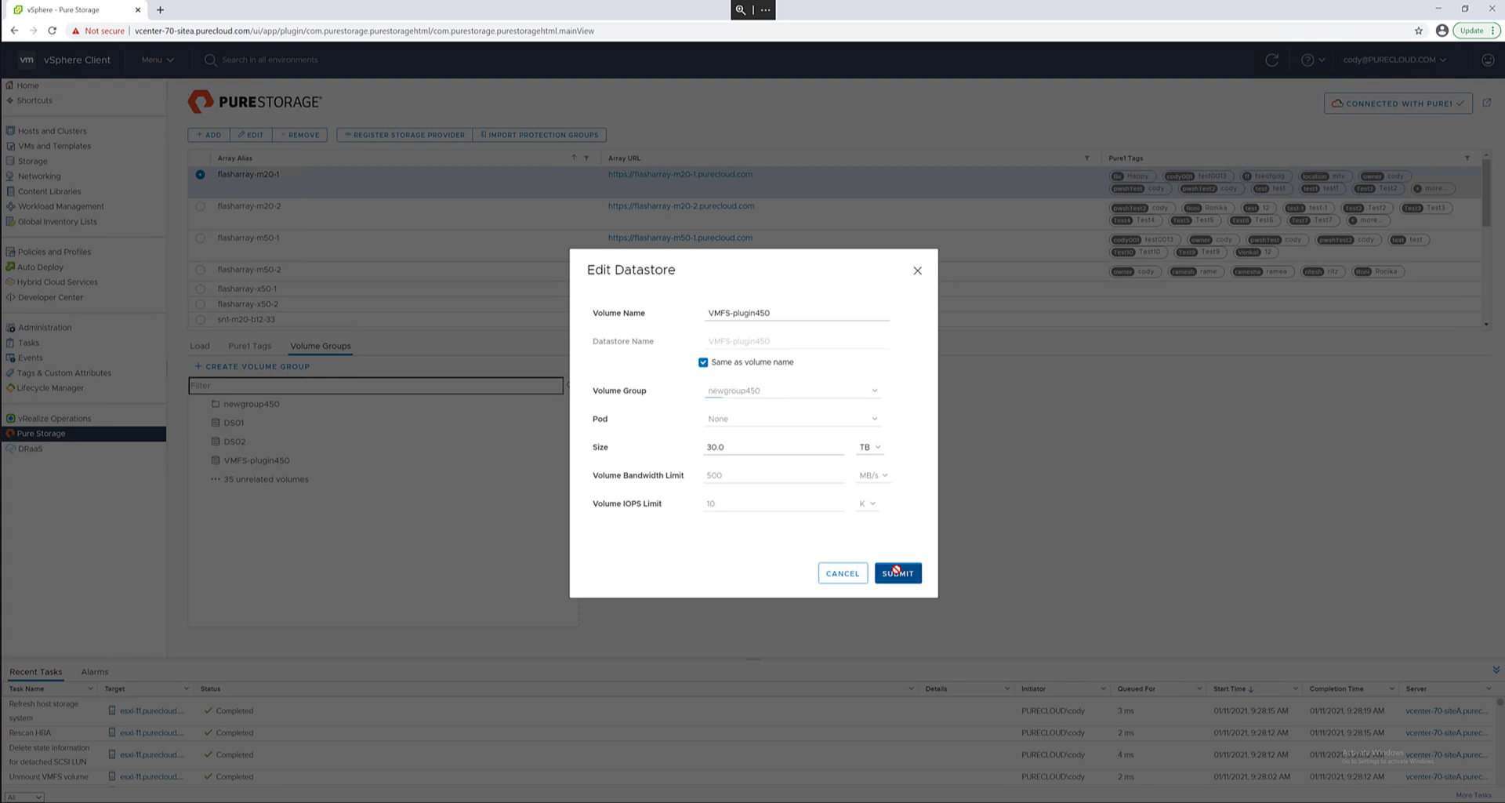
left_click(897, 573)
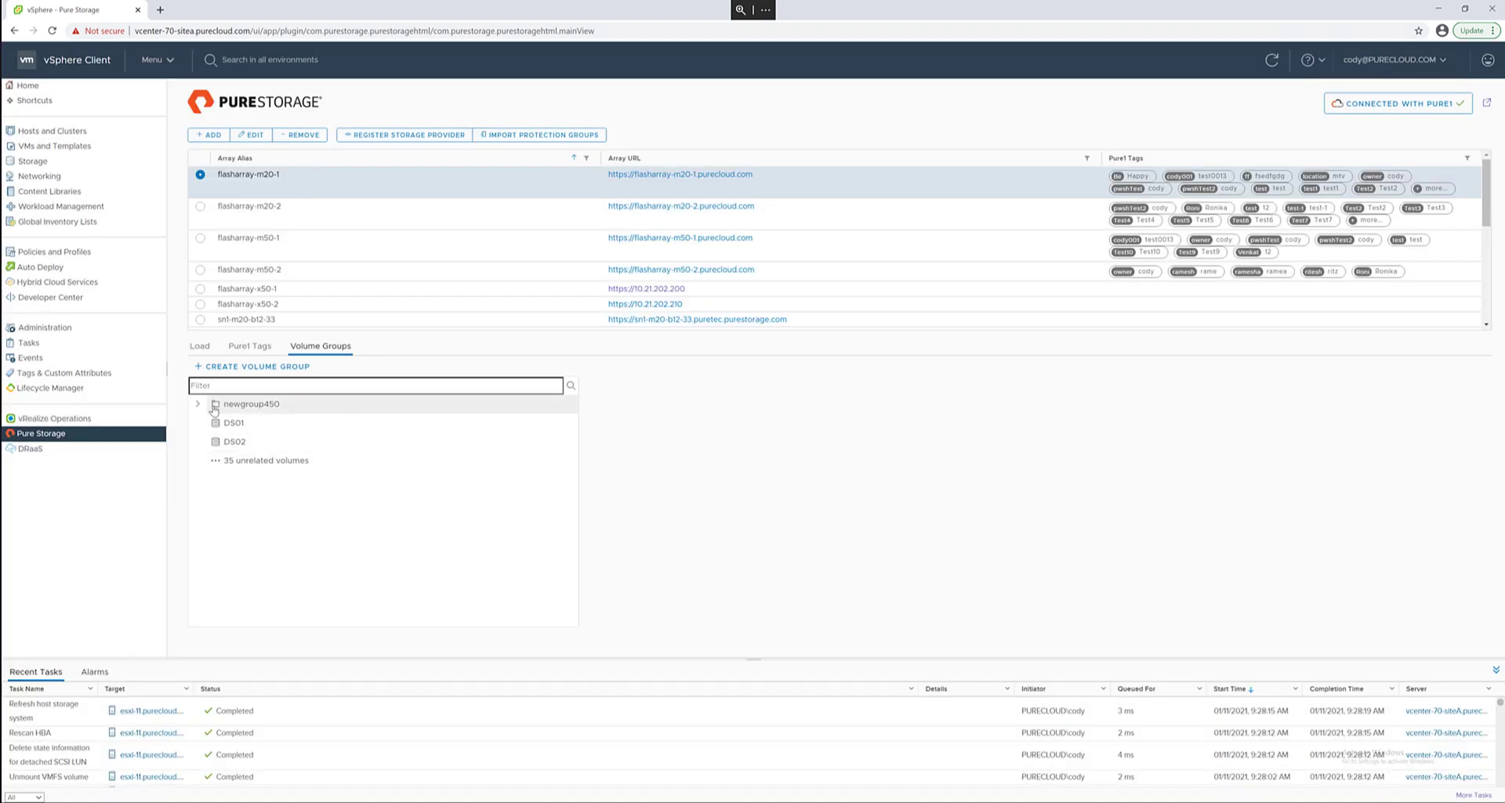
- Expand newgroup450 and jump from its VMFS-plugin450 volume to the datastore page
left_click(197, 403)
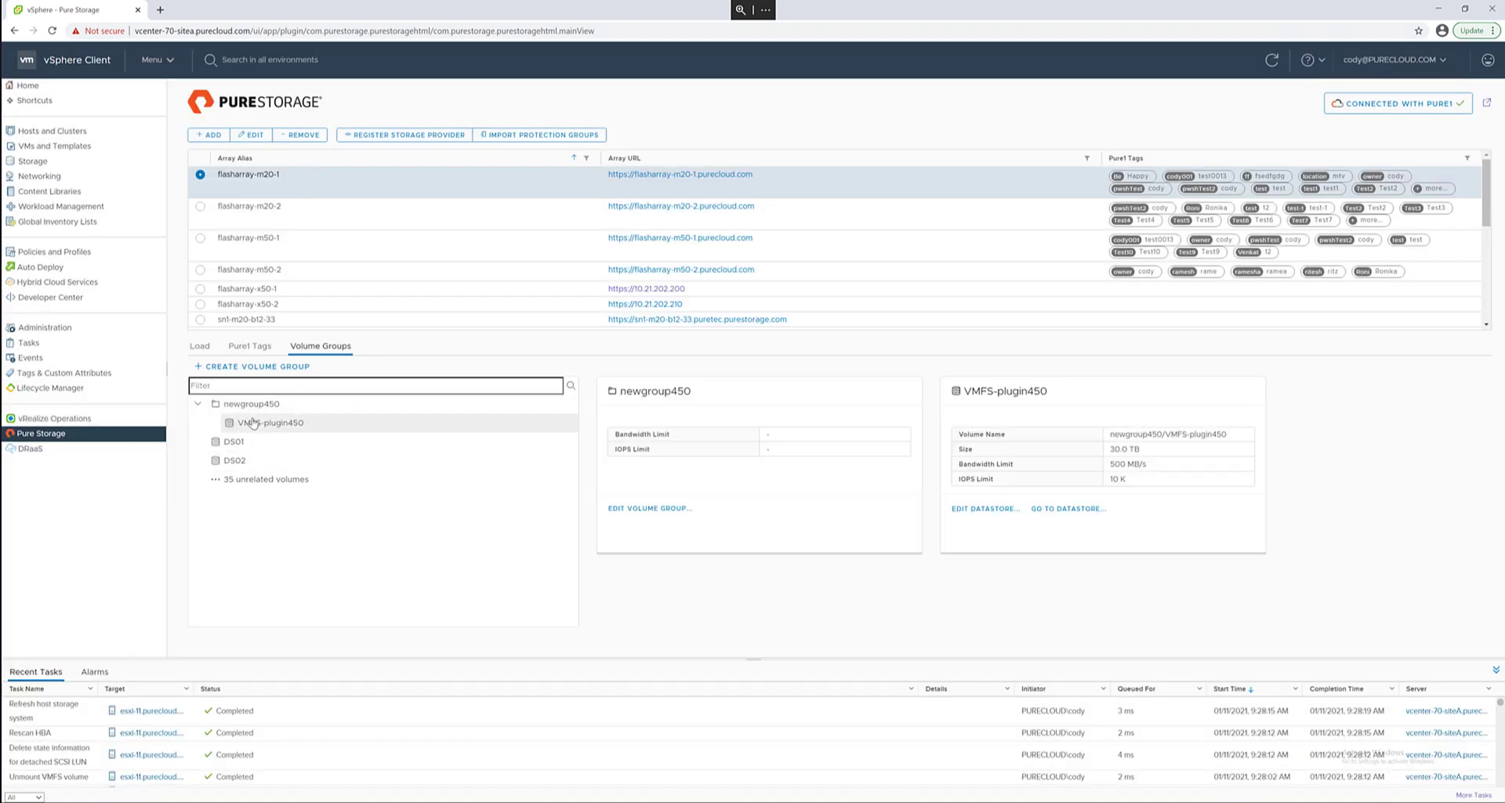
mouse_move(743, 408)
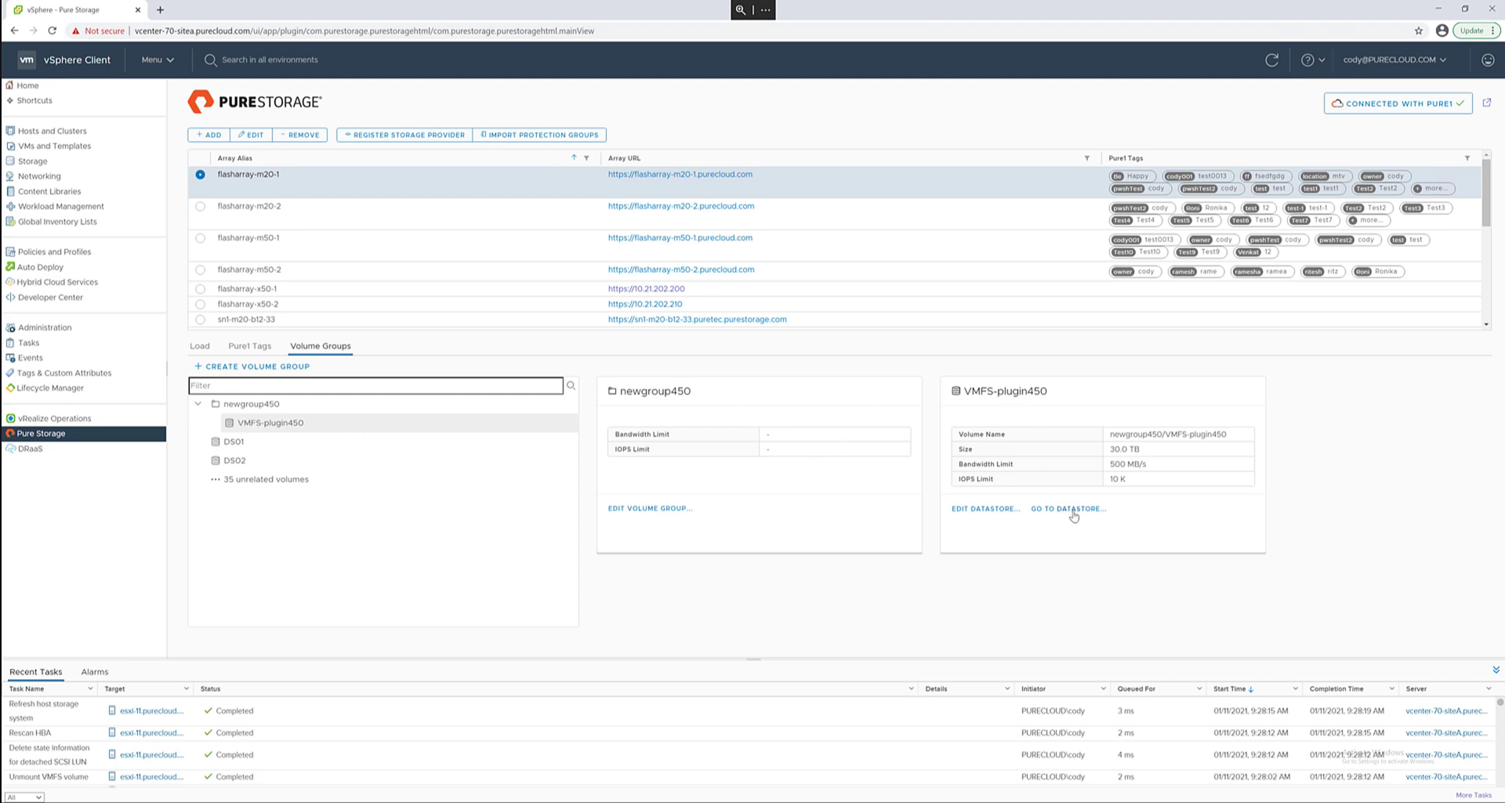
left_click(1068, 508)
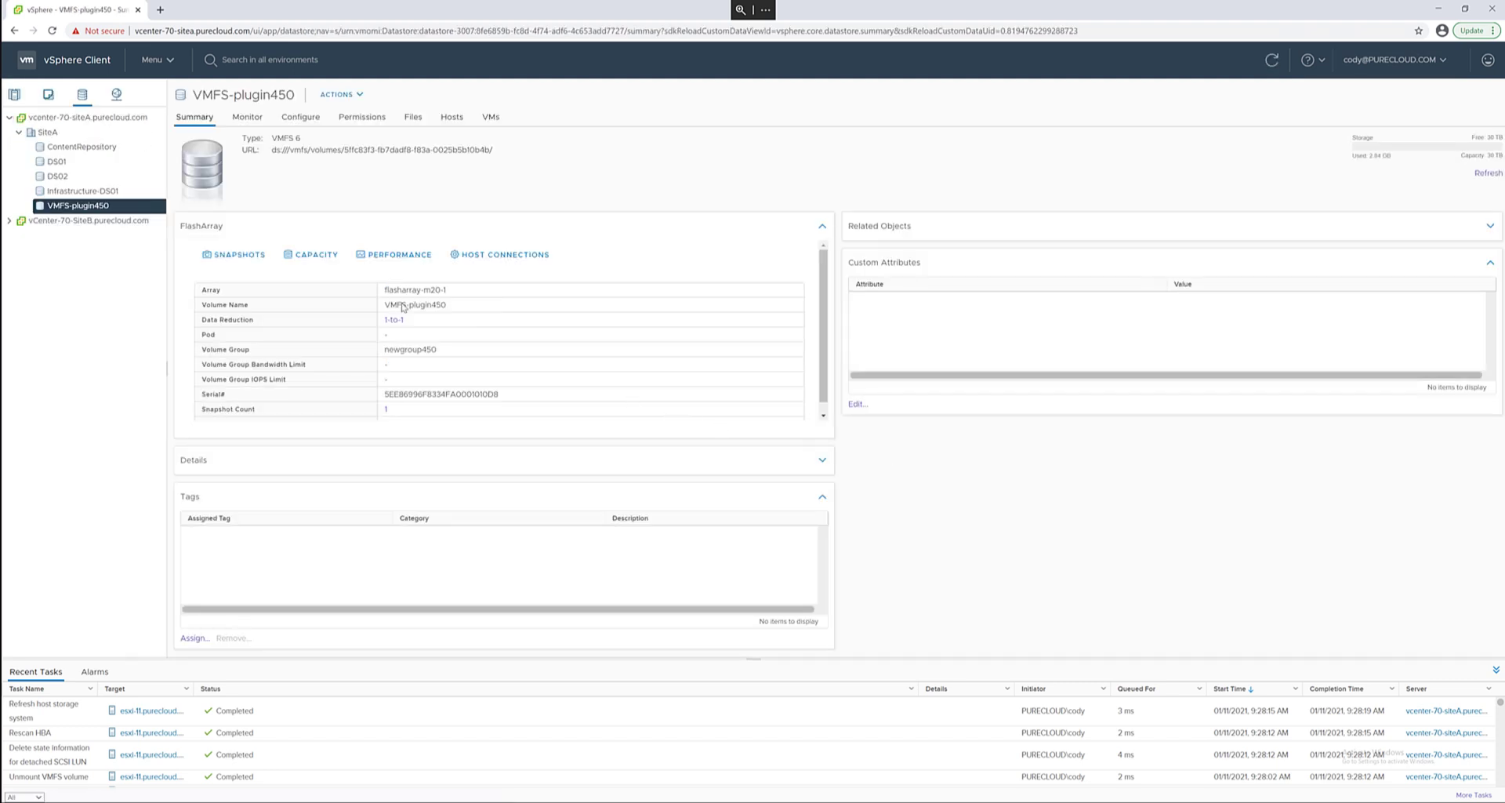
- Review capacity, list VMFS-plugin450's array snapshots and select FTprotectiongroup.93.VMFS-plugin450
left_click(246, 116)
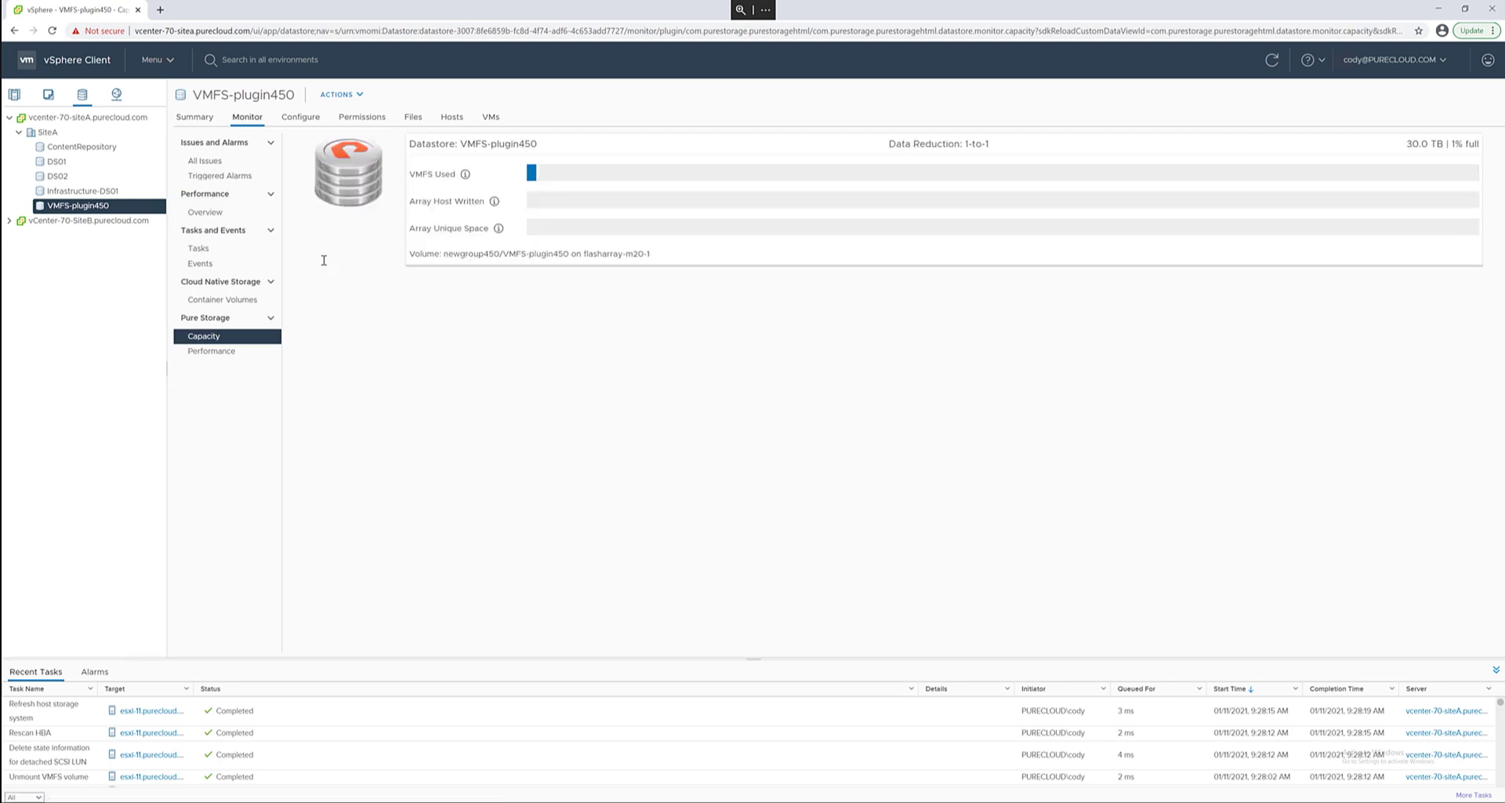
mouse_move(1091, 182)
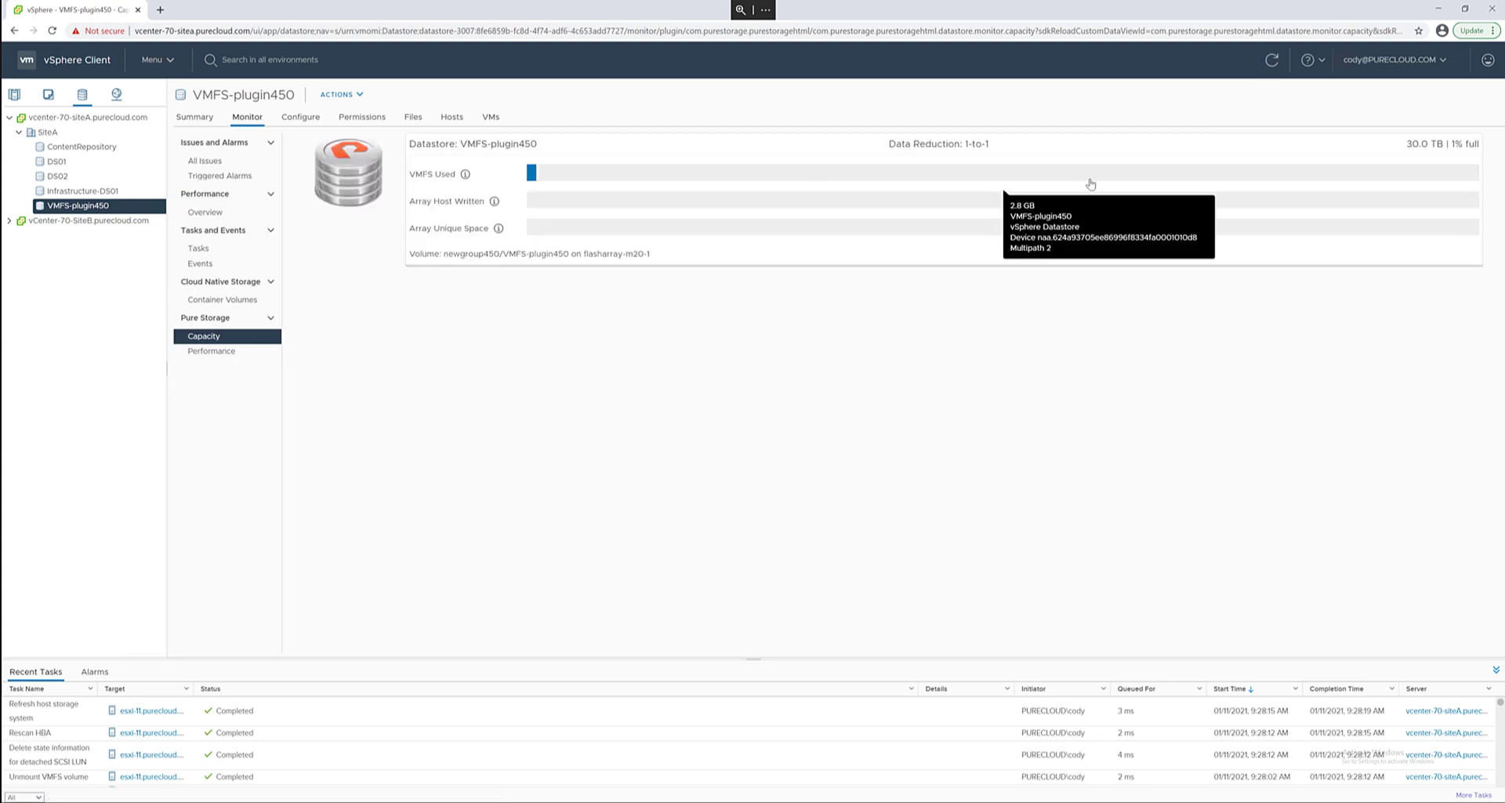
mouse_move(535, 178)
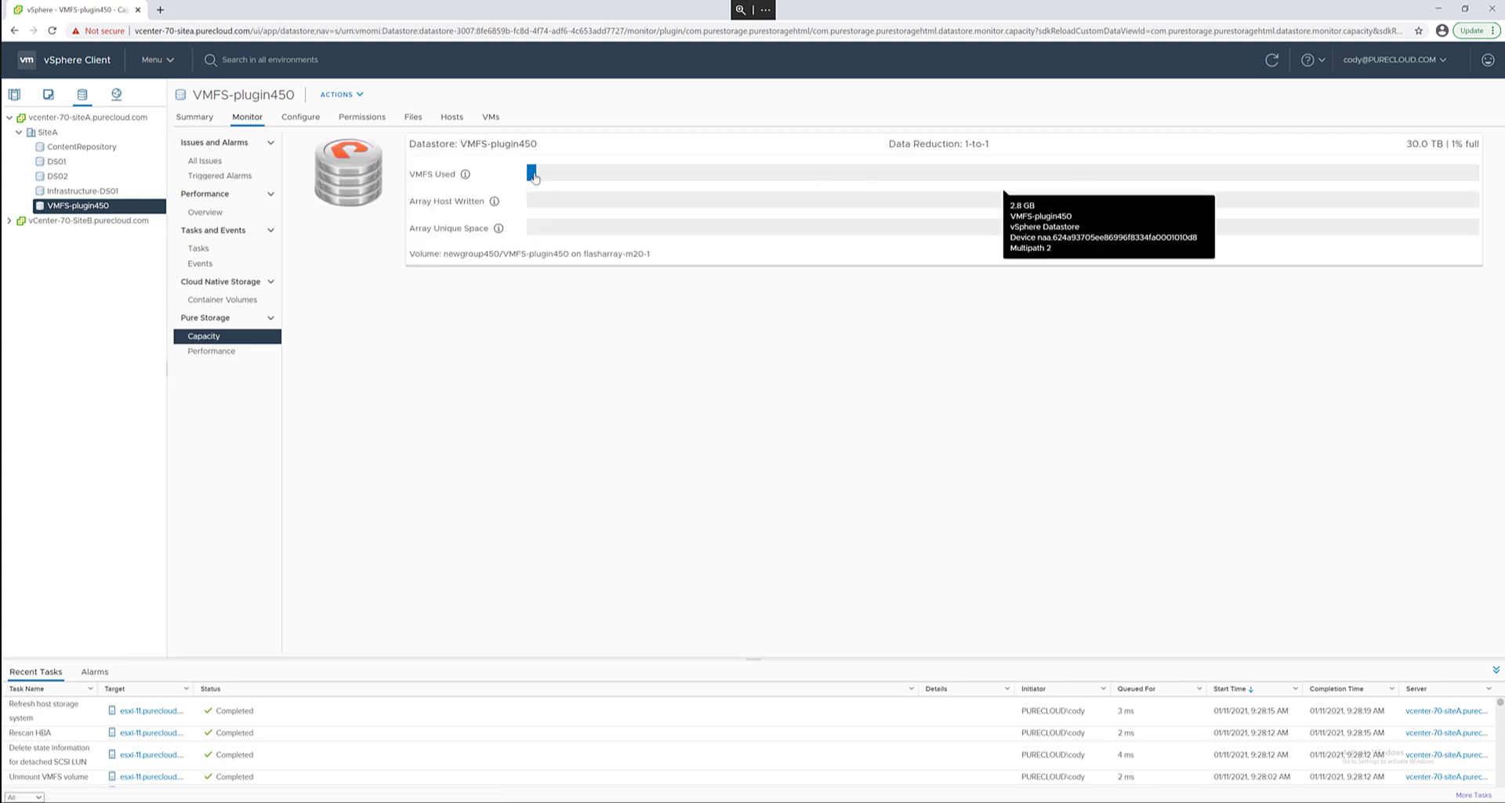
mouse_move(497, 228)
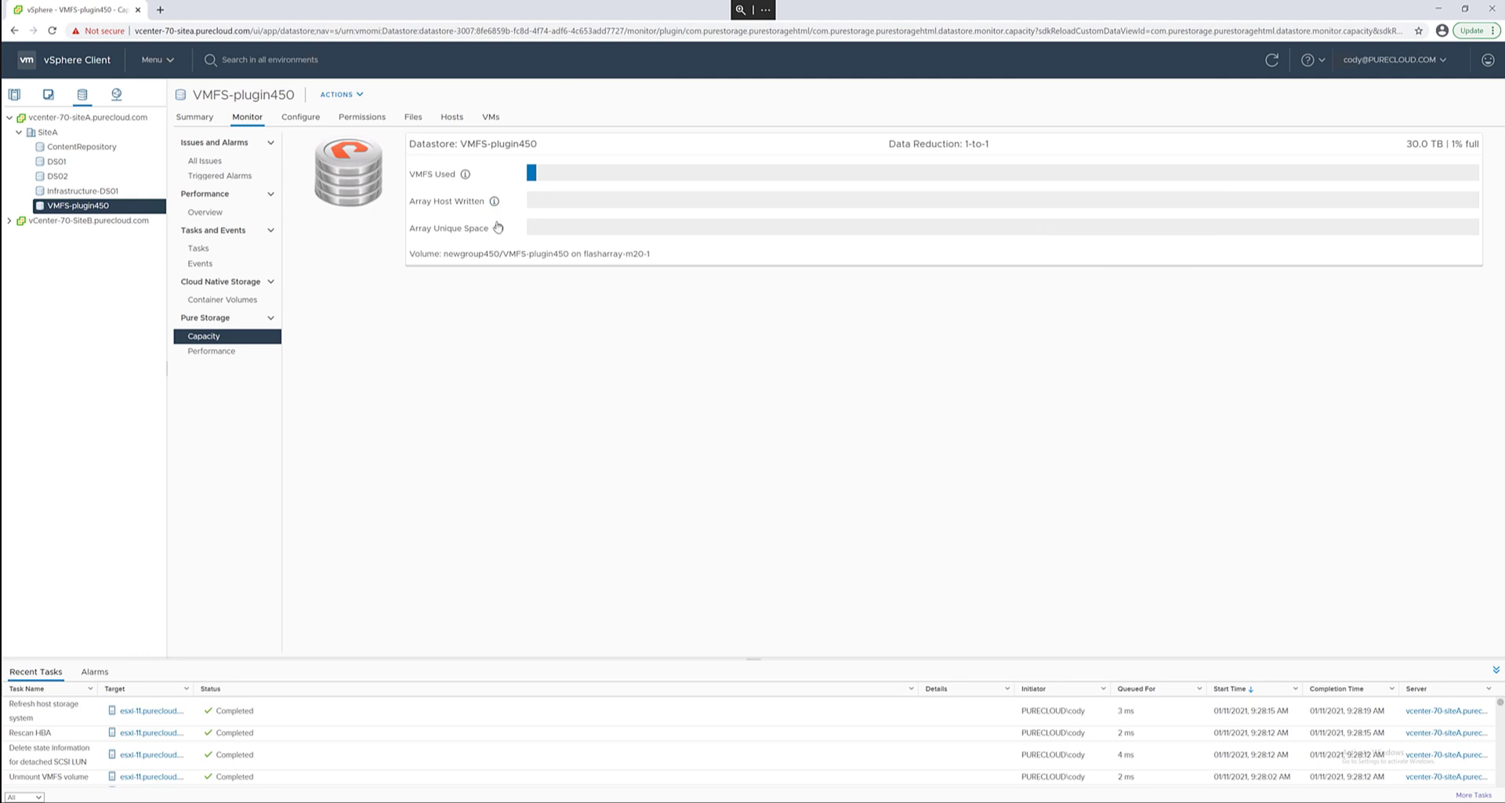
mouse_move(677, 245)
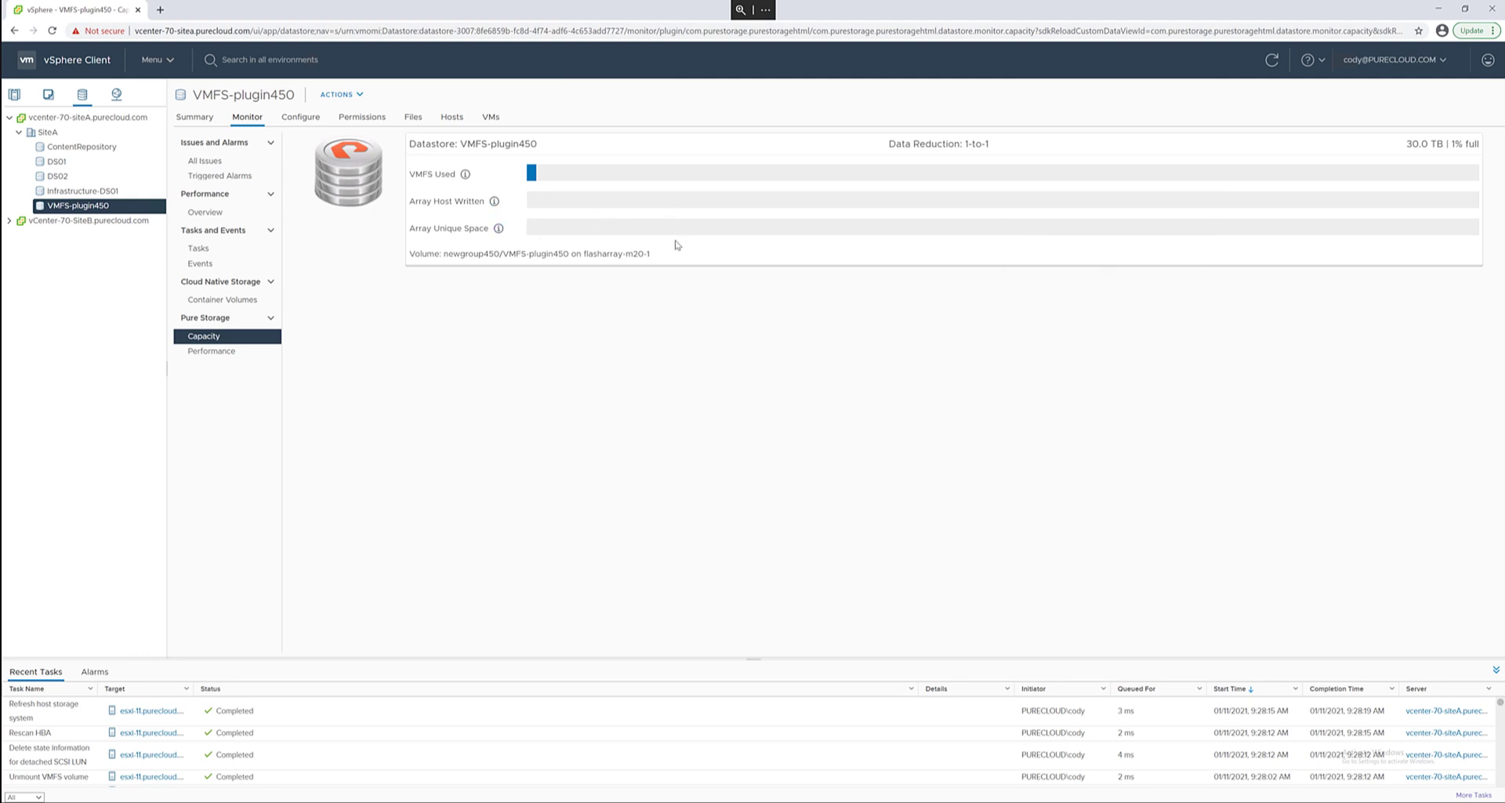
mouse_move(668, 211)
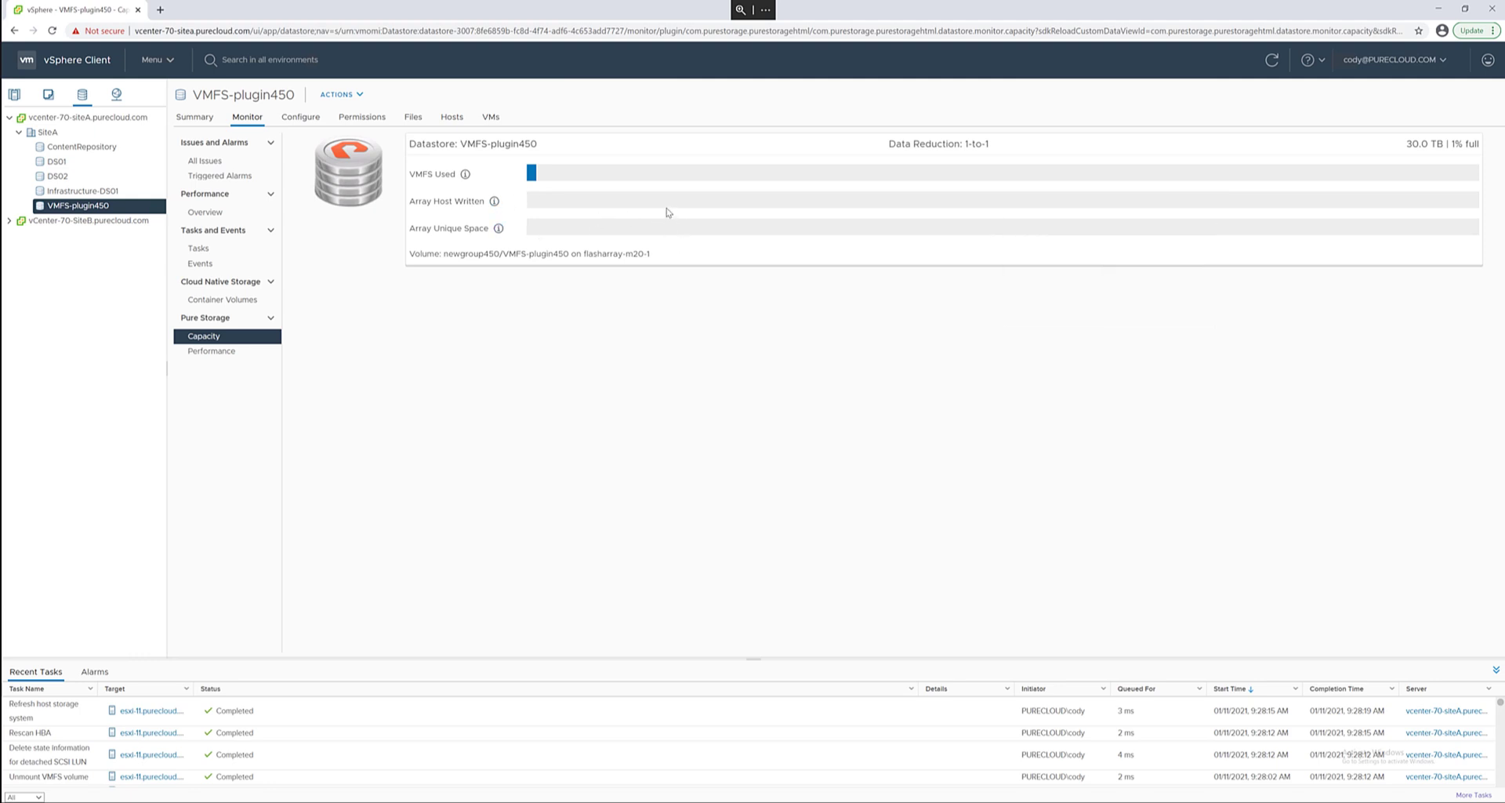
mouse_move(674, 177)
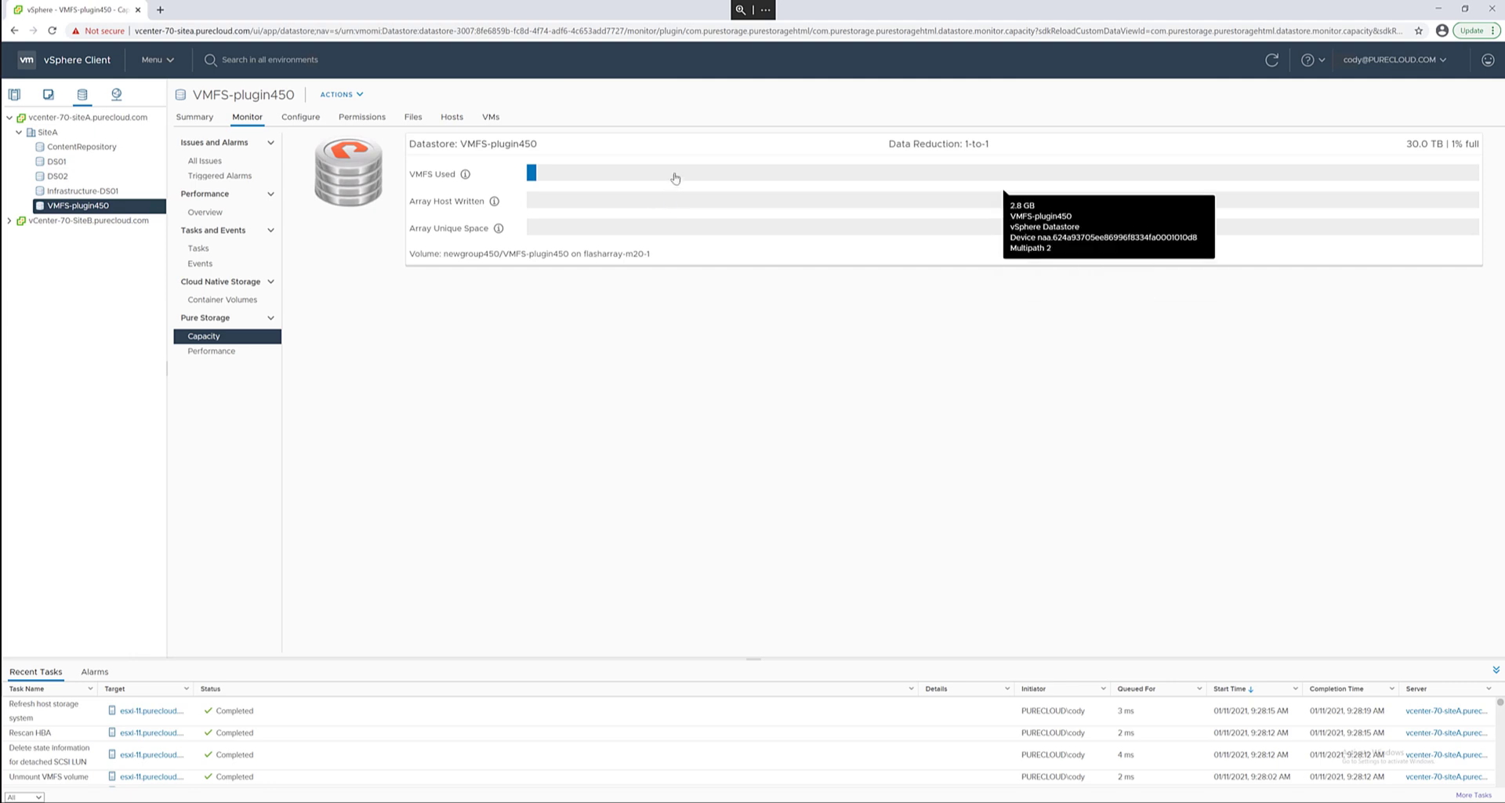
mouse_move(168, 117)
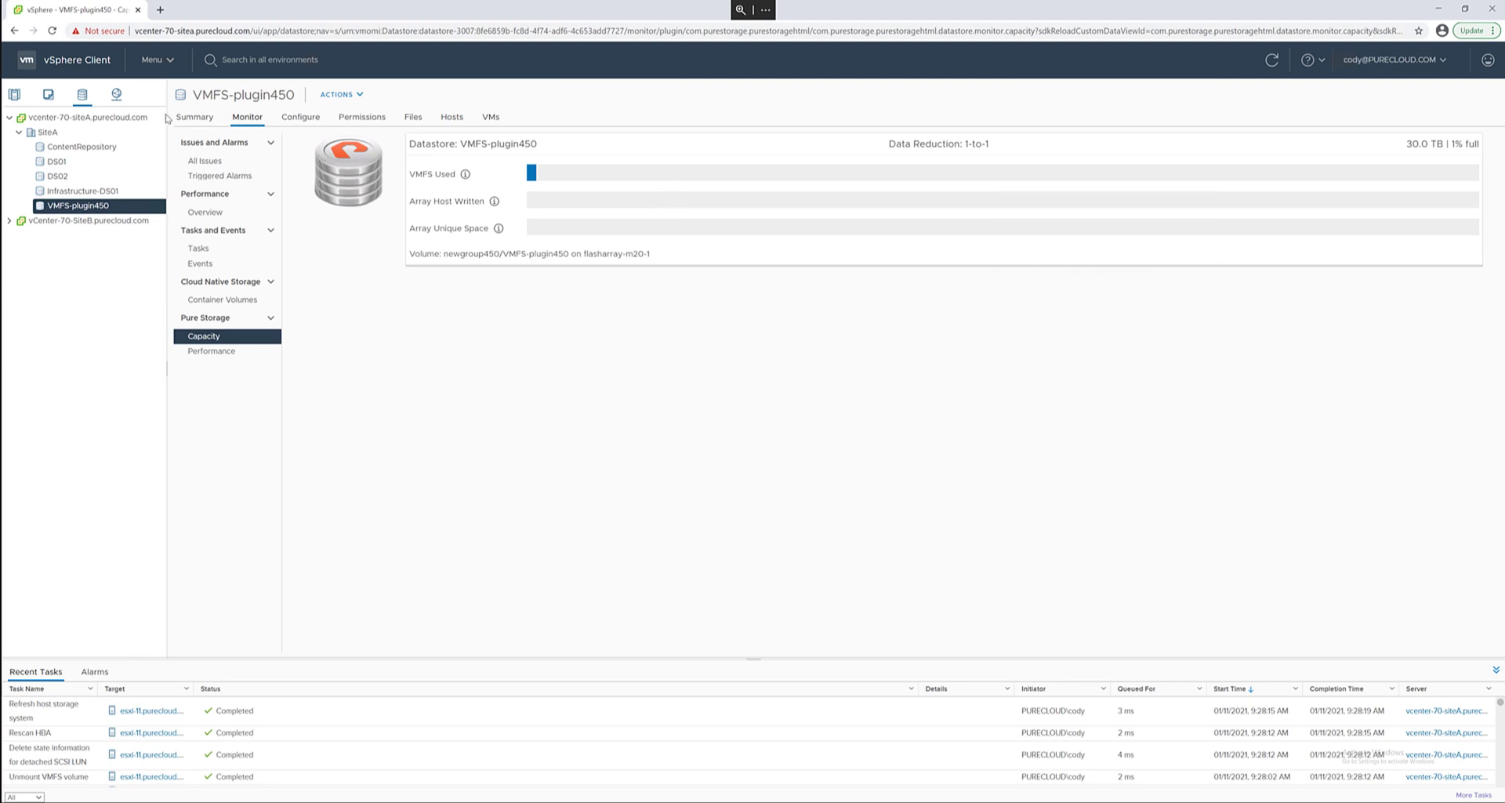
left_click(194, 116)
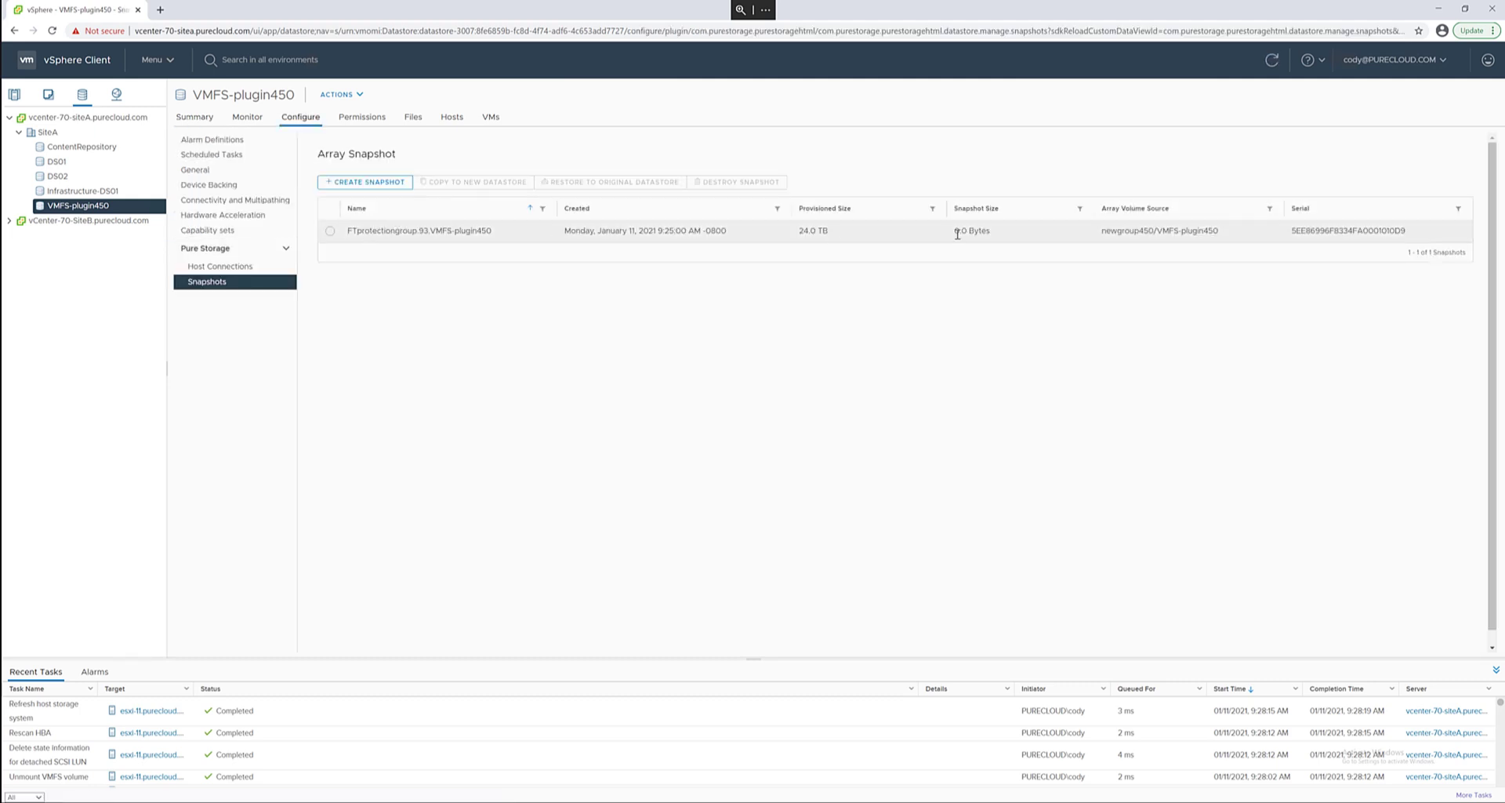
left_click(329, 231)
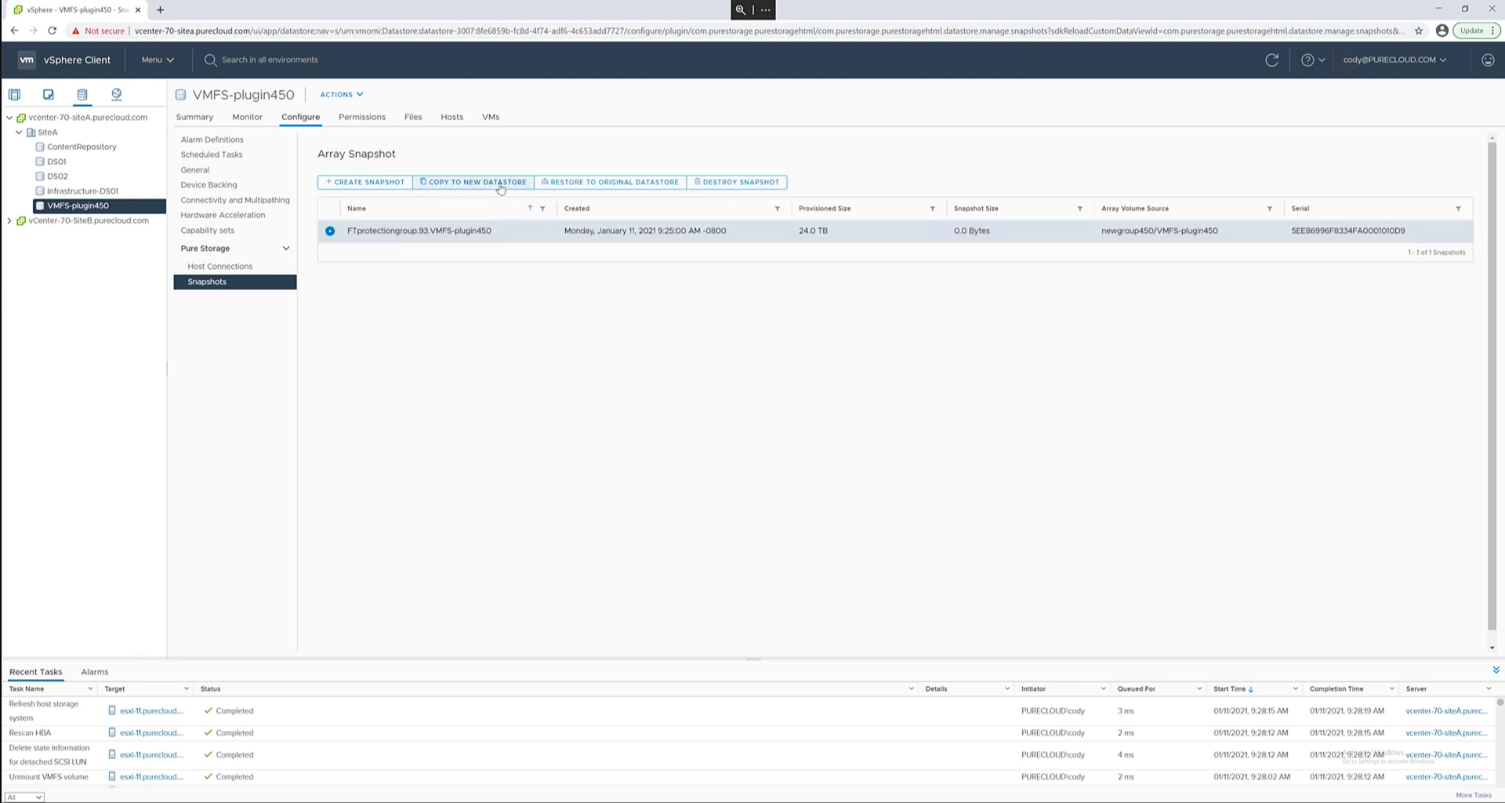
- Start Copy to New Datastore named testVMFScopy, skipping protection groups
left_click(471, 182)
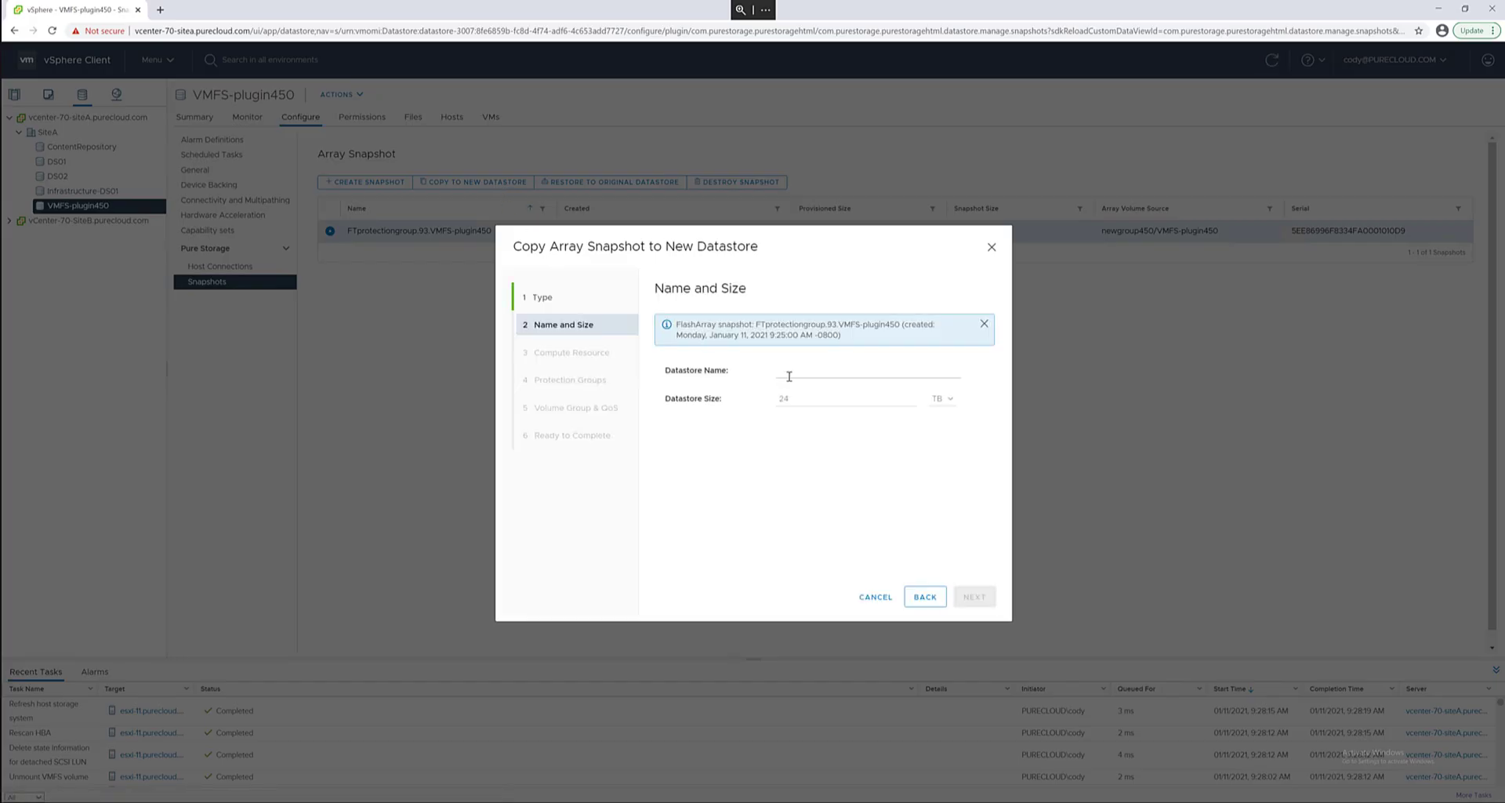
type("testVMFSd")
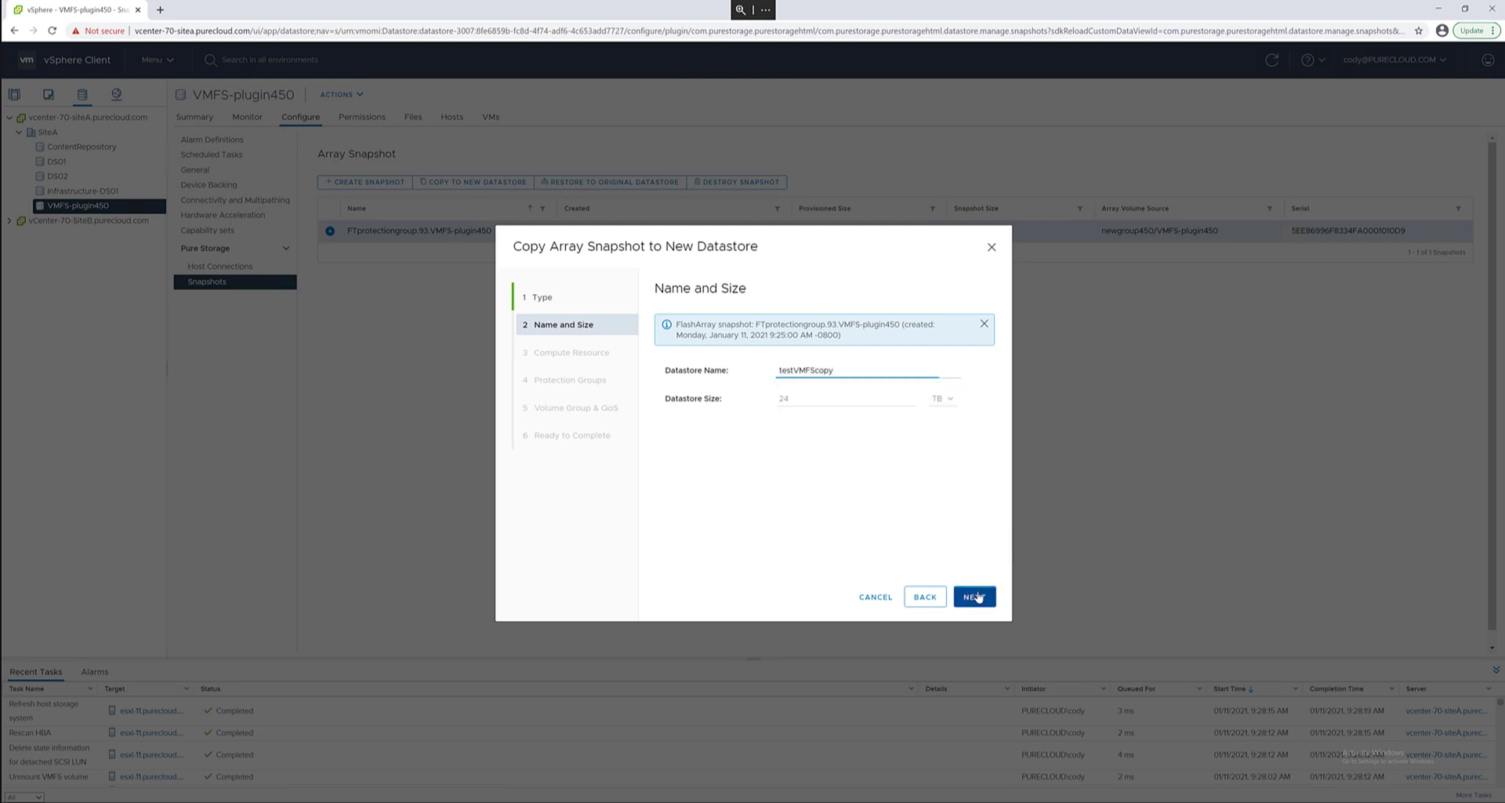
left_click(973, 596)
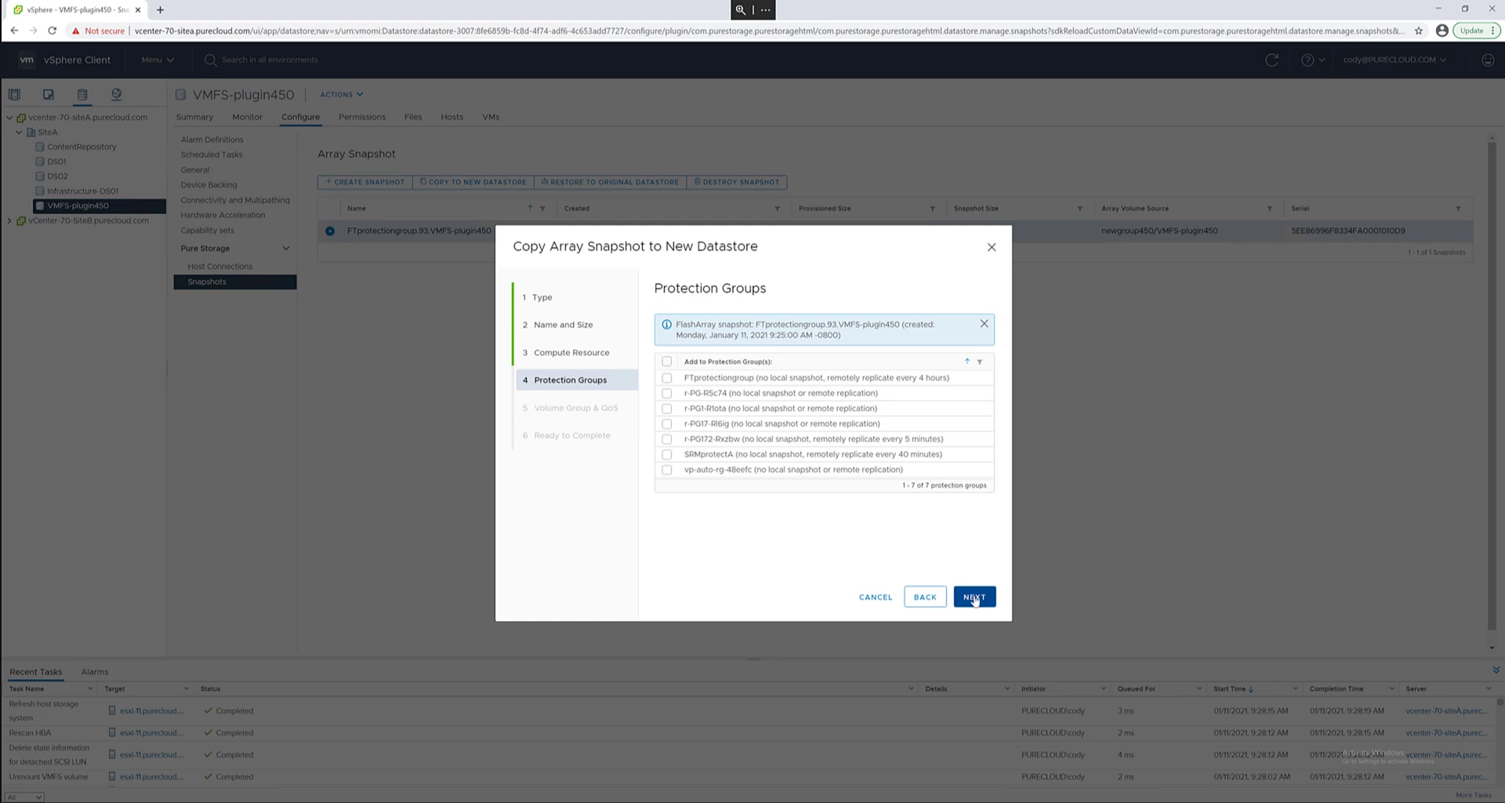
left_click(973, 596)
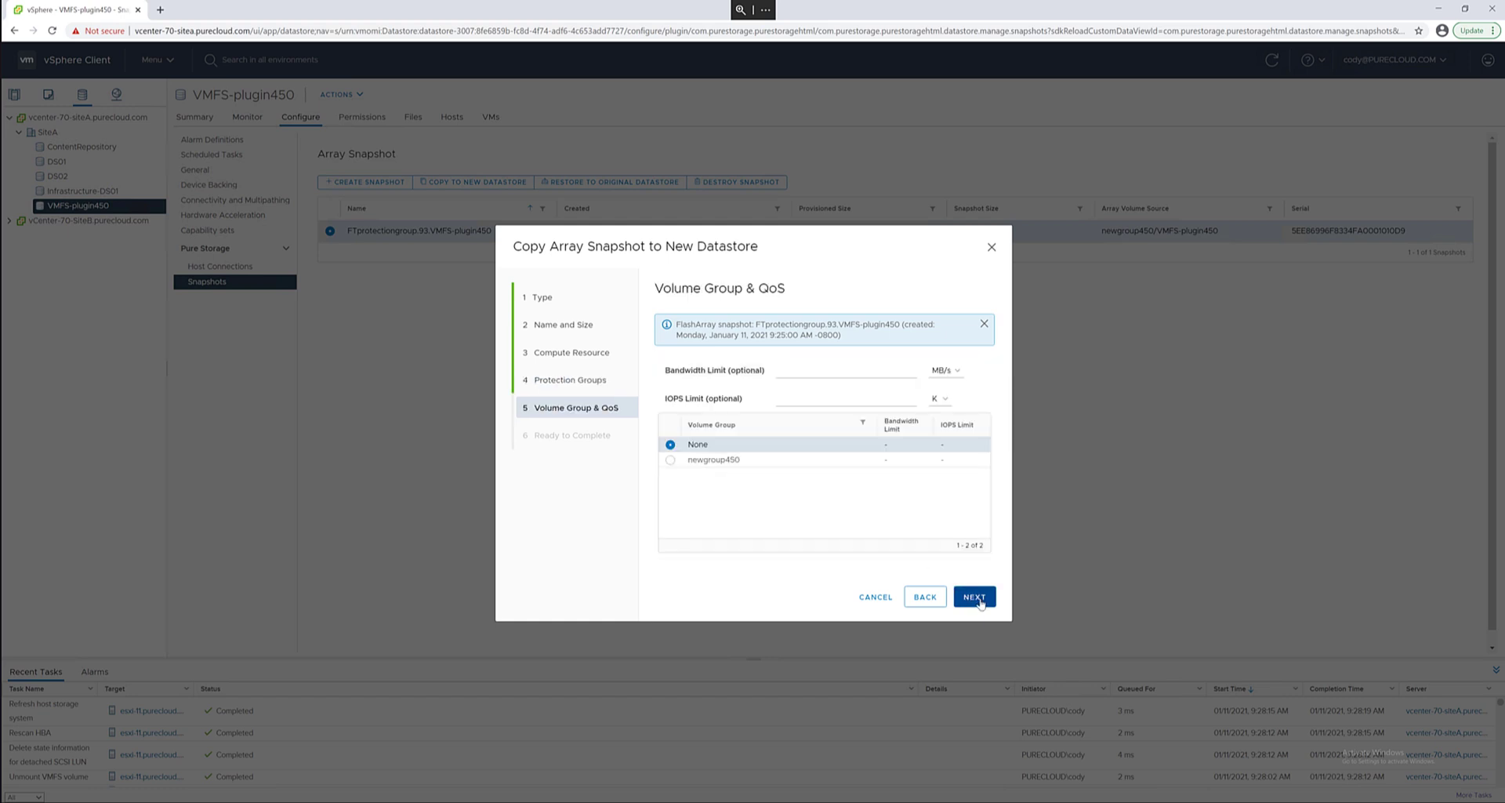
- Place the copy in volume group newgroup450 and finish creating testVMFScopy
left_click(670, 459)
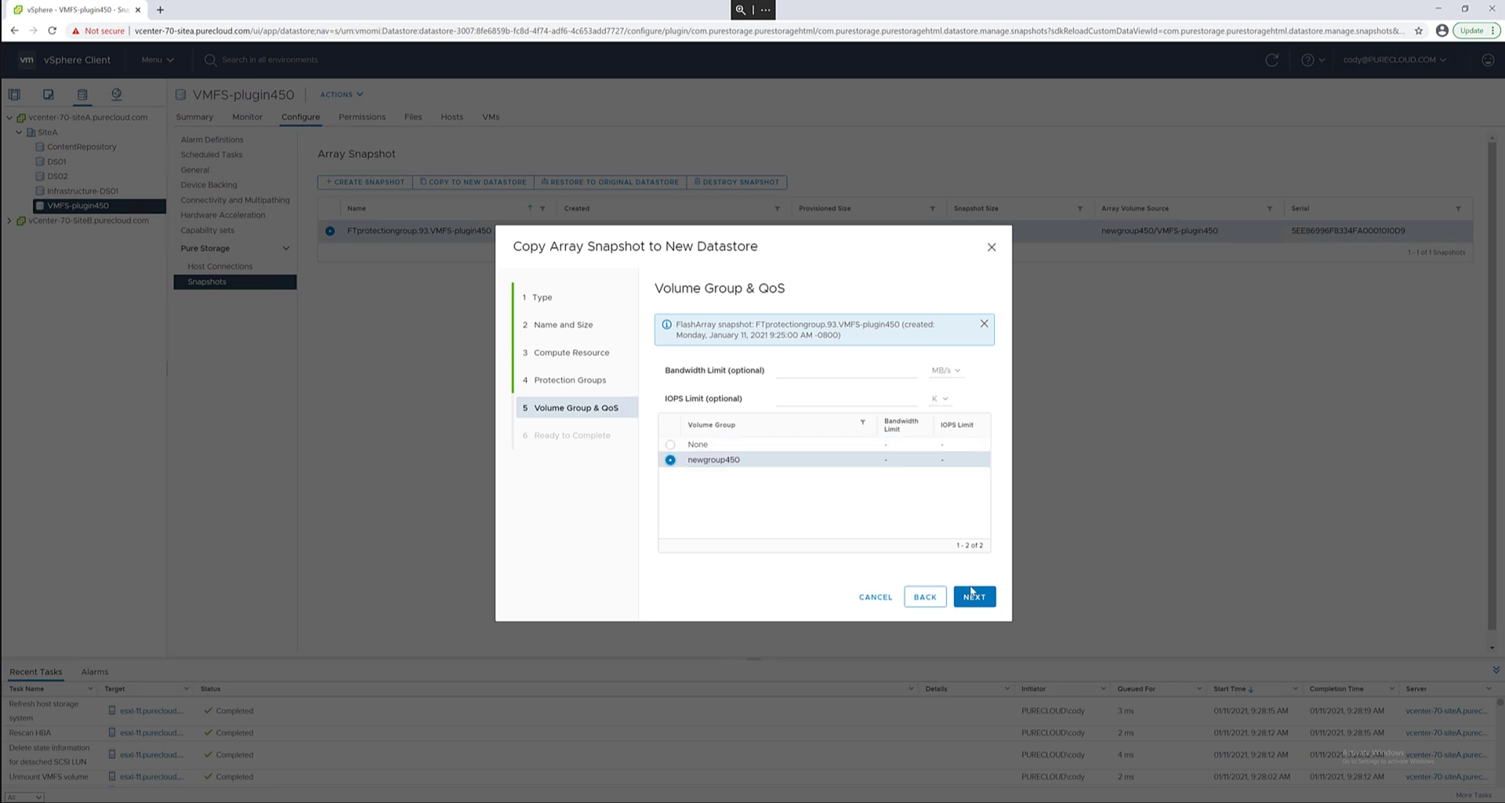
left_click(972, 595)
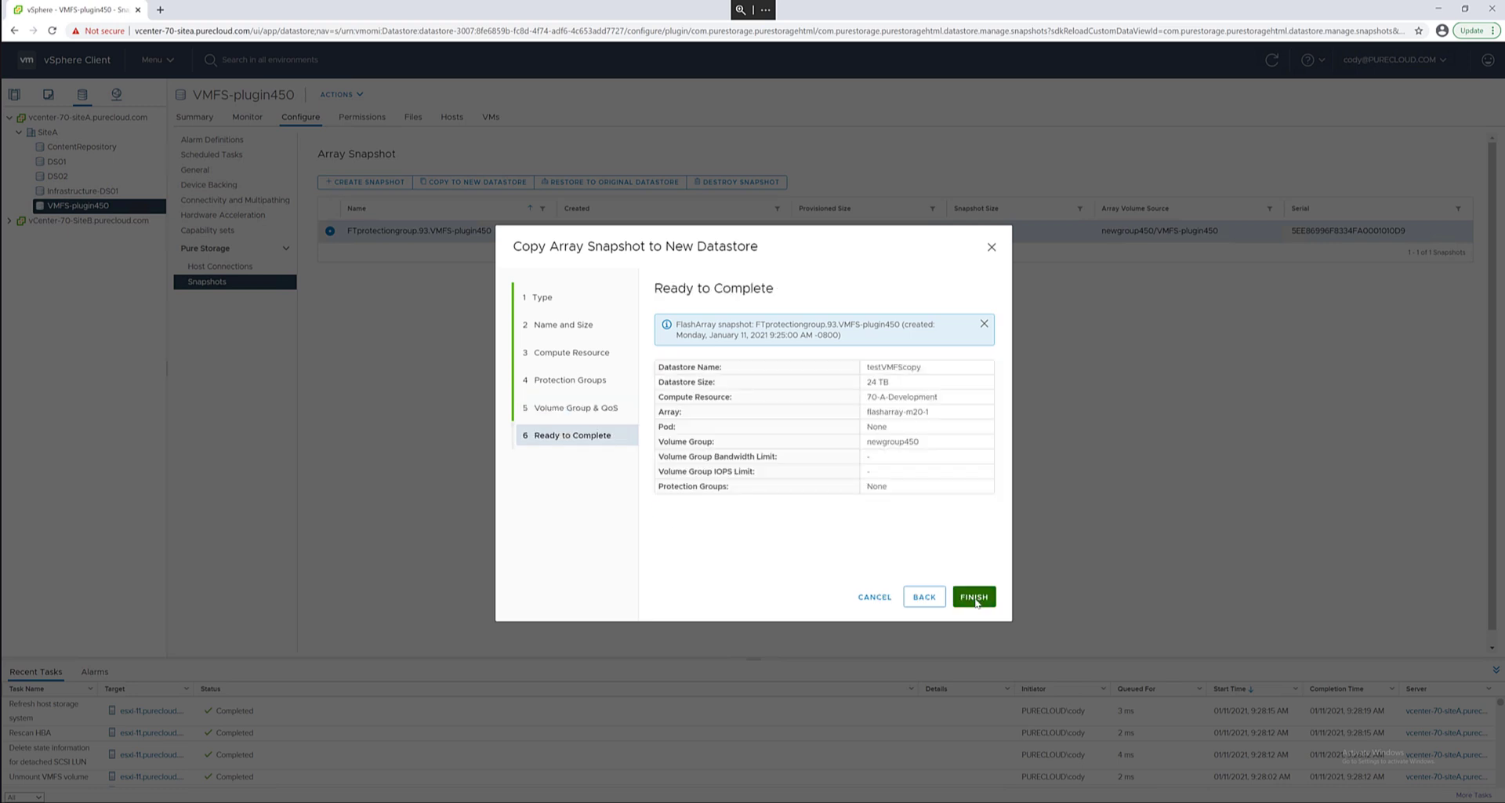
left_click(972, 596)
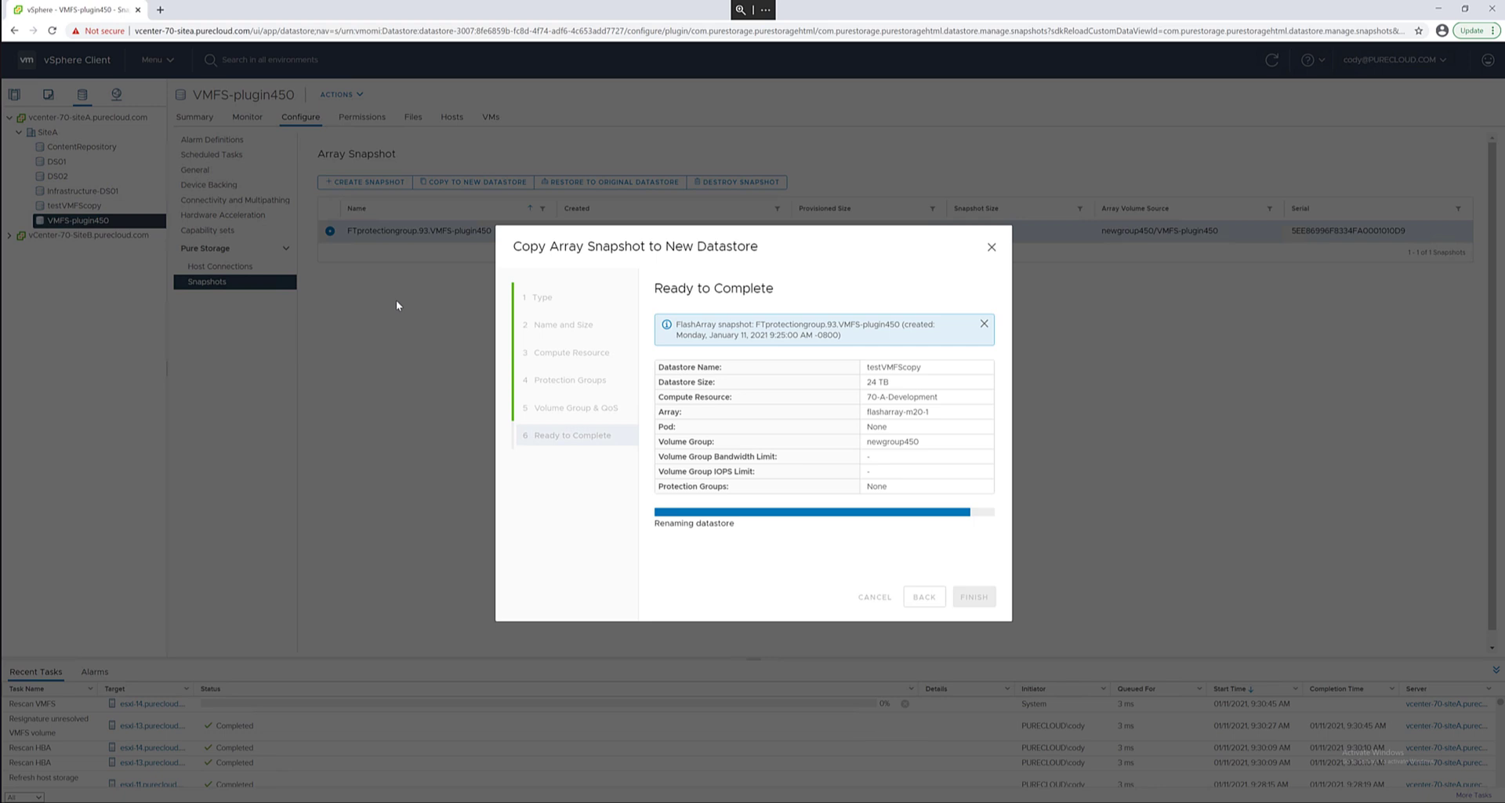
left_click(972, 596)
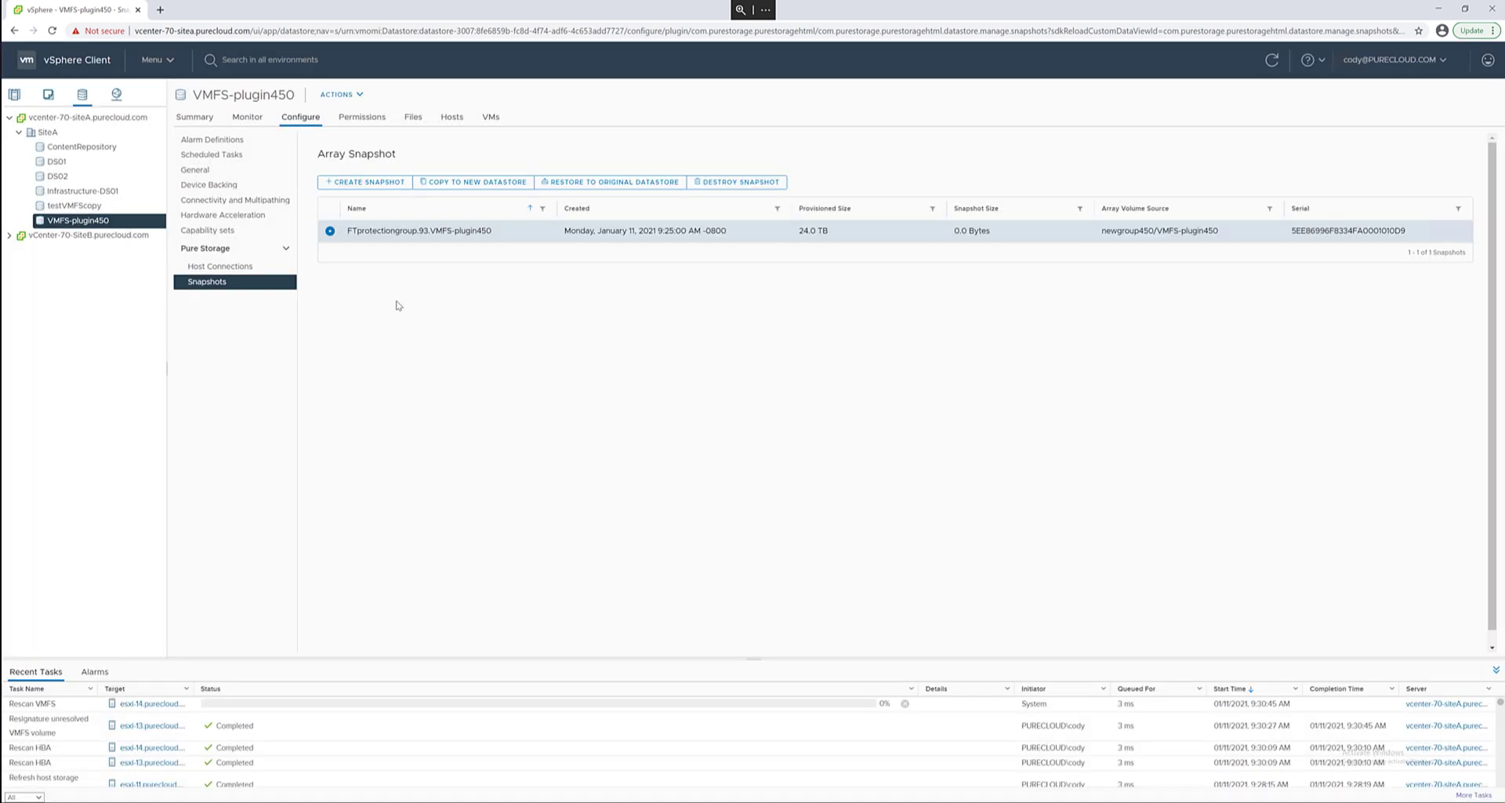
- Review testVMFScopy's Summary with its FlashArray details, then reselect VMFS-plugin450
left_click(72, 206)
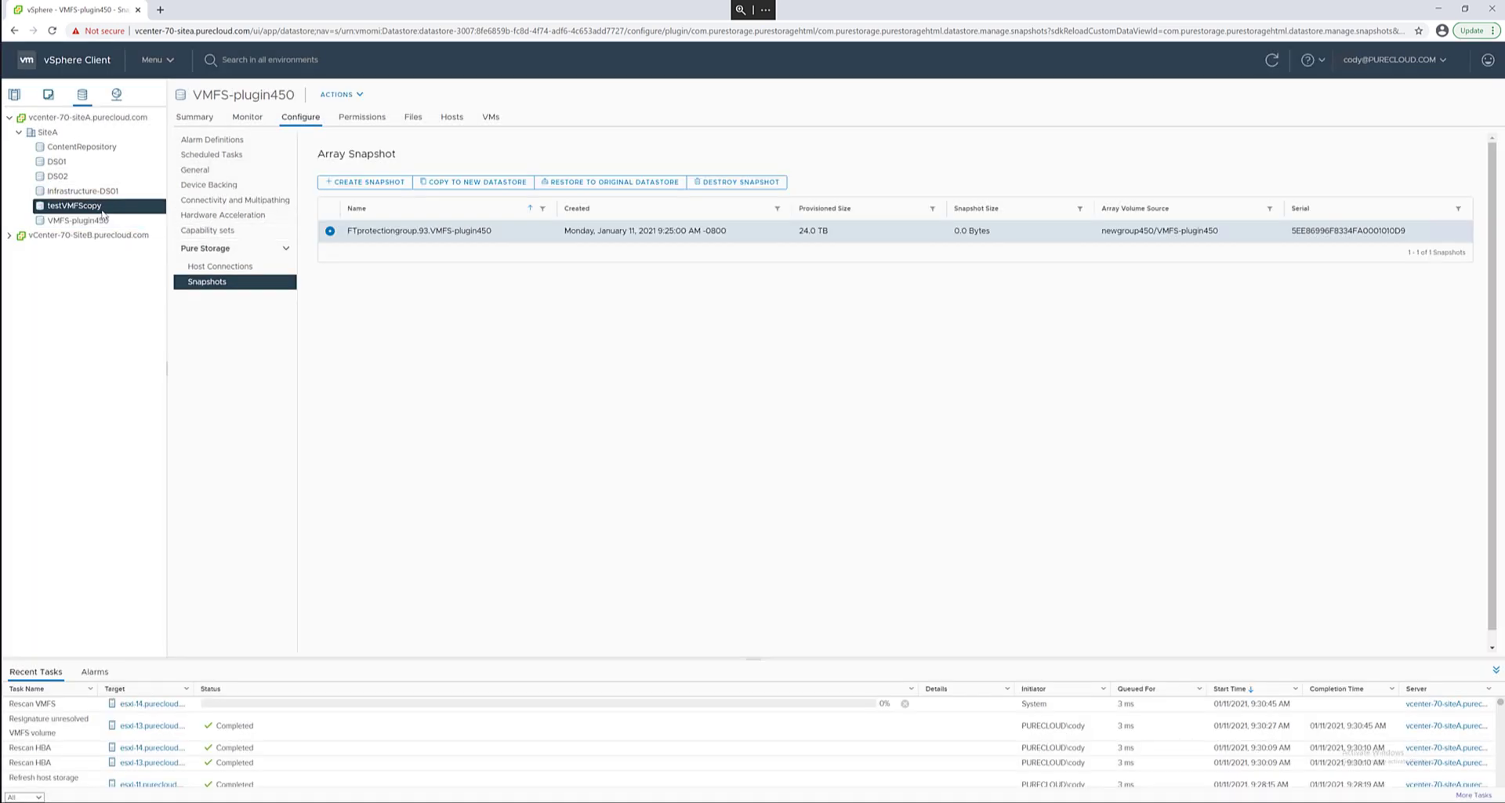
left_click(64, 205)
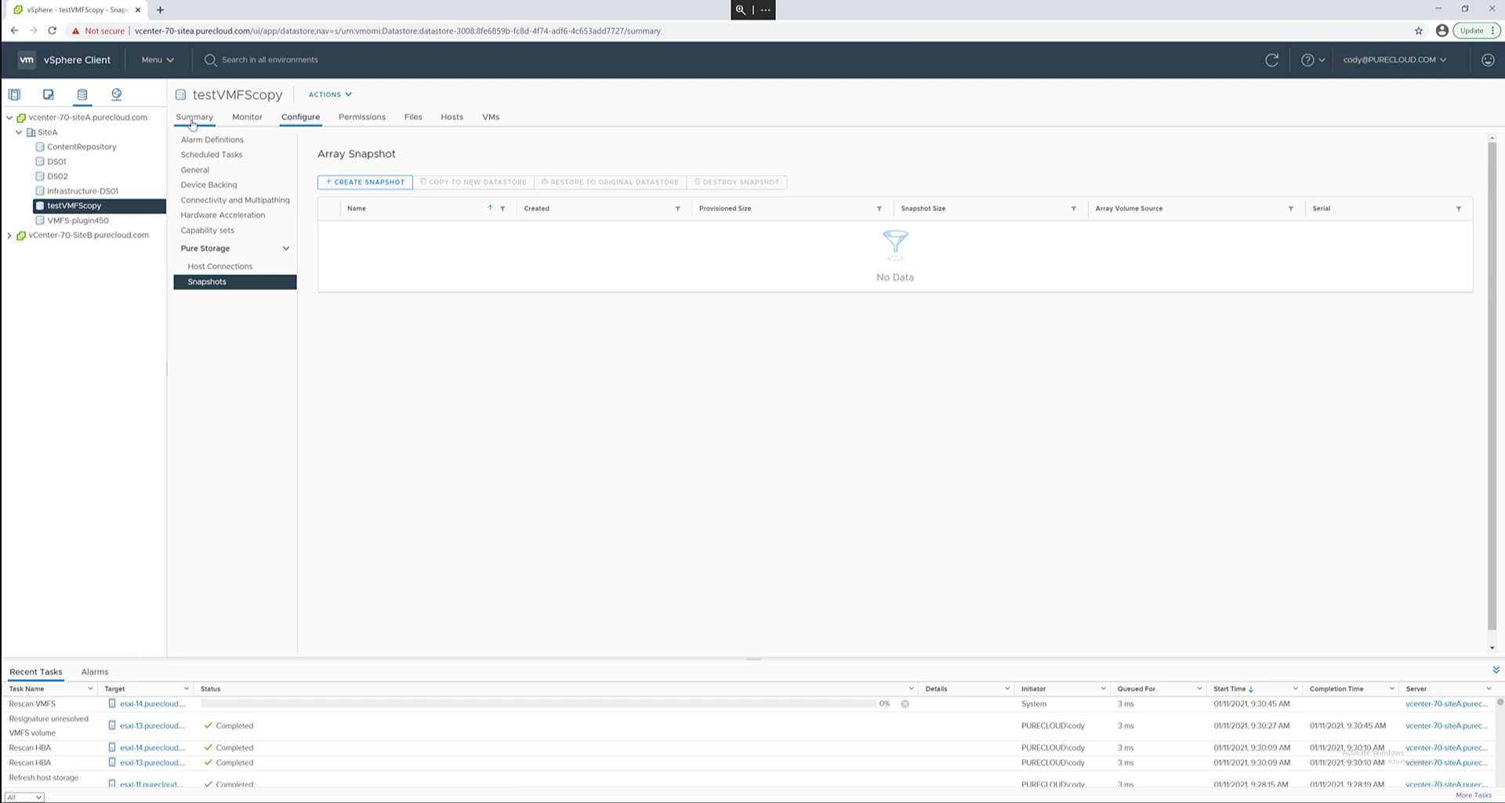
left_click(194, 116)
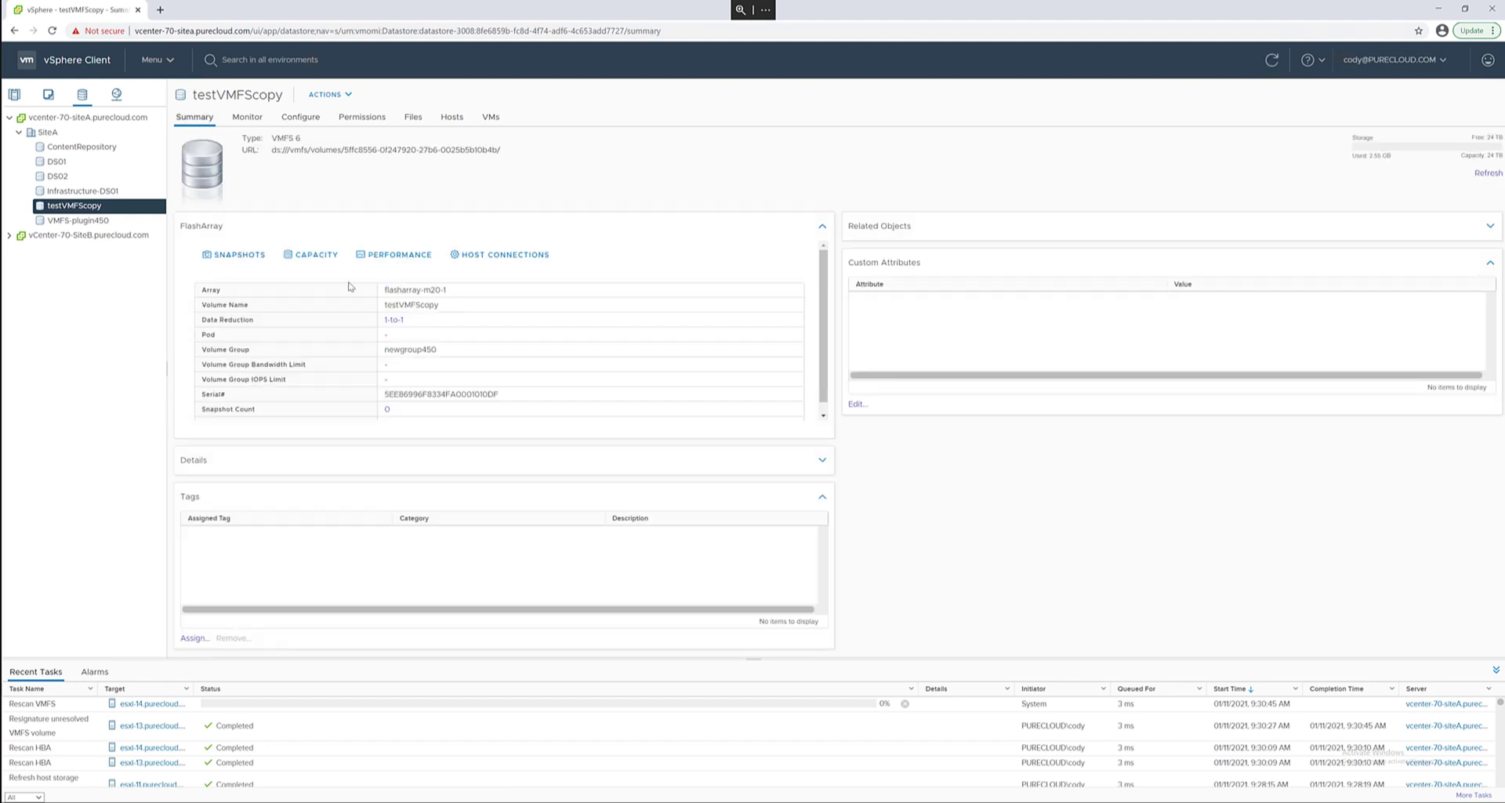
mouse_move(378, 305)
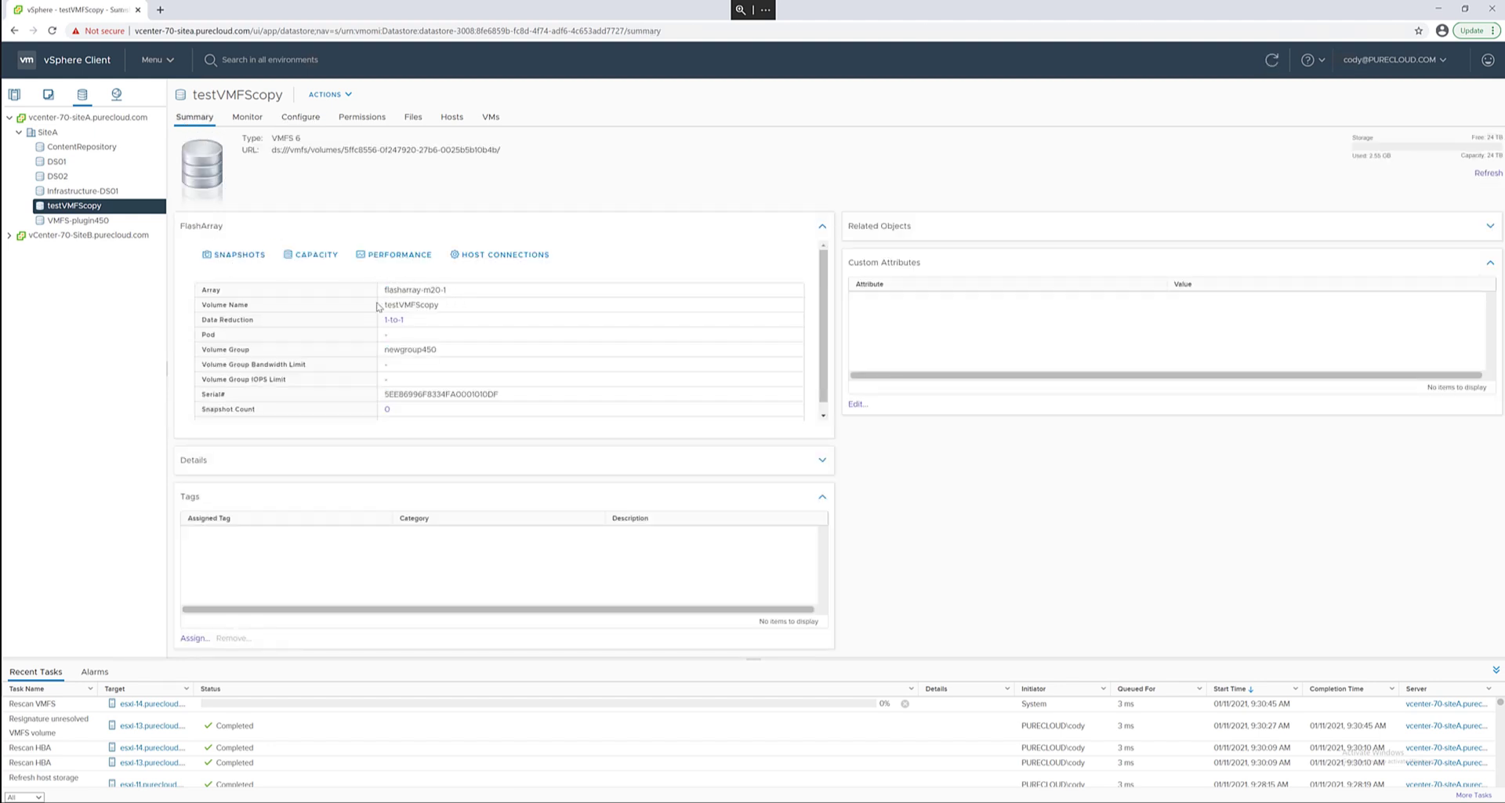
mouse_move(436, 351)
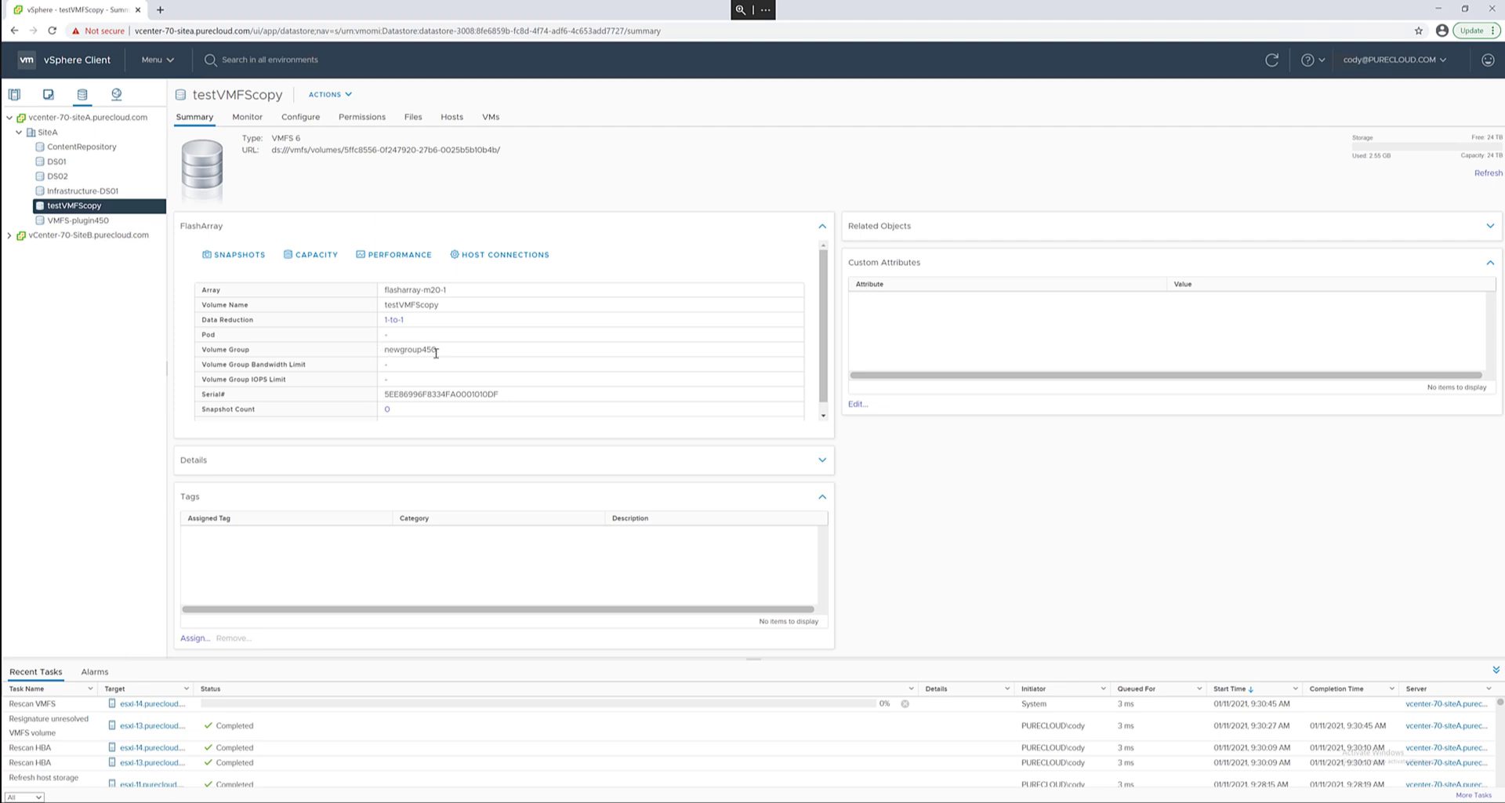
left_click(78, 219)
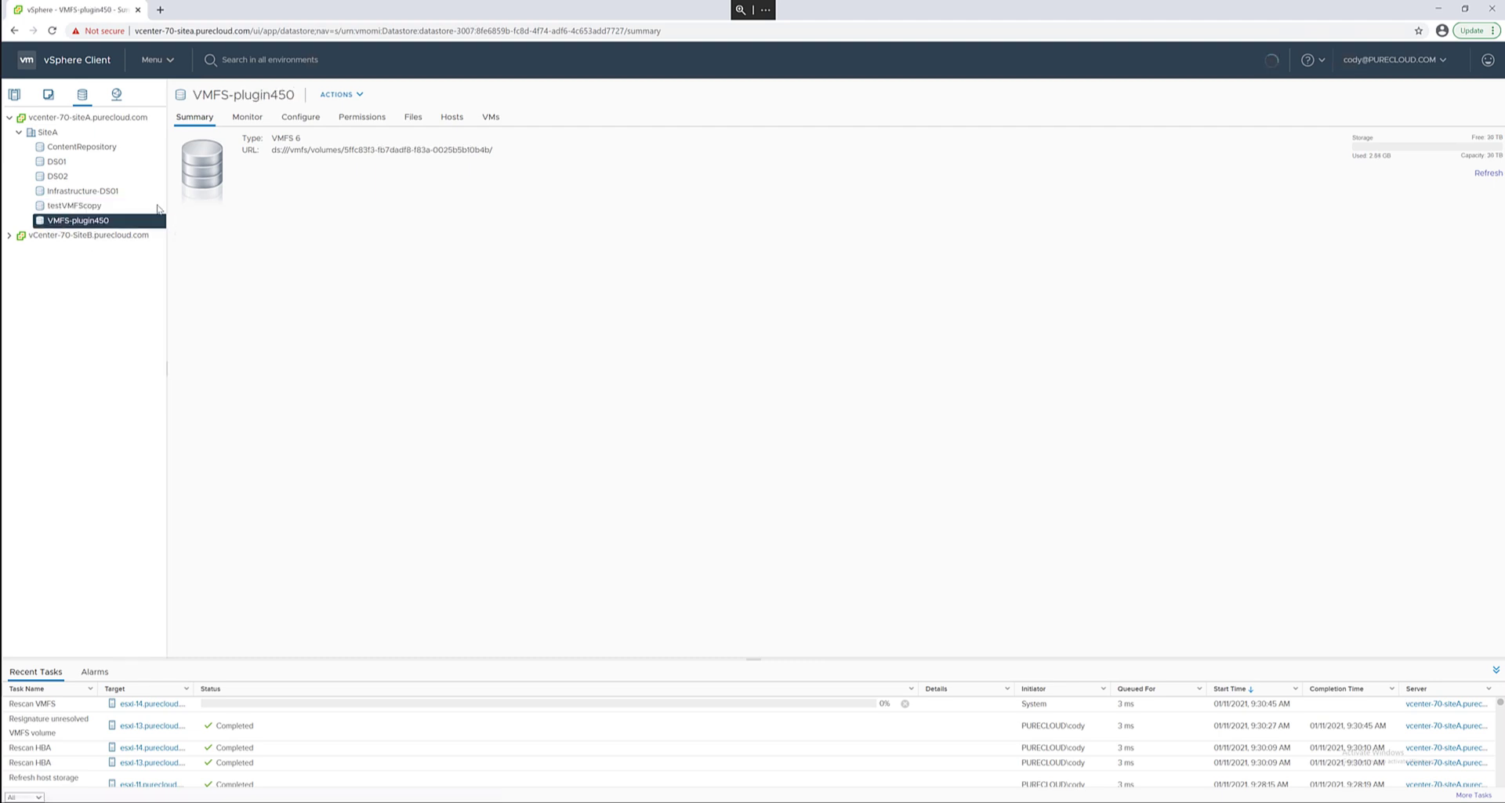
- Create a new snapshot of VMFS-plugin450 from Configure > Snapshots
left_click(300, 116)
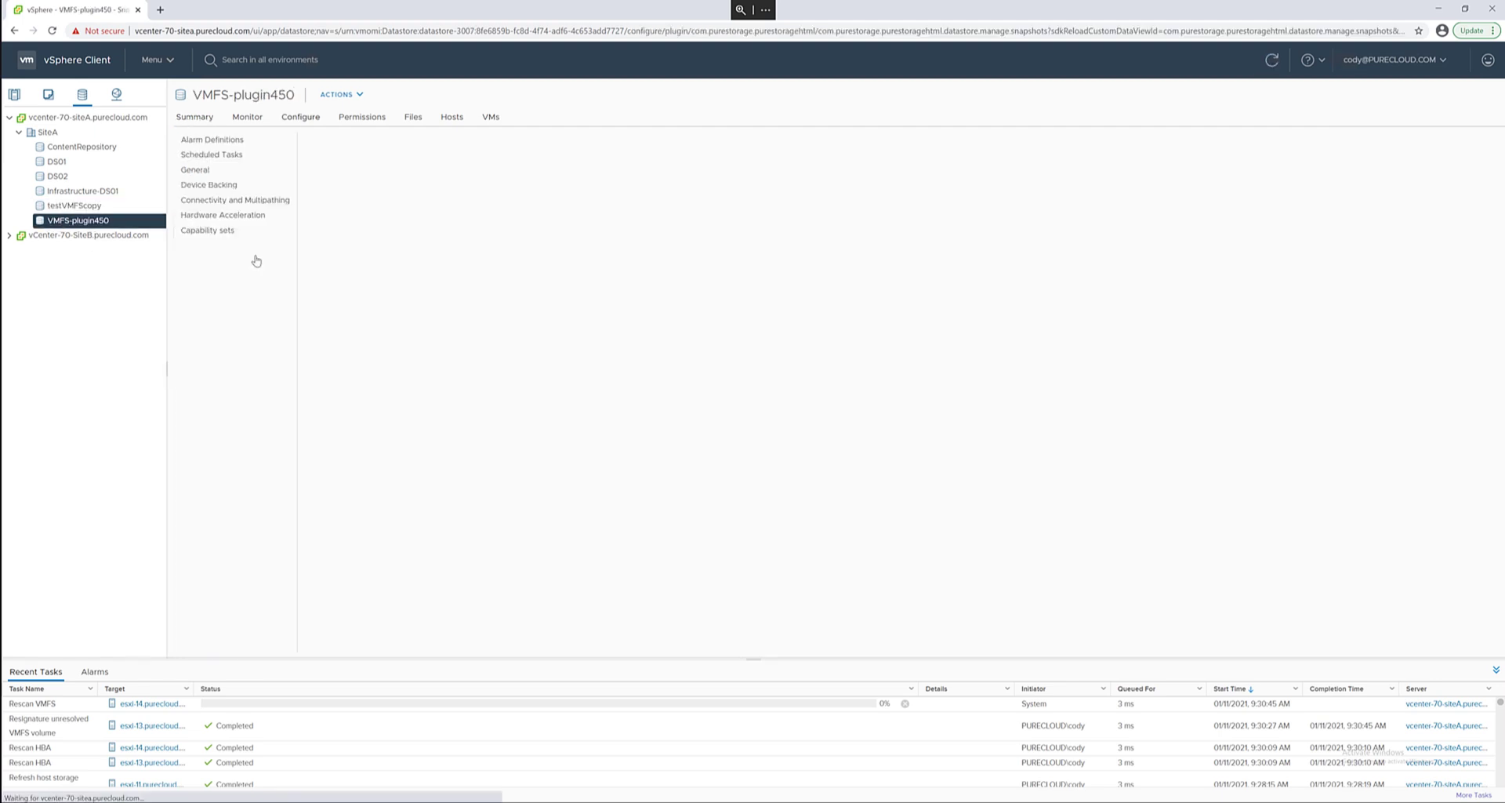
left_click(365, 182)
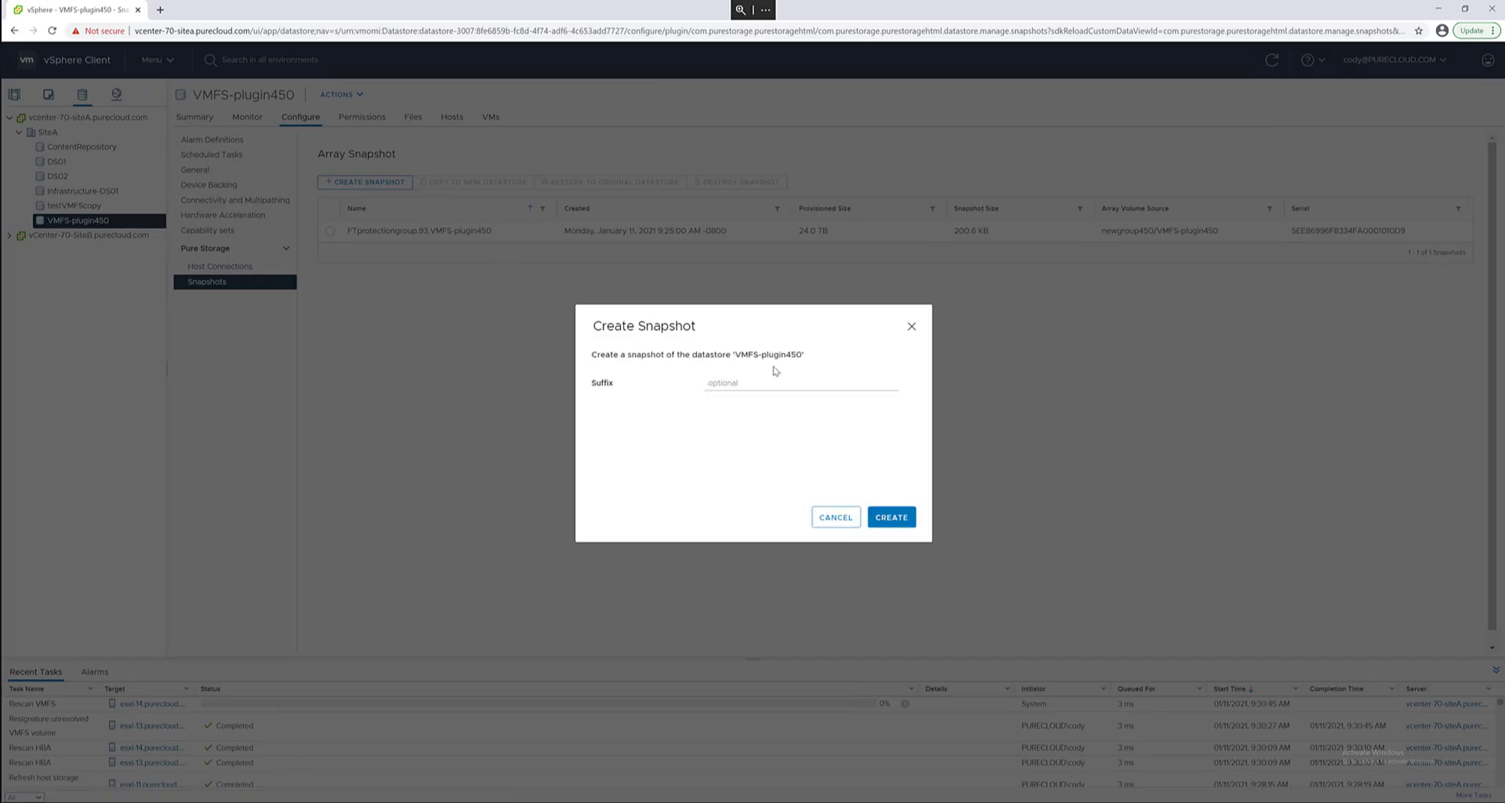
left_click(891, 516)
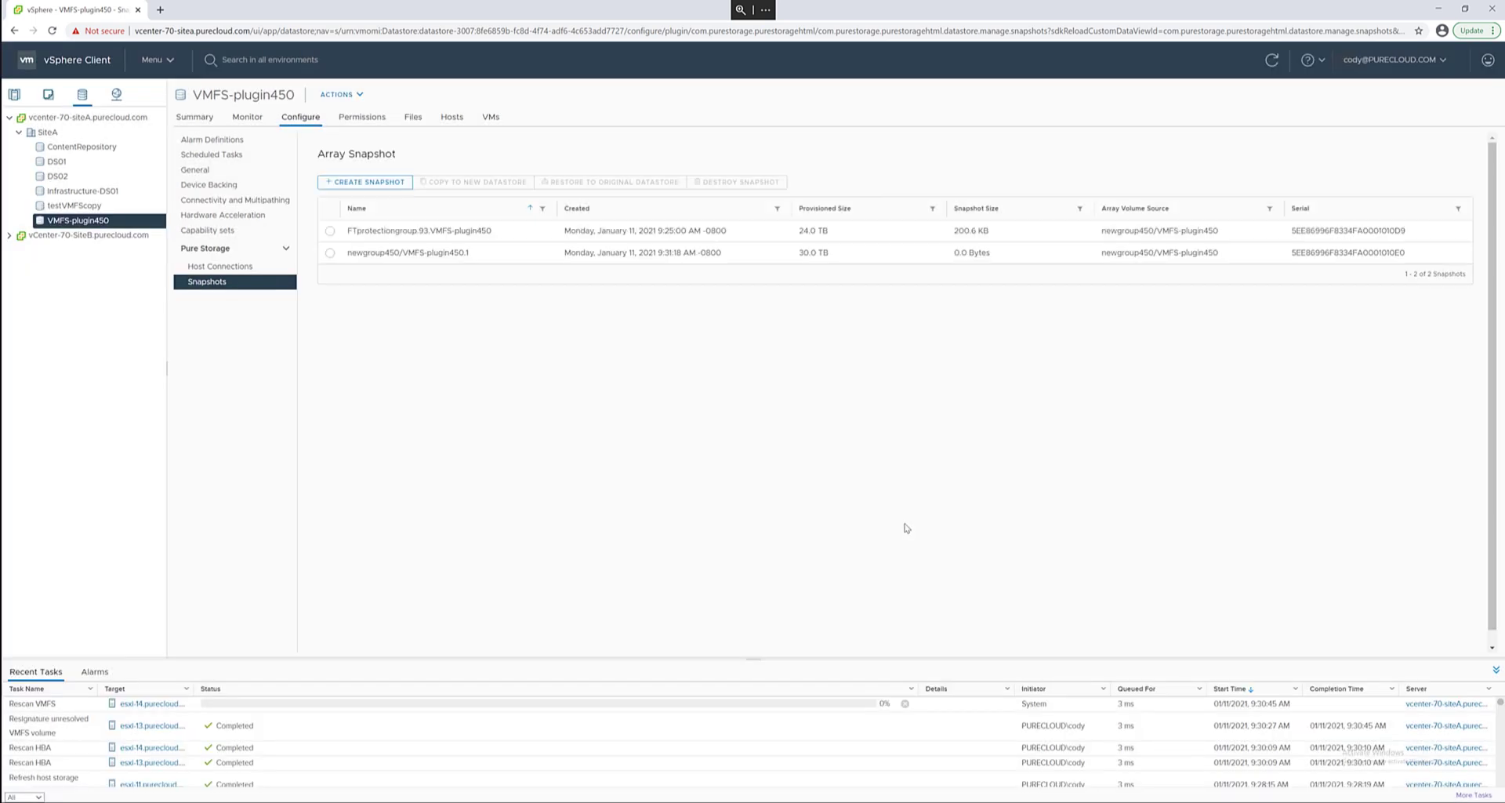
mouse_move(336, 257)
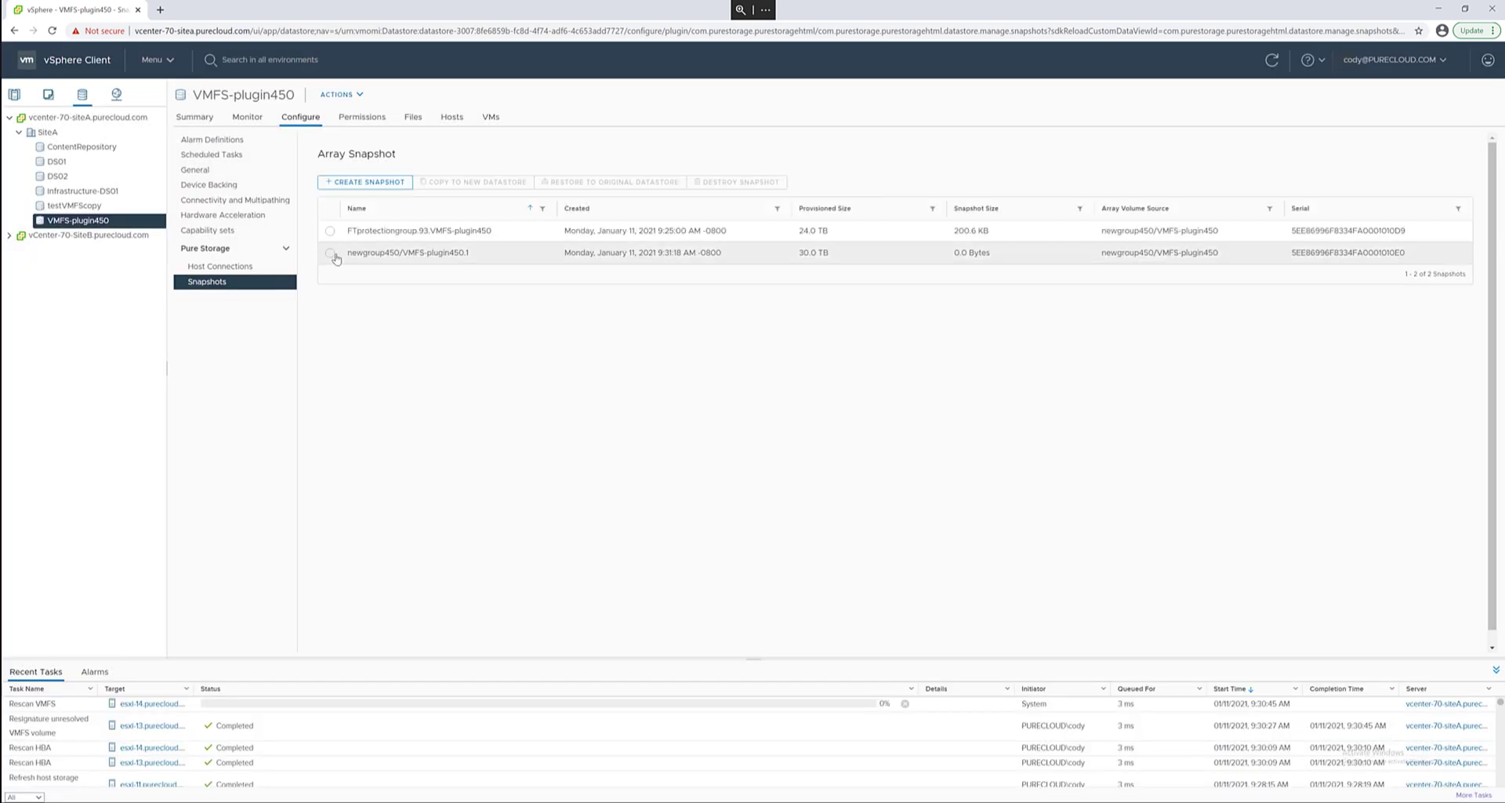
- Destroy the new newgroup450/VMFS-plugin450.1 snapshot, leaving only the FTprotectiongroup one
left_click(331, 253)
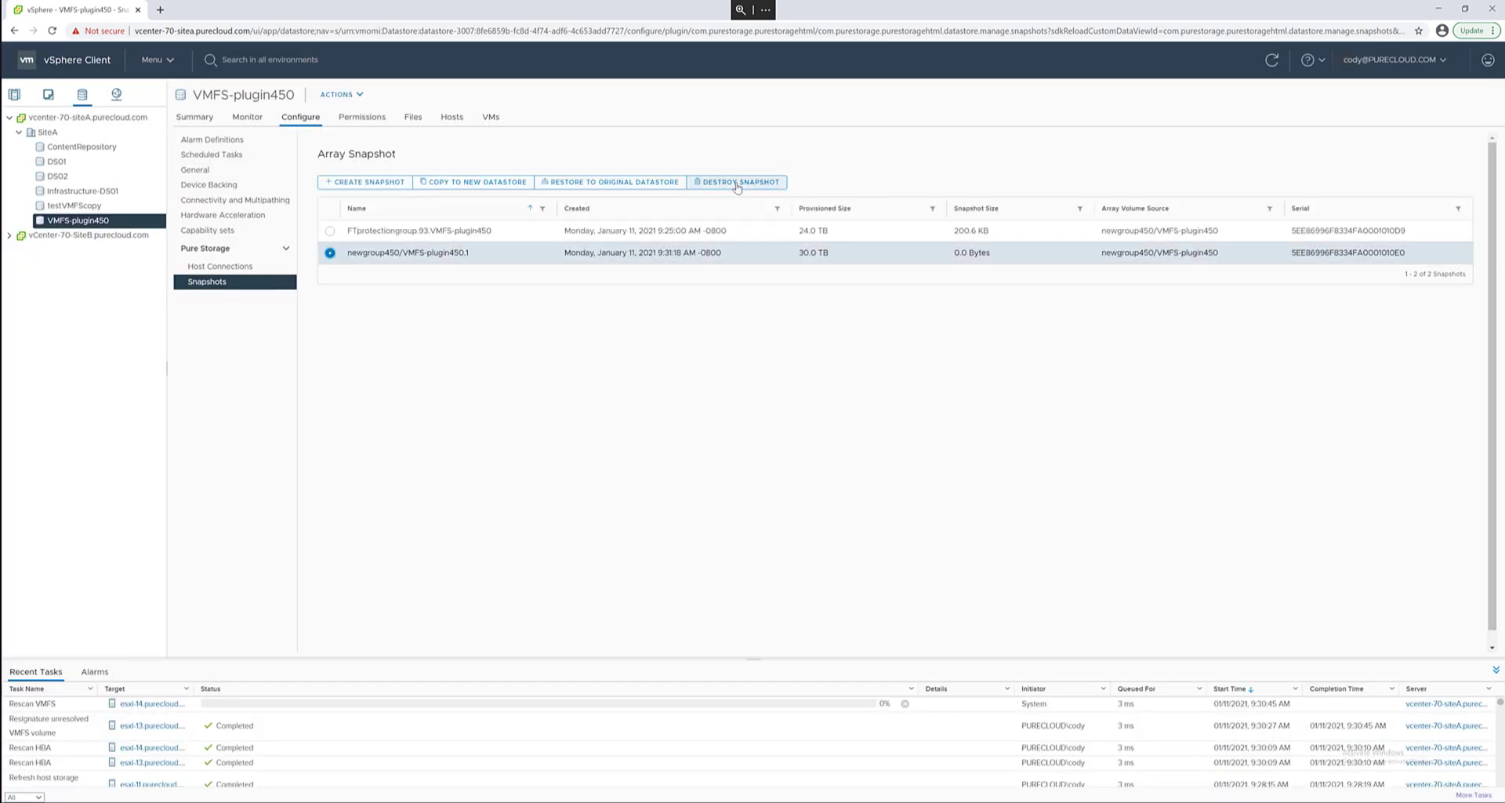
left_click(740, 182)
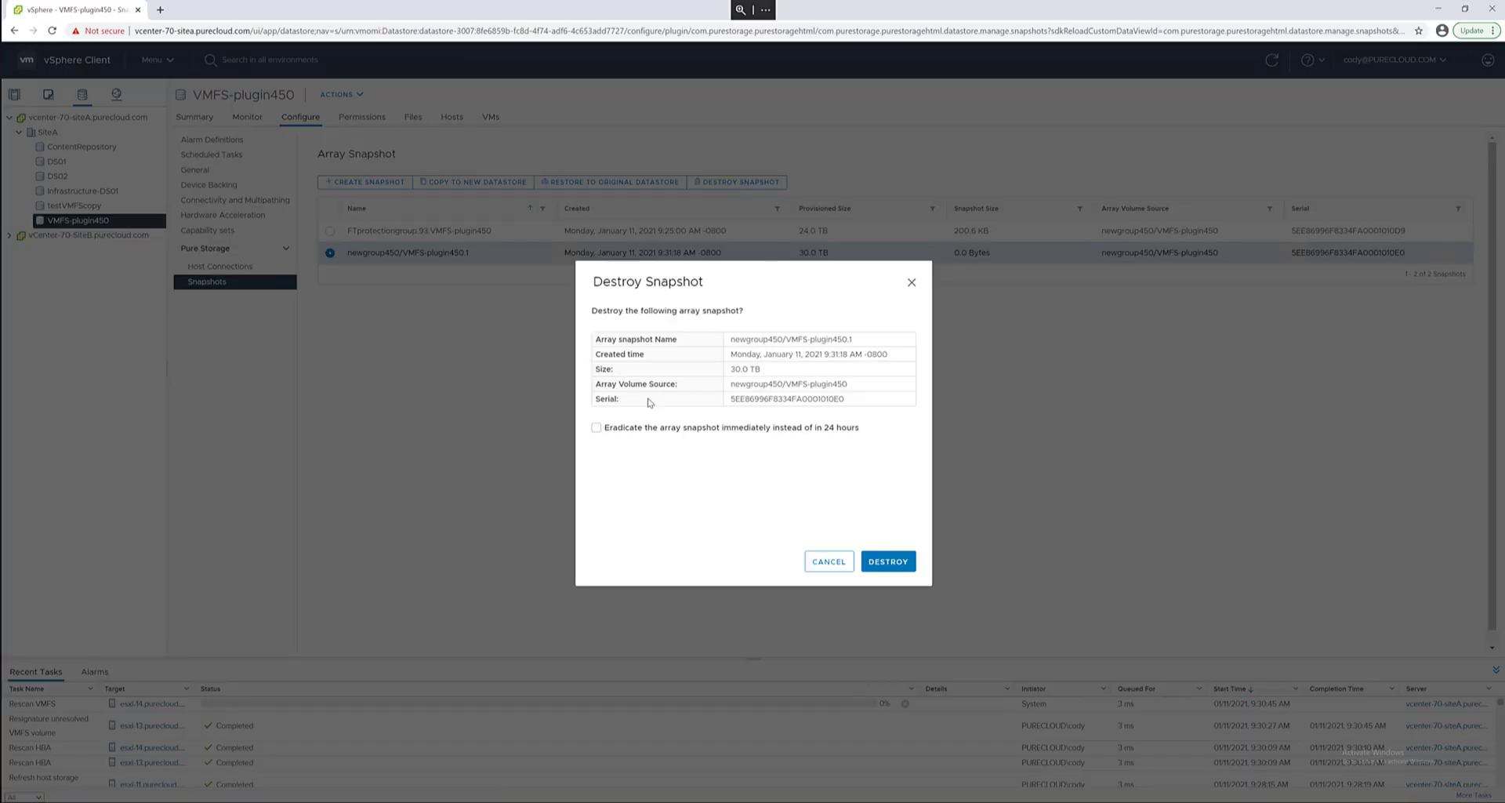
mouse_move(753, 434)
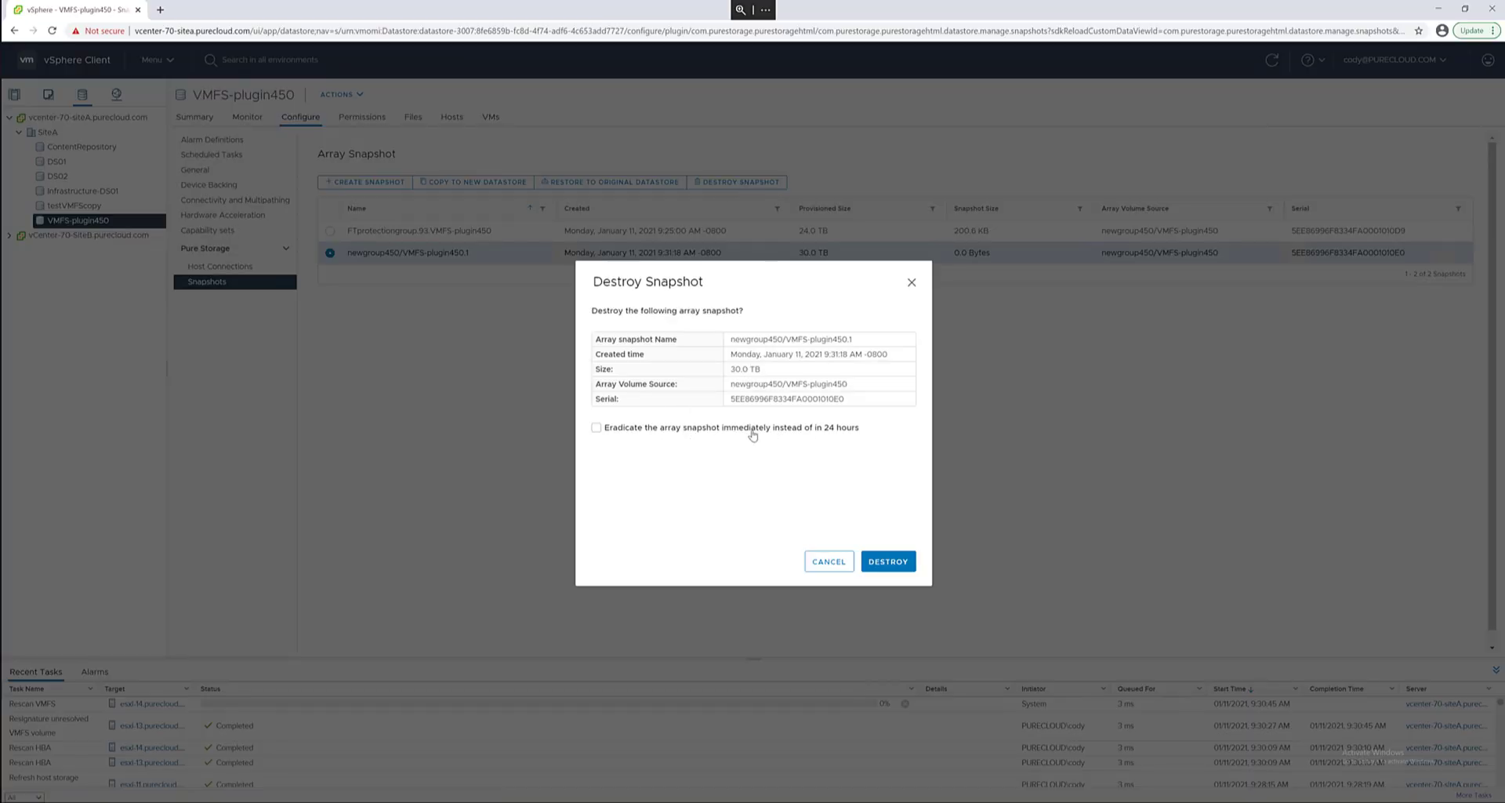
left_click(886, 561)
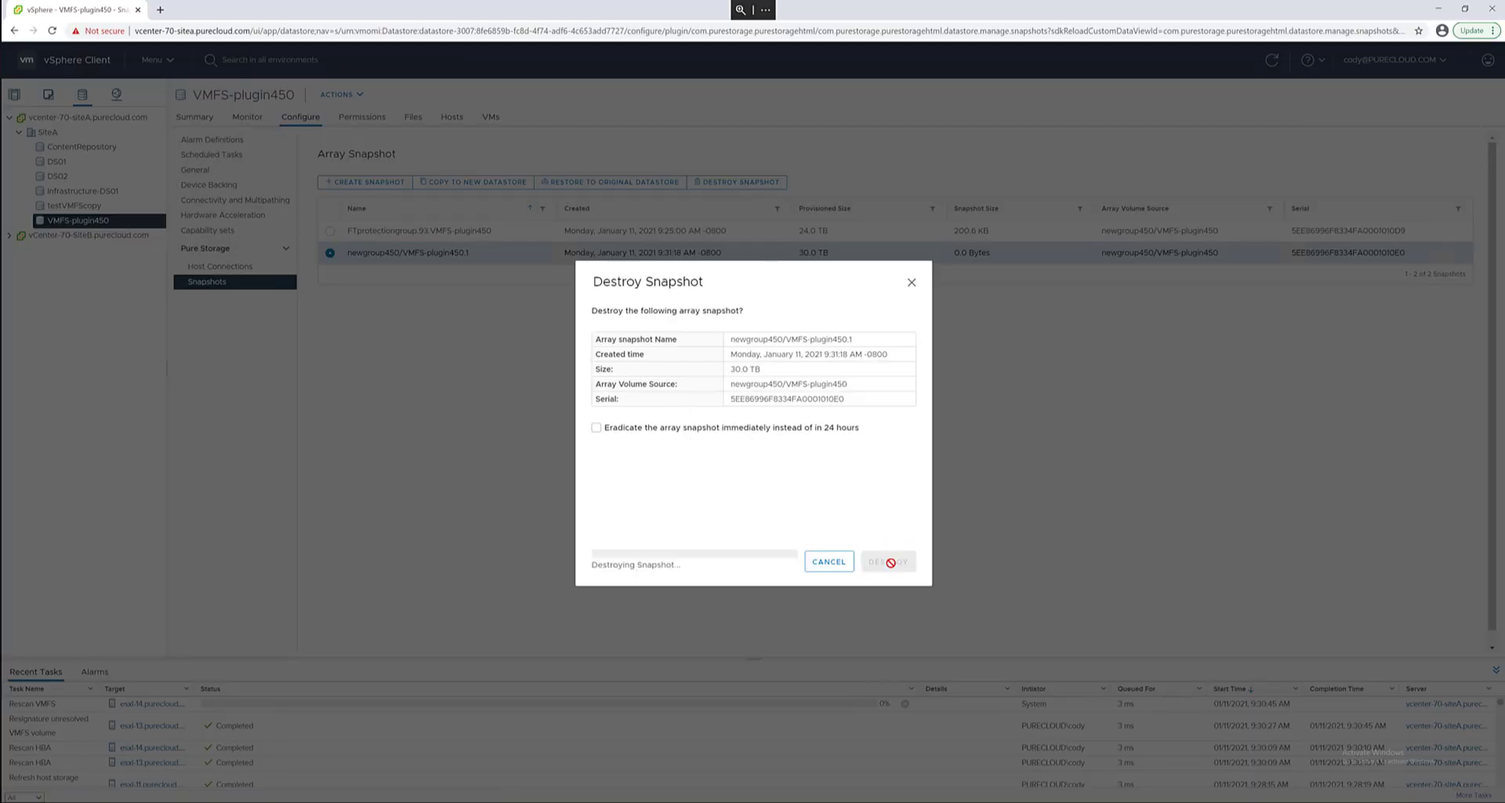
left_click(887, 561)
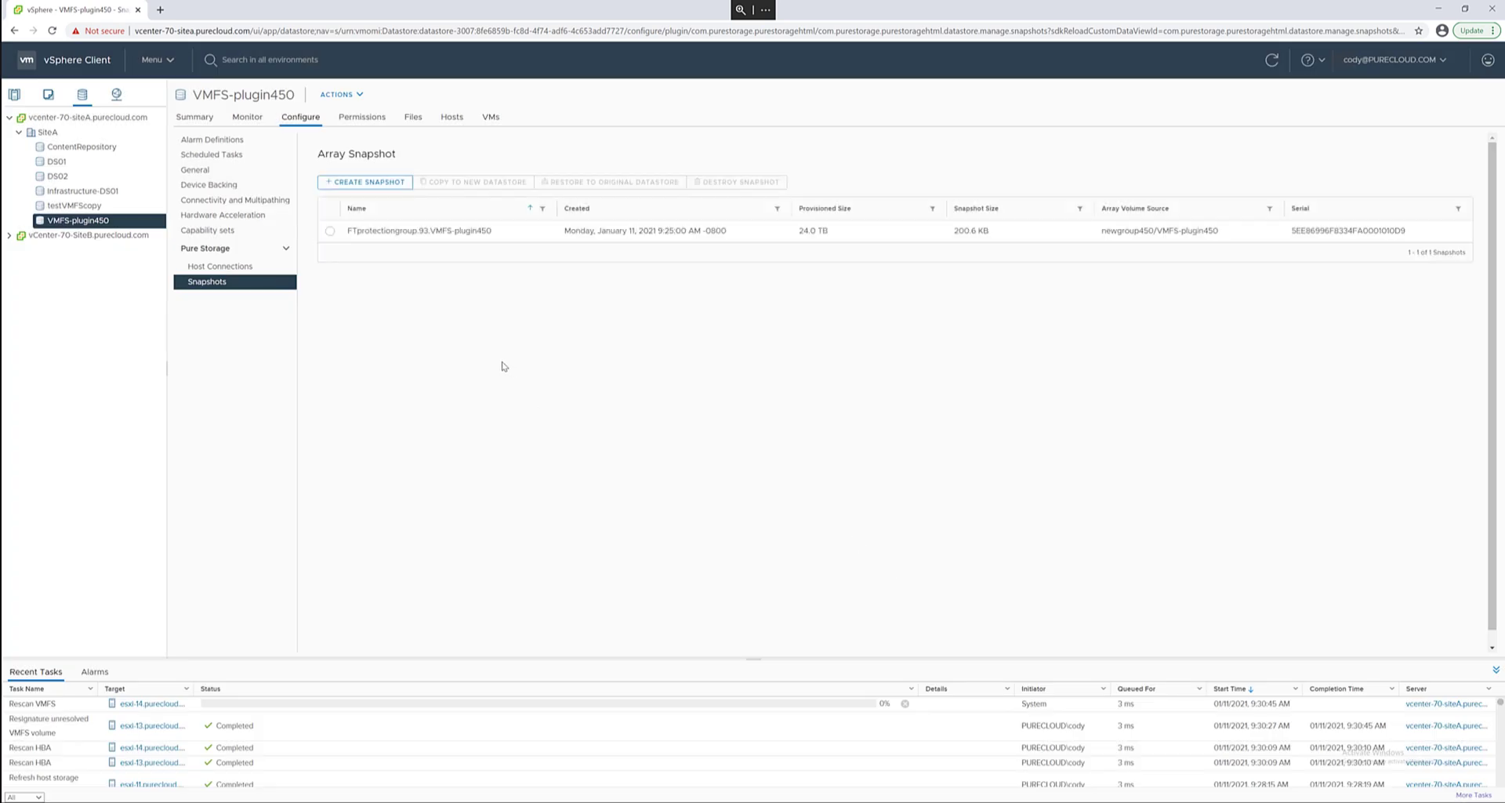
mouse_move(194, 117)
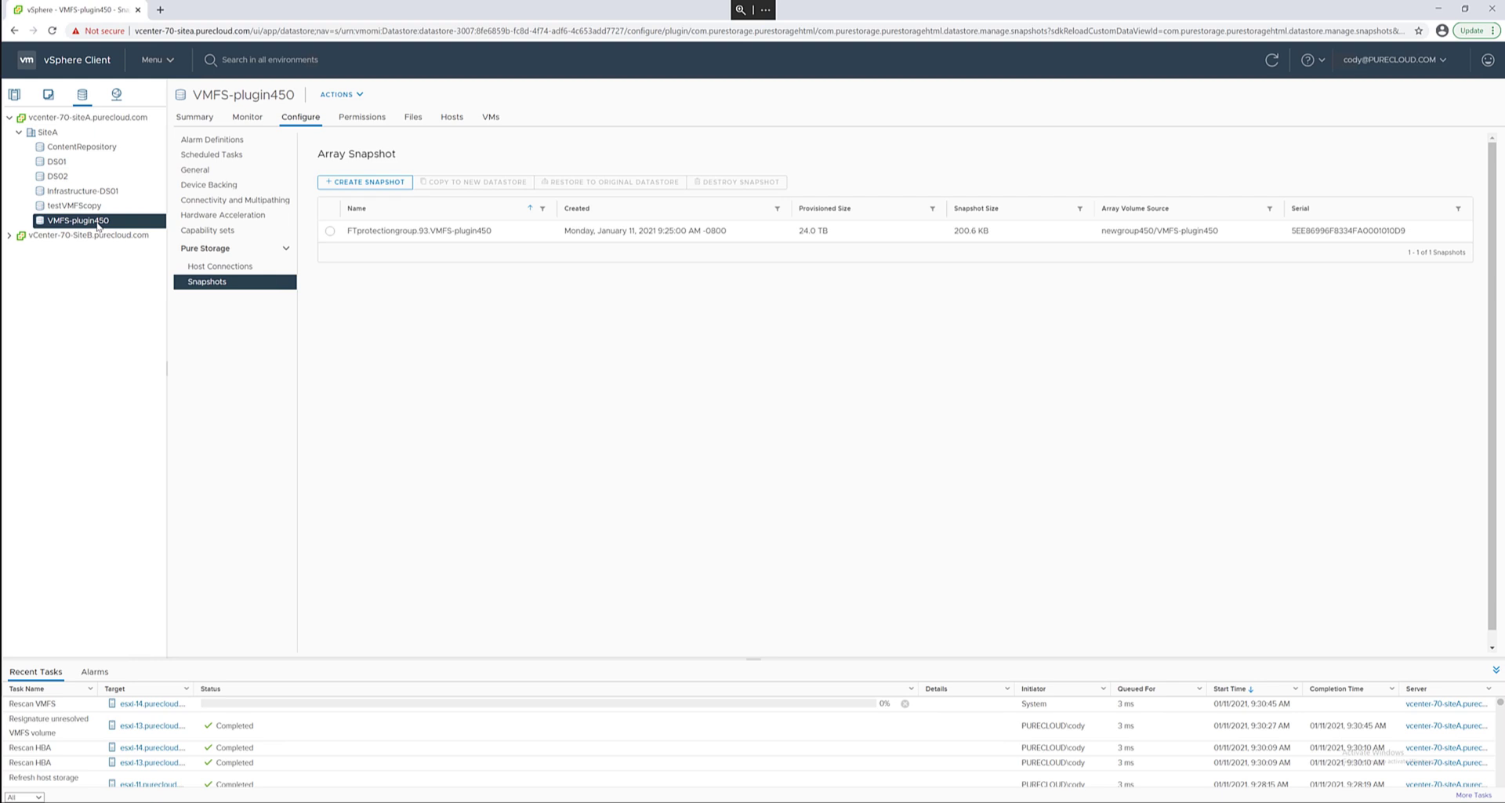
- Destroy the VMFS-plugin450 datastore and its backing array volume via Pure Storage > Destroy Datastore, confirming the dialog
right_click(75, 219)
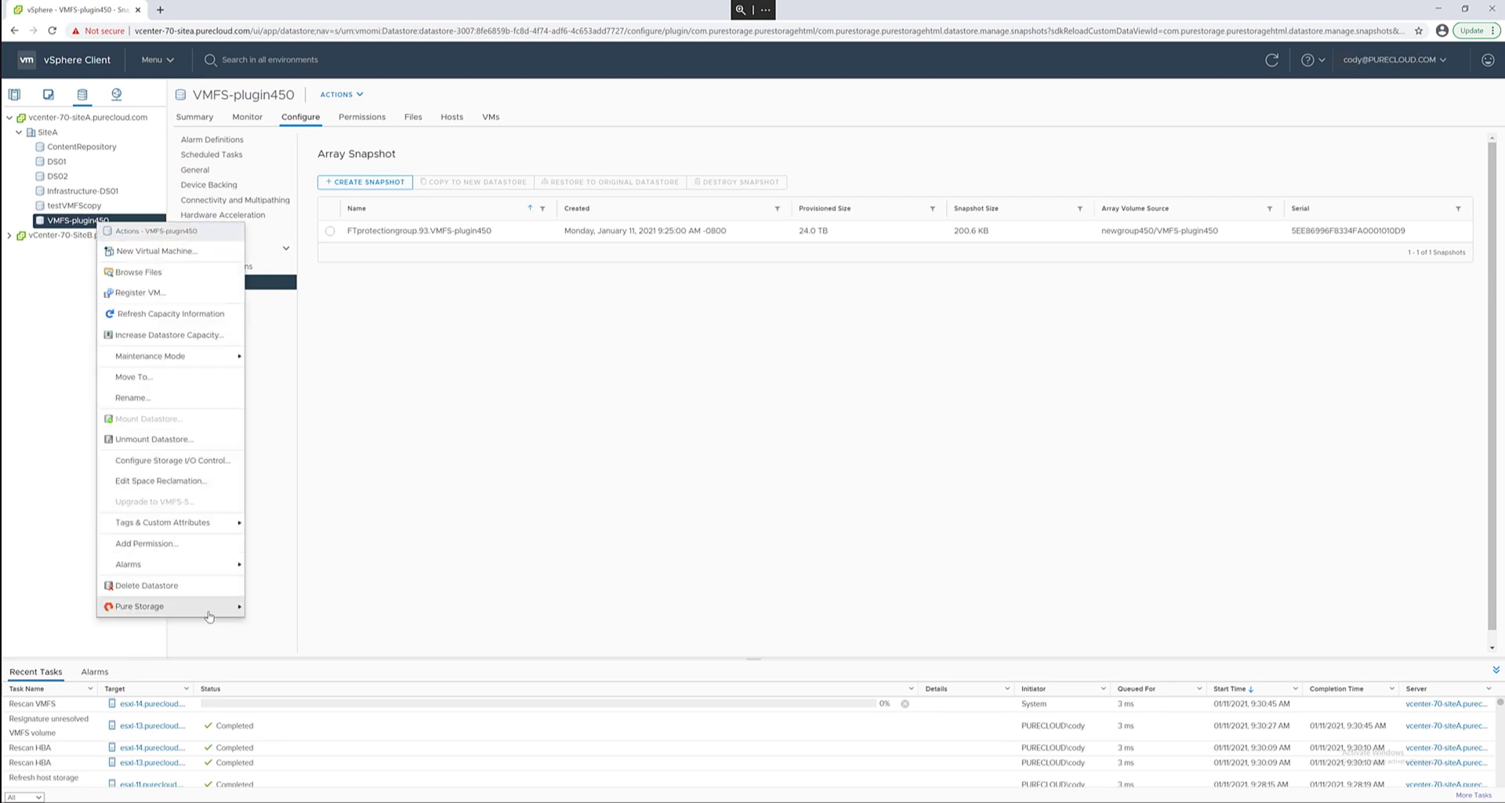
left_click(140, 605)
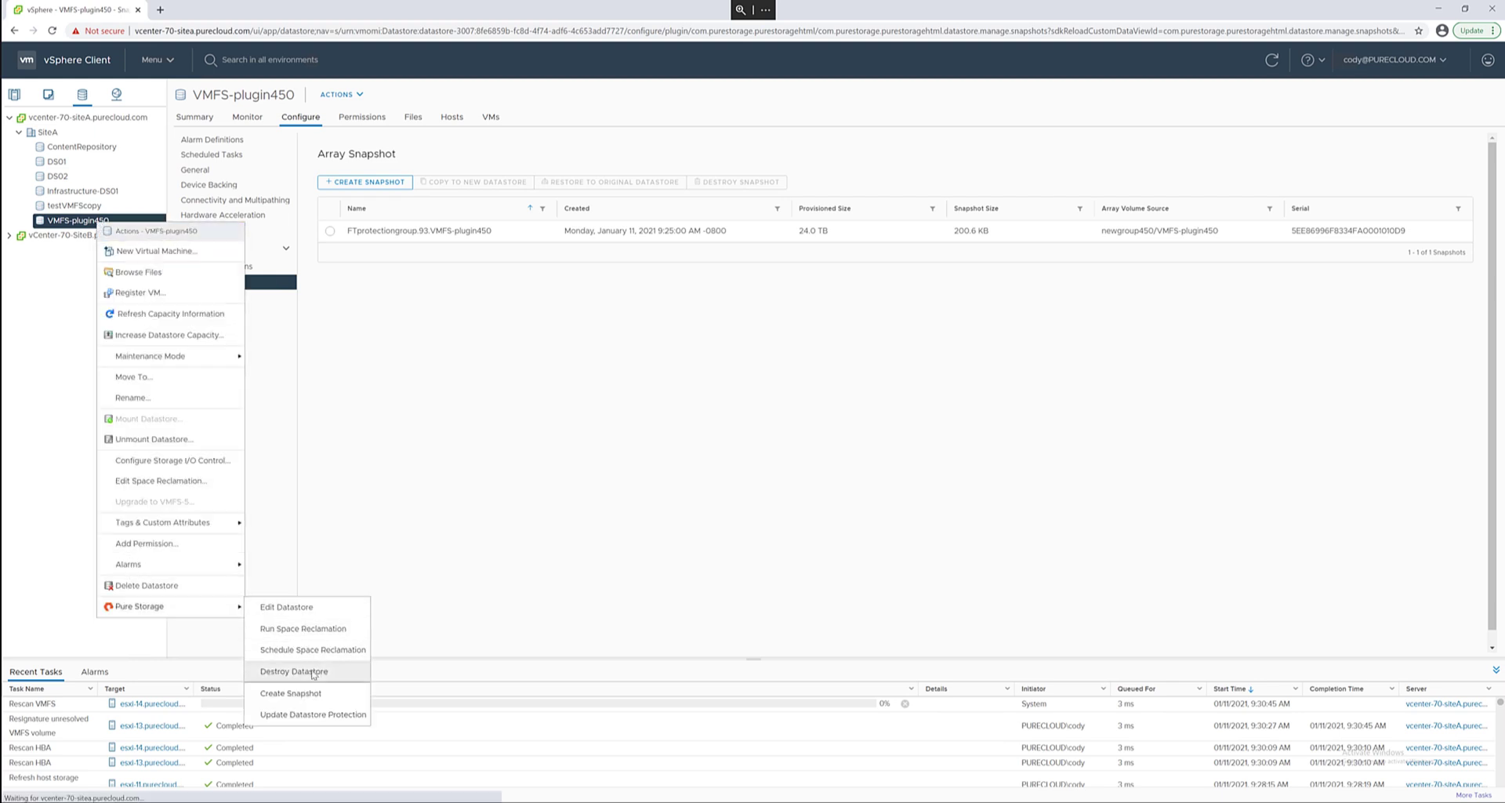
left_click(295, 671)
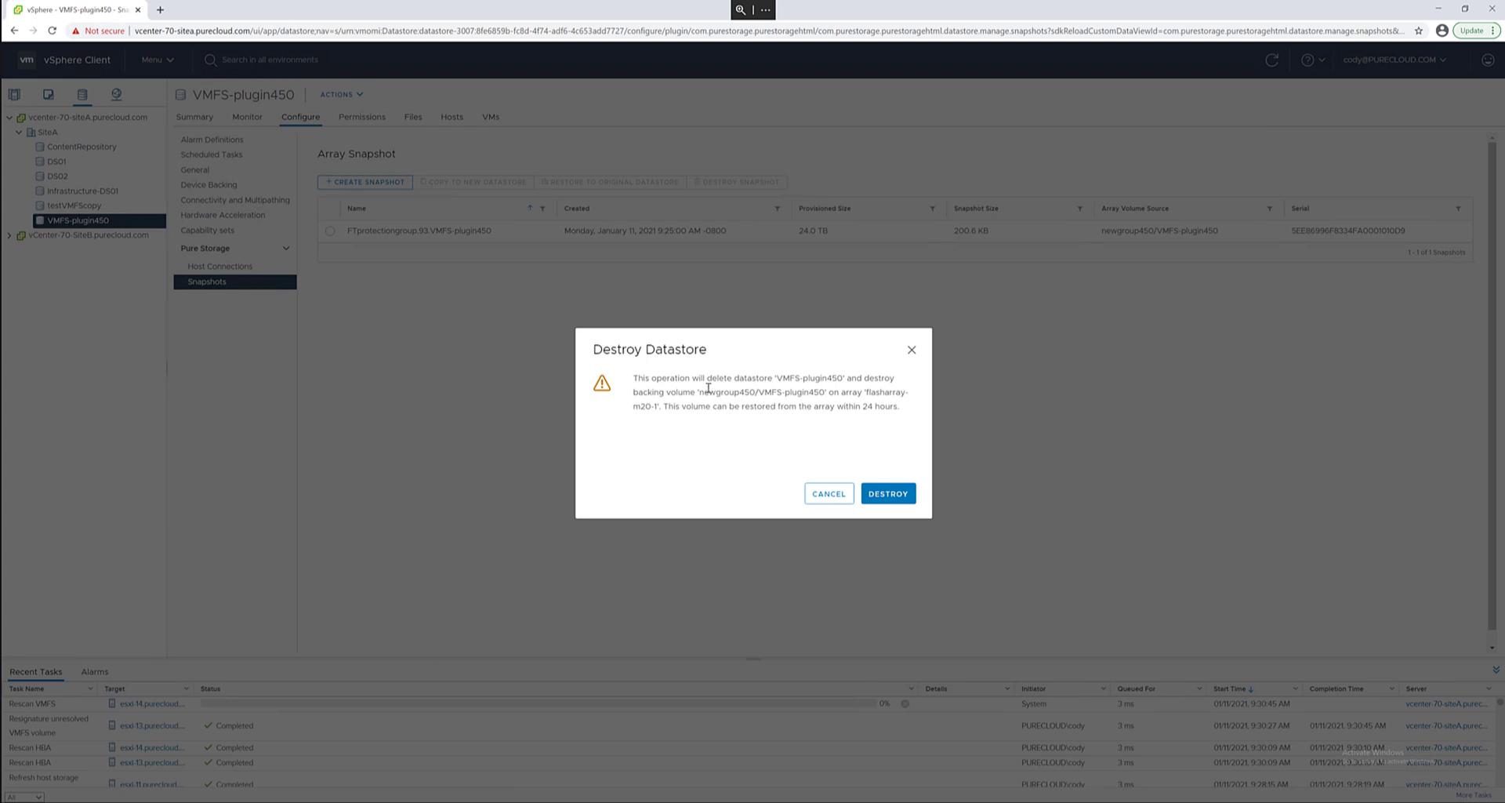
left_click(886, 493)
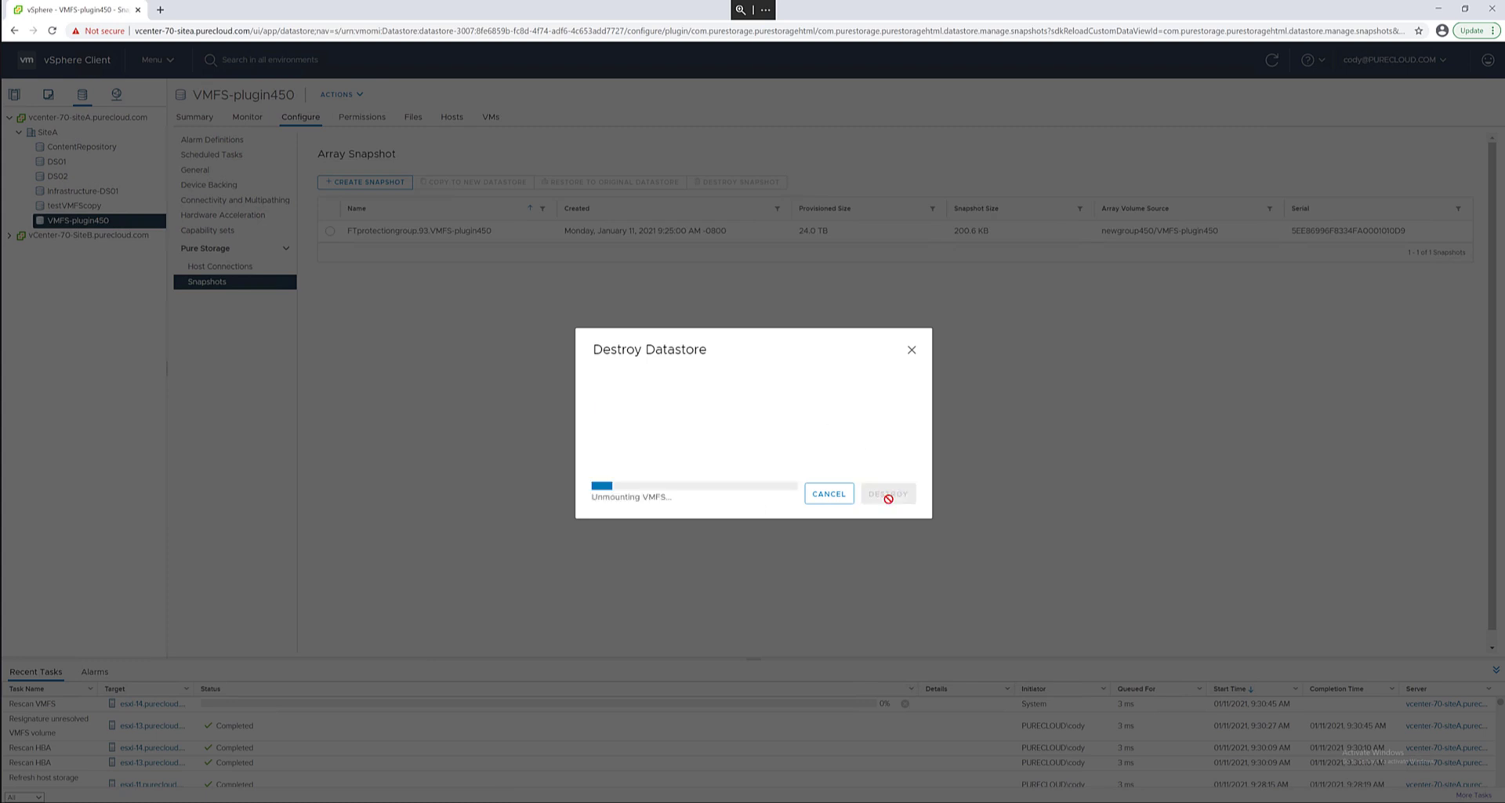
mouse_move(796, 447)
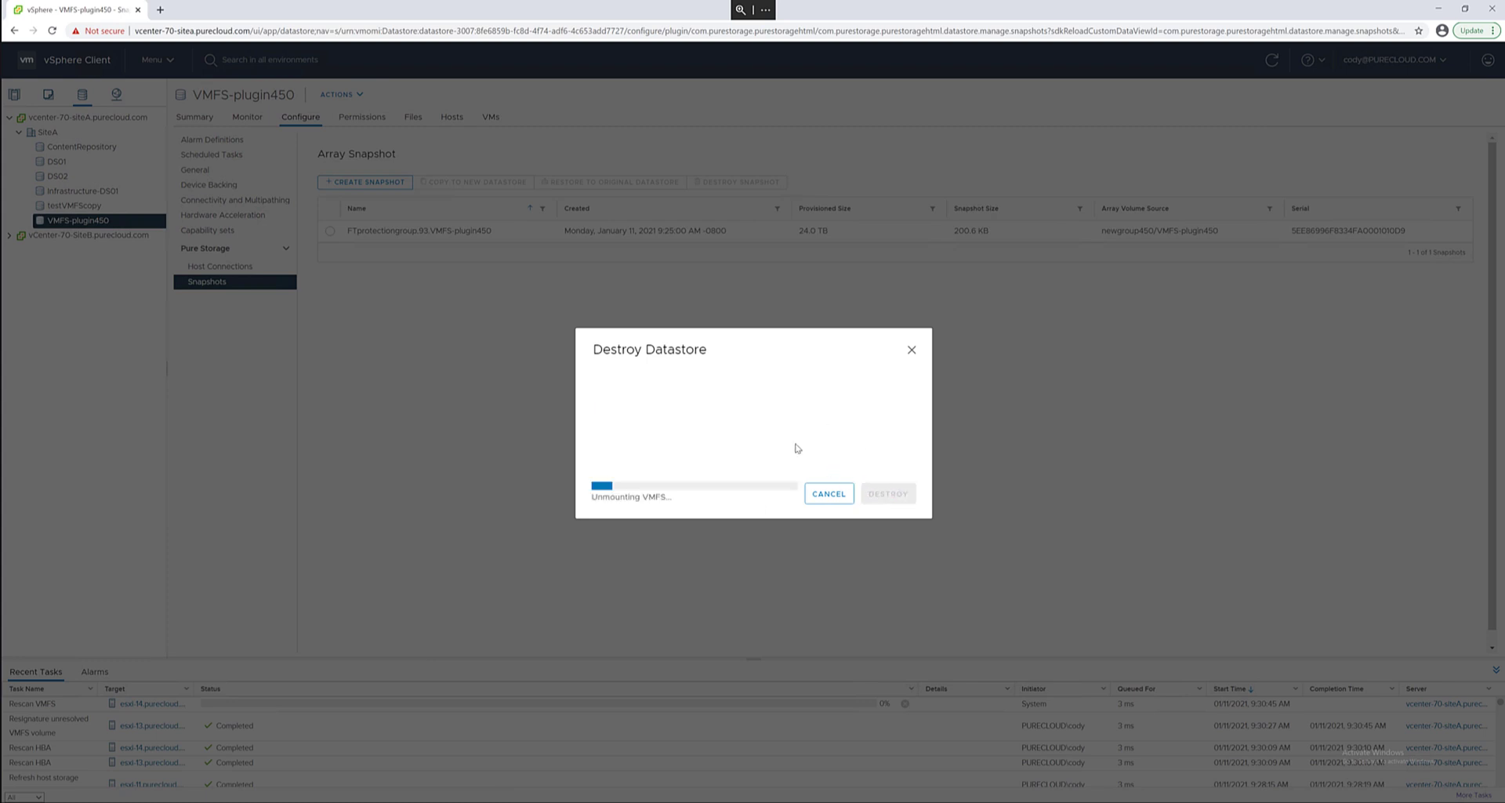